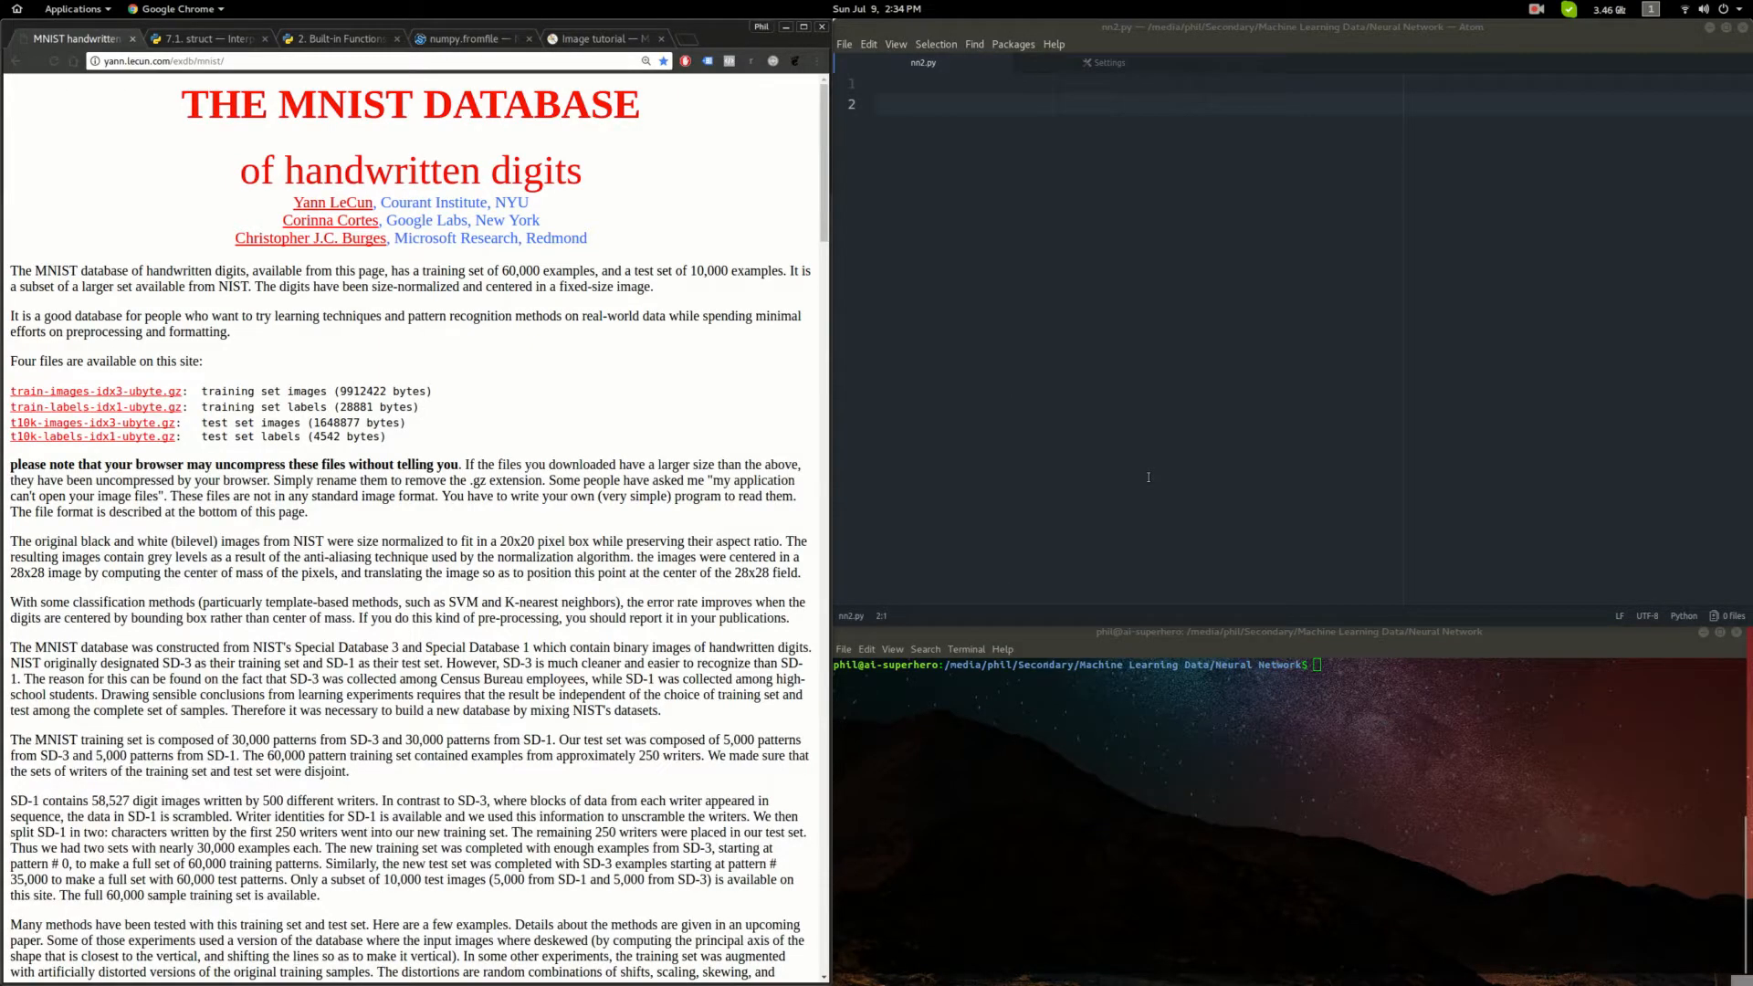
{"action": "mouse_move", "coordinate": [1134, 411]}
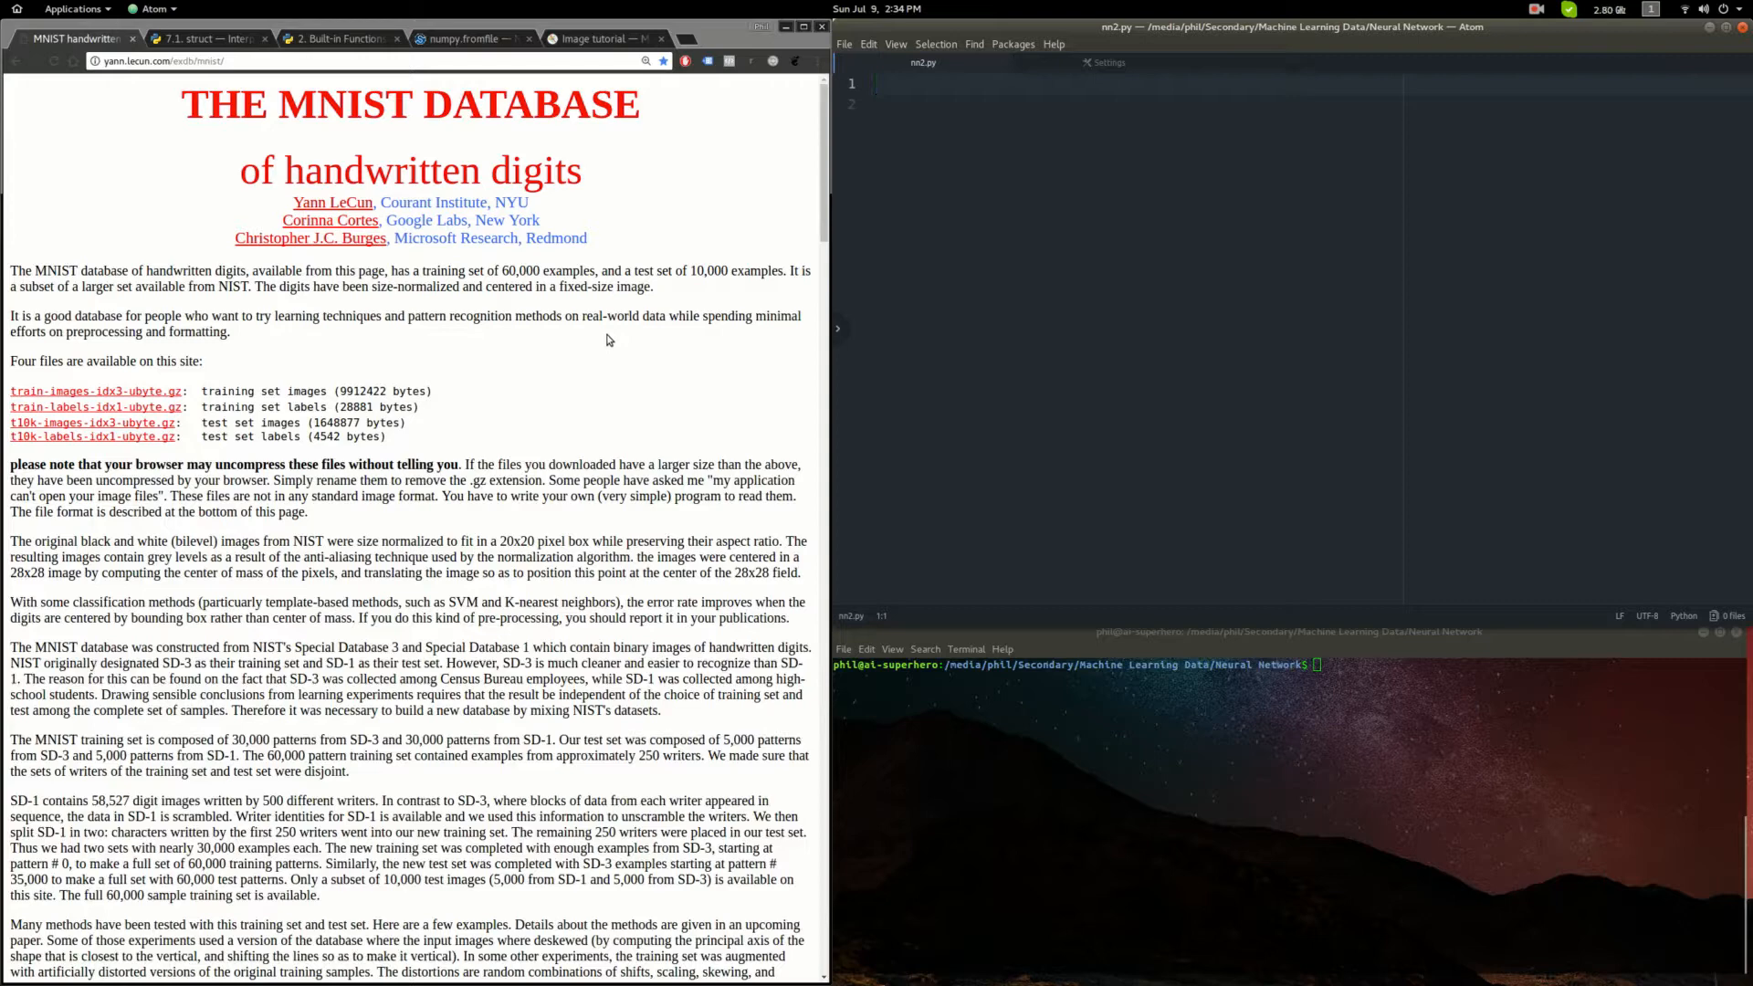
{"action": "mouse_move", "coordinate": [621, 331]}
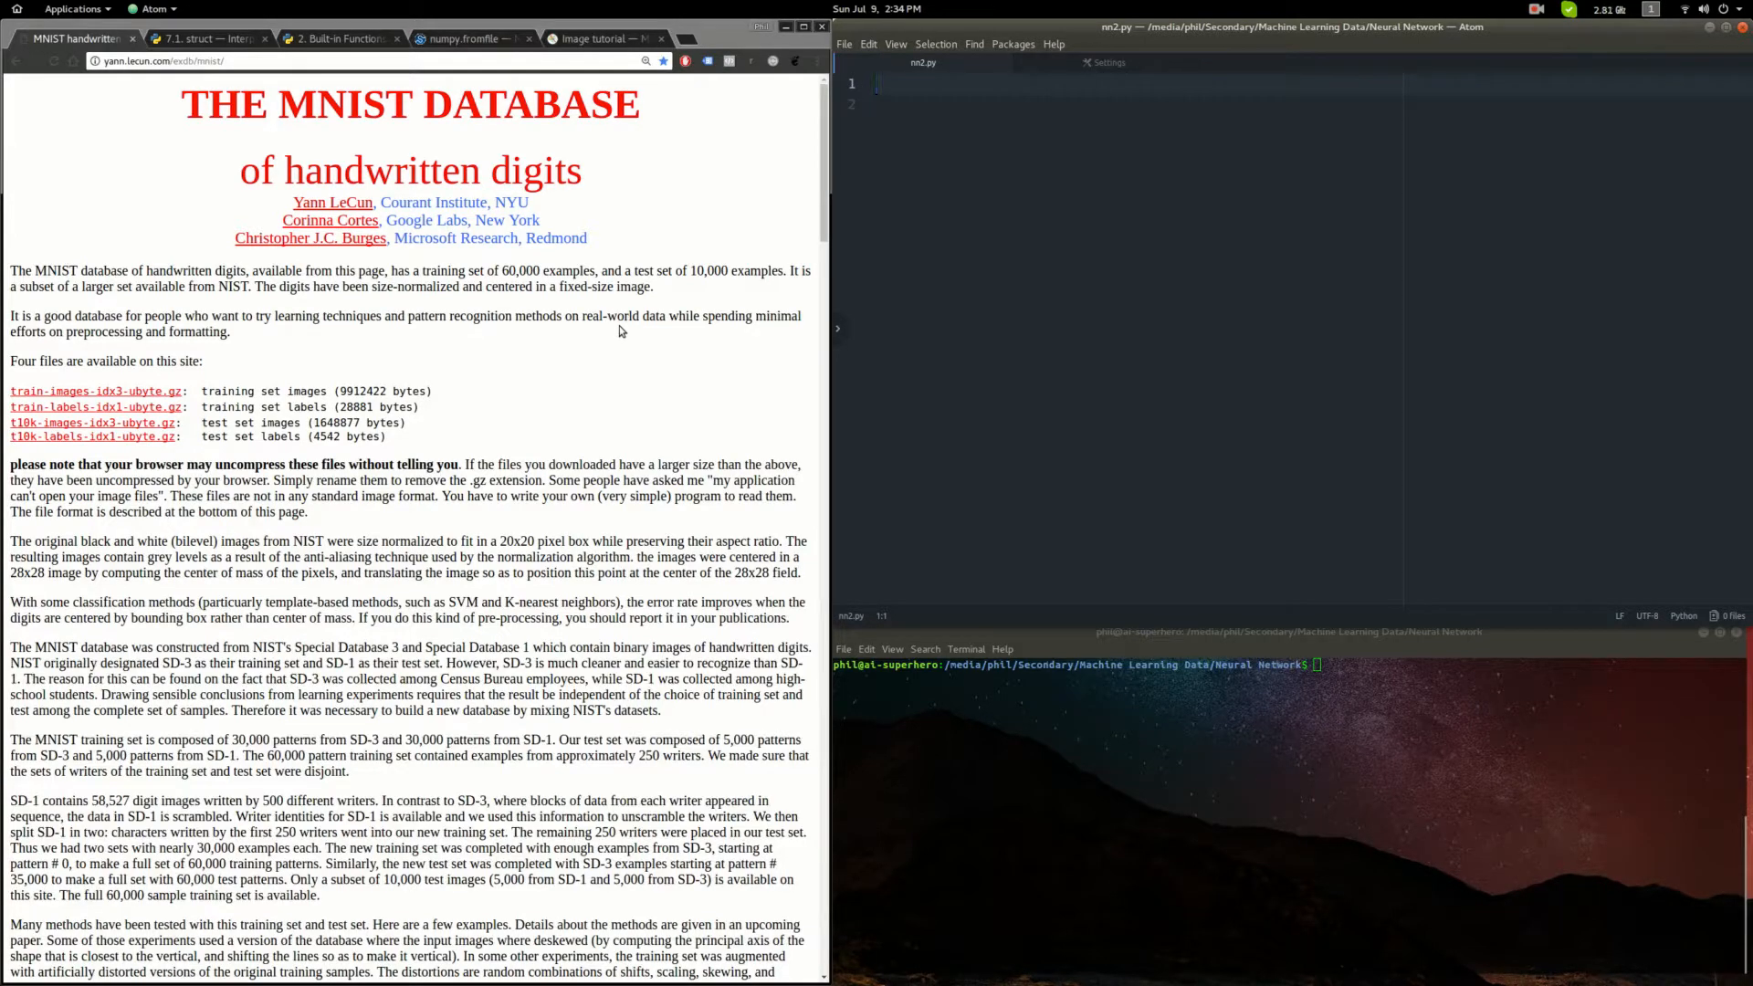
{"action": "mouse_move", "coordinate": [672, 475]}
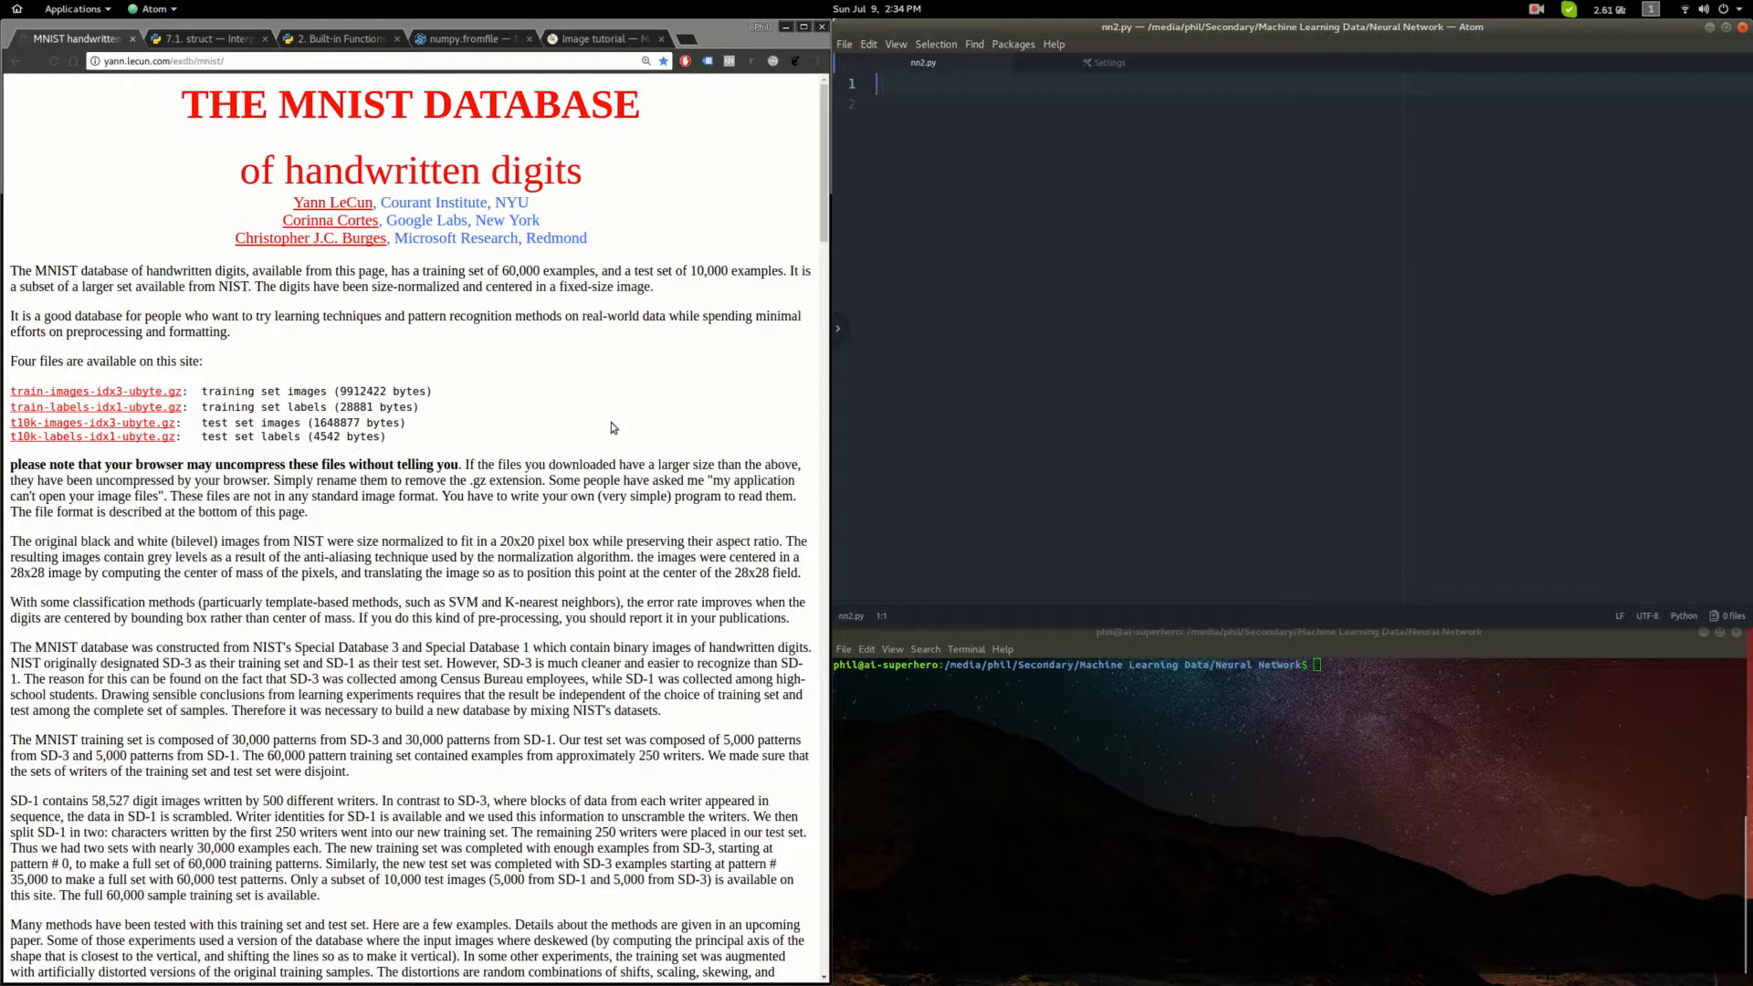
{"action": "mouse_move", "coordinate": [630, 436]}
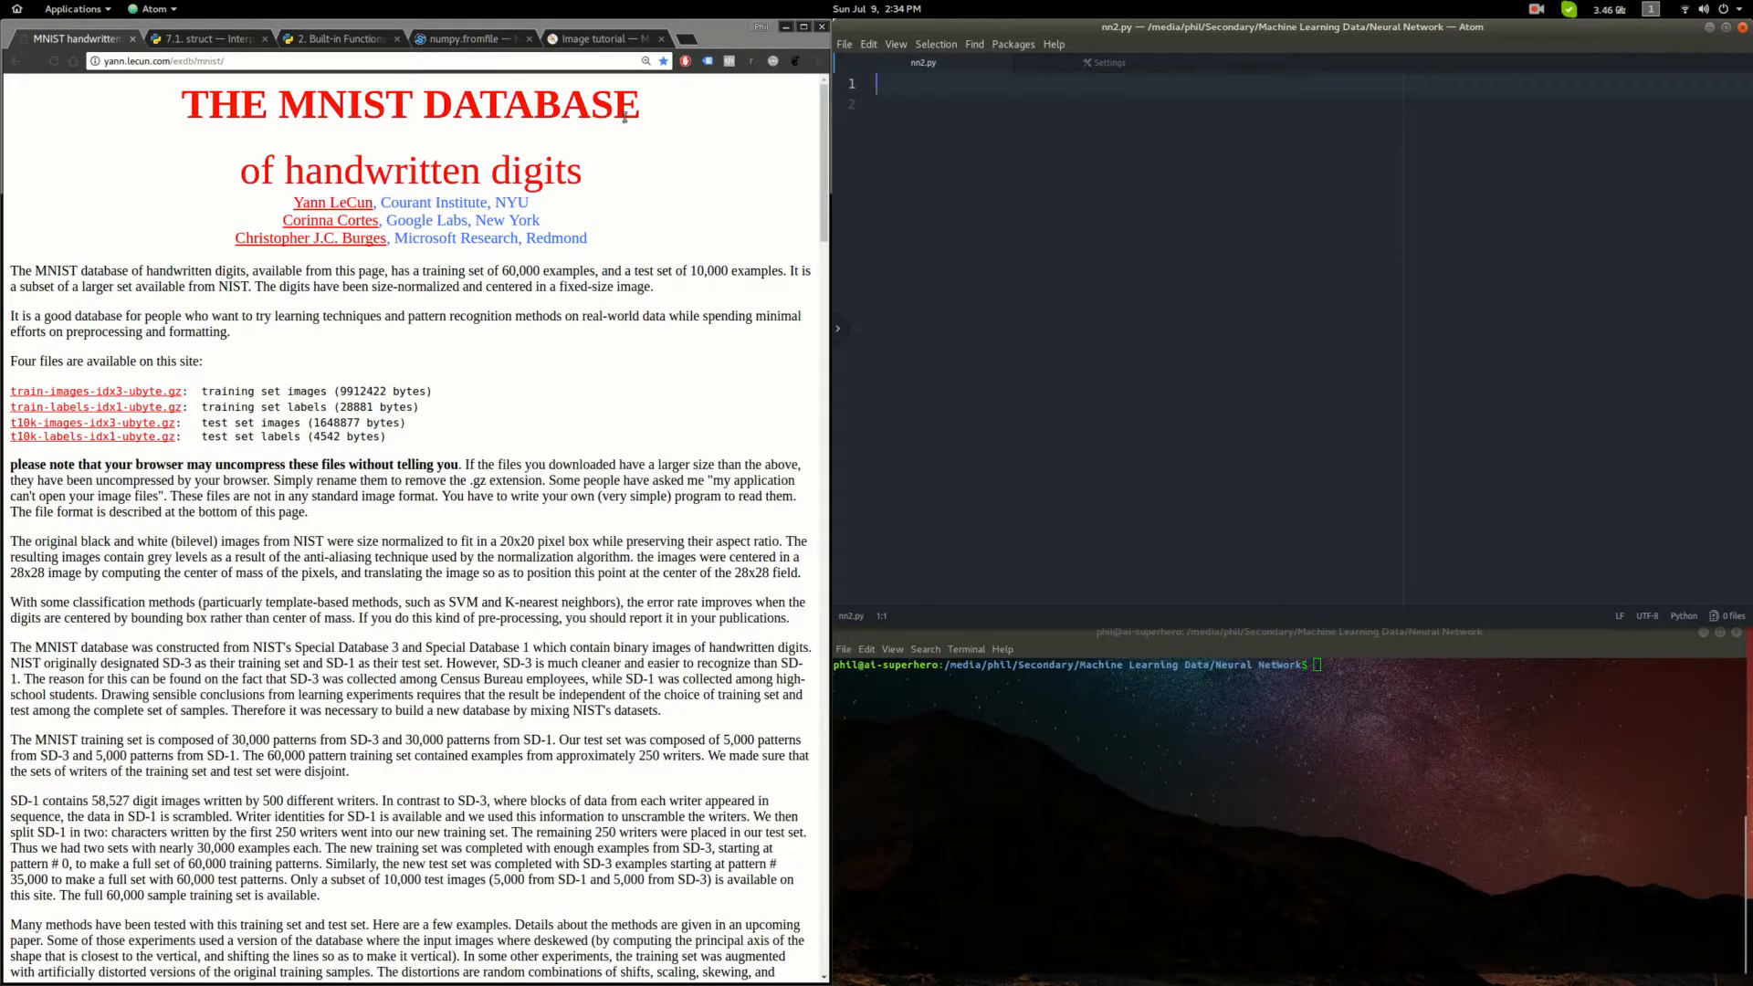
{"action": "mouse_move", "coordinate": [688, 336]}
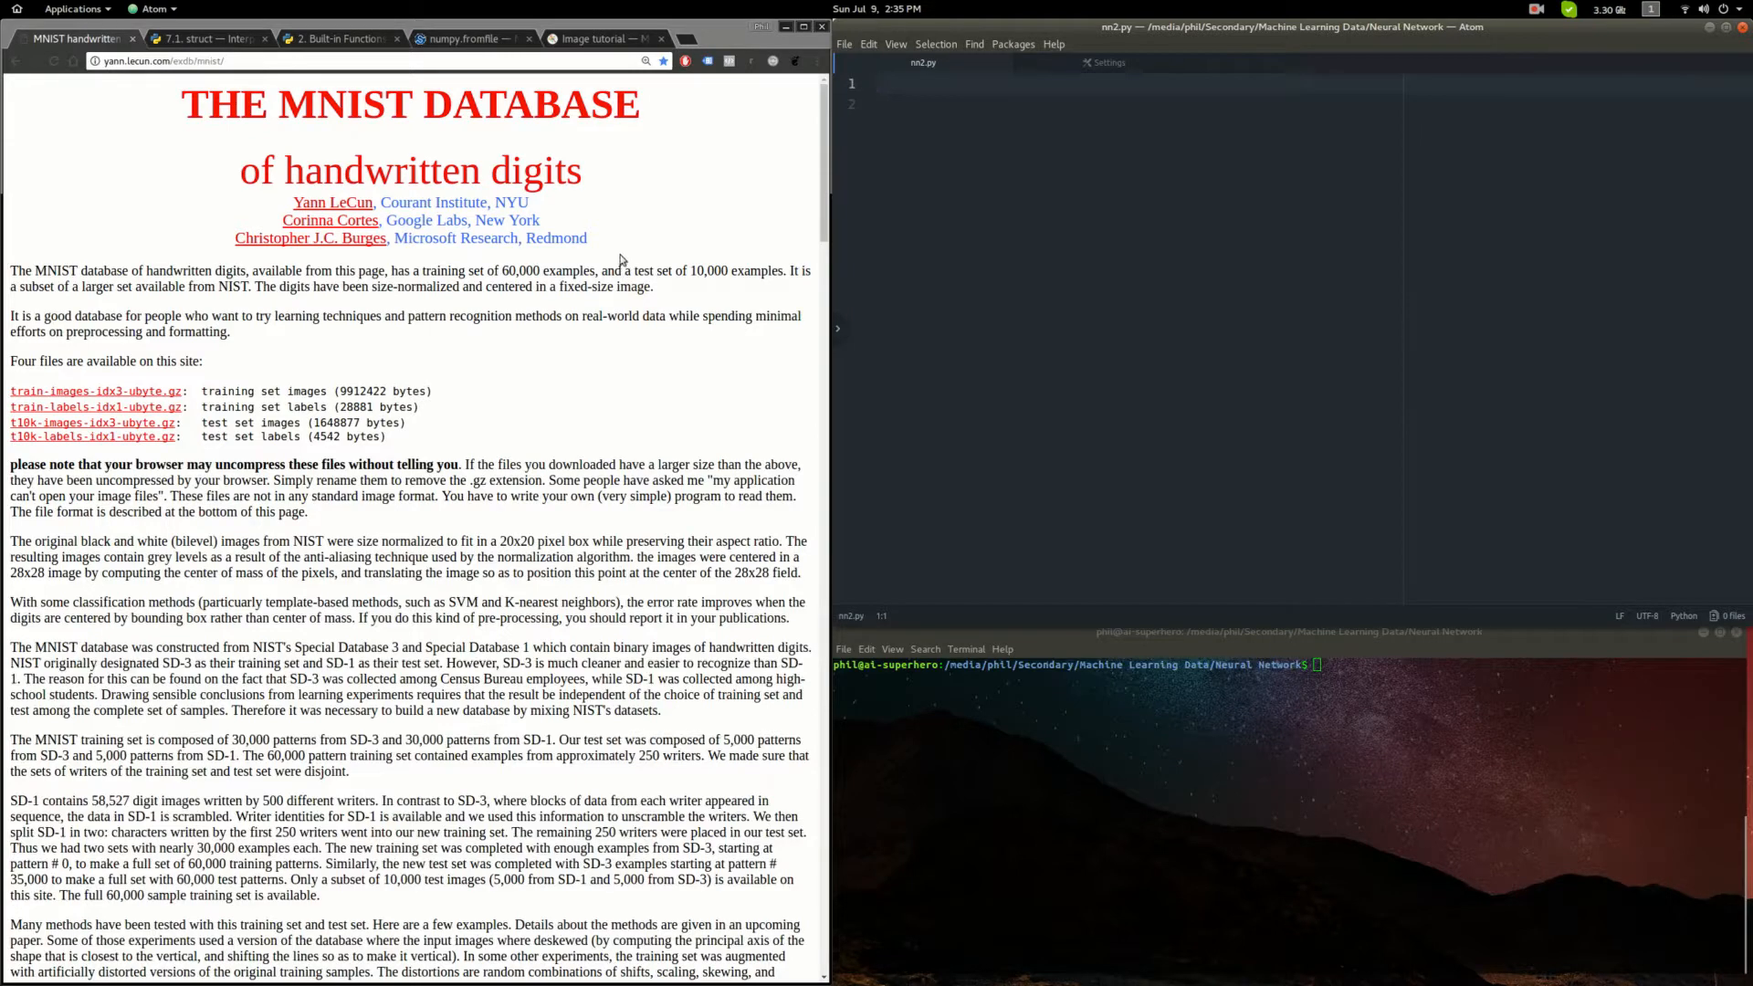
{"action": "mouse_move", "coordinate": [274, 486]}
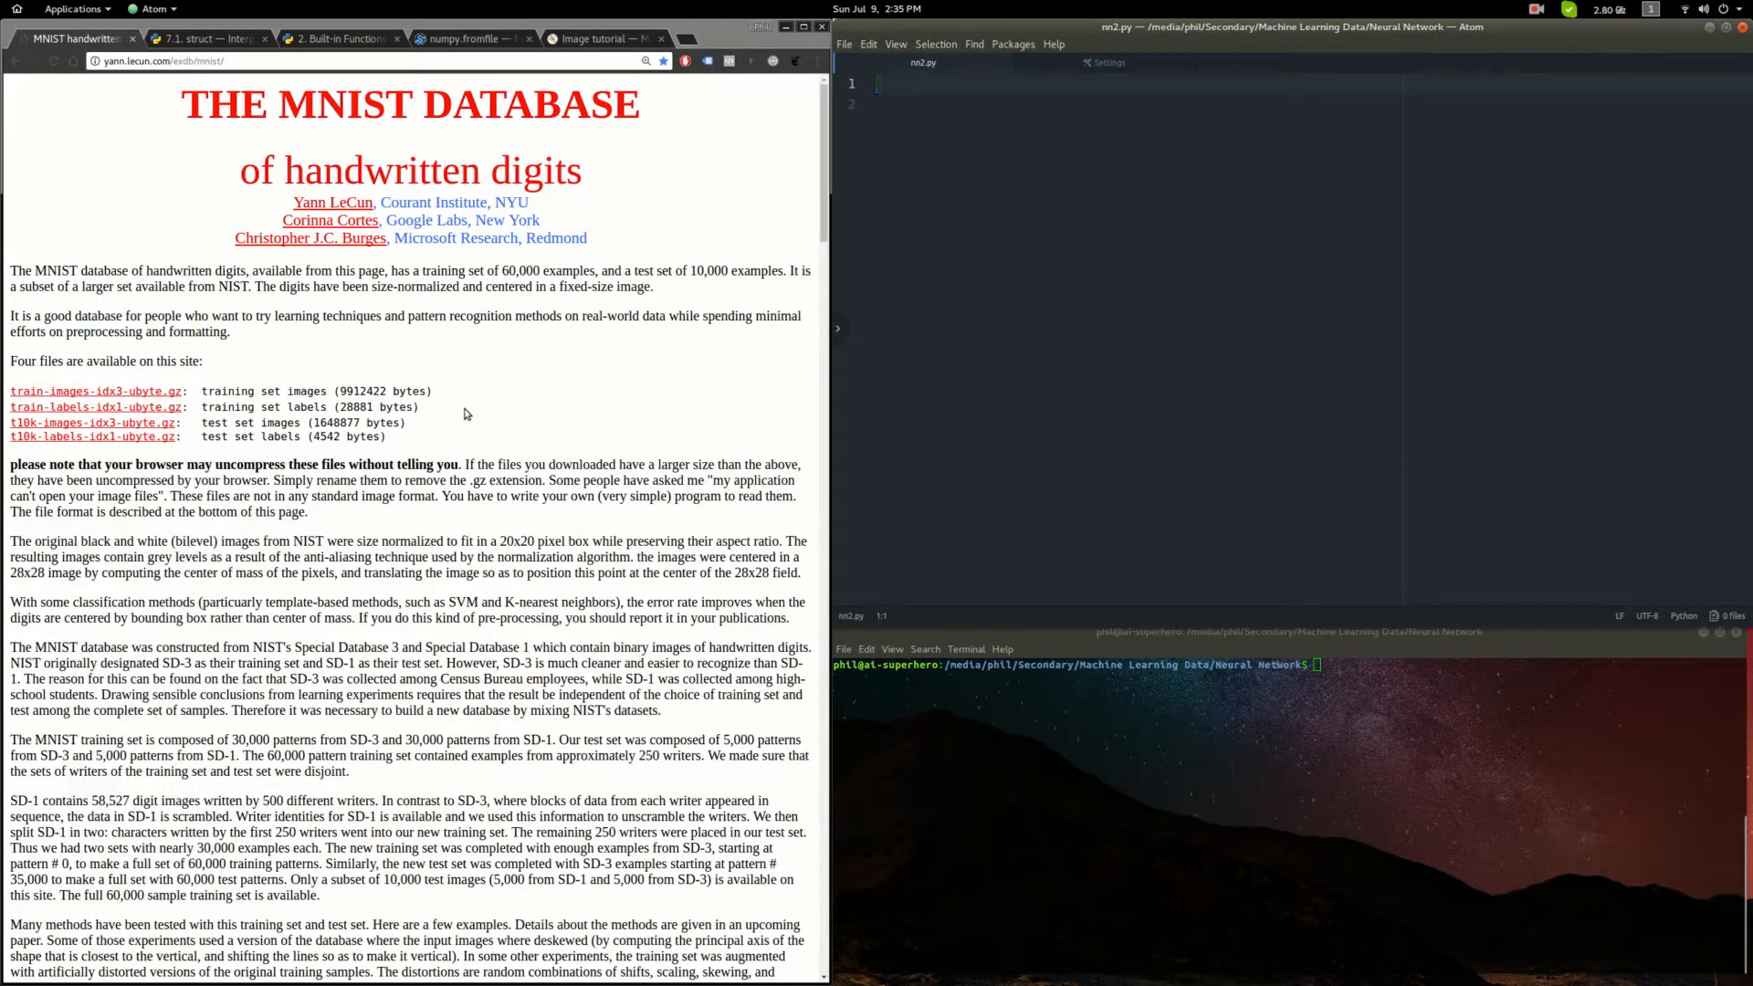
{"action": "mouse_move", "coordinate": [482, 428]}
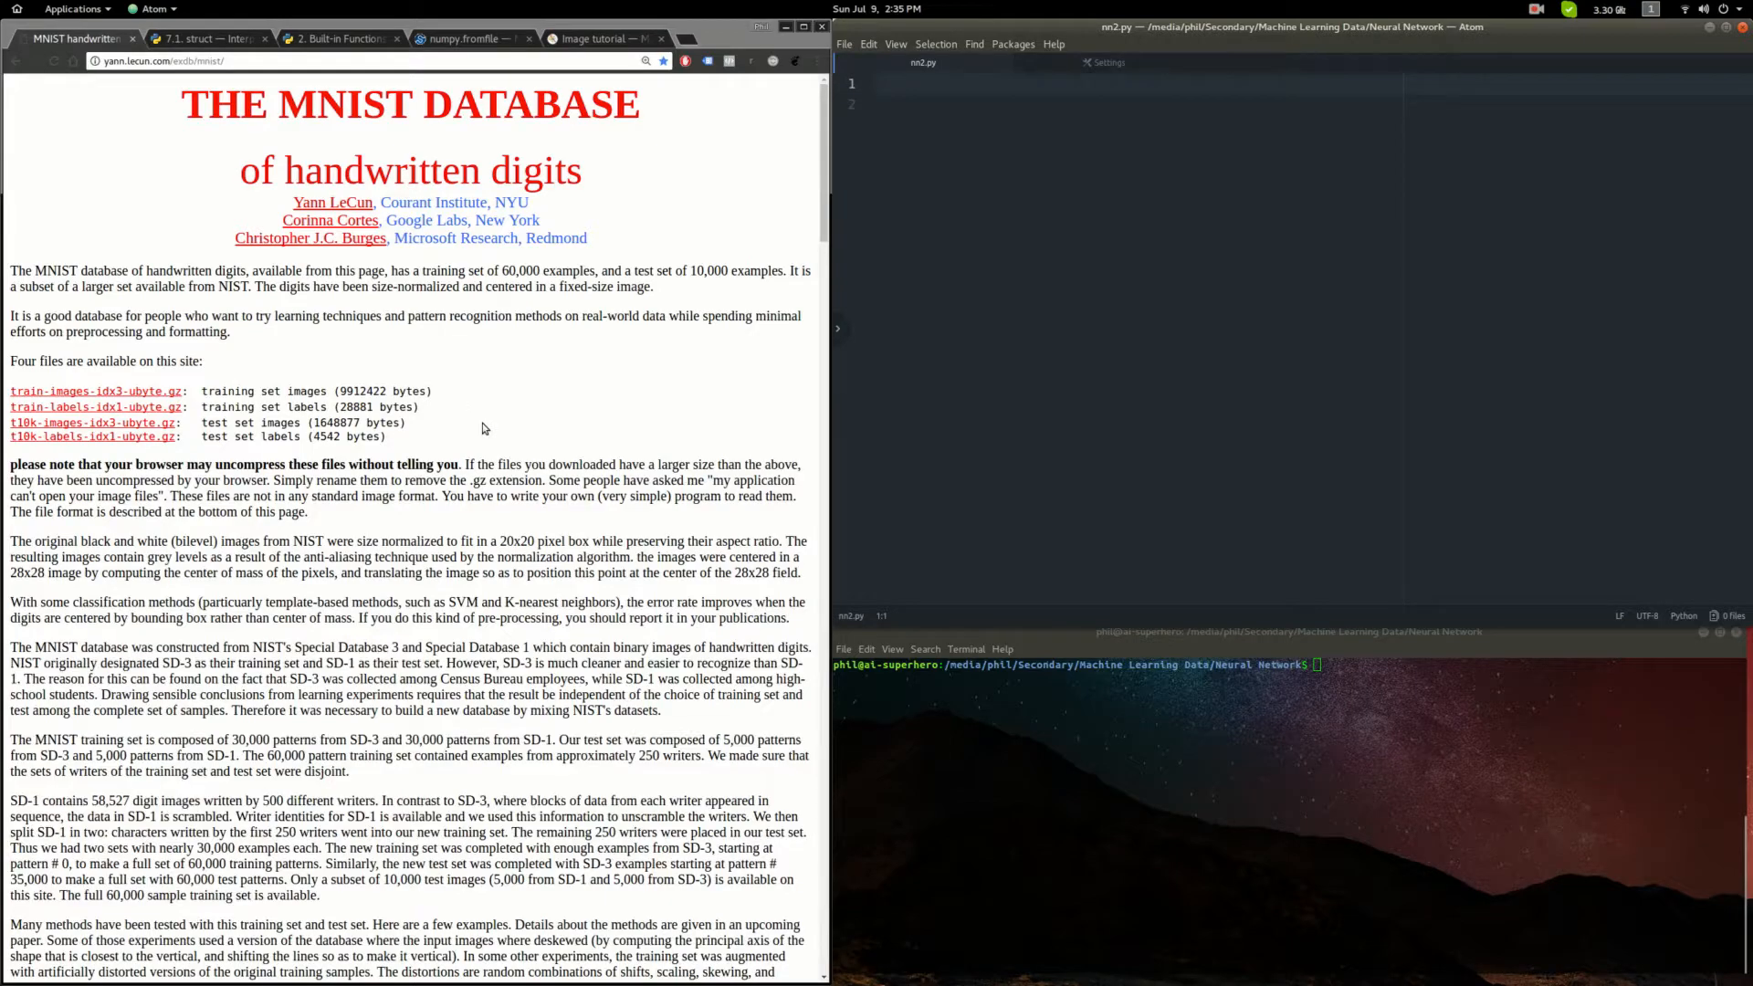
- Scroll the MNIST page past the classifier table to 'FILE FORMATS FOR THE MNIST DATABASE'
{"action": "key", "text": "super"}
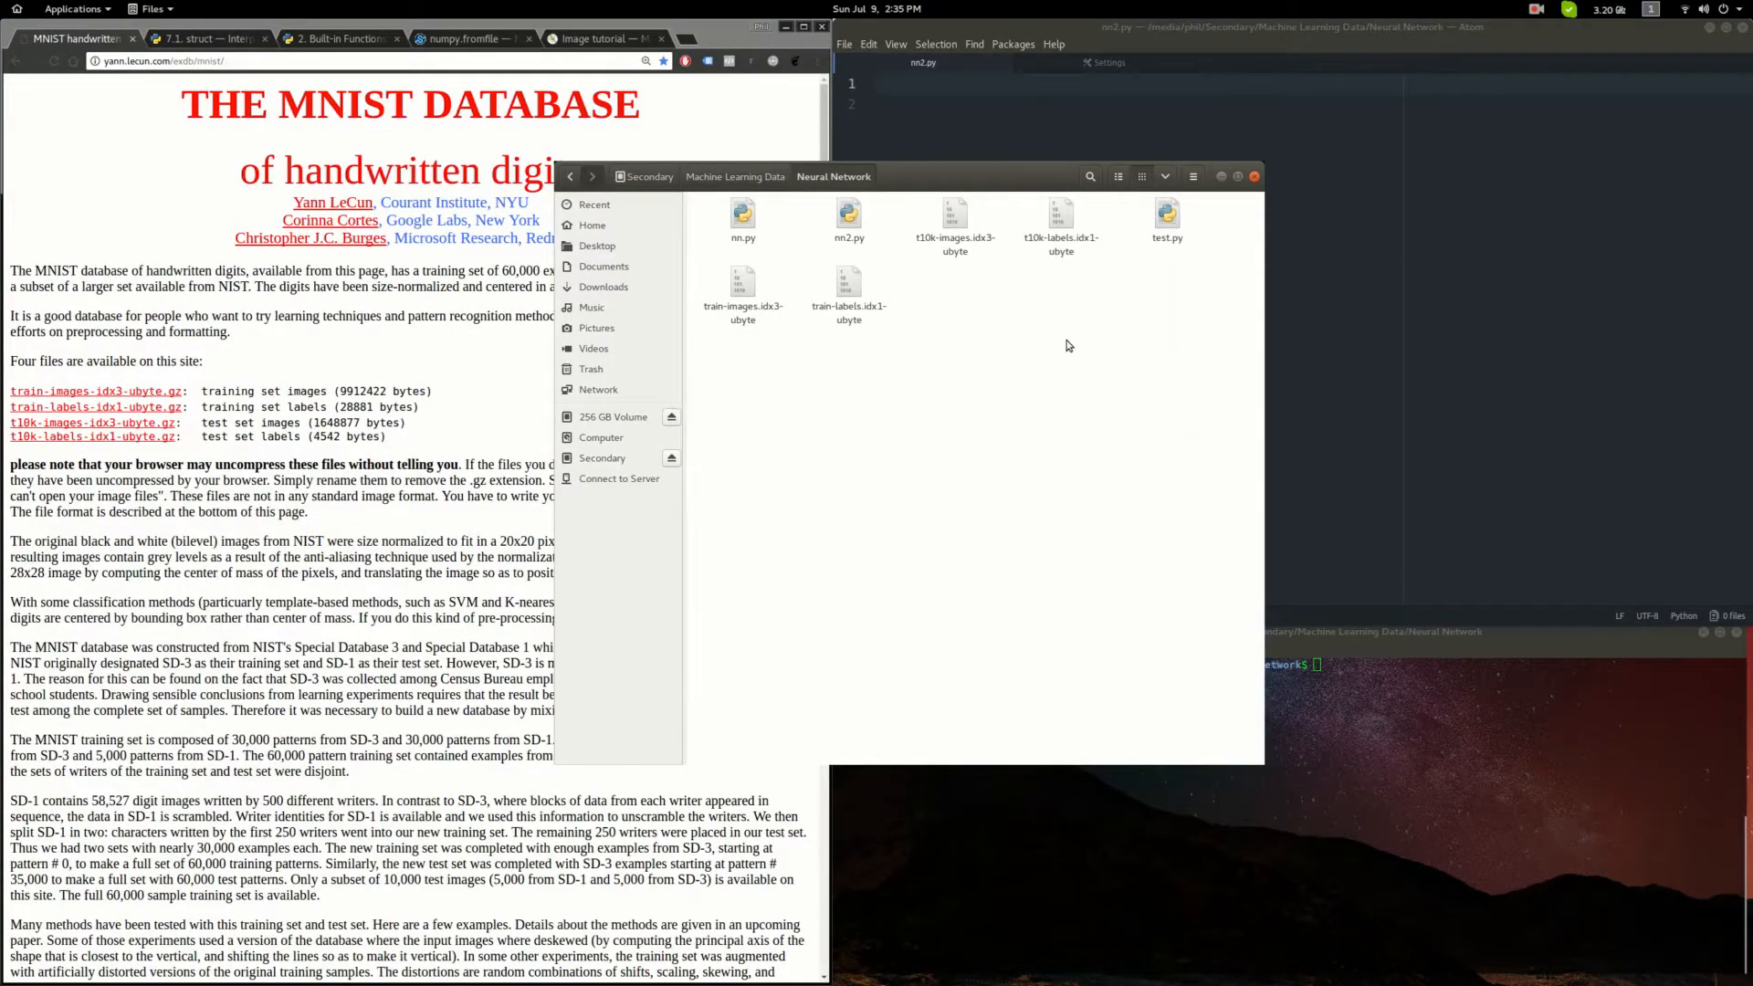
{"action": "mouse_move", "coordinate": [1094, 303]}
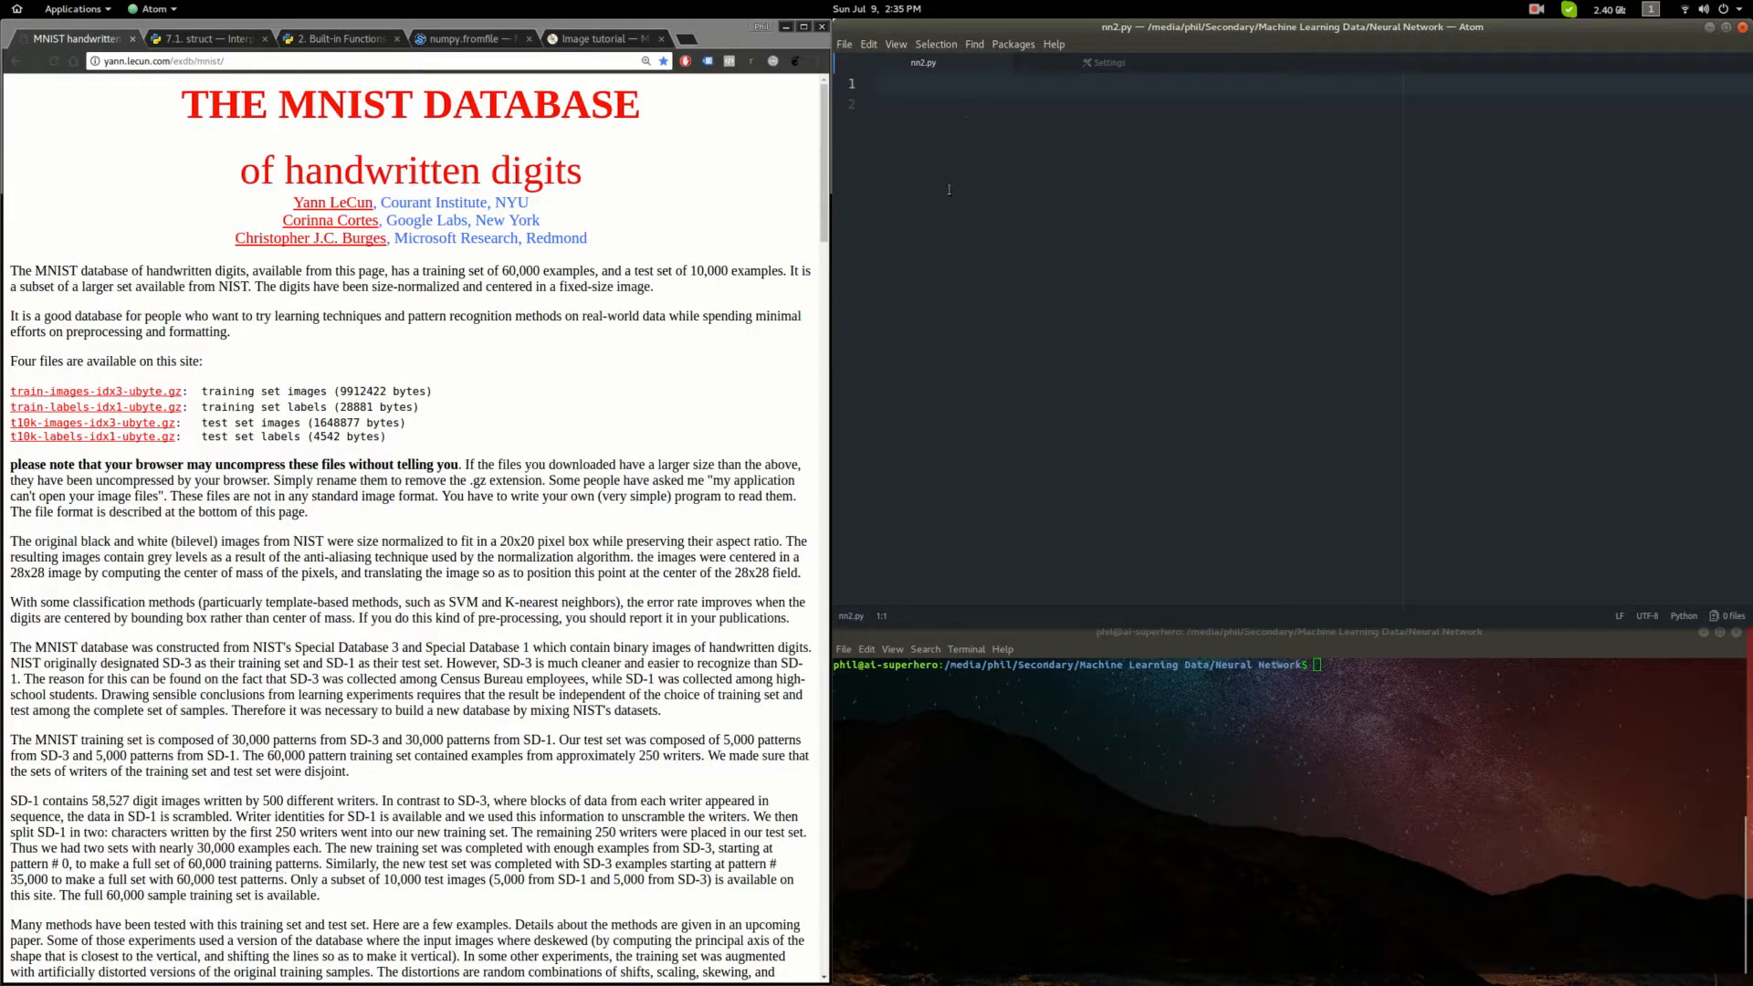
{"action": "scroll", "scroll_direction": "down", "scroll_amount": 3}
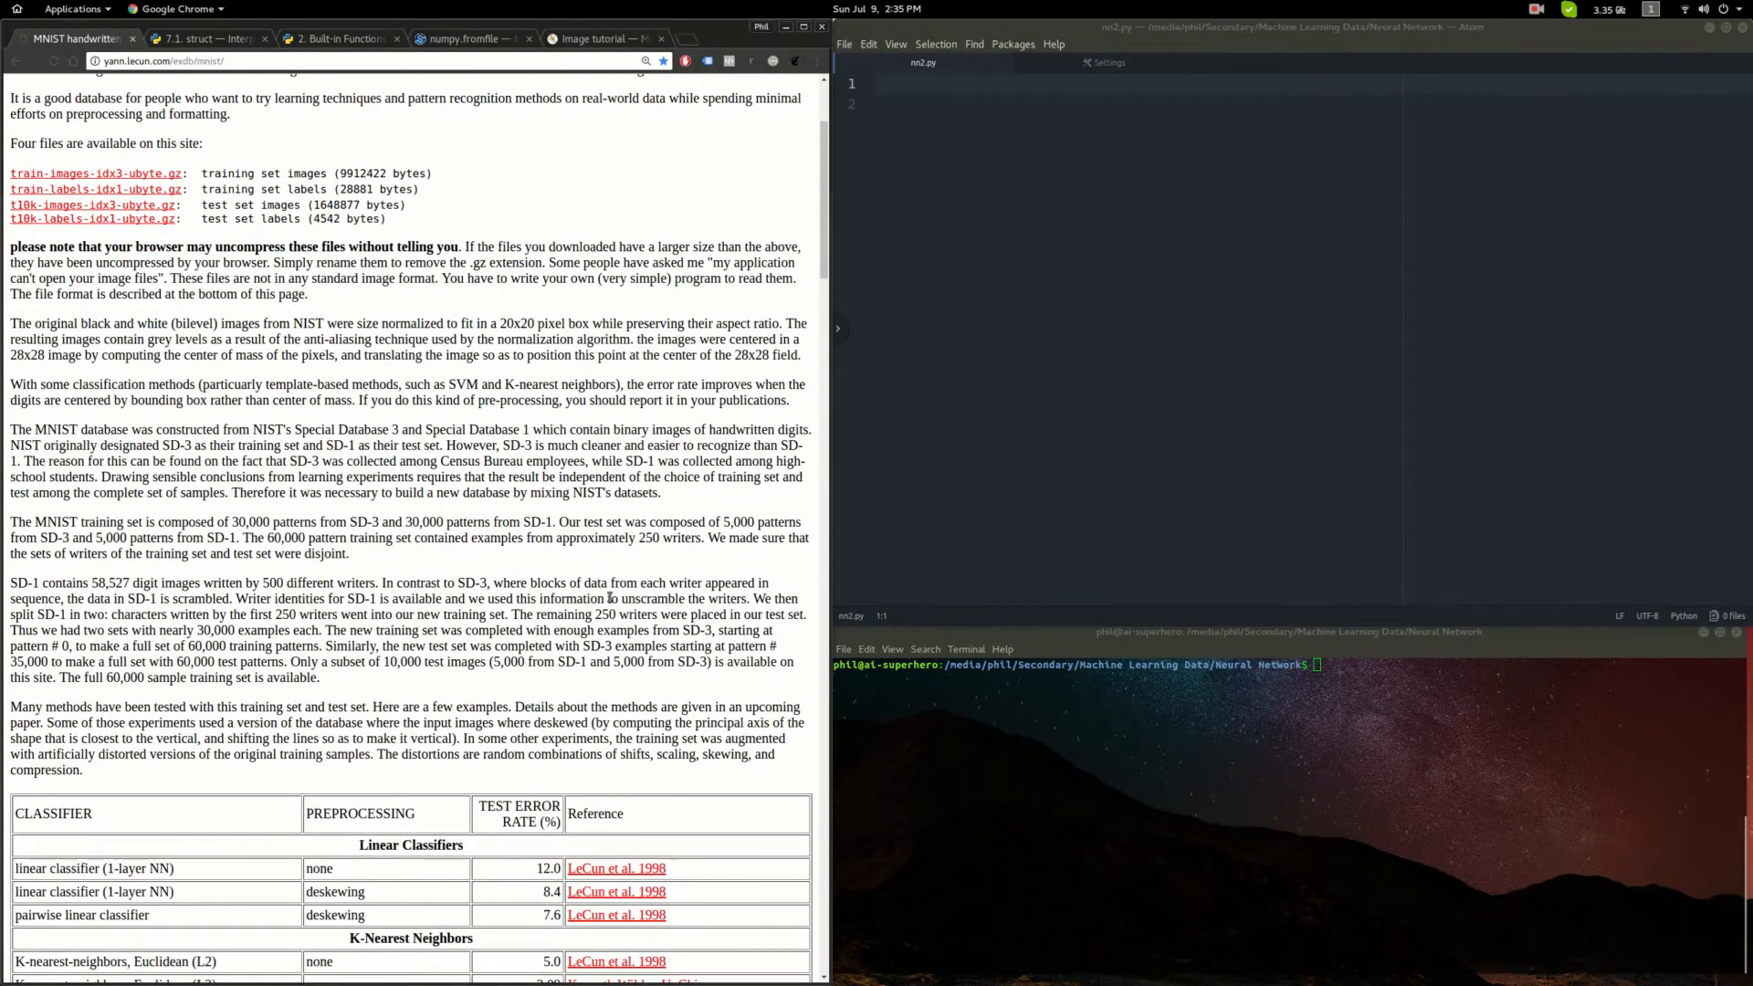
{"action": "scroll", "scroll_direction": "down", "scroll_amount": 3}
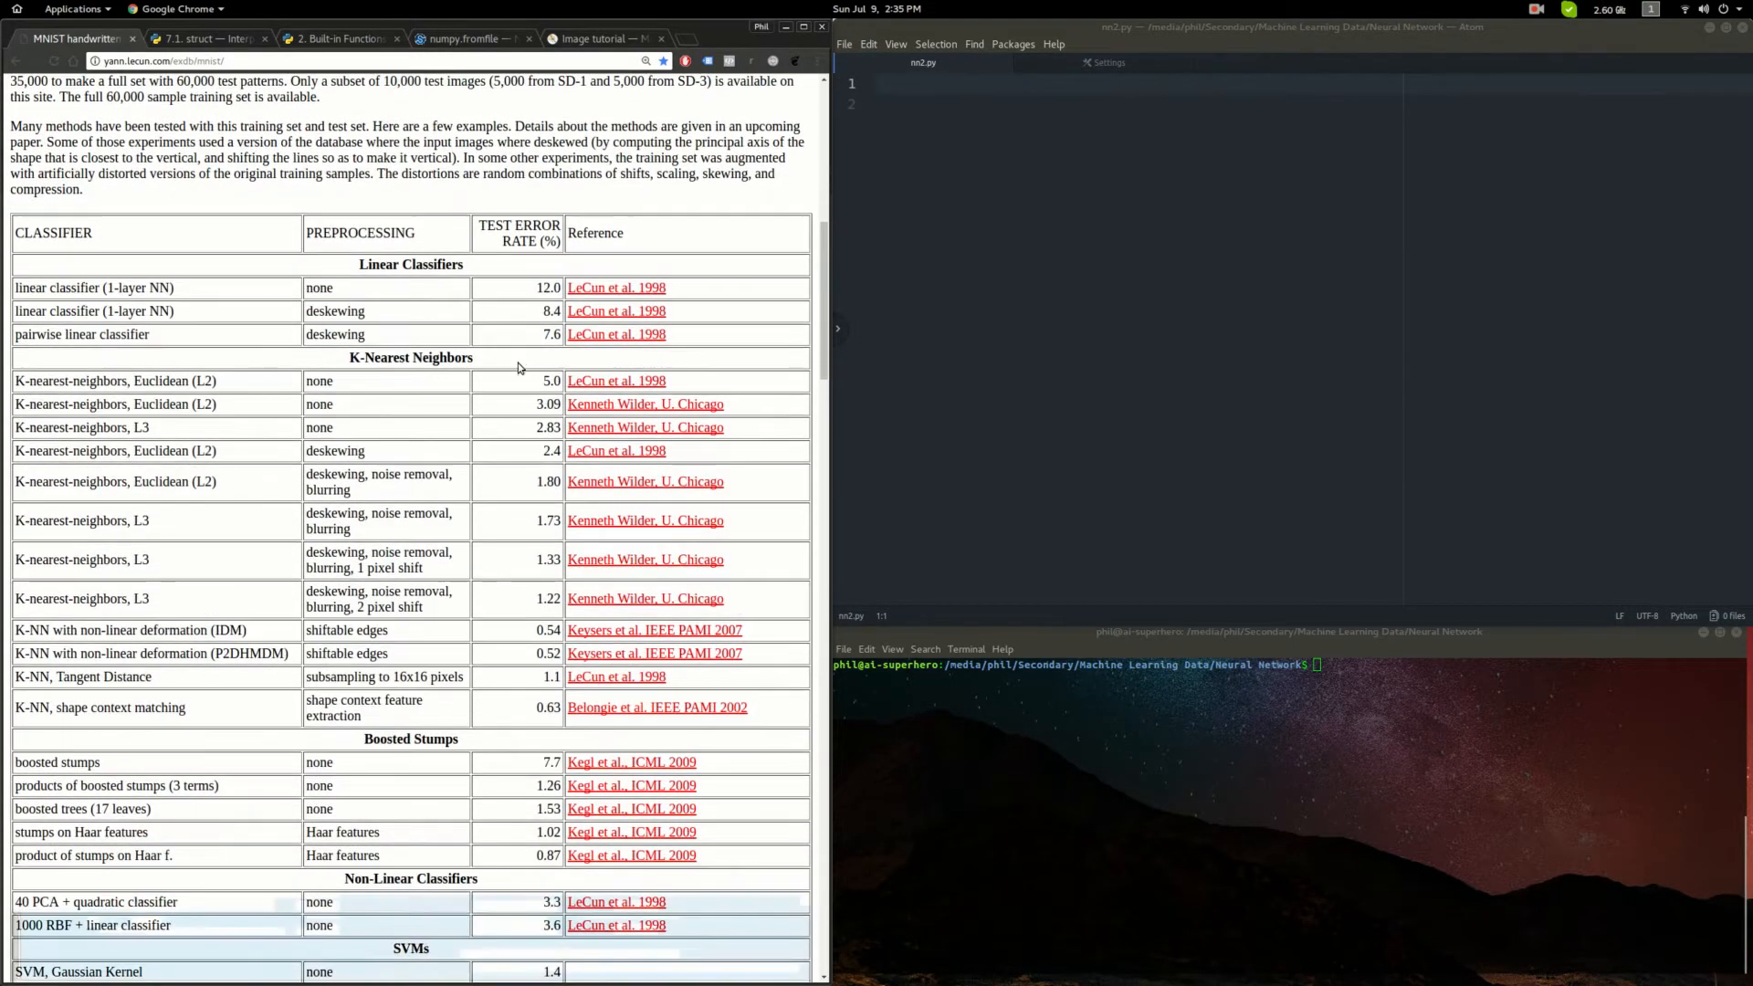
{"action": "scroll", "scroll_direction": "down", "scroll_amount": 3}
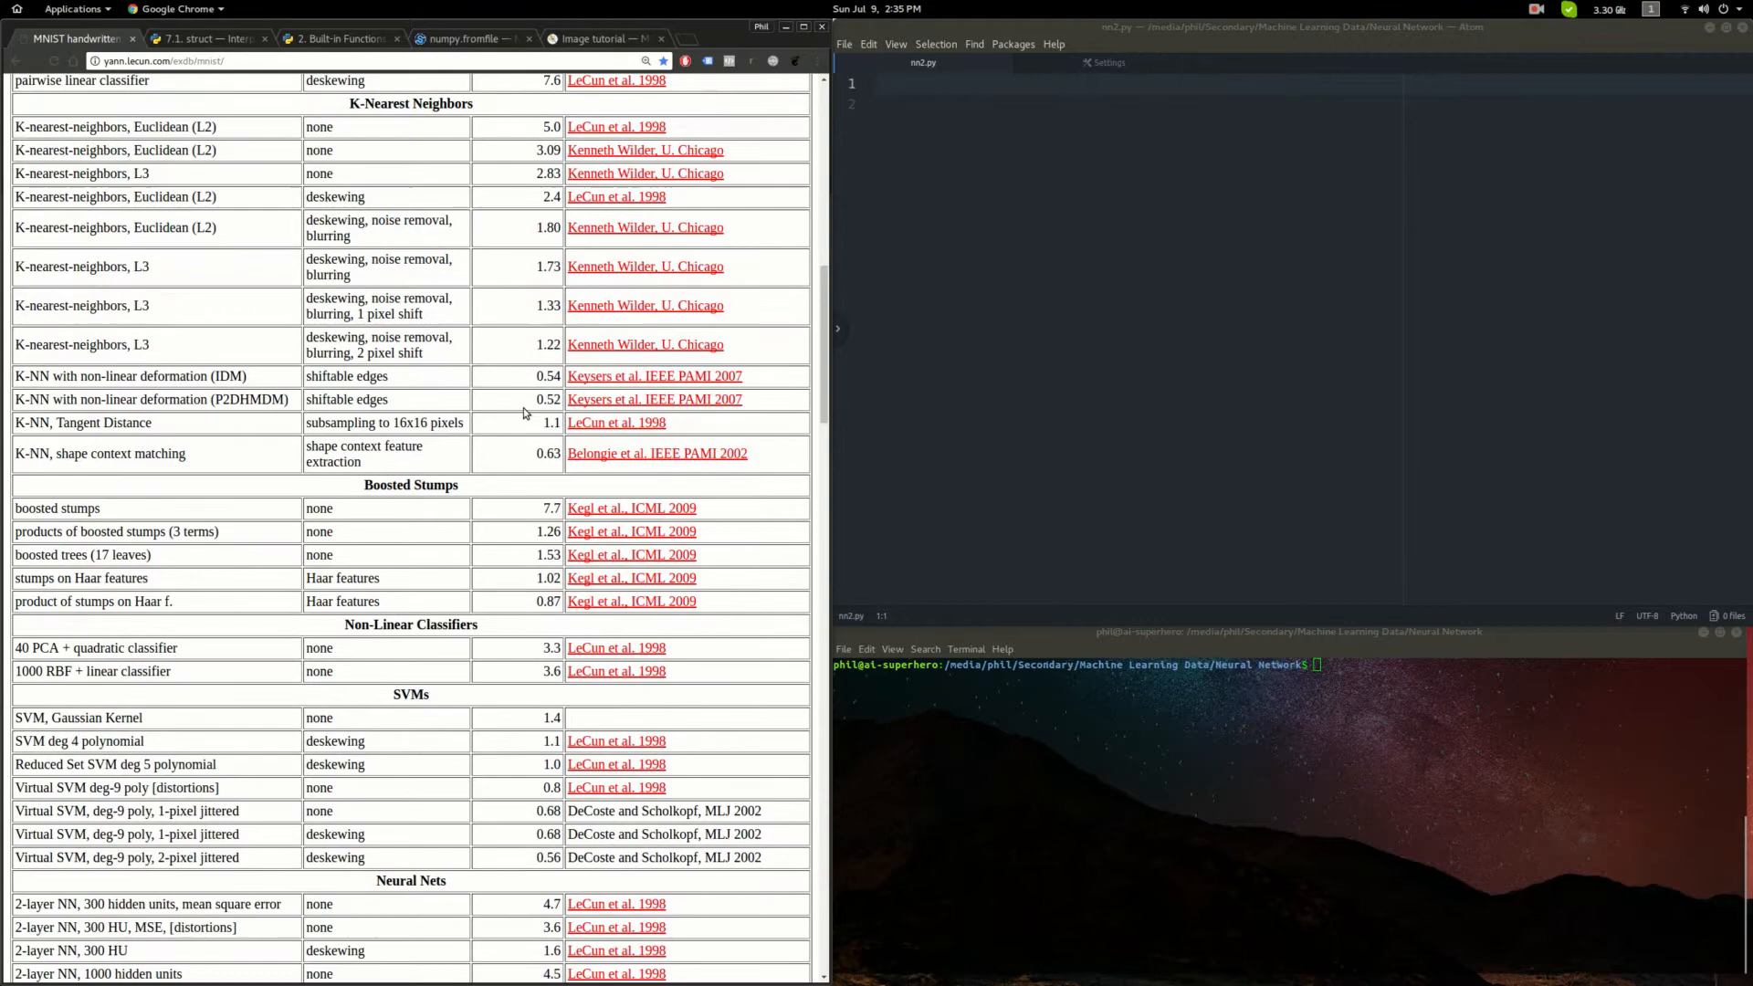
{"action": "scroll", "scroll_direction": "down", "scroll_amount": 3}
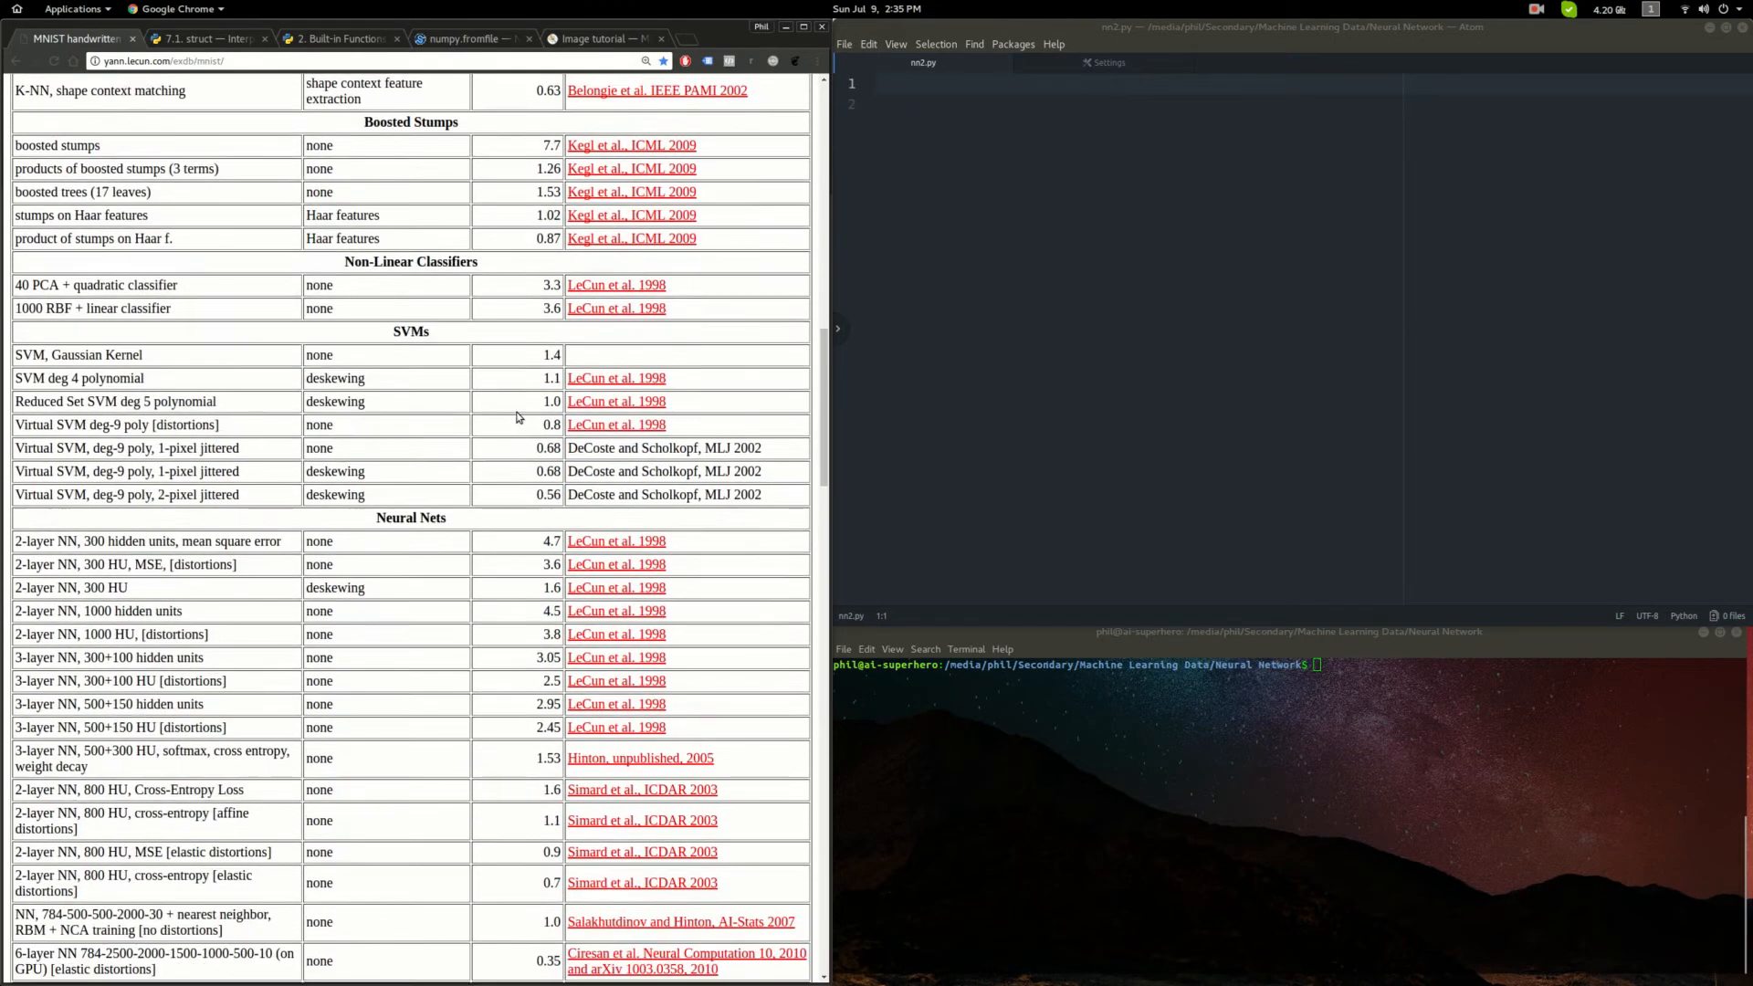
{"action": "scroll", "scroll_direction": "down", "scroll_amount": 3}
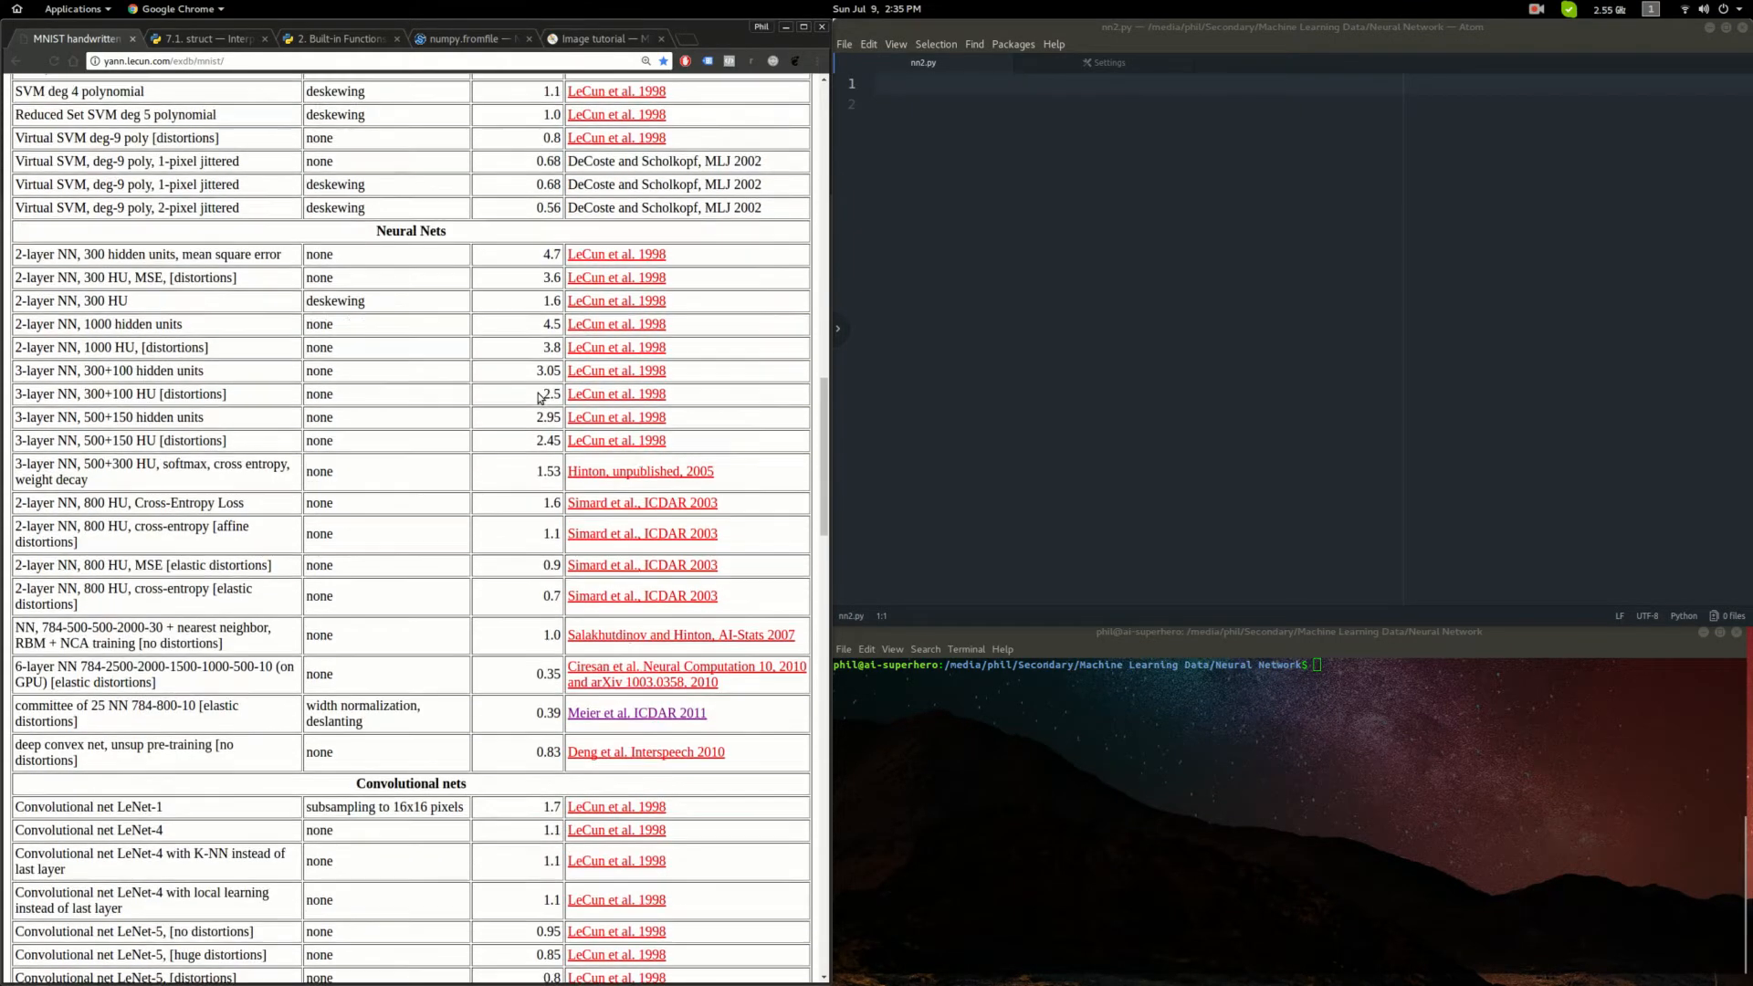
{"action": "scroll", "scroll_direction": "down", "scroll_amount": 3}
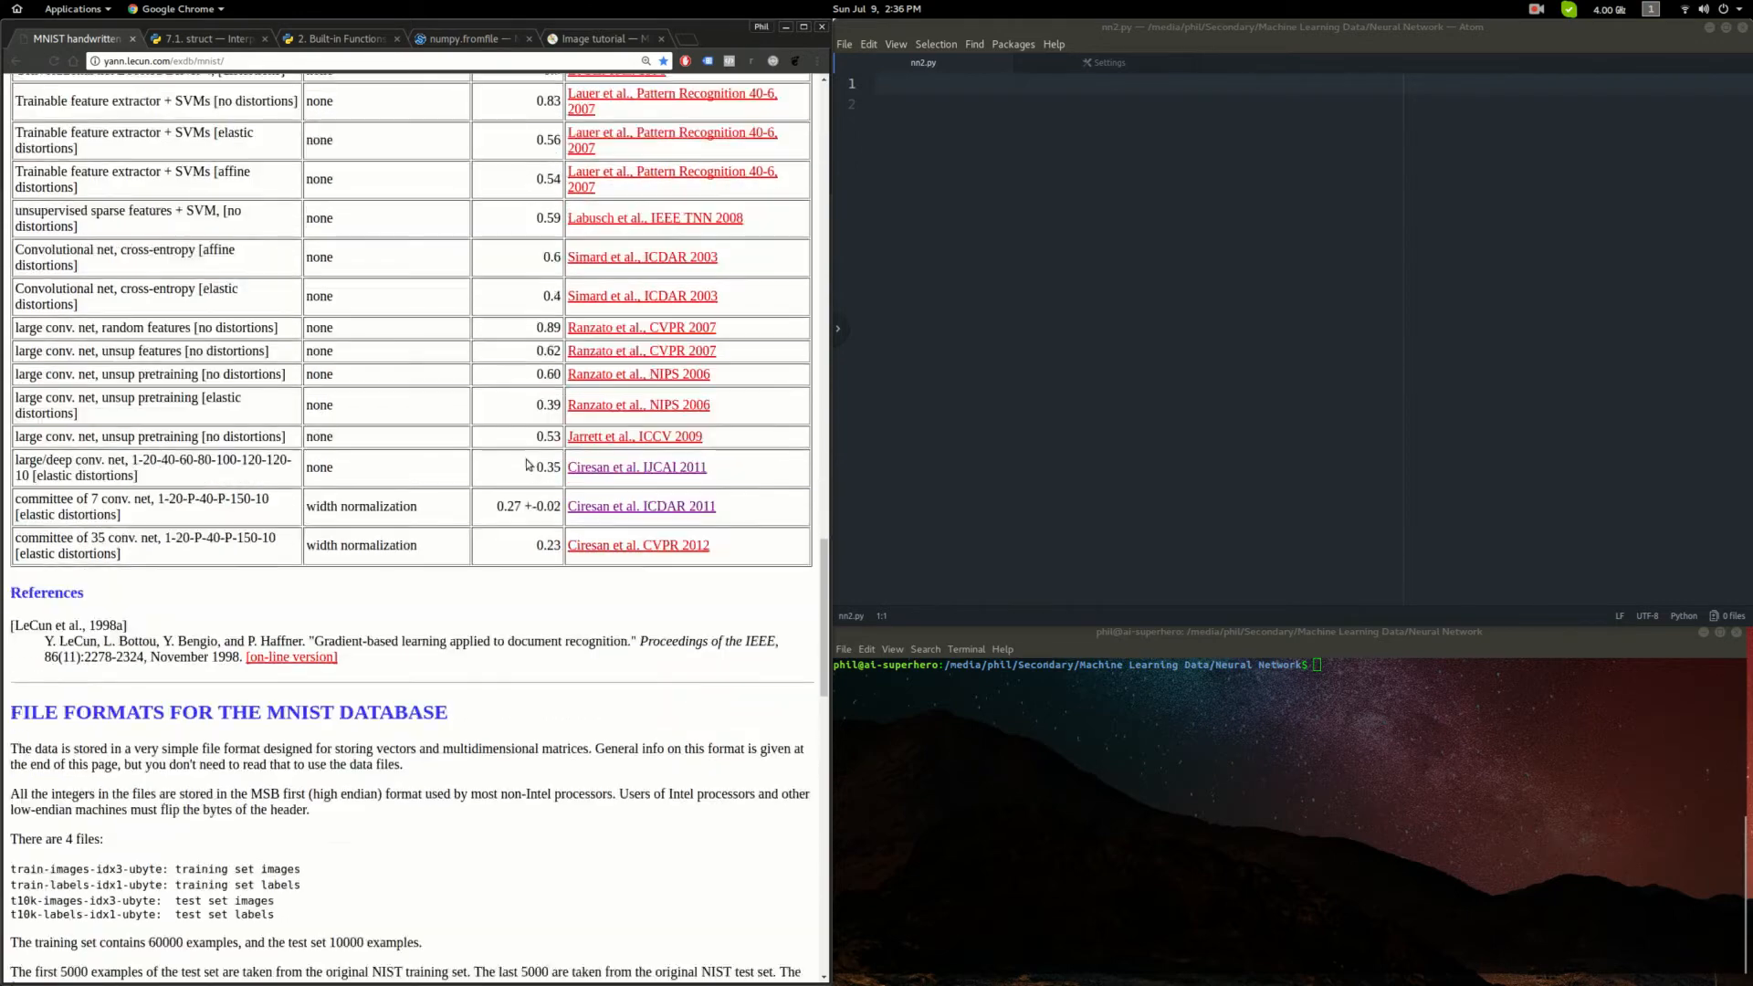
{"action": "scroll", "scroll_direction": "down", "scroll_amount": 3}
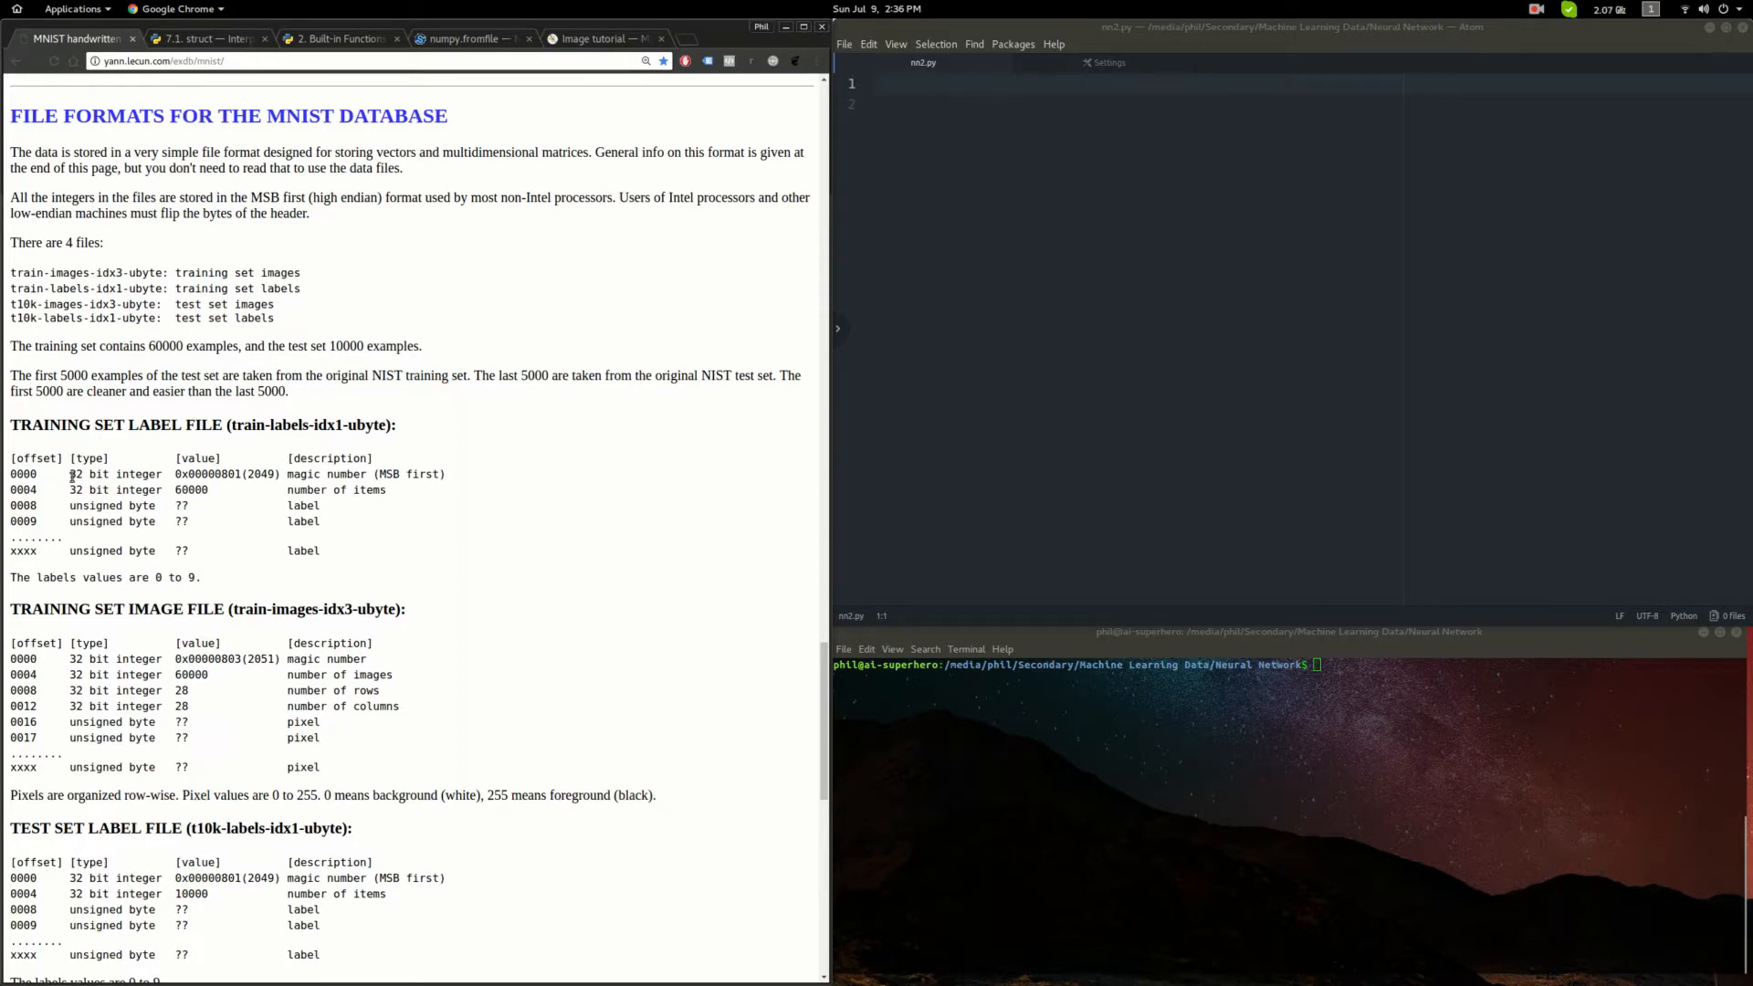
{"action": "scroll", "scroll_direction": "down", "scroll_amount": 3}
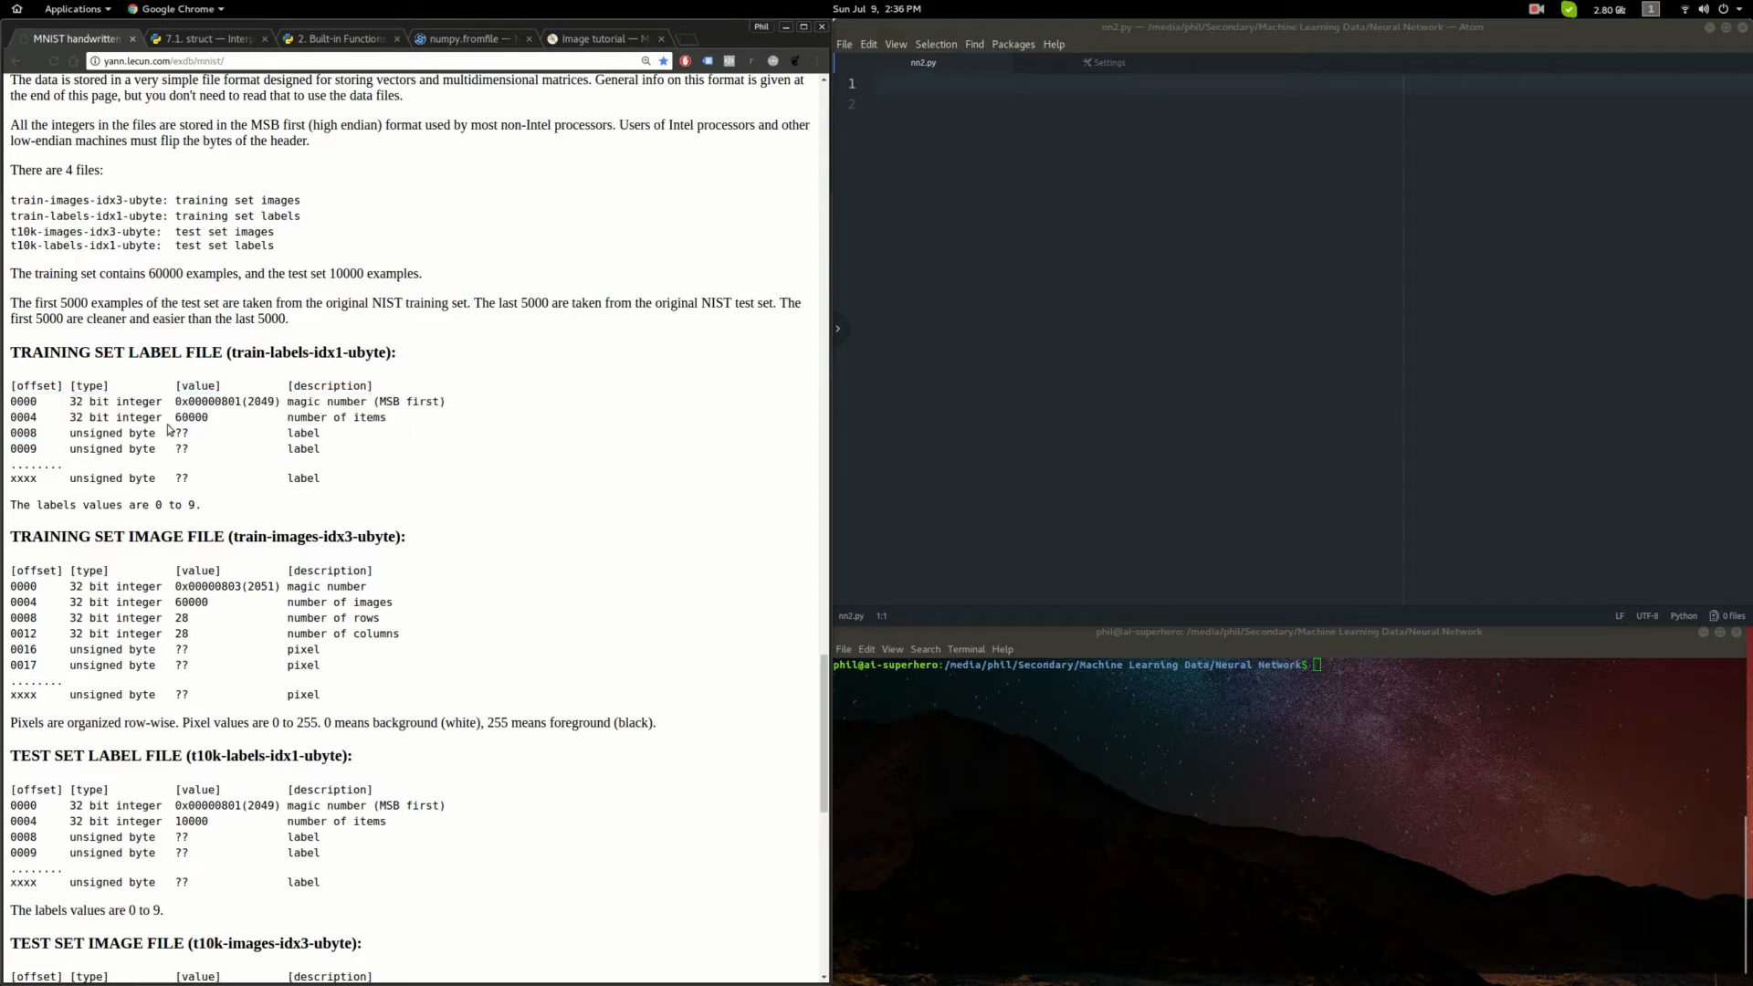
{"action": "double_click", "coordinate": [22, 416]}
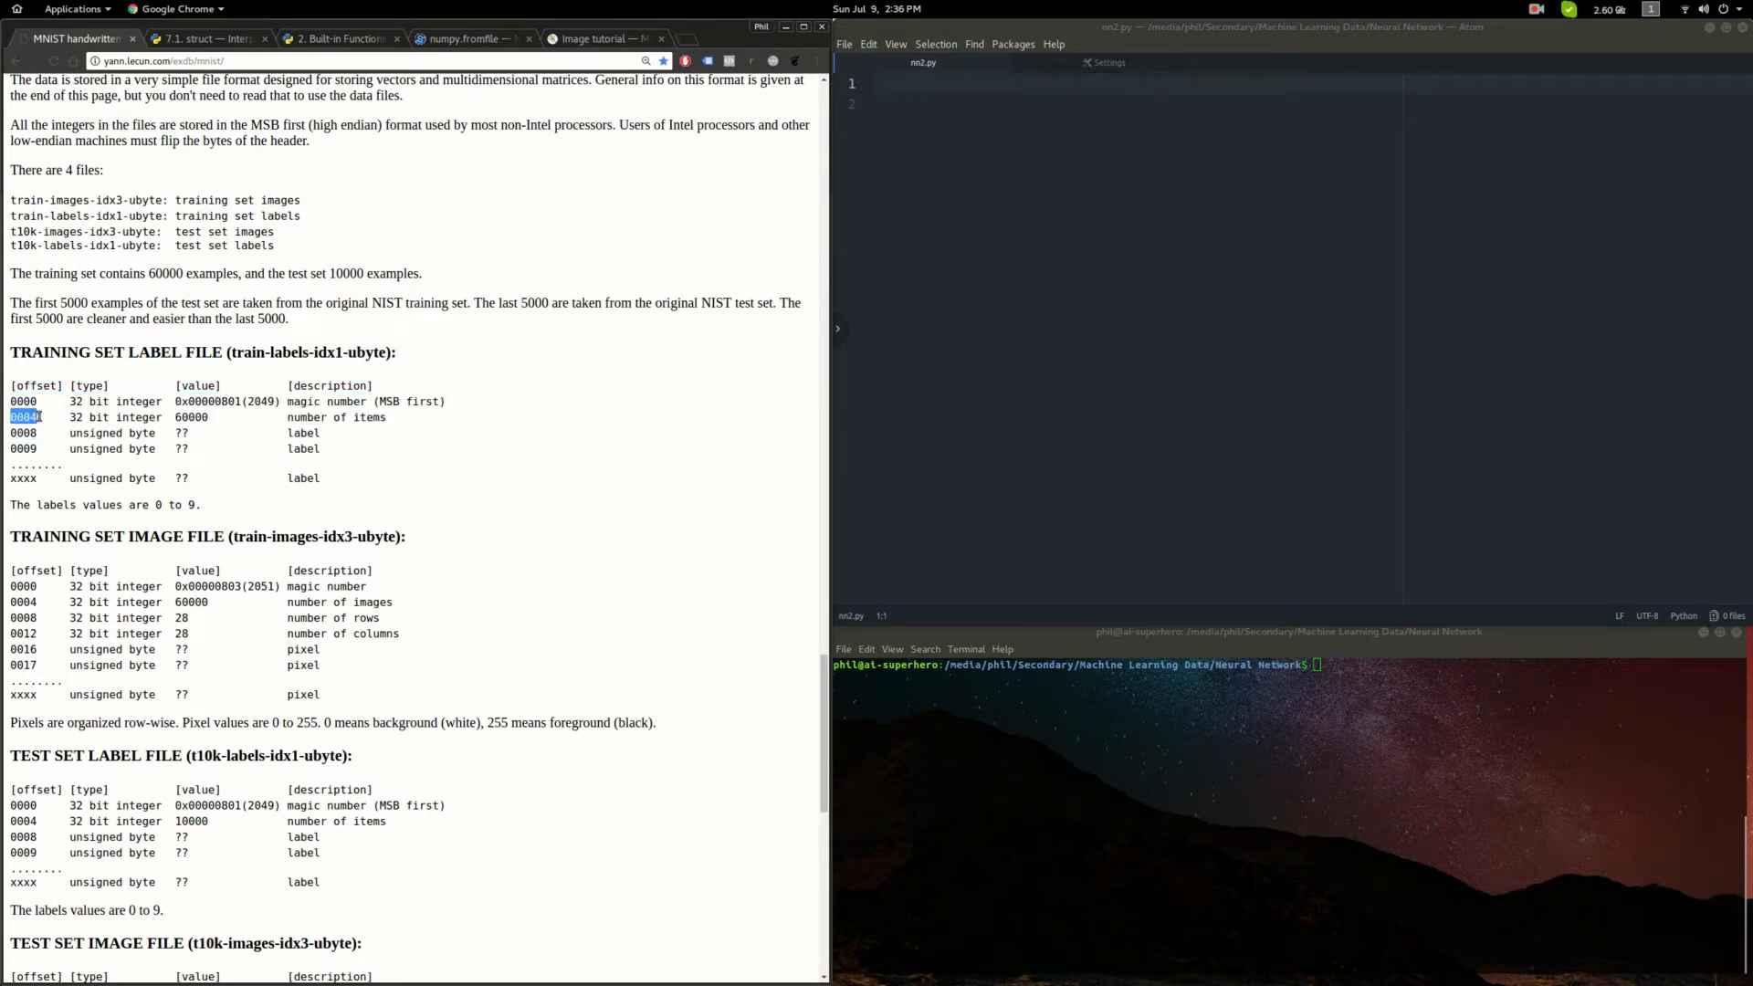
{"action": "left_click", "coordinate": [285, 402]}
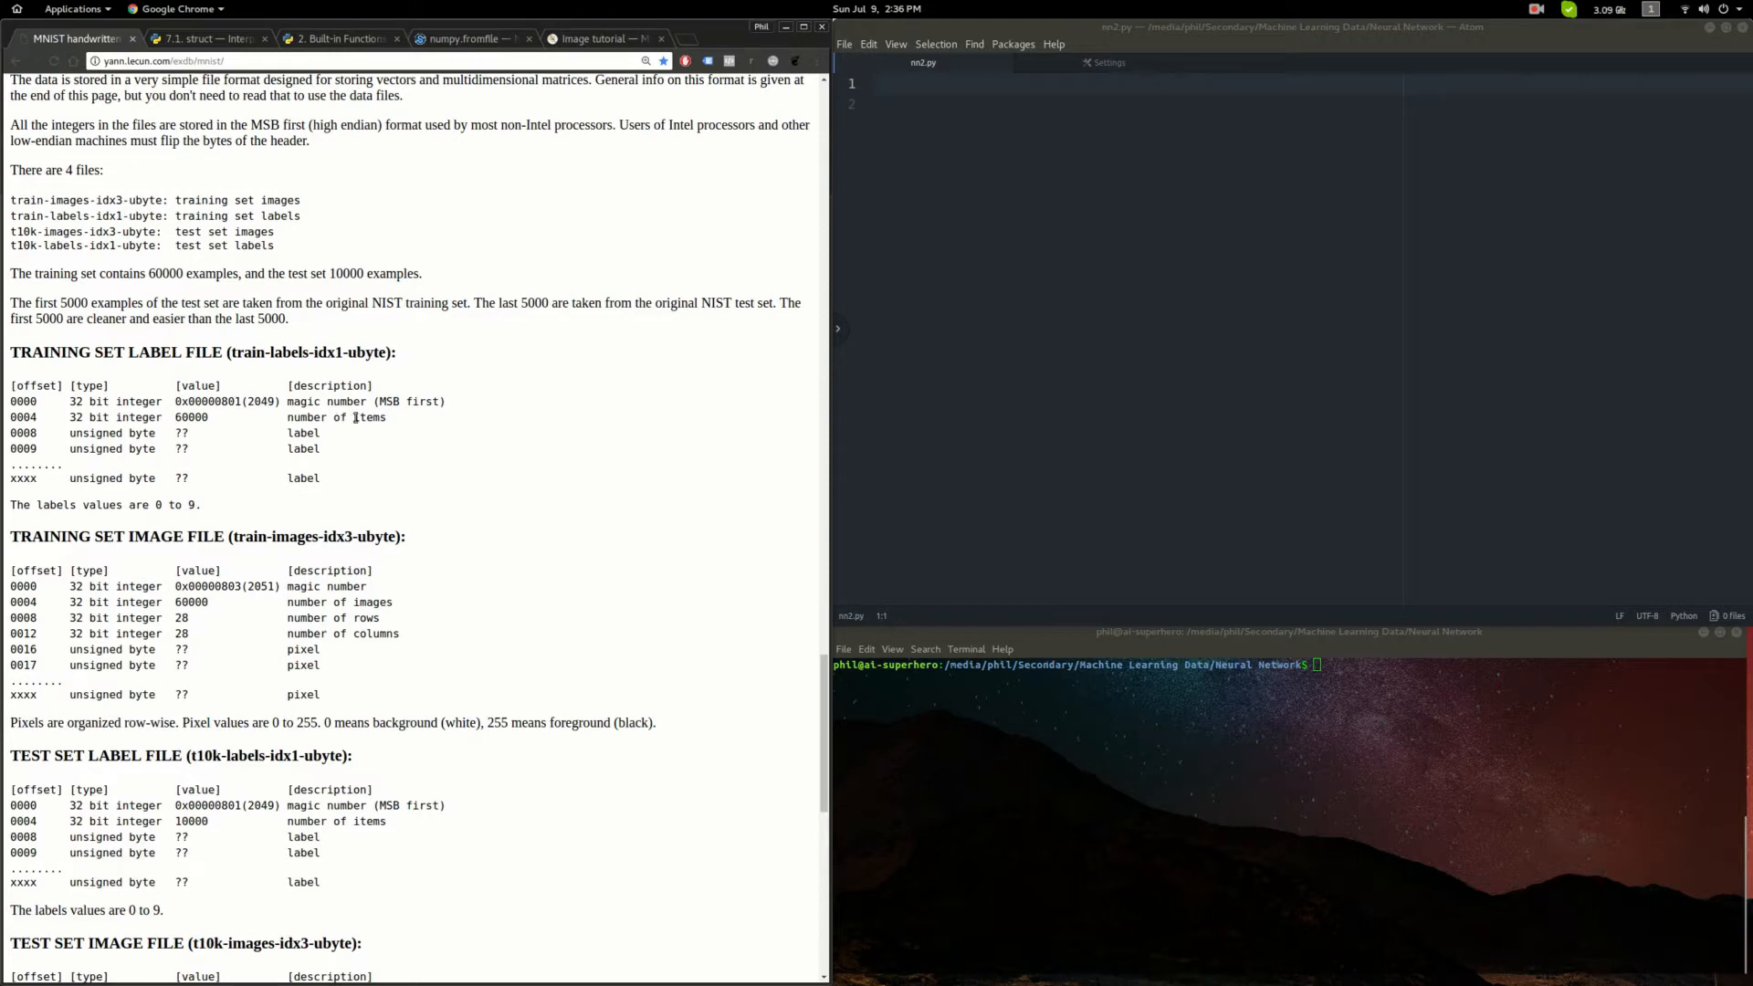
{"action": "mouse_move", "coordinate": [381, 433]}
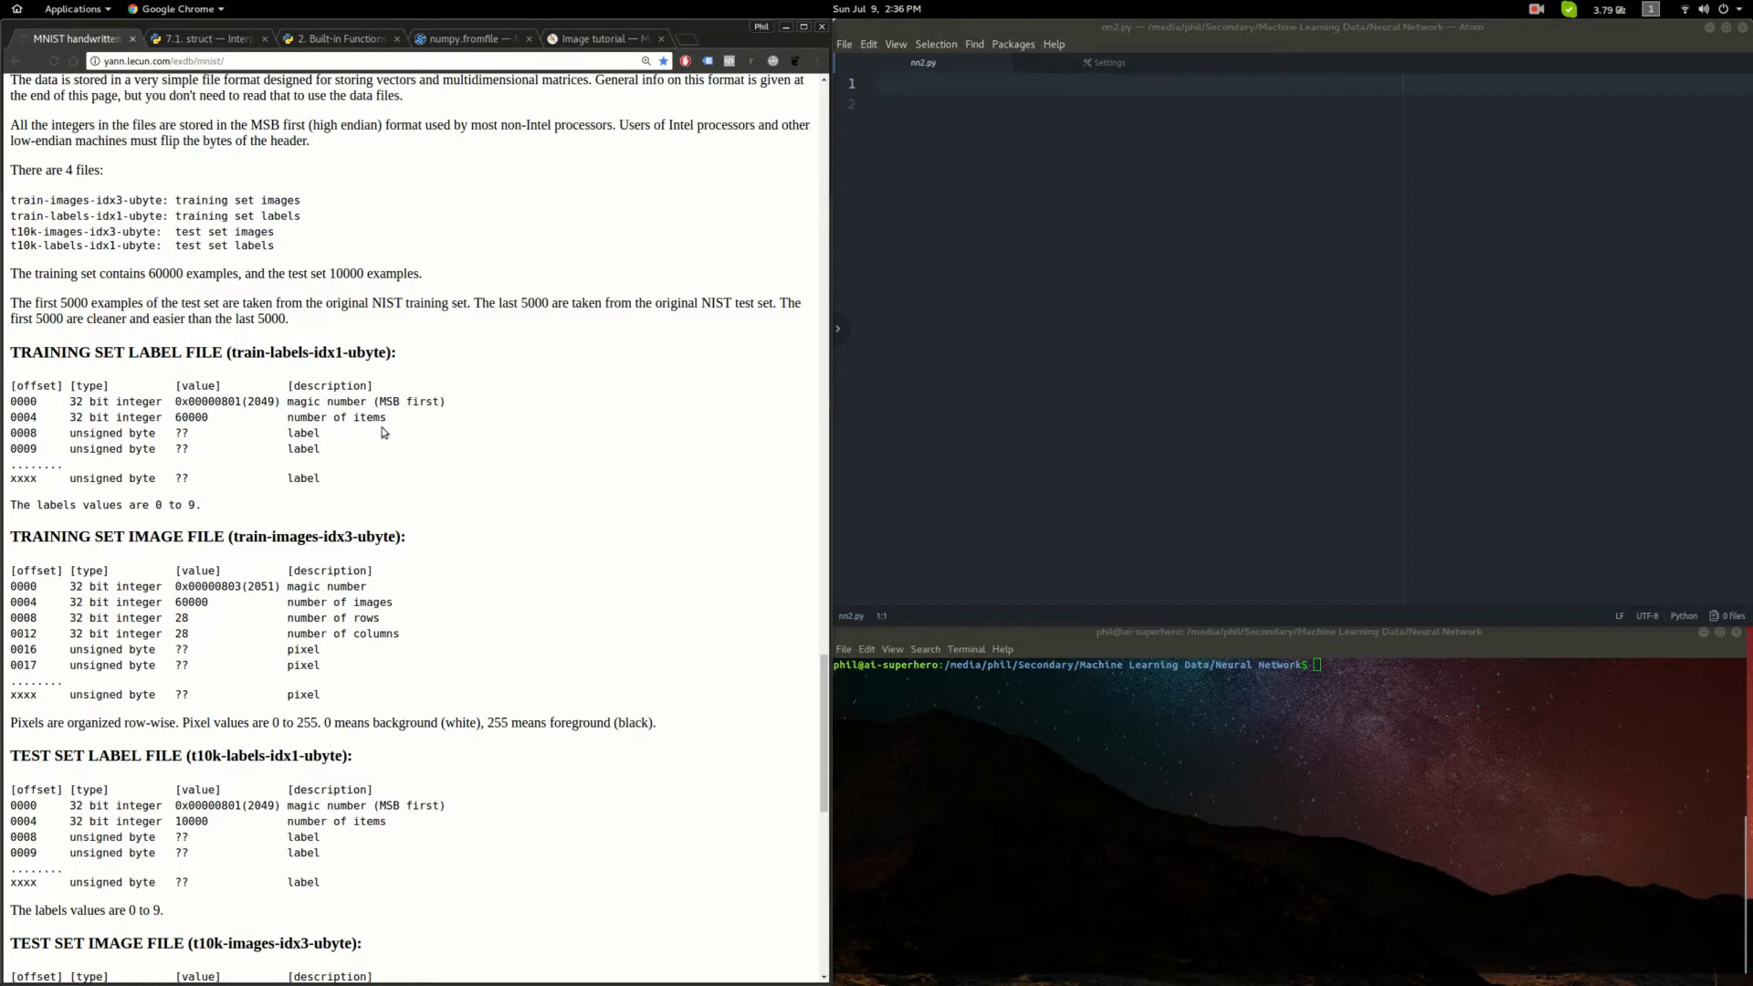
{"action": "mouse_move", "coordinate": [329, 476]}
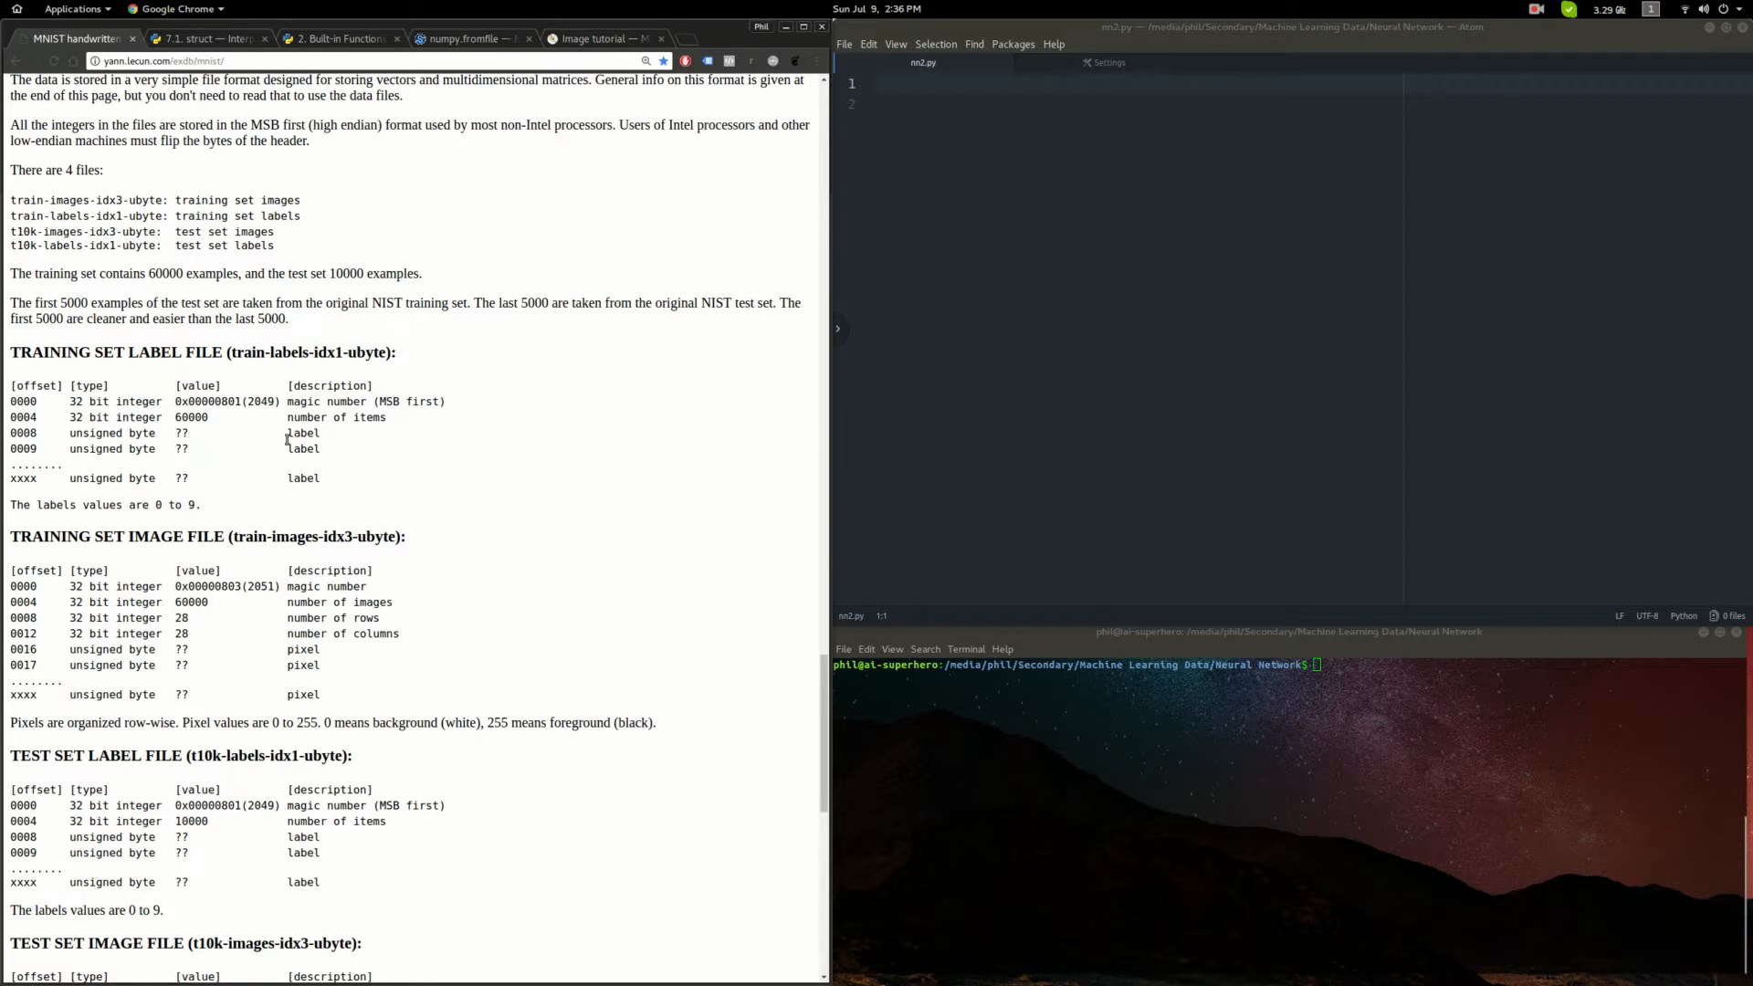
{"action": "scroll", "scroll_direction": "down", "scroll_amount": 3}
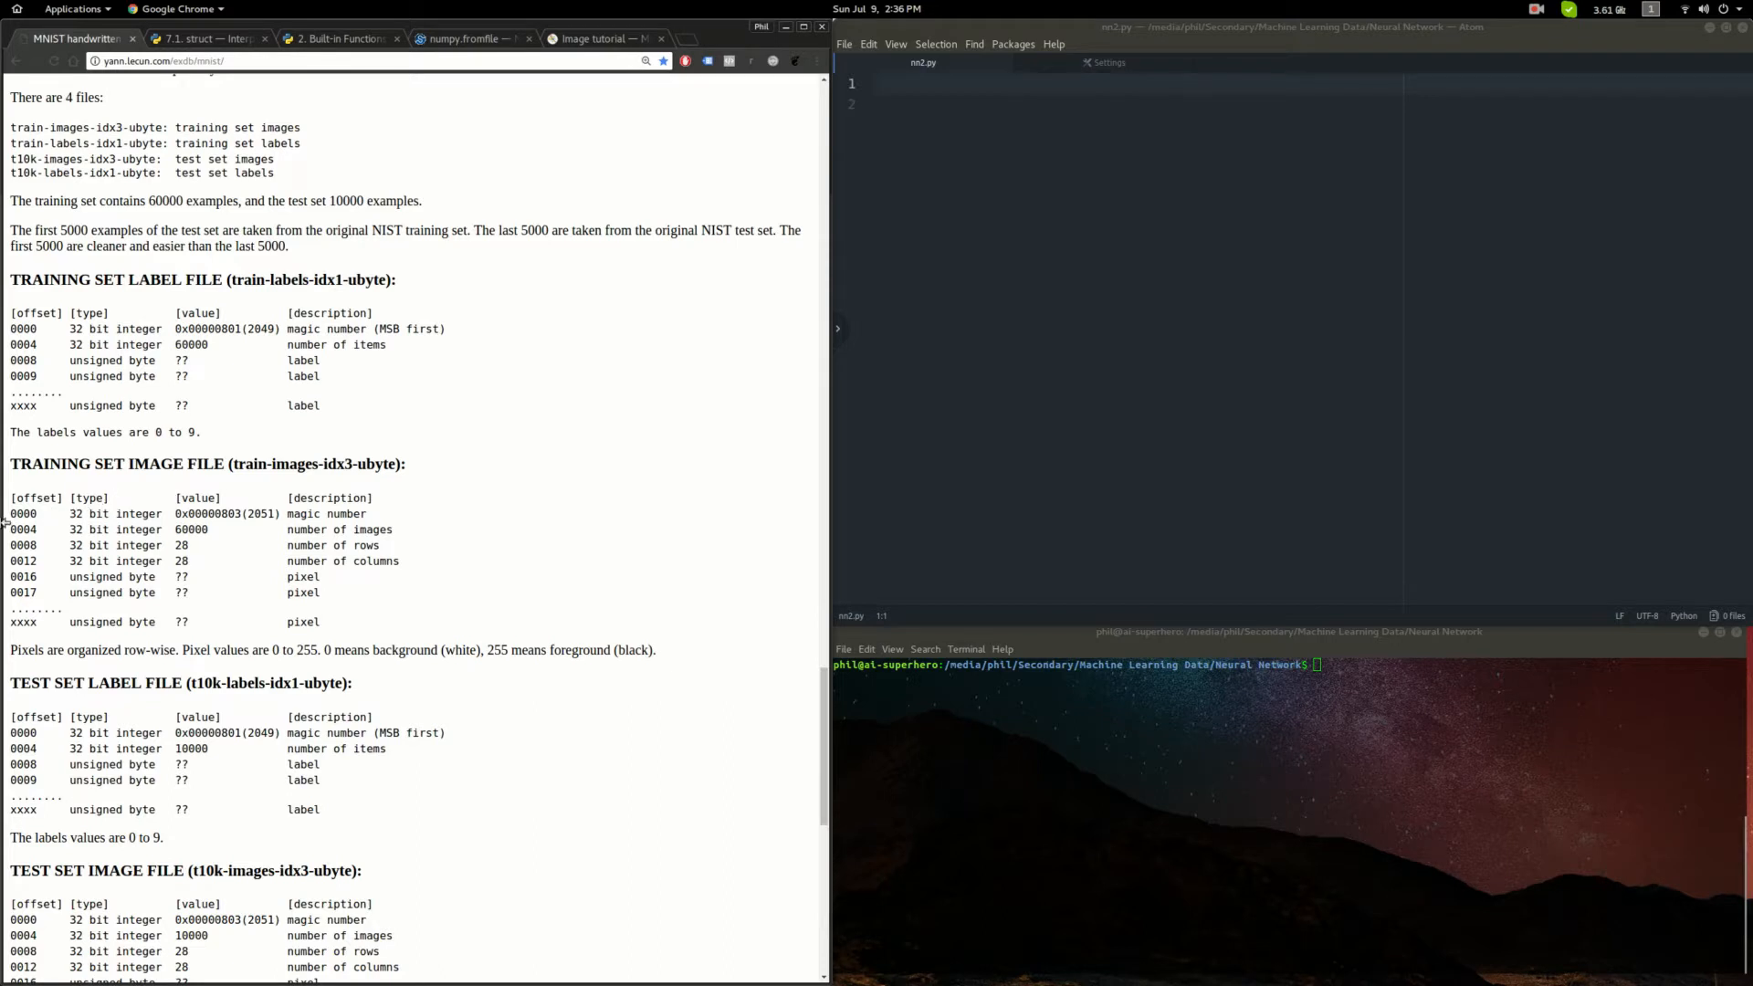
{"action": "left_click_drag", "start_coordinate": [11, 529], "coordinate": [400, 561]}
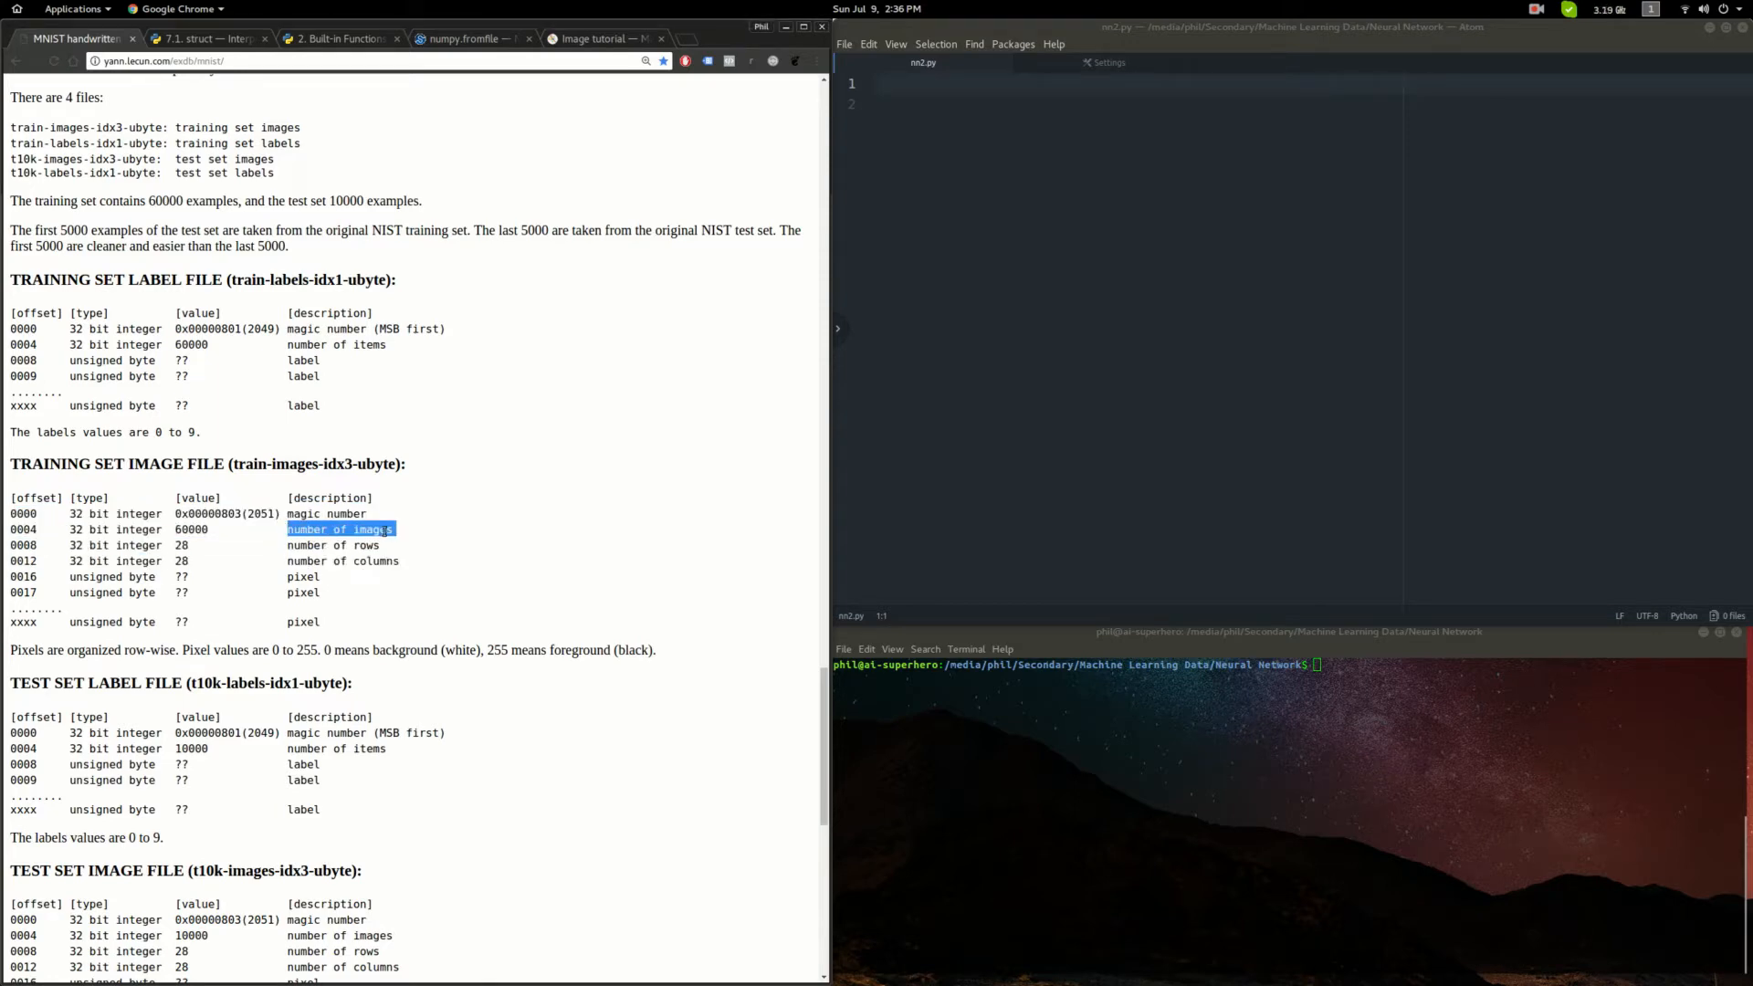
{"action": "left_click", "coordinate": [402, 537]}
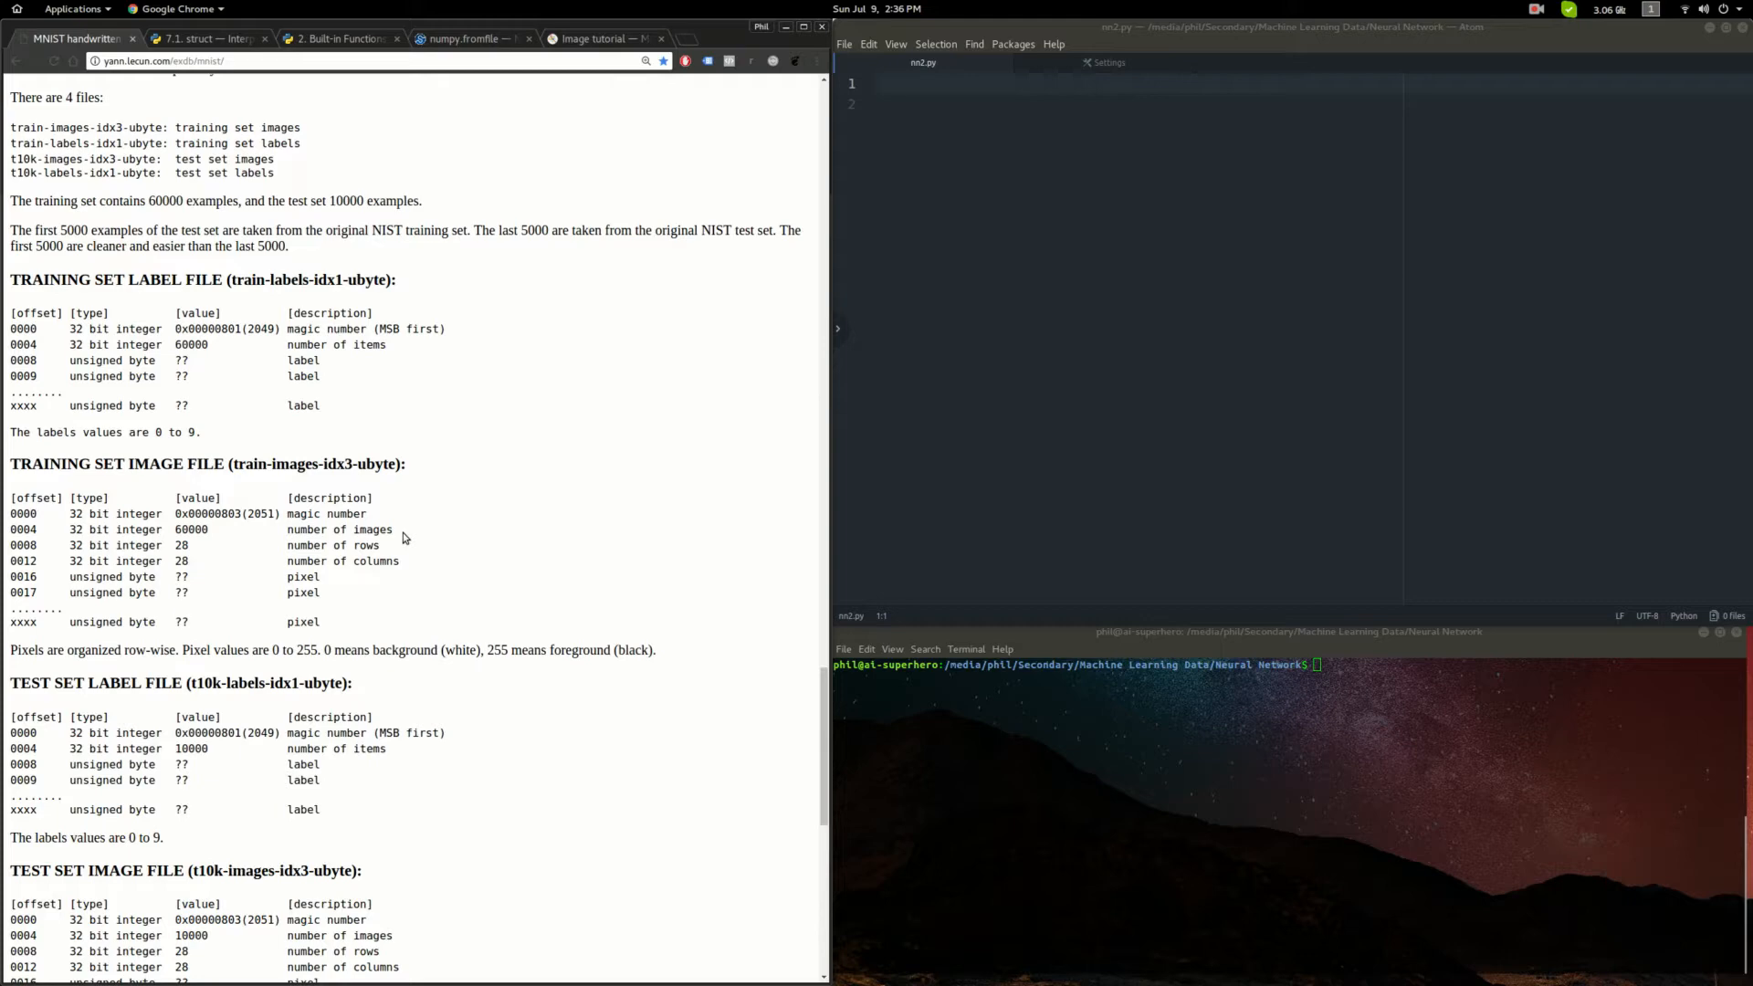
{"action": "scroll", "scroll_direction": "down", "scroll_amount": 3}
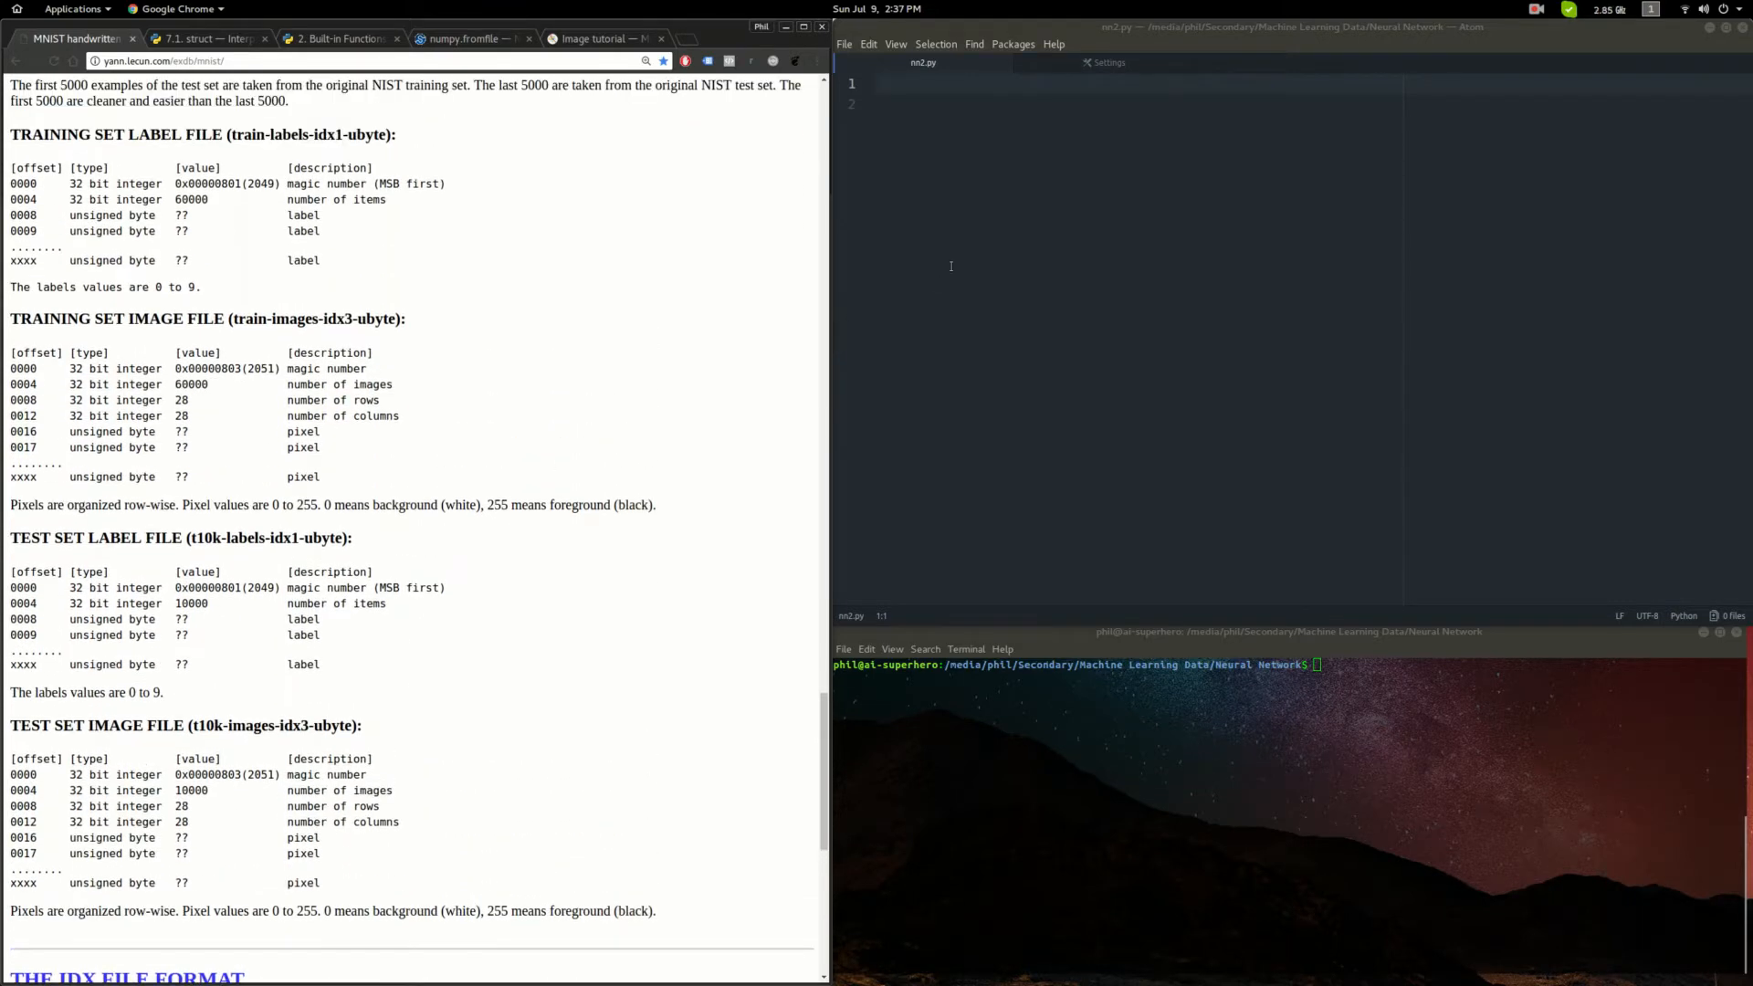
- Write 'import struct' and 'import numpy as np' at the top of the empty script
{"action": "left_click", "coordinate": [950, 84]}
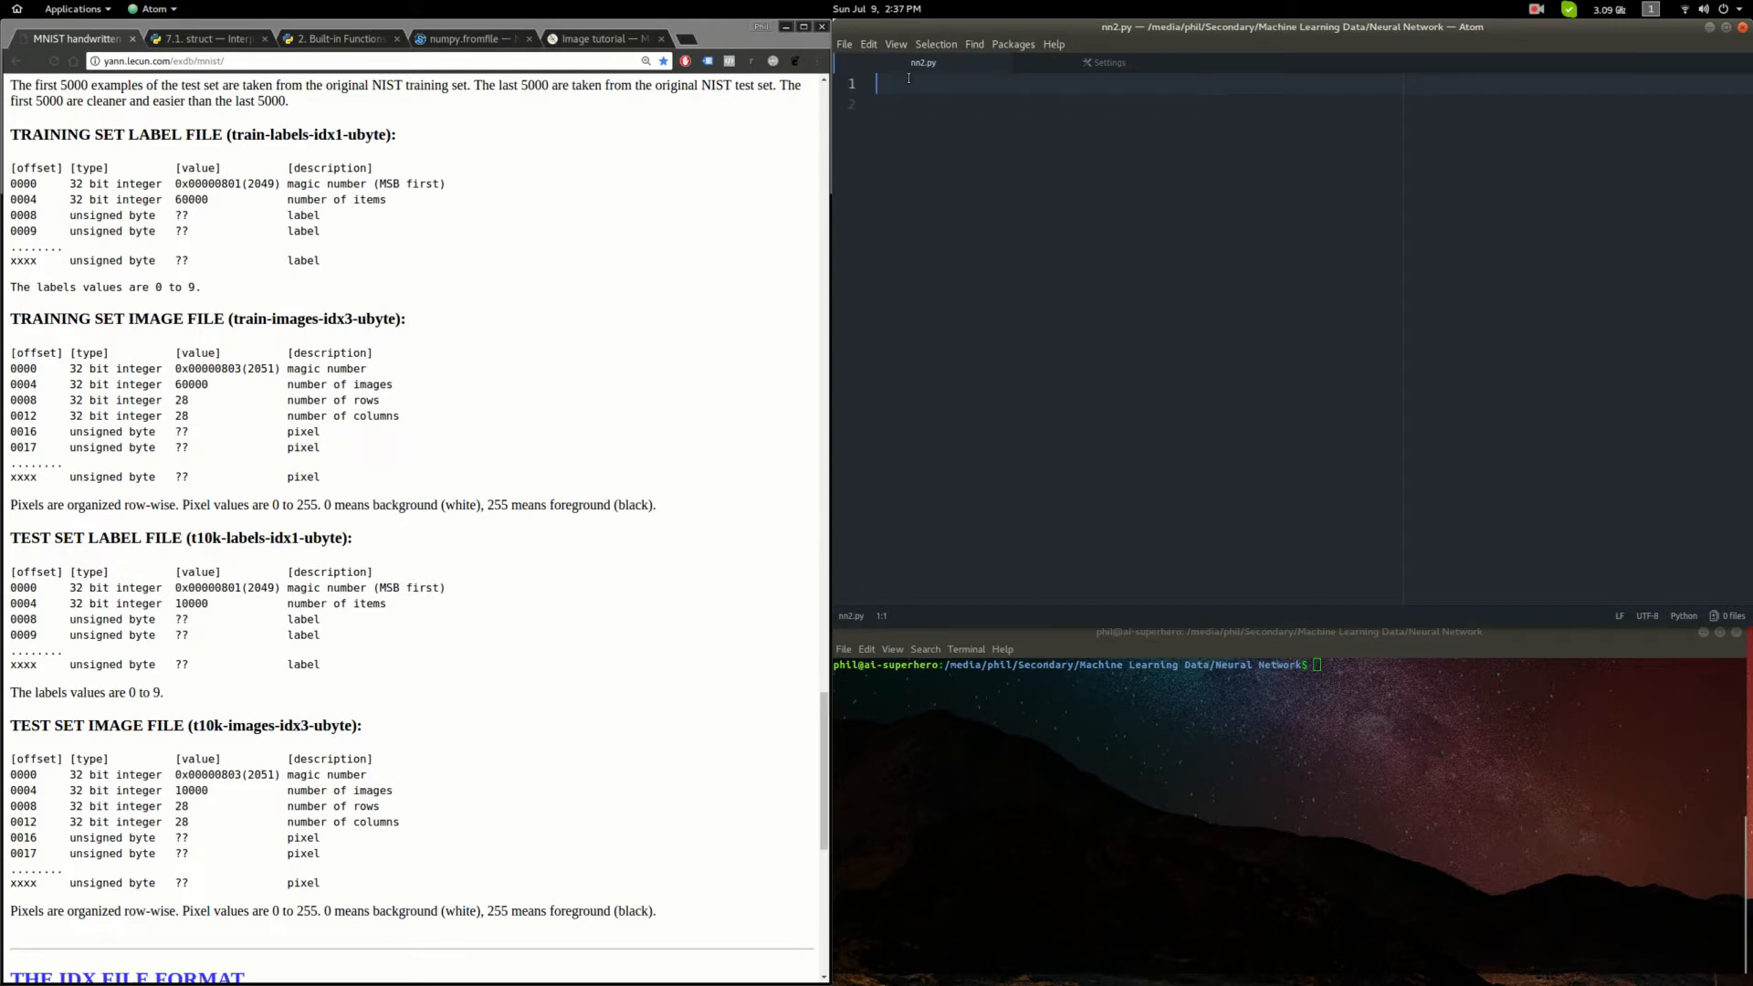
{"action": "type", "text": "import struct"}
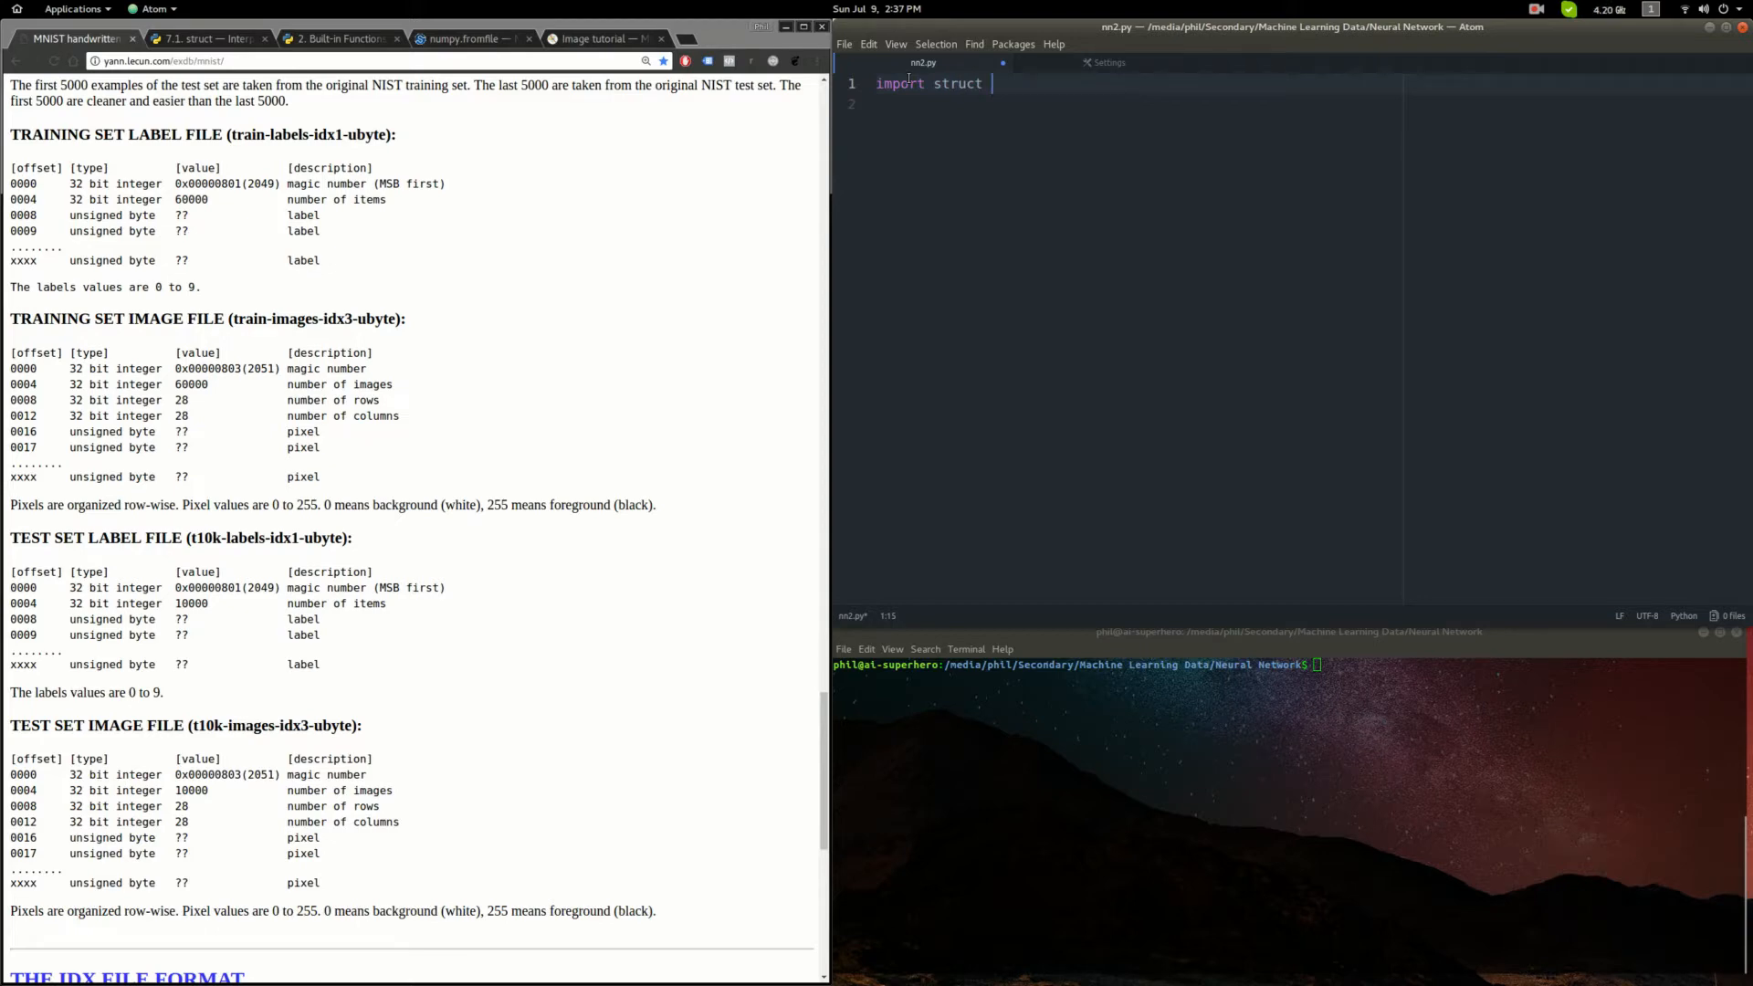
{"action": "key", "text": "enter"}
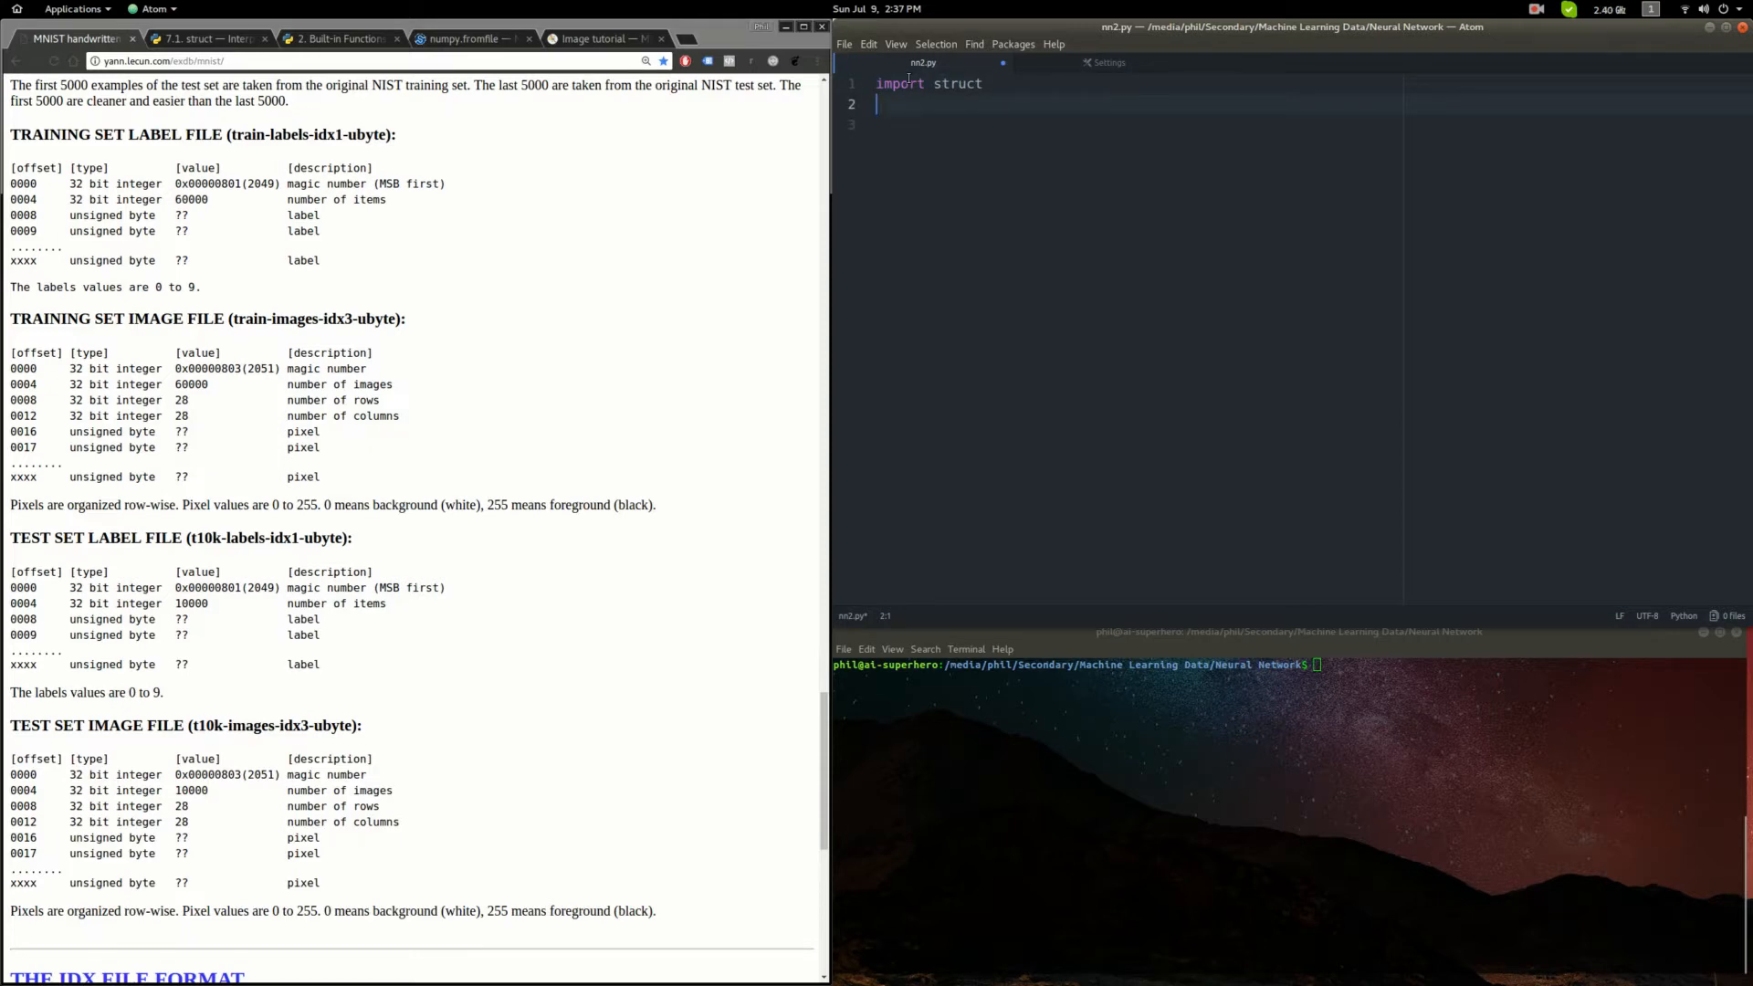
{"action": "type", "text": "import n"}
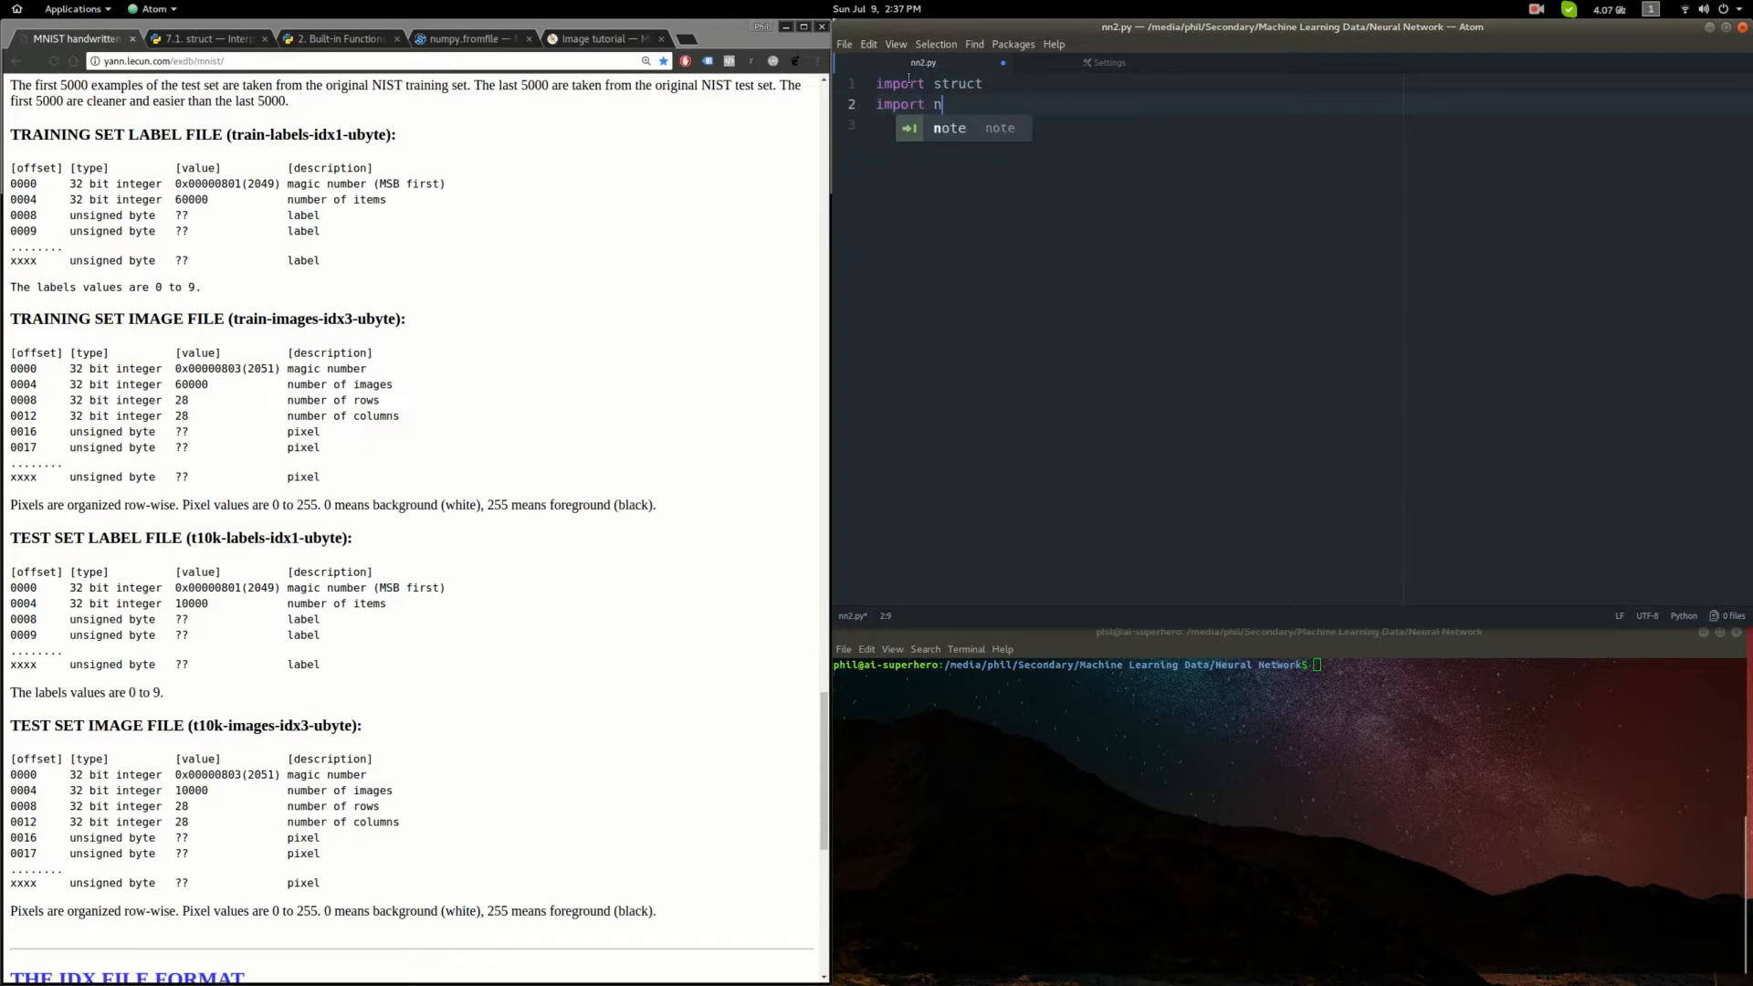
{"action": "type", "text": "umpy as np"}
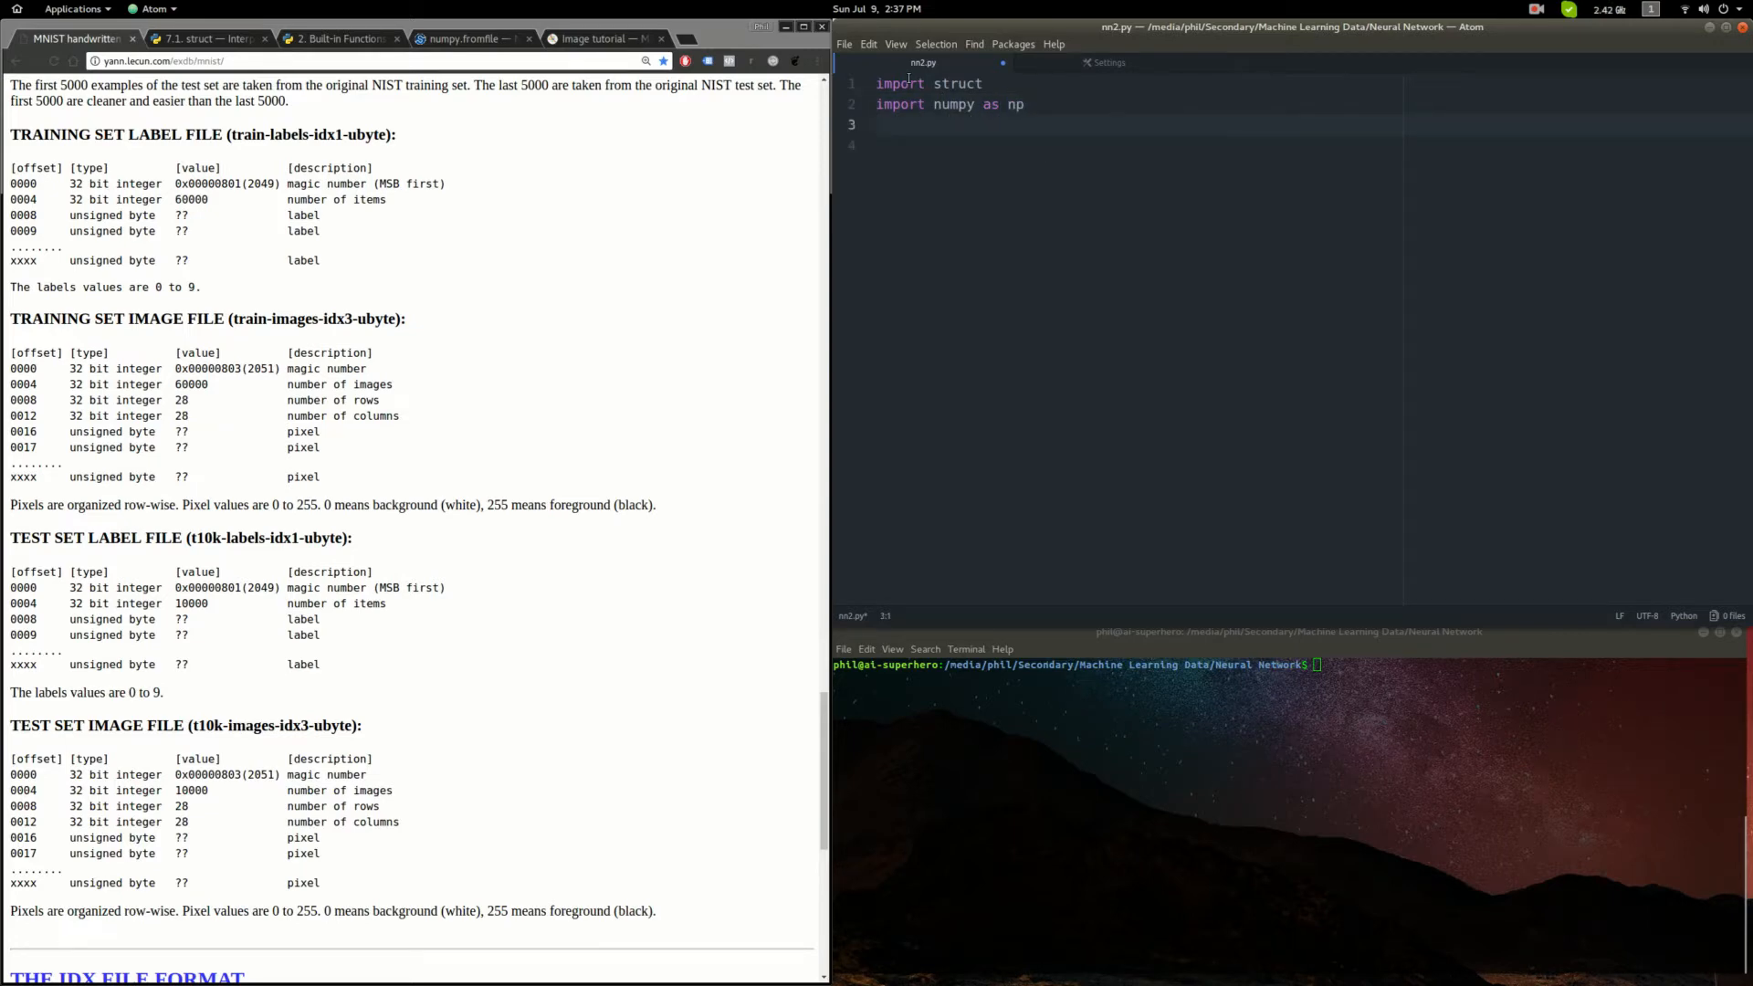
- Add 'import matplotlib.pyplot as plt' and 'import os', then begin a pip command in the terminal
{"action": "type", "text": "import matplotlib."}
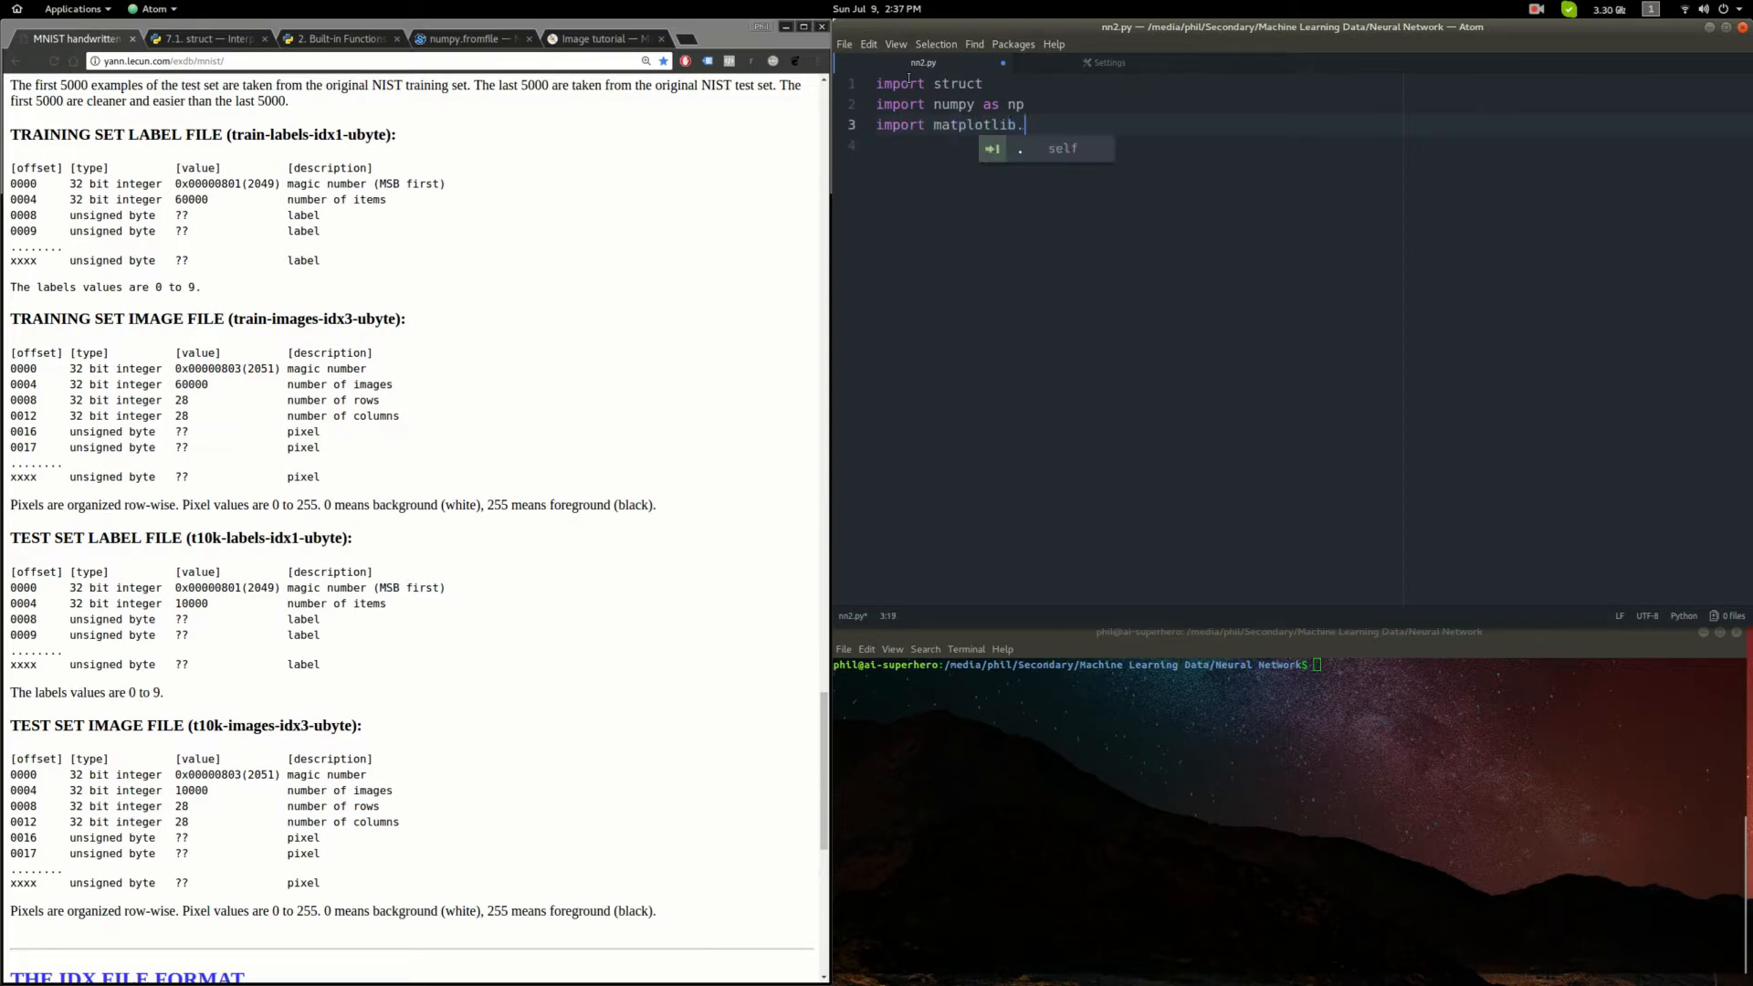
{"action": "type", "text": "pyplot as"}
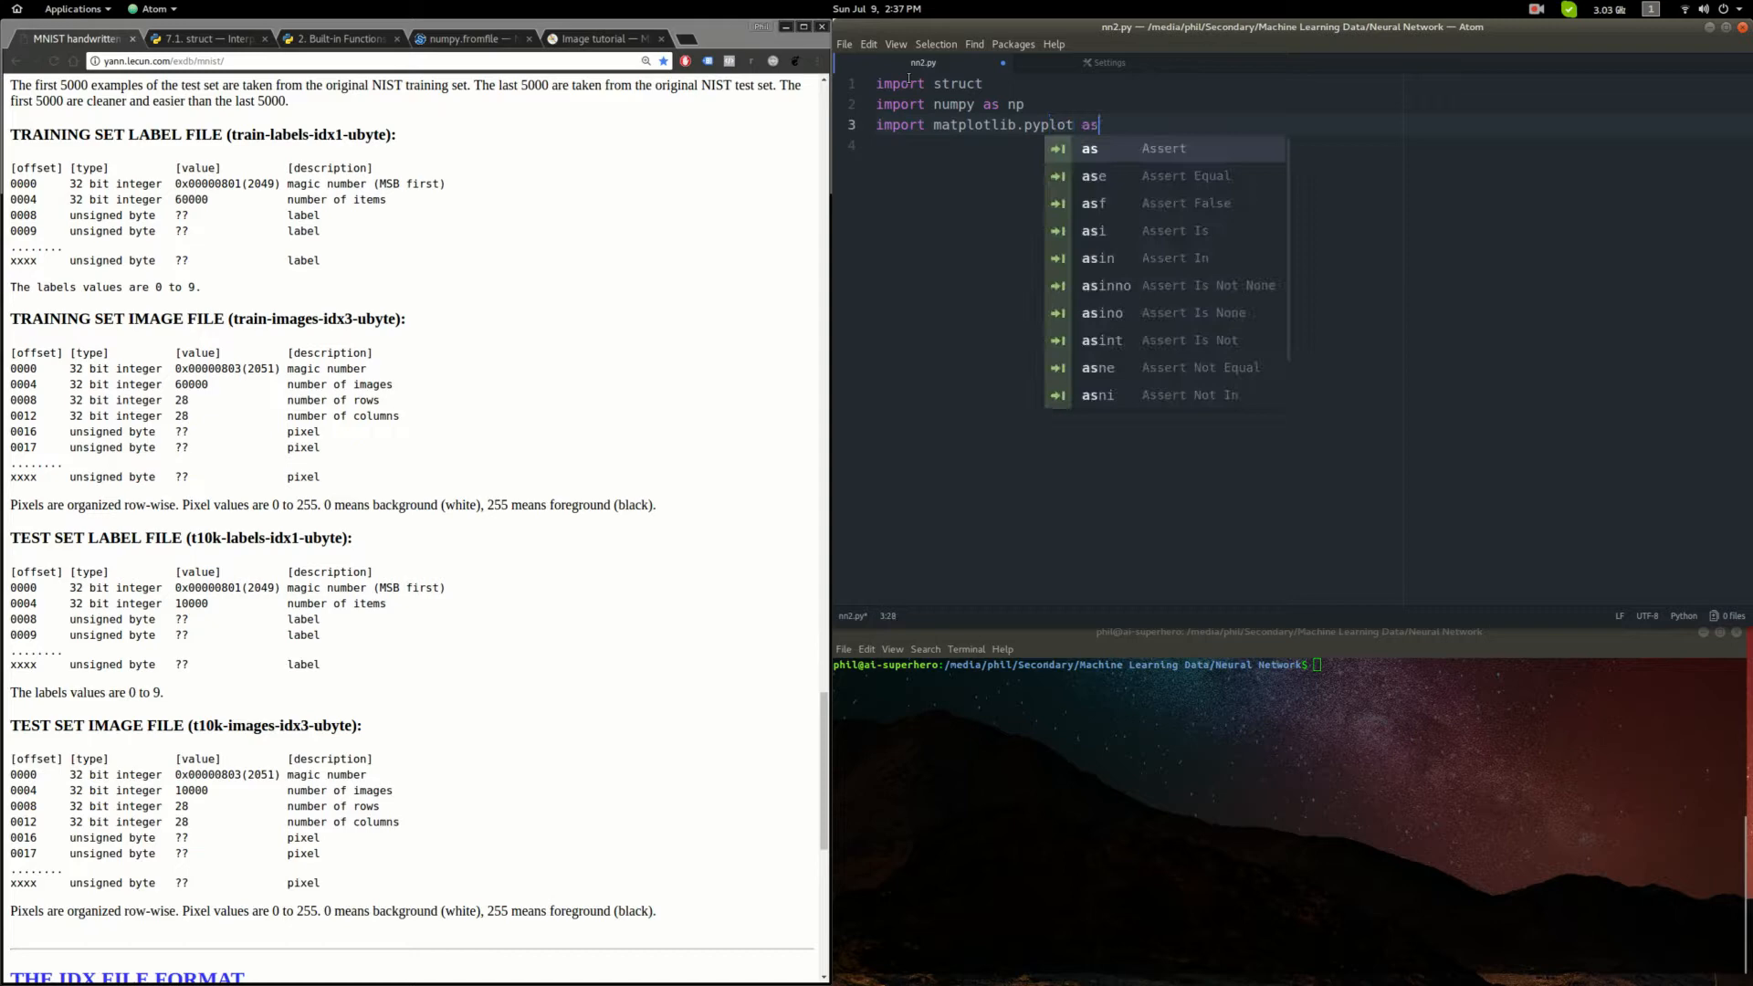
{"action": "type", "text": "plt"}
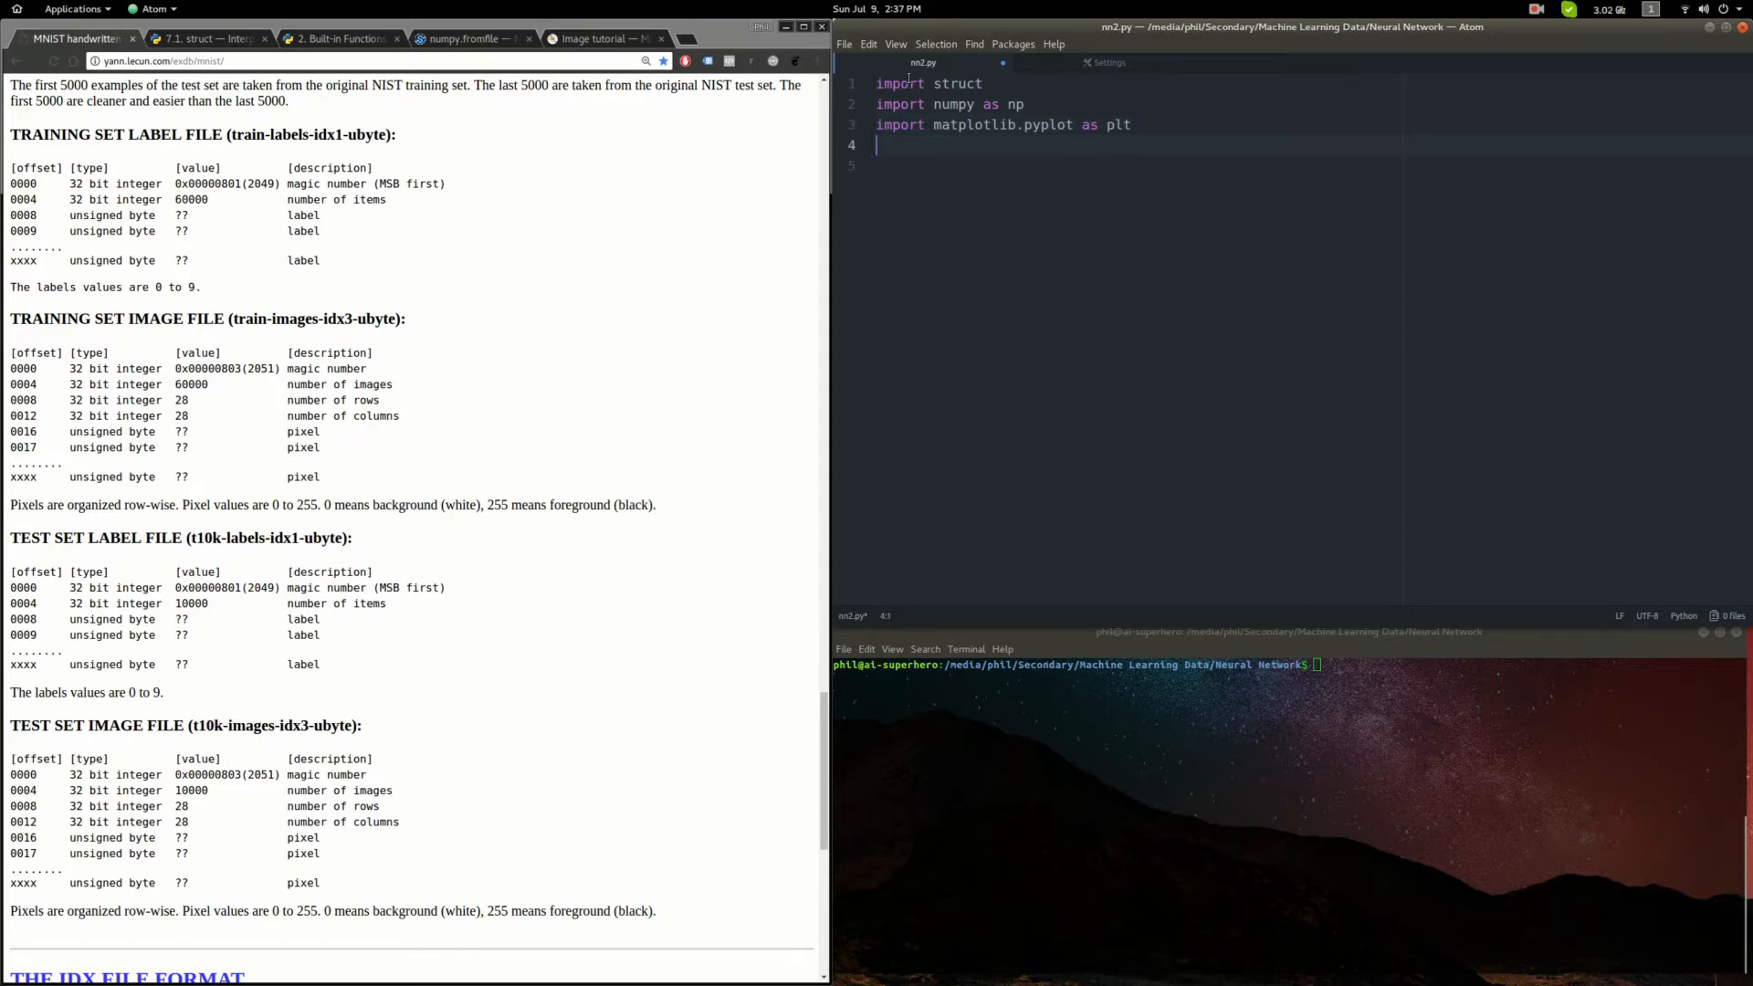
{"action": "type", "text": "import os"}
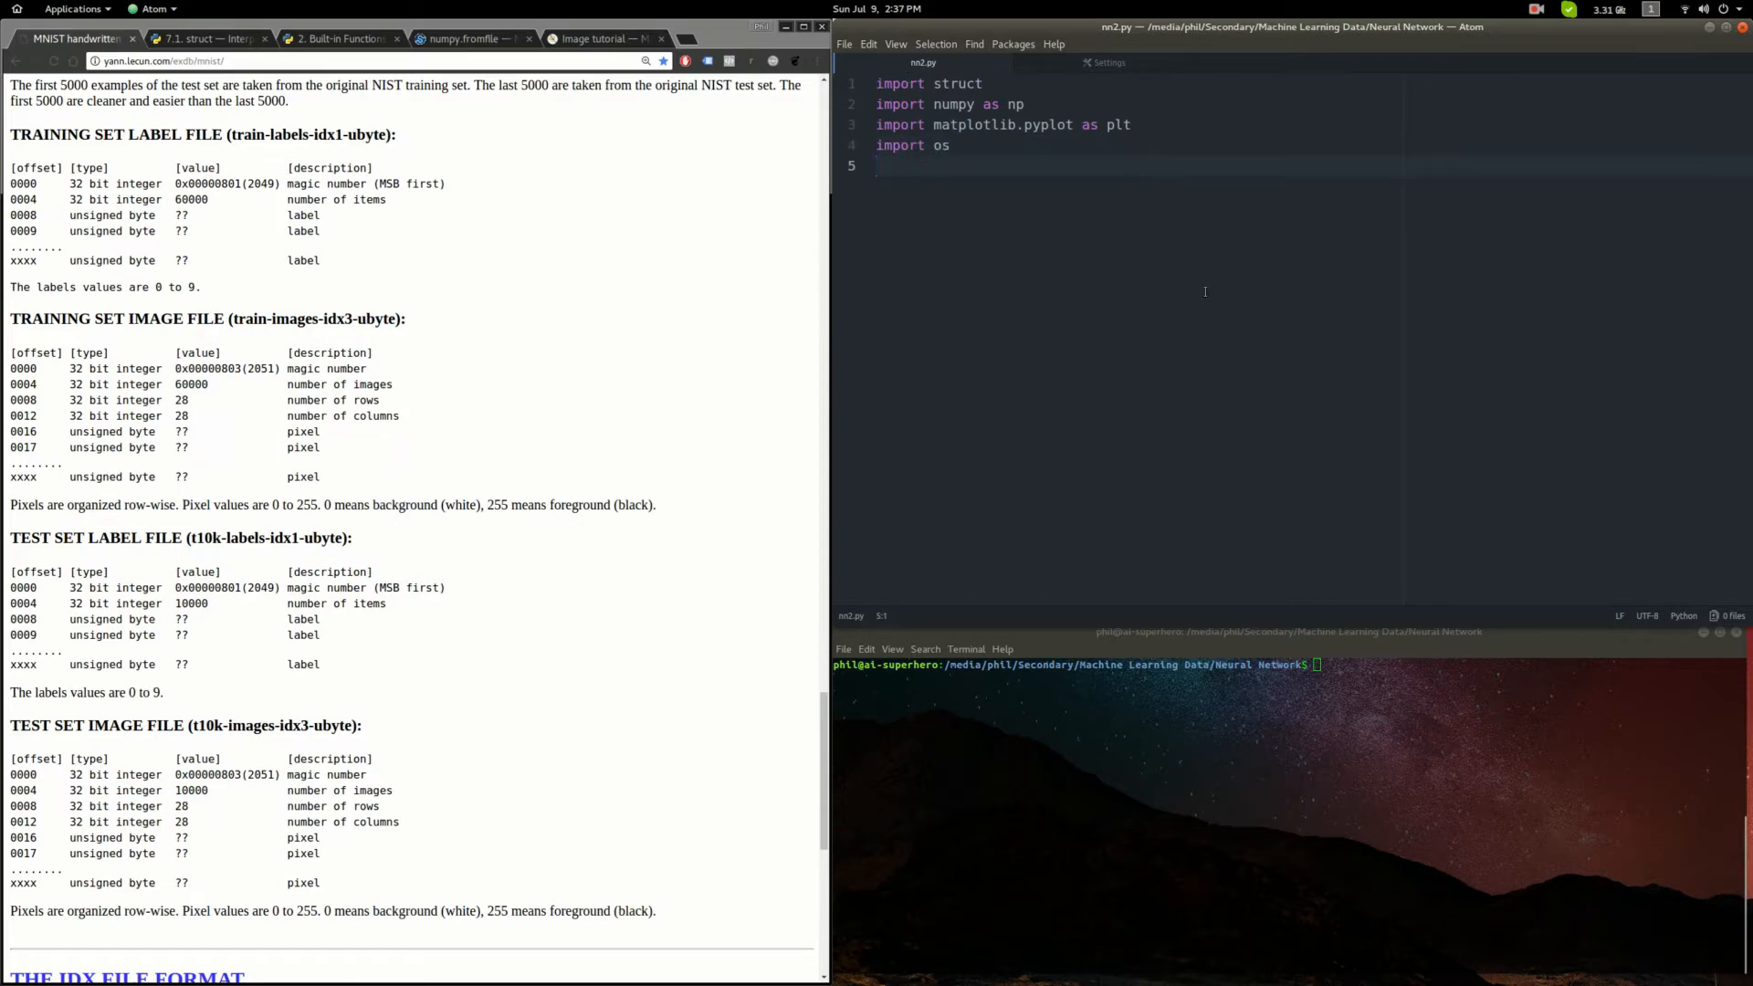
{"action": "type", "text": "pip install matplotlib"}
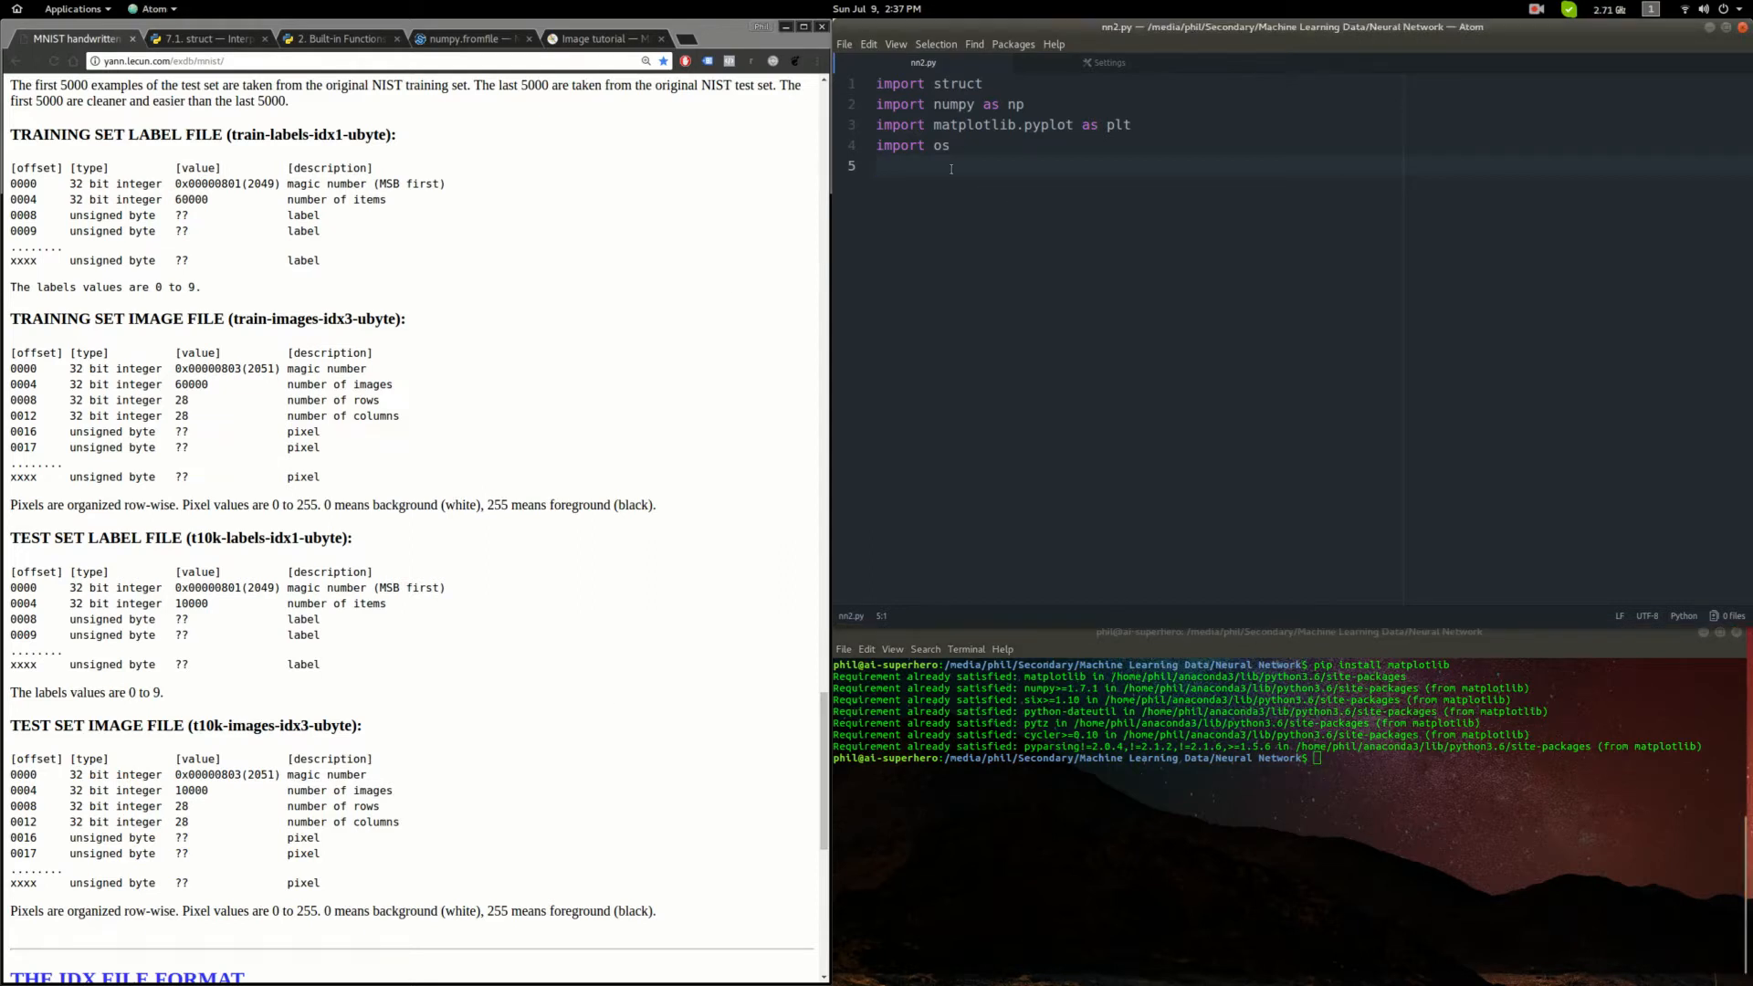
- Add a blank line below the four import statements in nm2.py
{"action": "key", "text": "enter"}
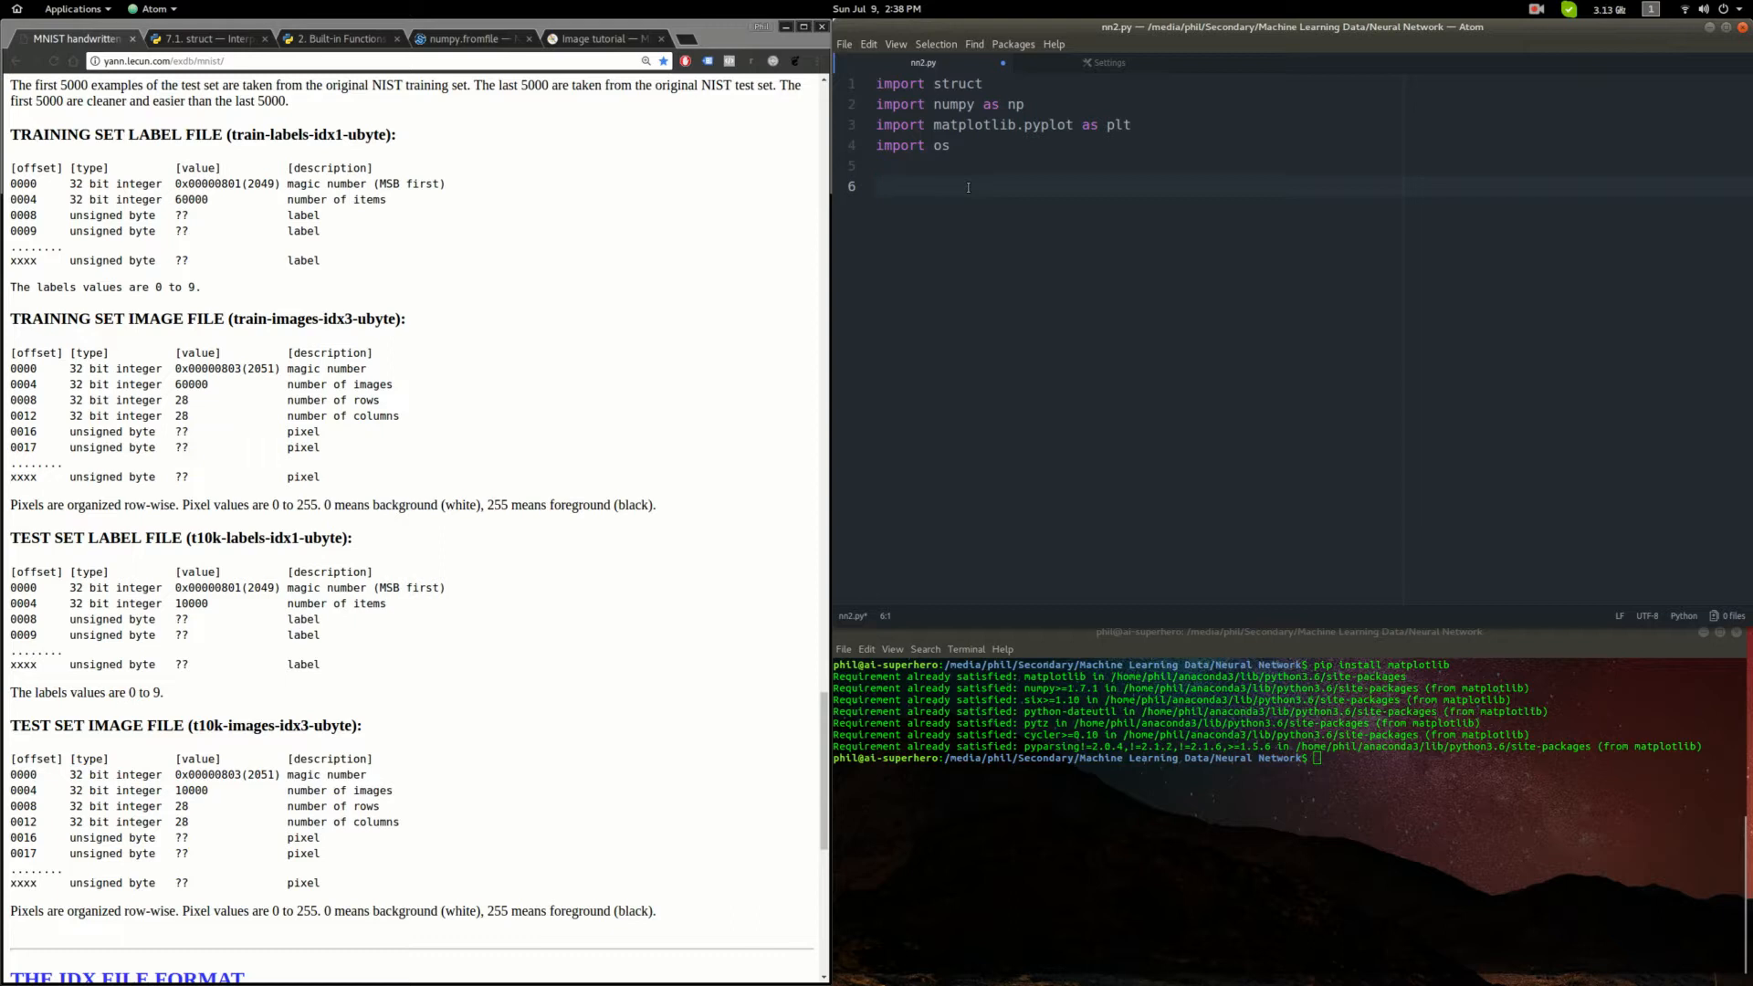
- Define load_data() with a with open('train-labels.idx1-ubyte', 'rb') as labels: block
{"action": "type", "text": "def load"}
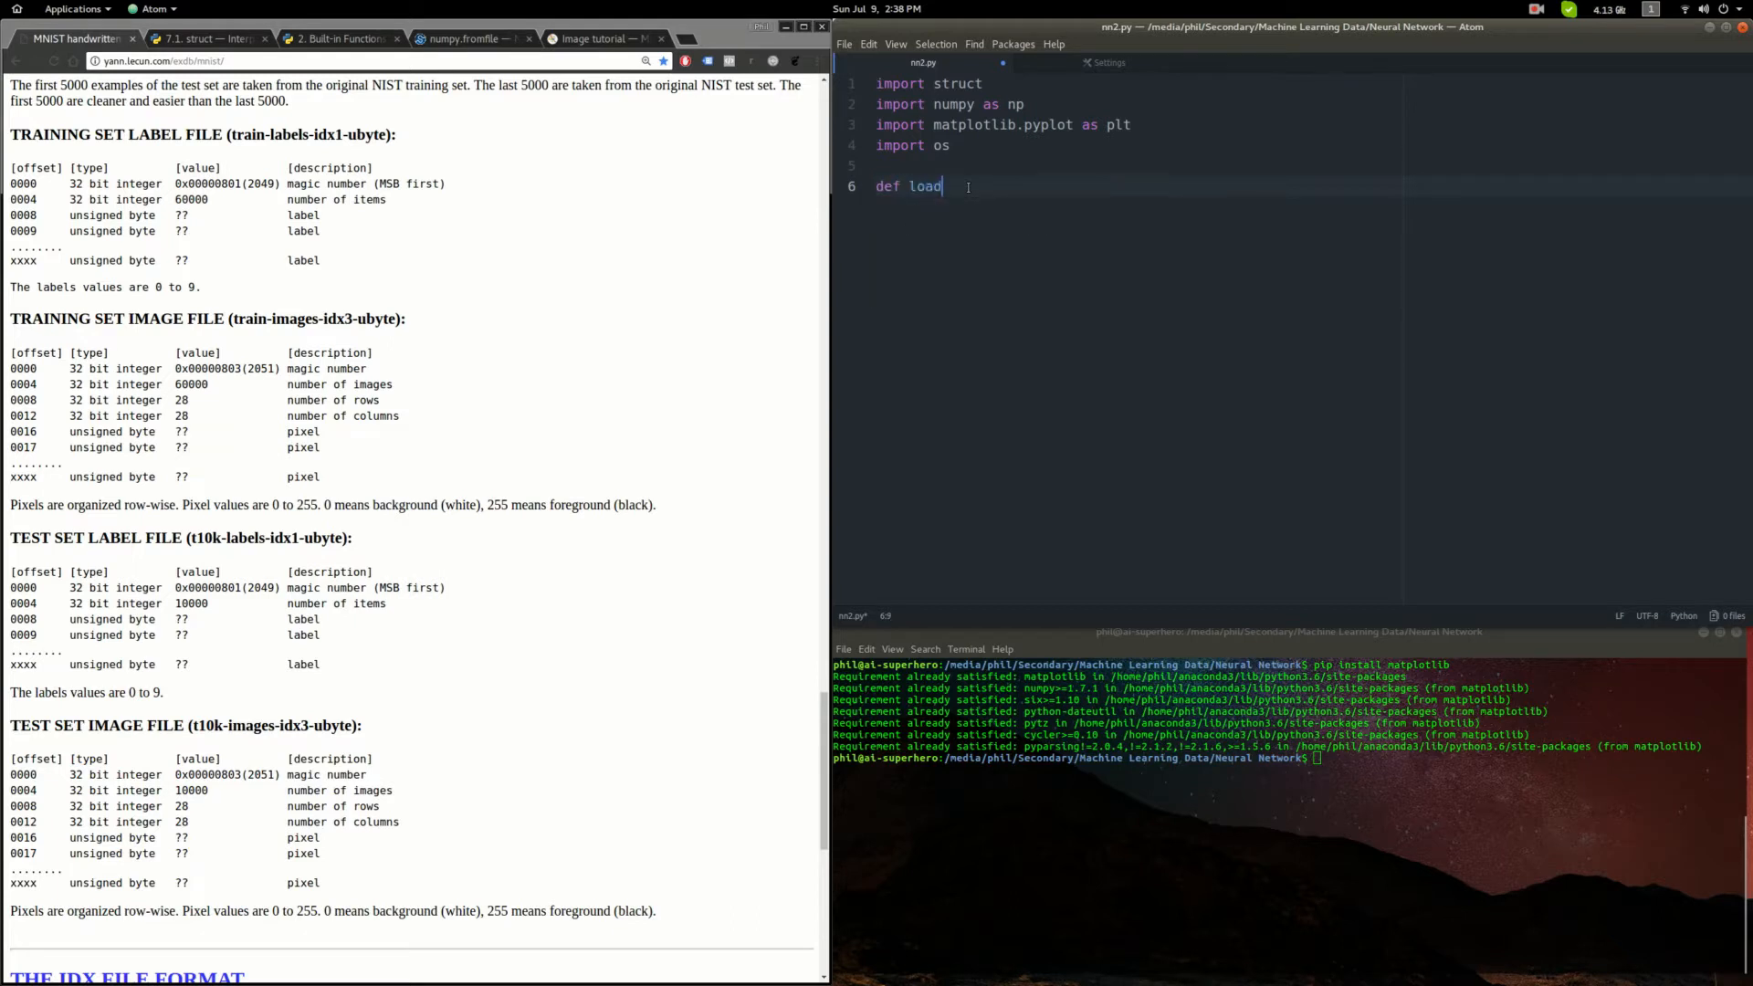
{"action": "type", "text": "_data():"}
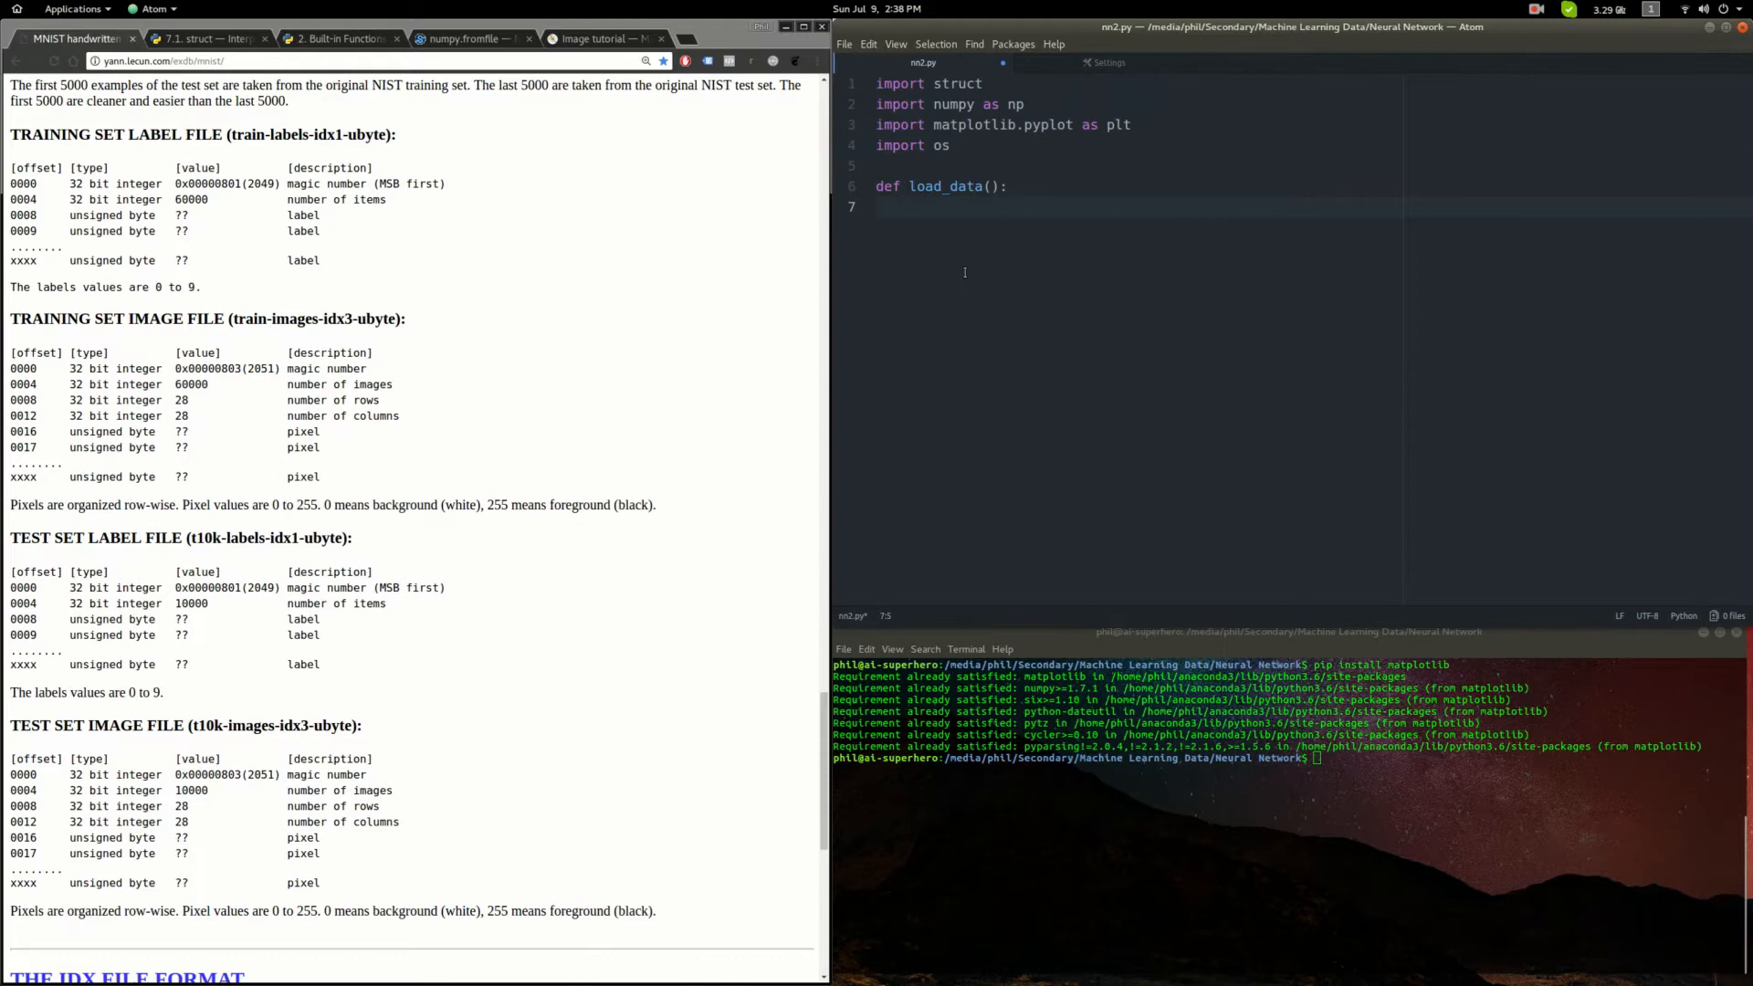
{"action": "type", "text": "with"}
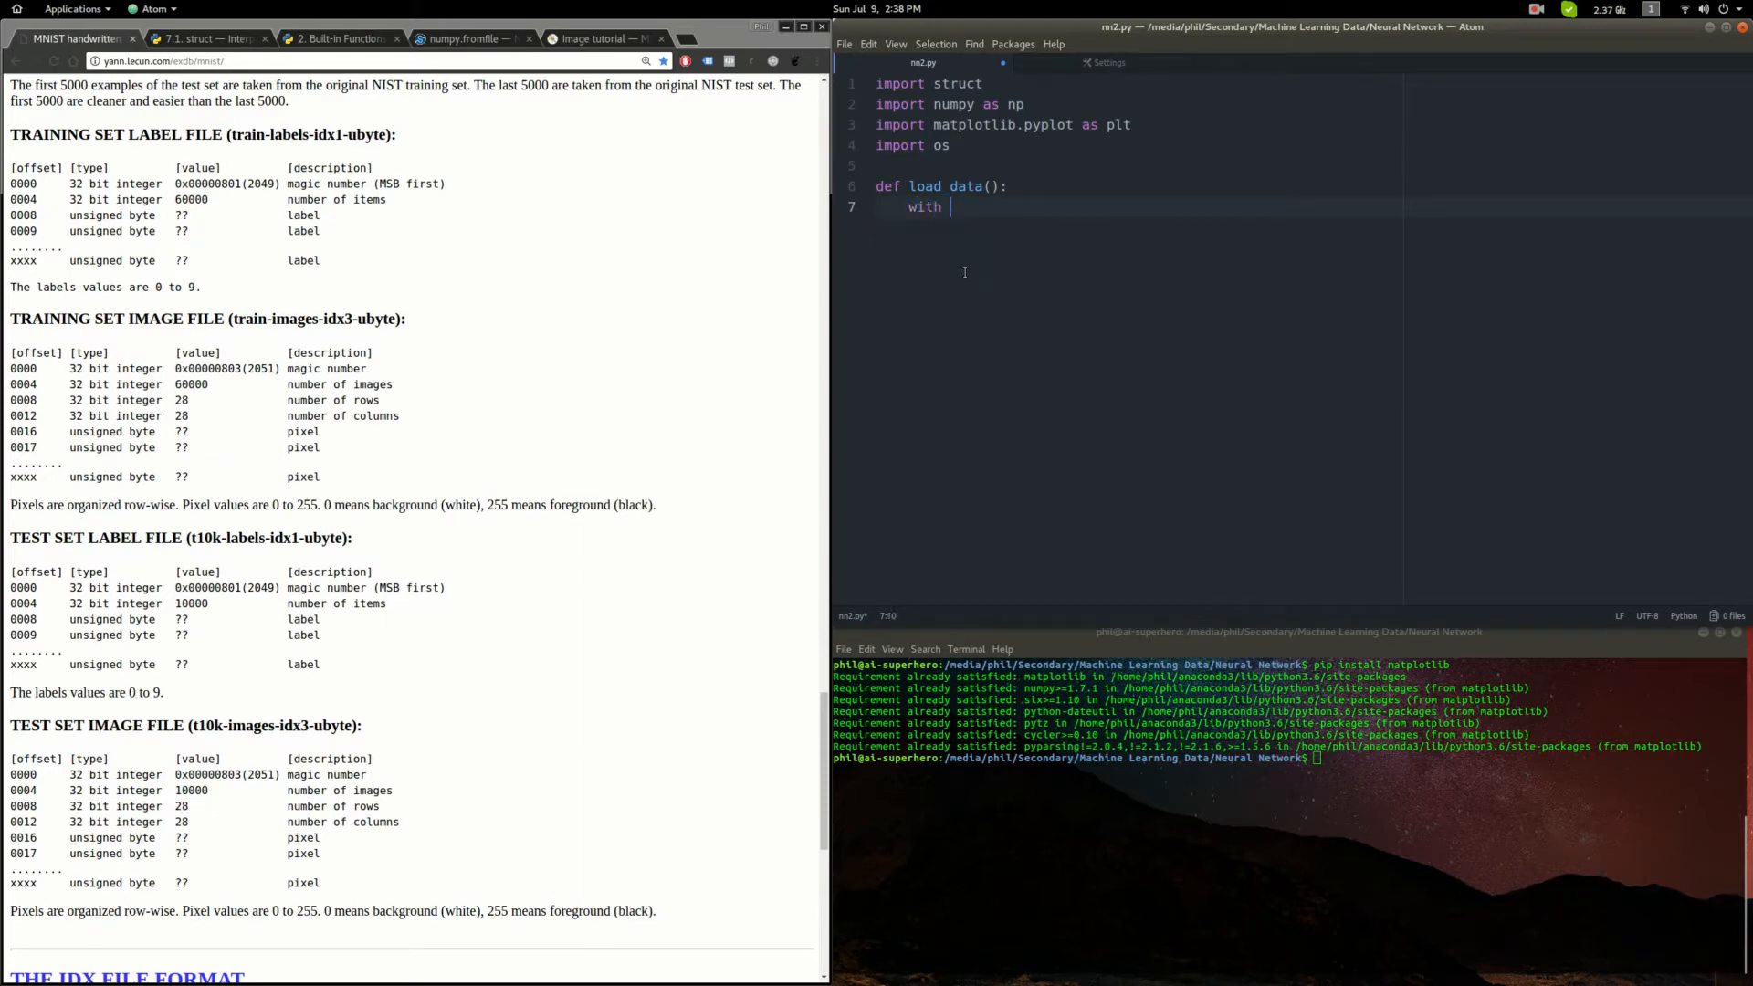
{"action": "type", "text": "open('')"}
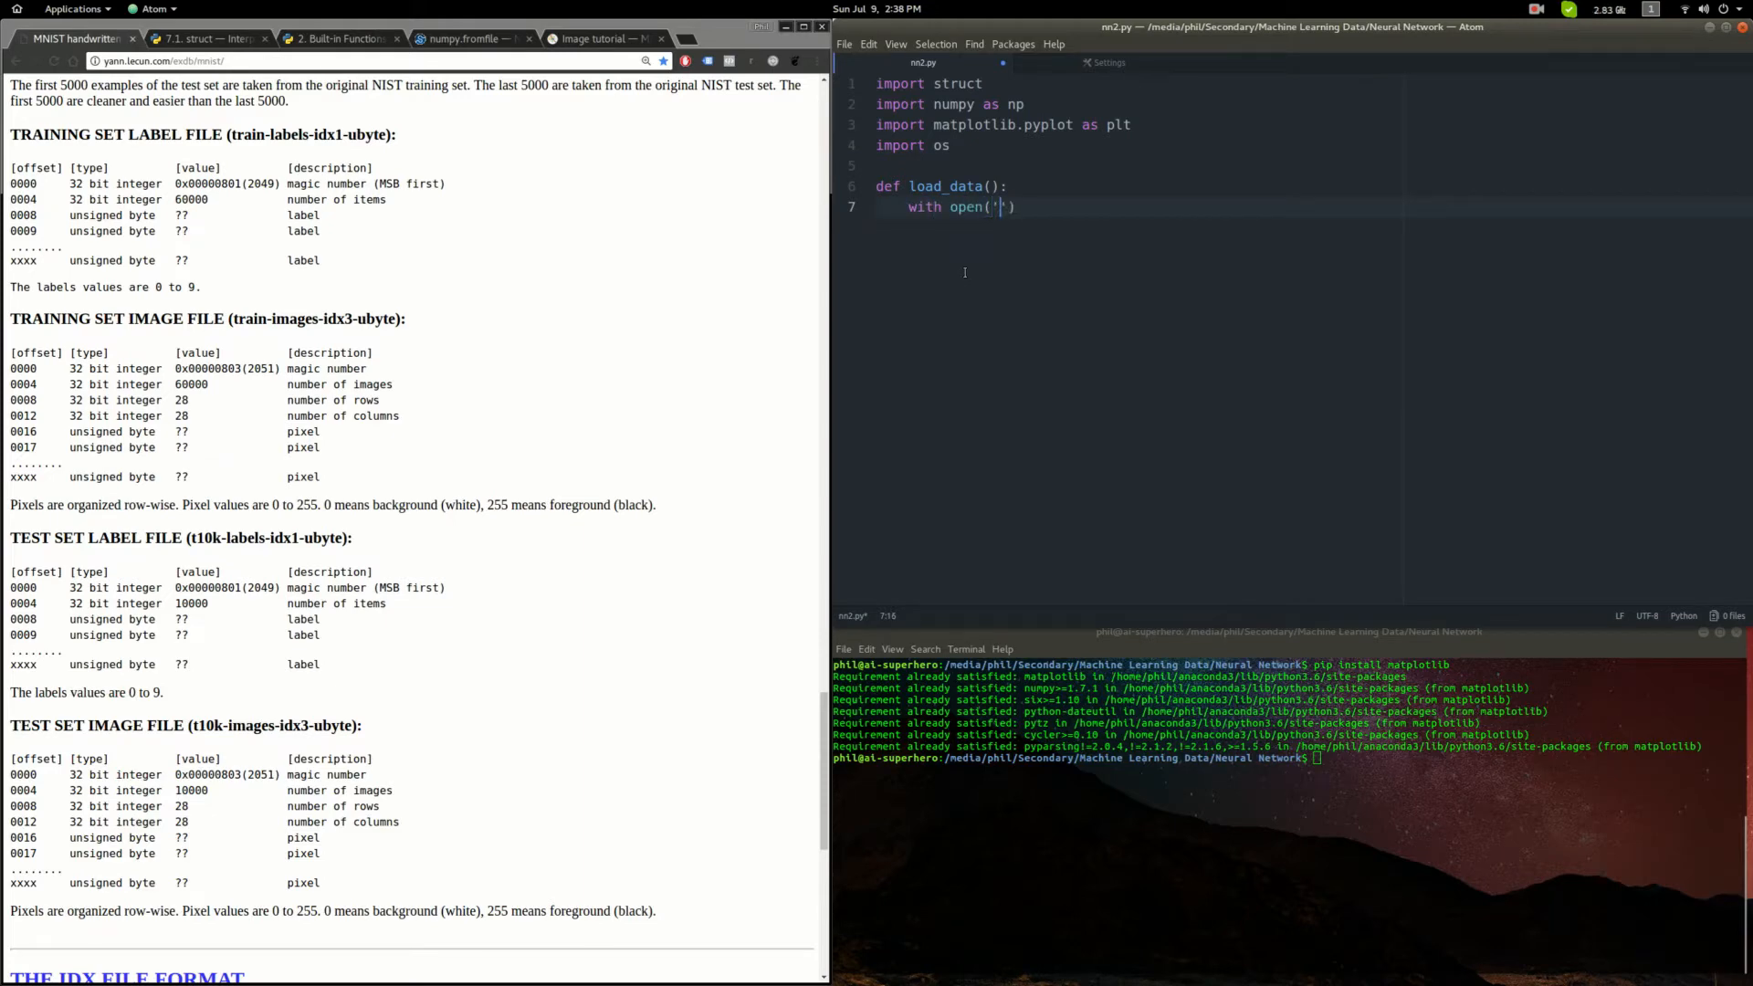
{"action": "type", "text": "train_"}
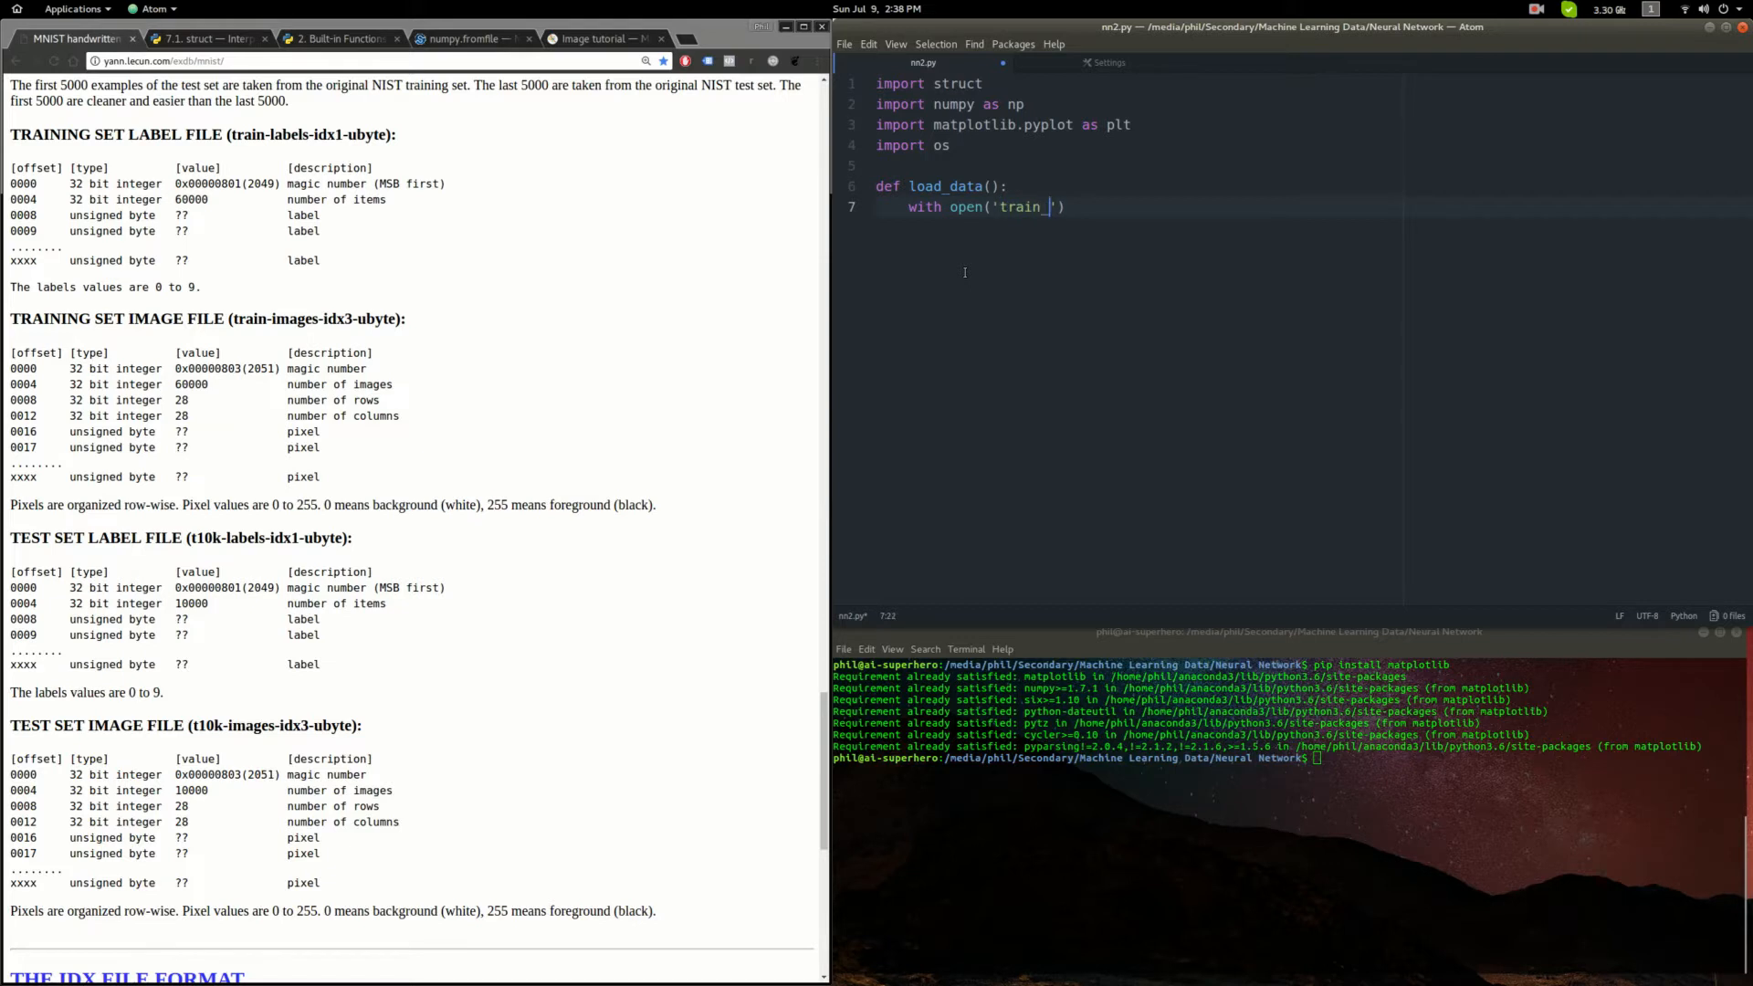
{"action": "type", "text": "-la el"}
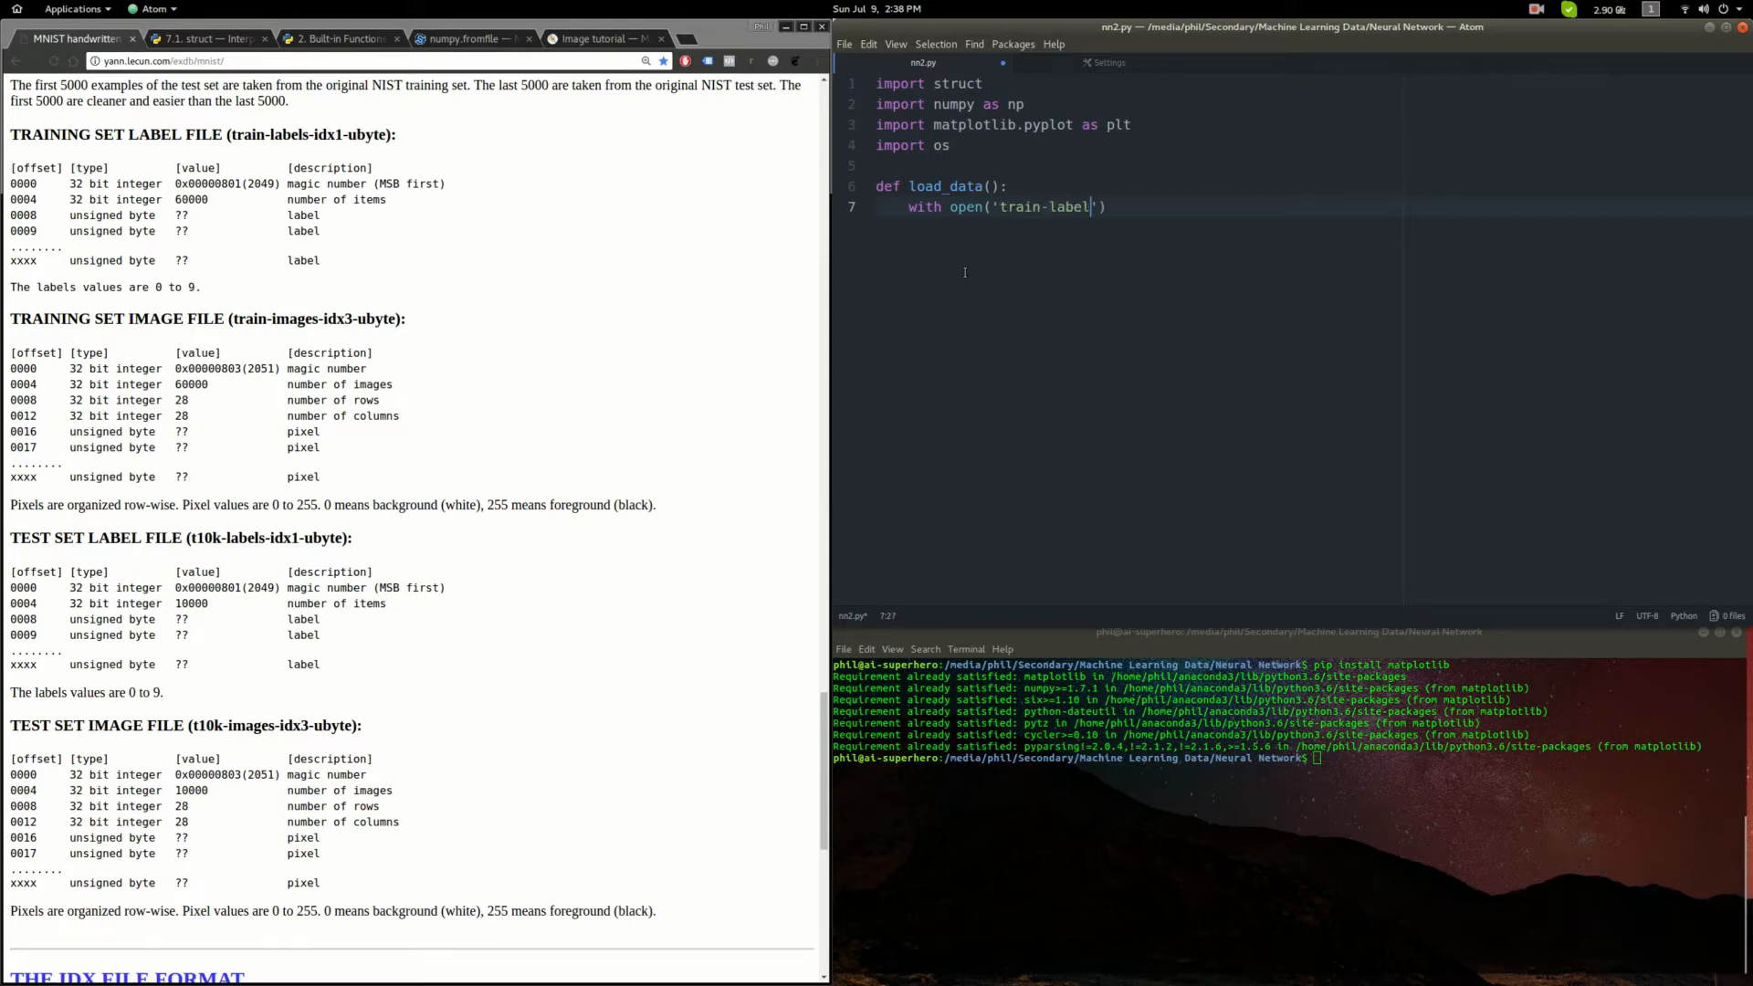
{"action": "type", "text": "s.idx1-ut"}
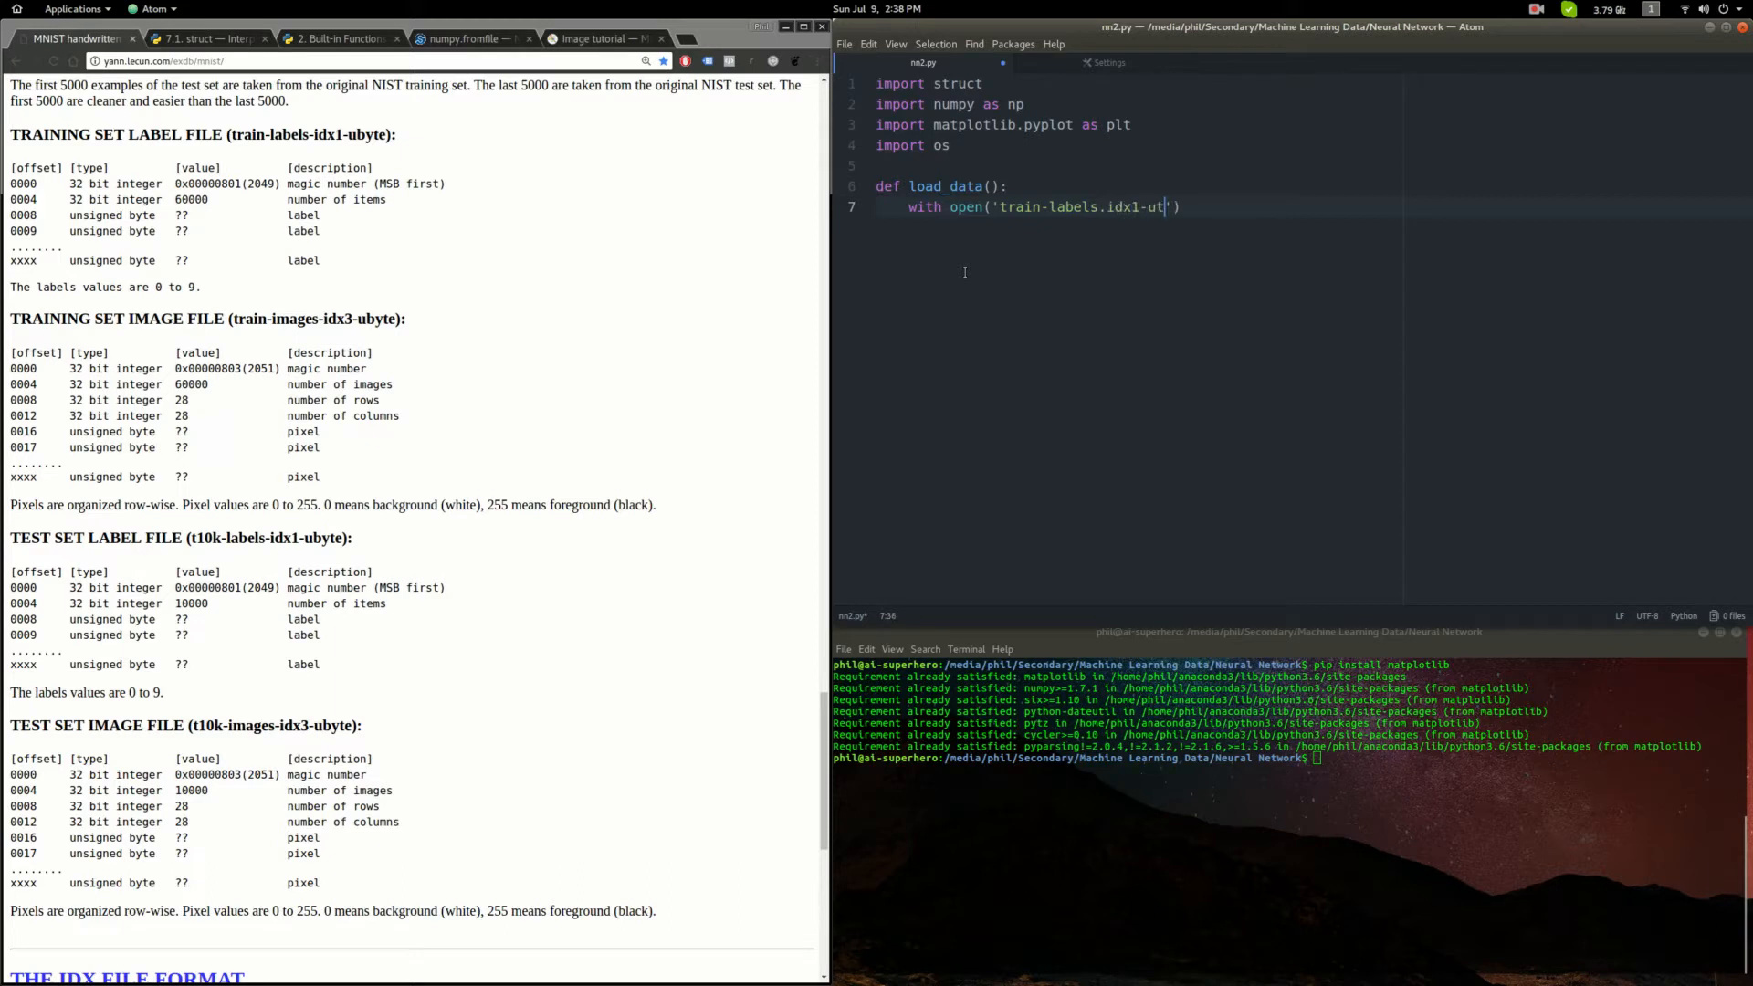
{"action": "type", "text": "byte',"}
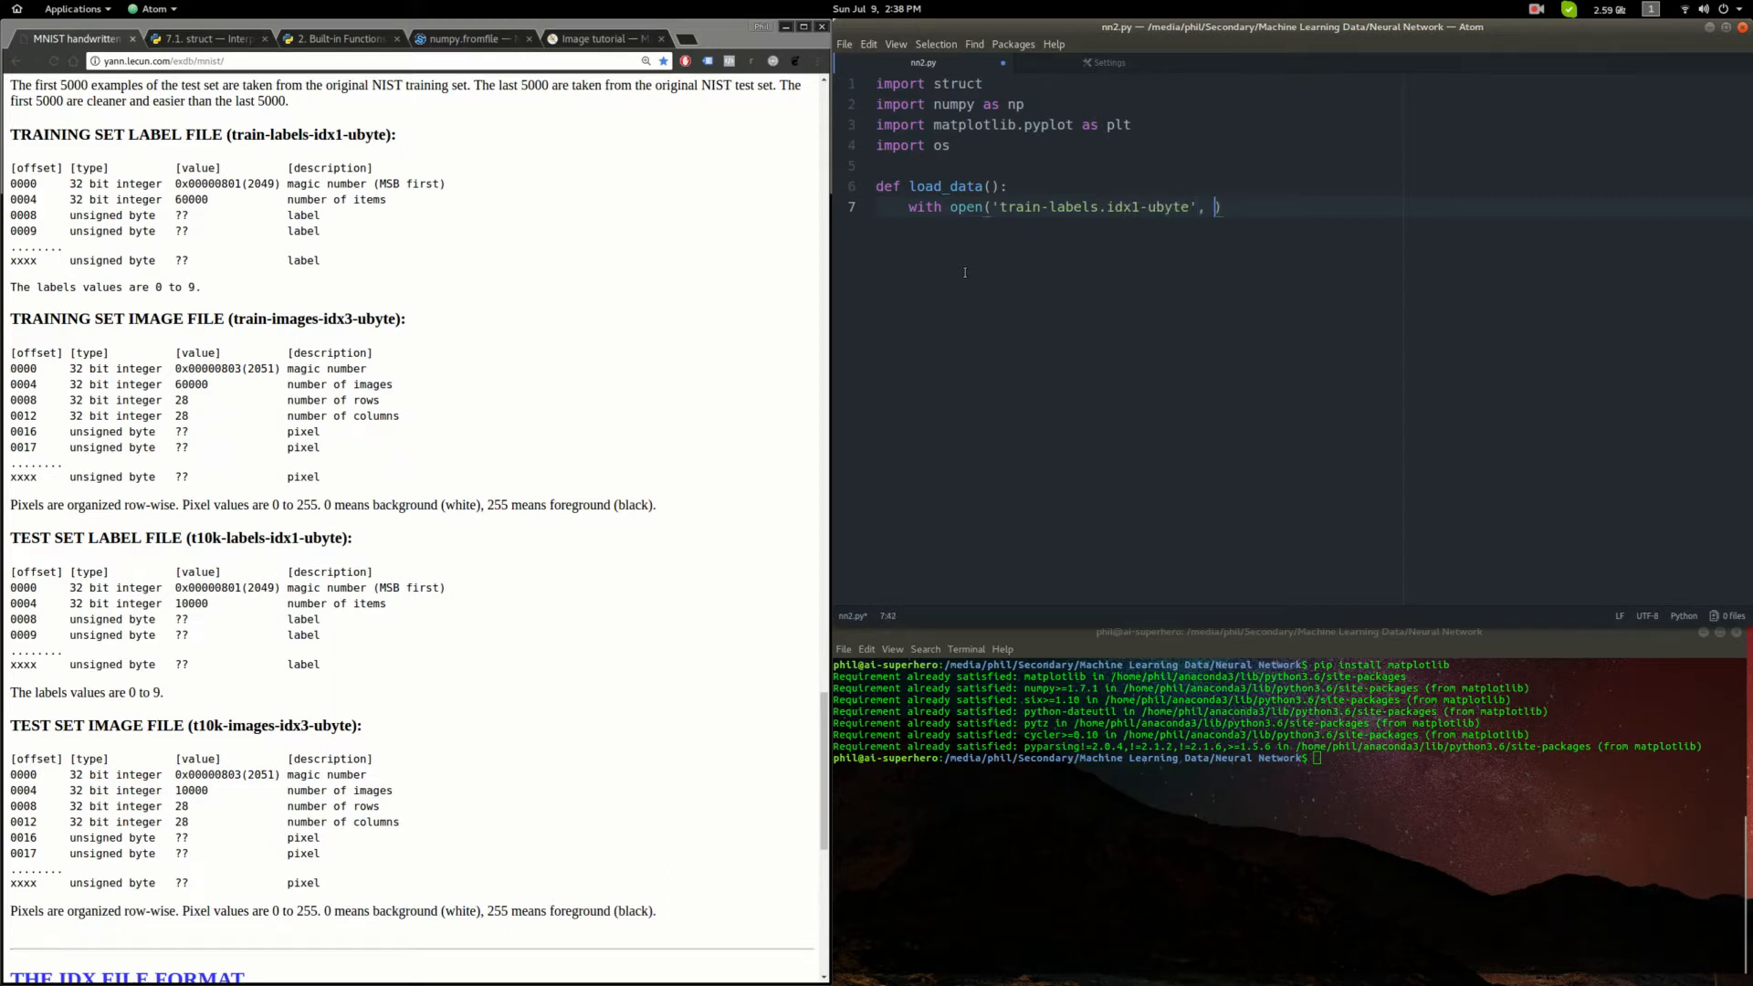
{"action": "type", "text": "''"}
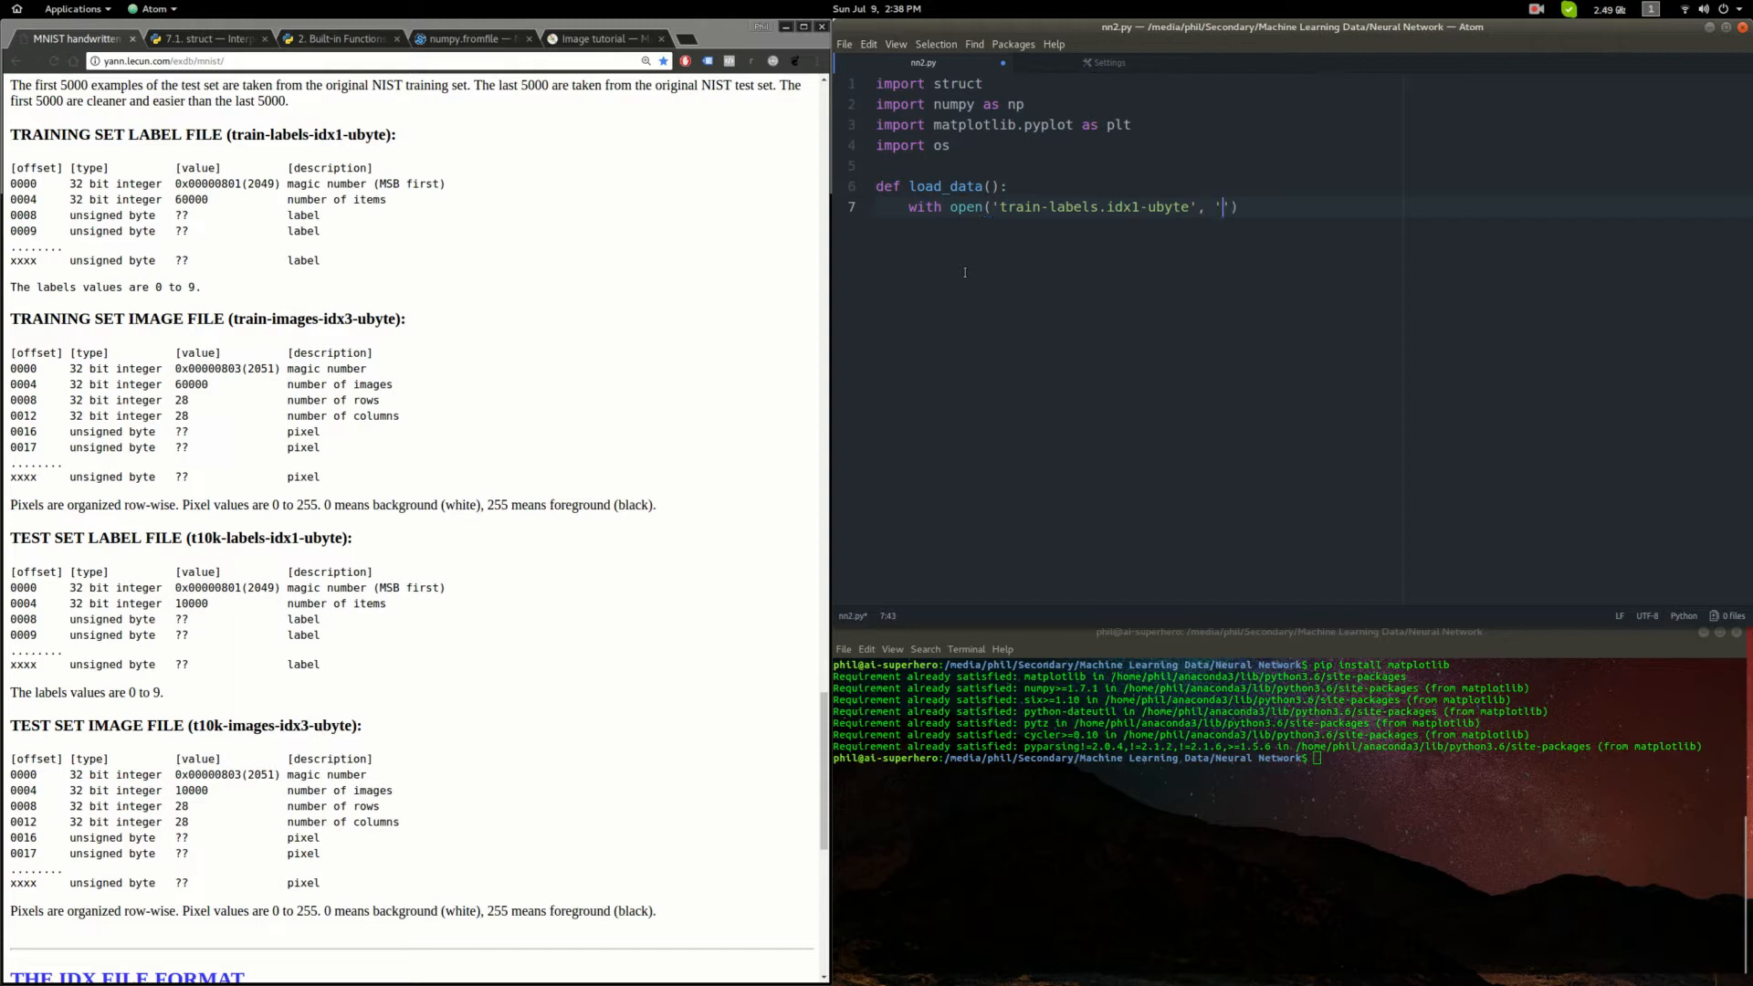
{"action": "type", "text": "rb"}
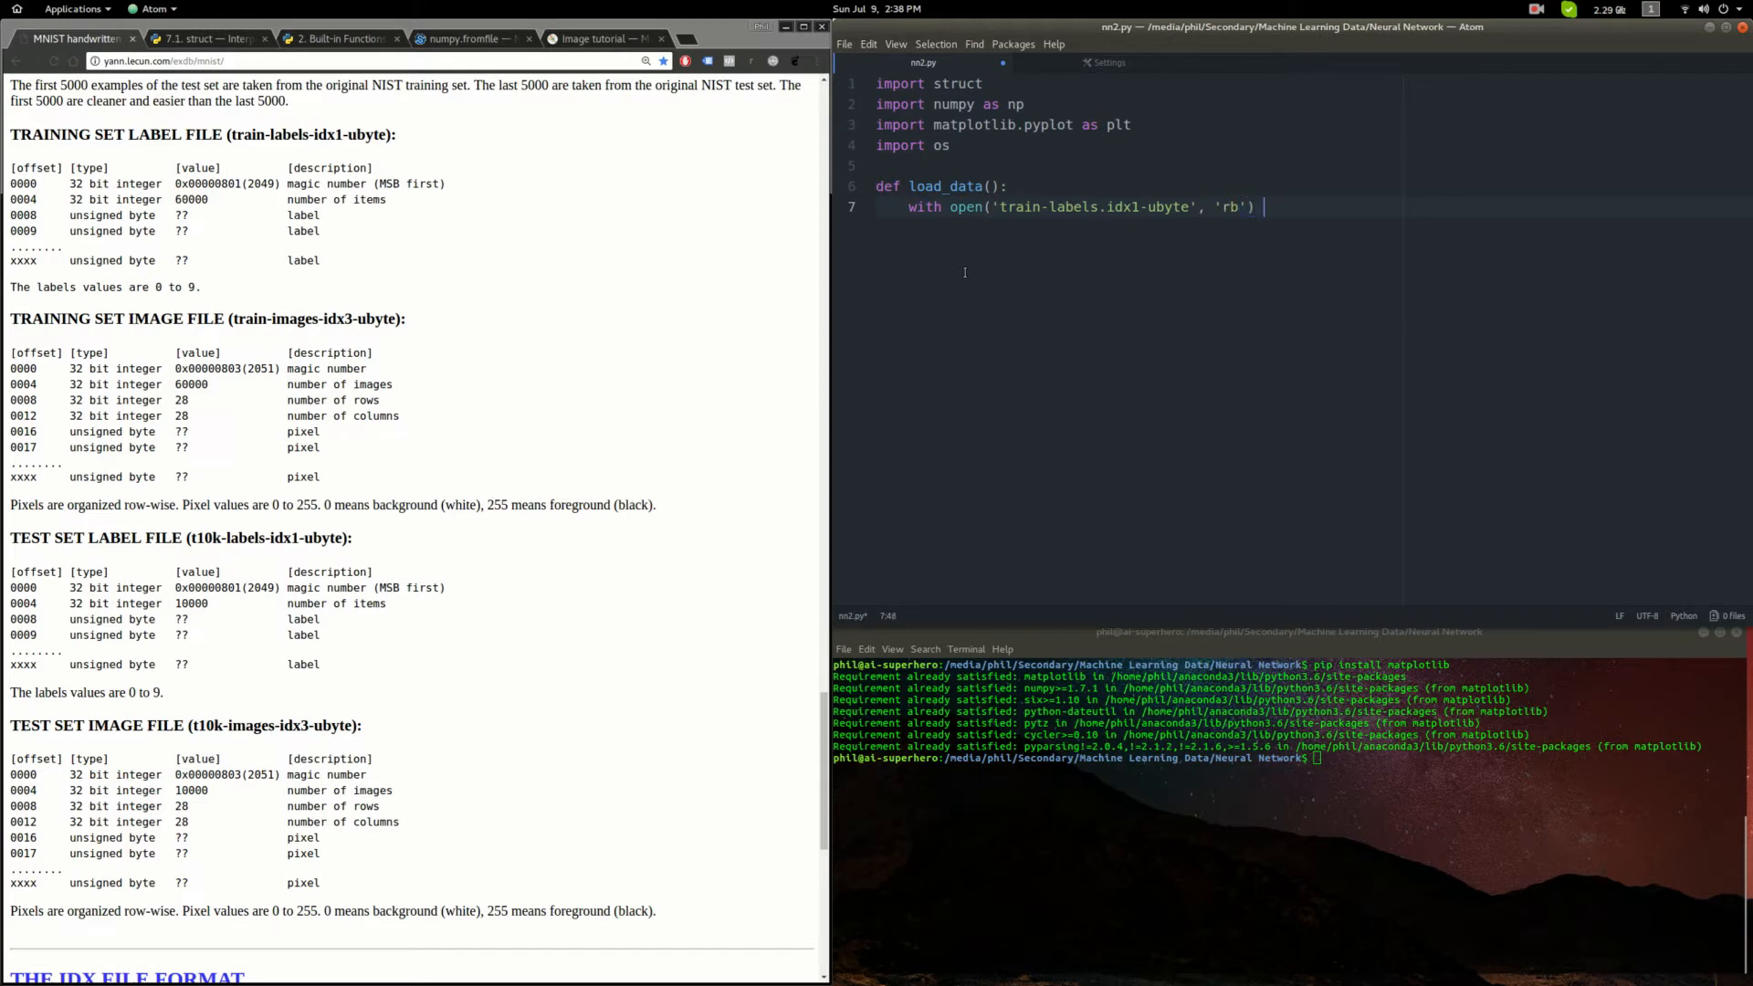
{"action": "type", "text": "as labels:"}
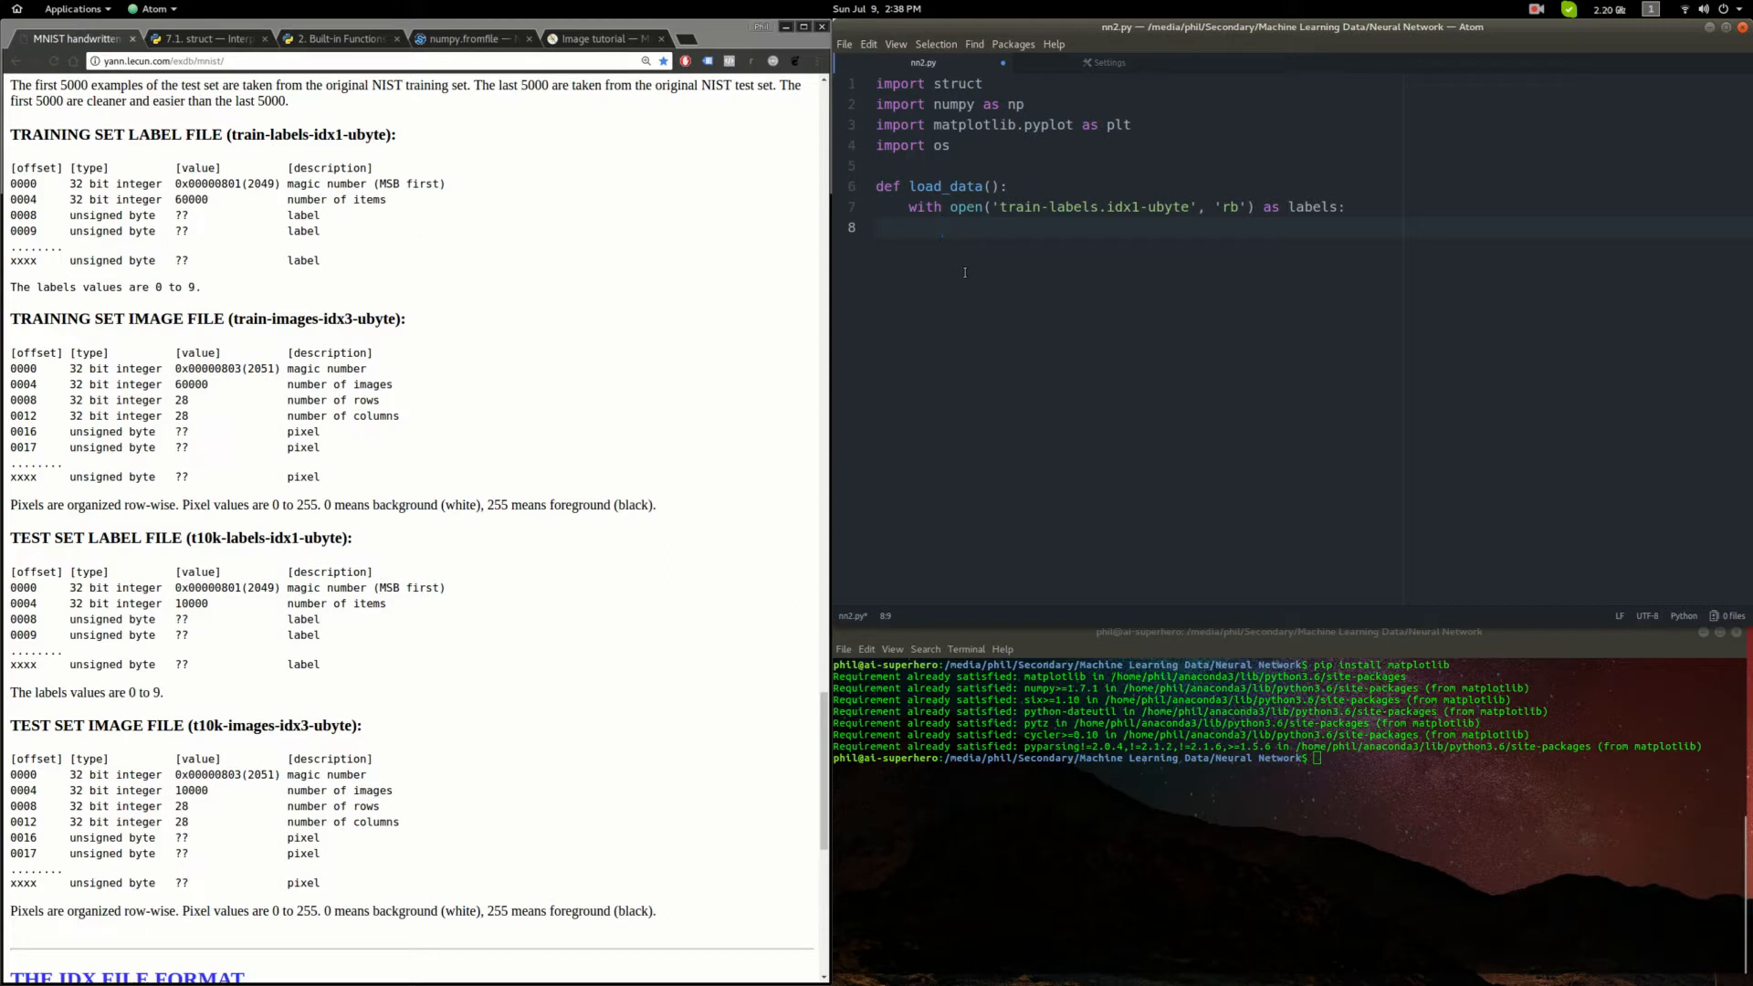
- Unpack magic, n = struct.unpack('>II', labels.read(8)) inside the with block
{"action": "type", "text": "magic"}
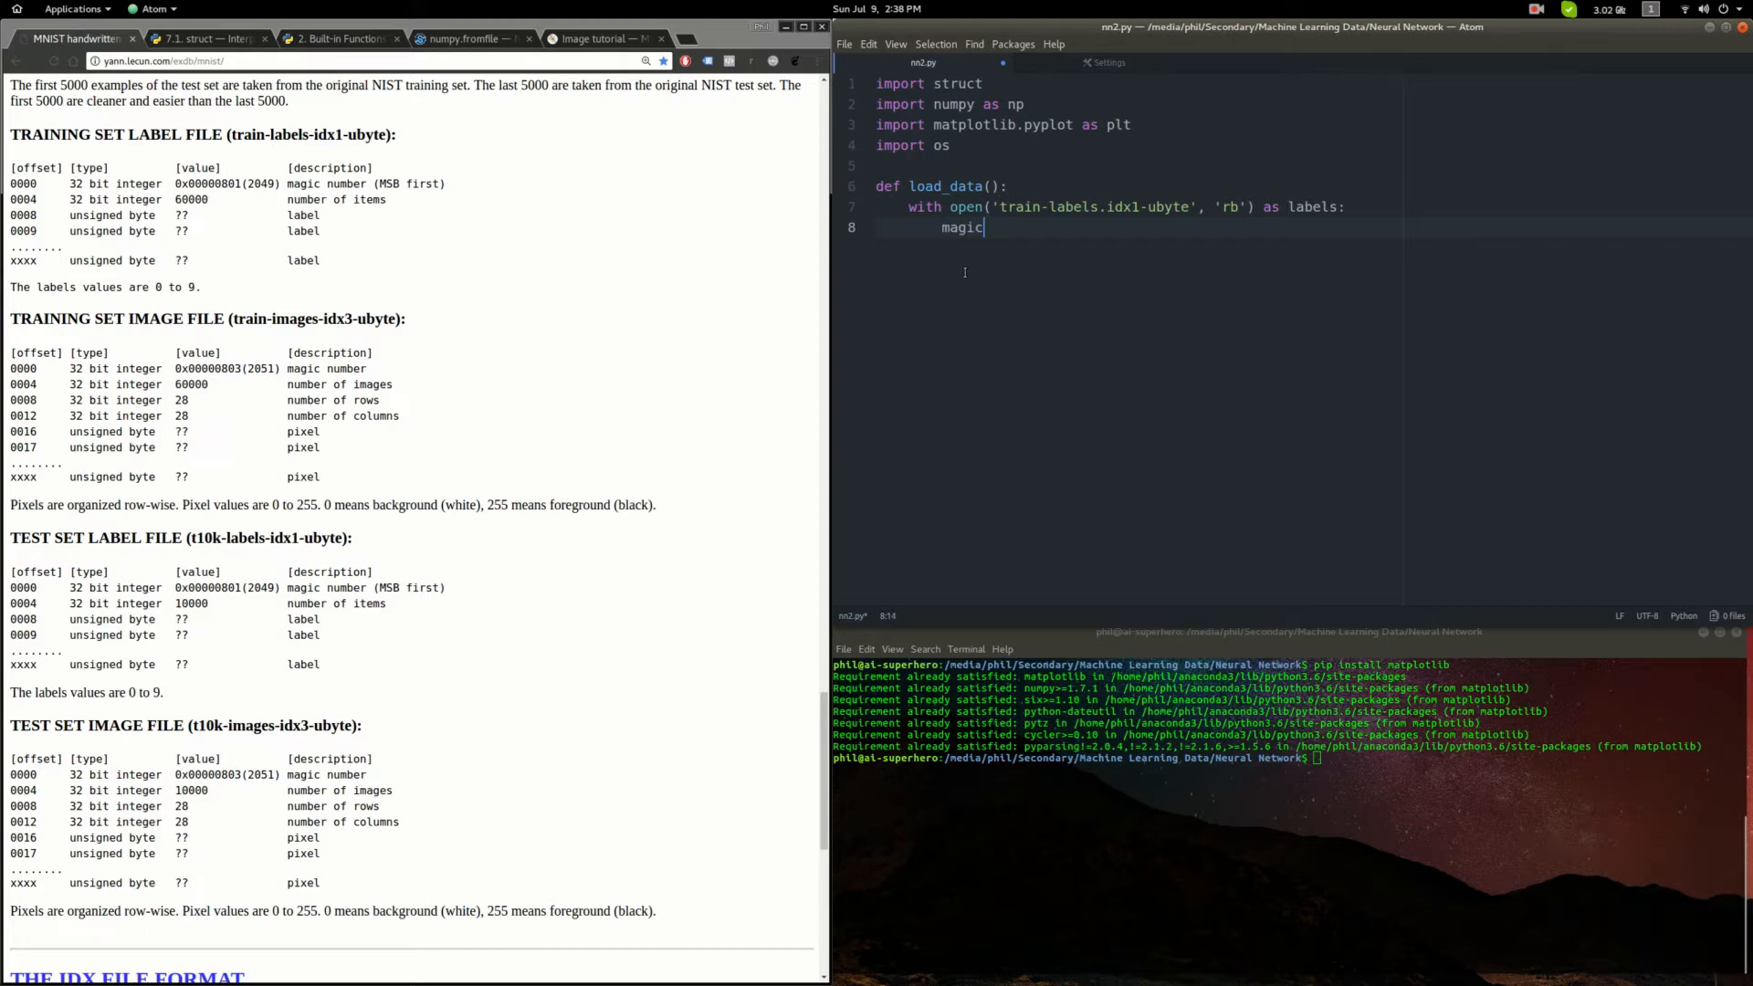
{"action": "type", "text": ", n = st"}
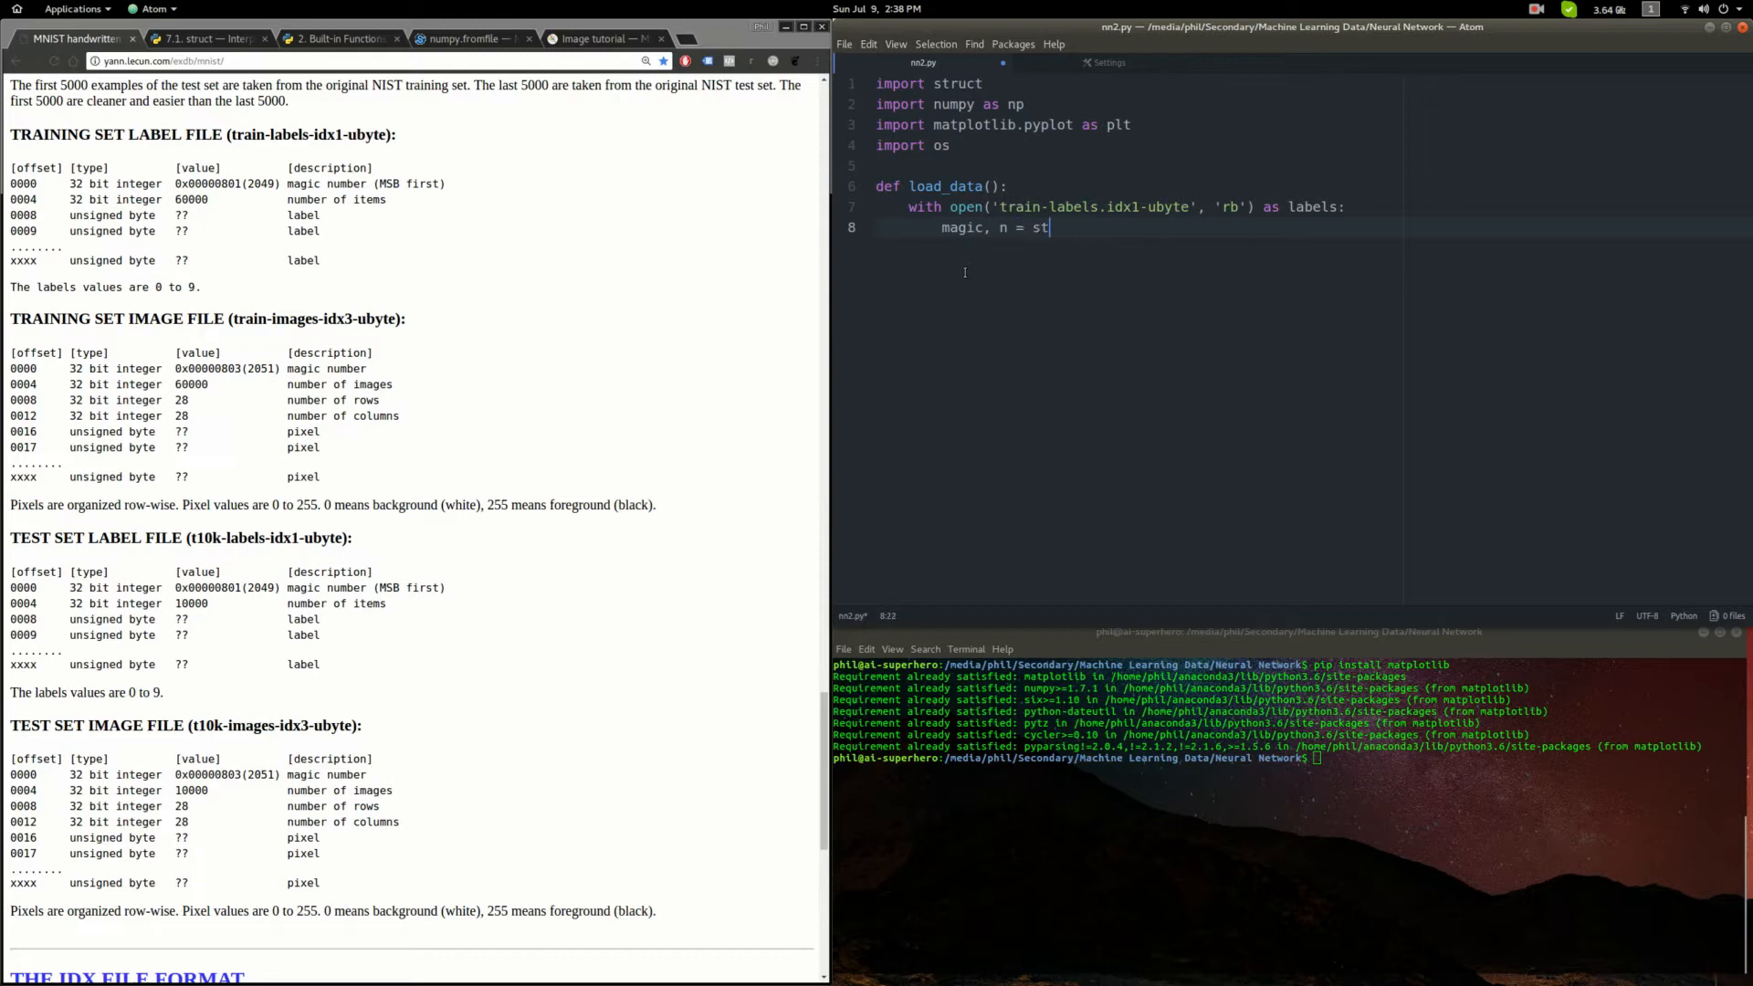
{"action": "type", "text": "ruct"}
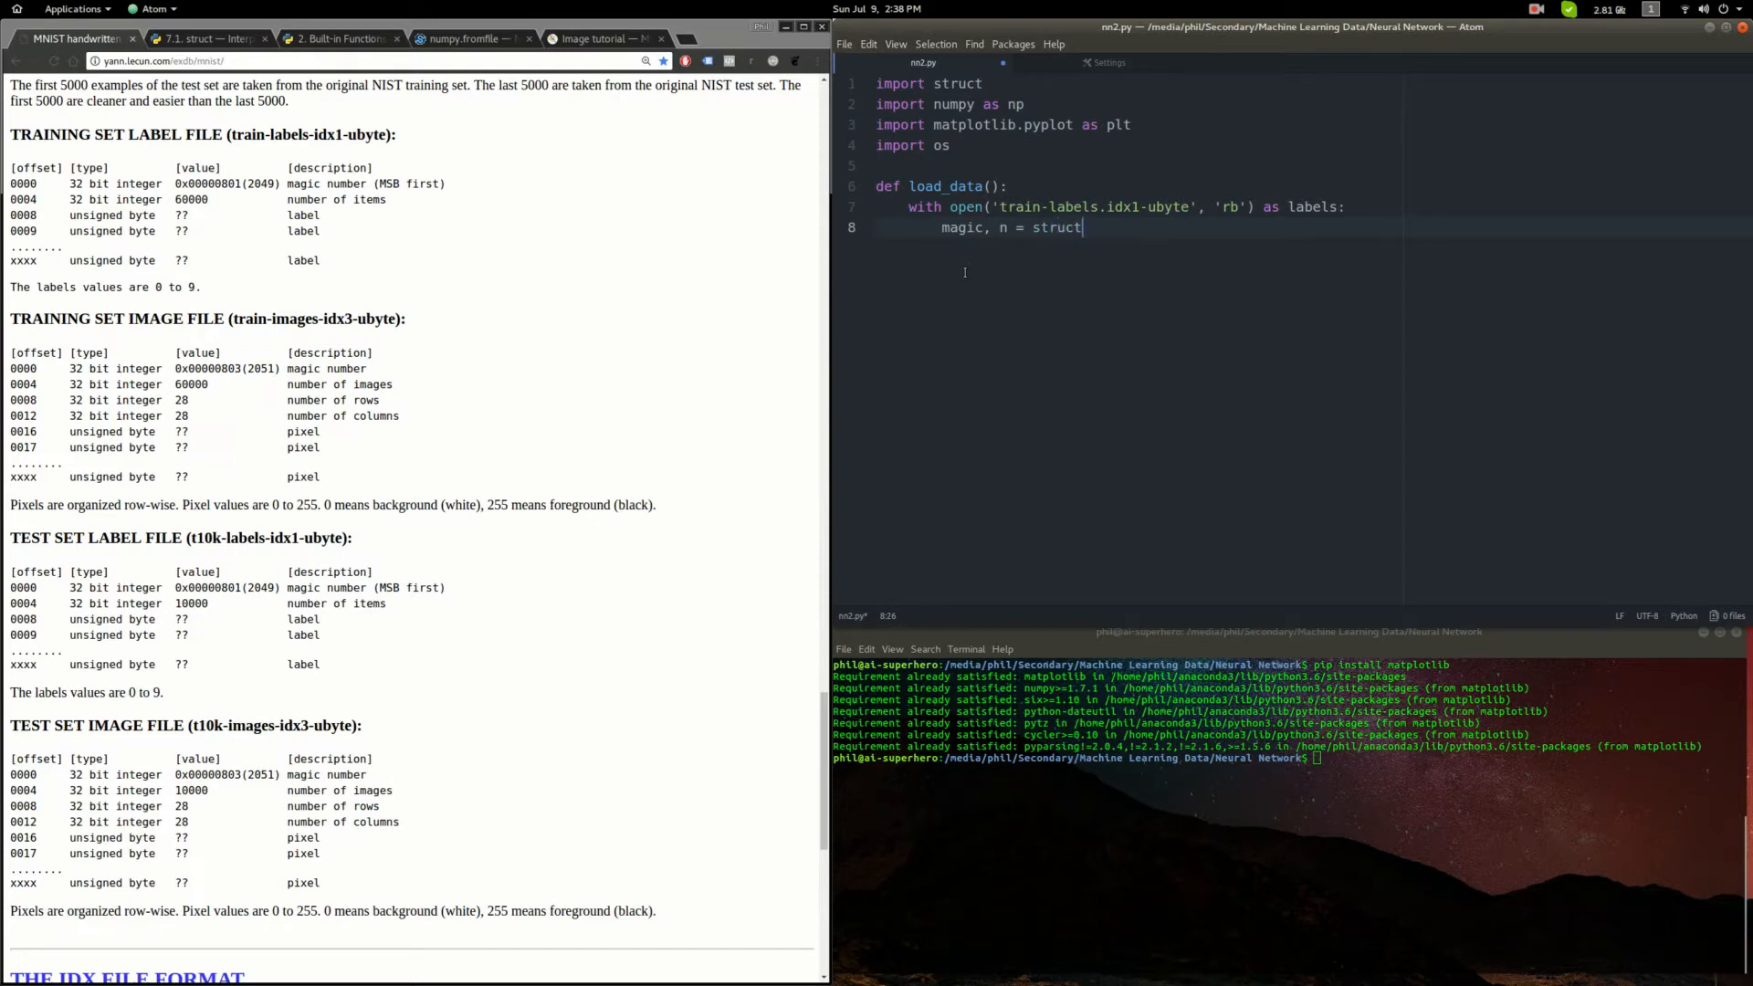
{"action": "type", "text": ".unpa"}
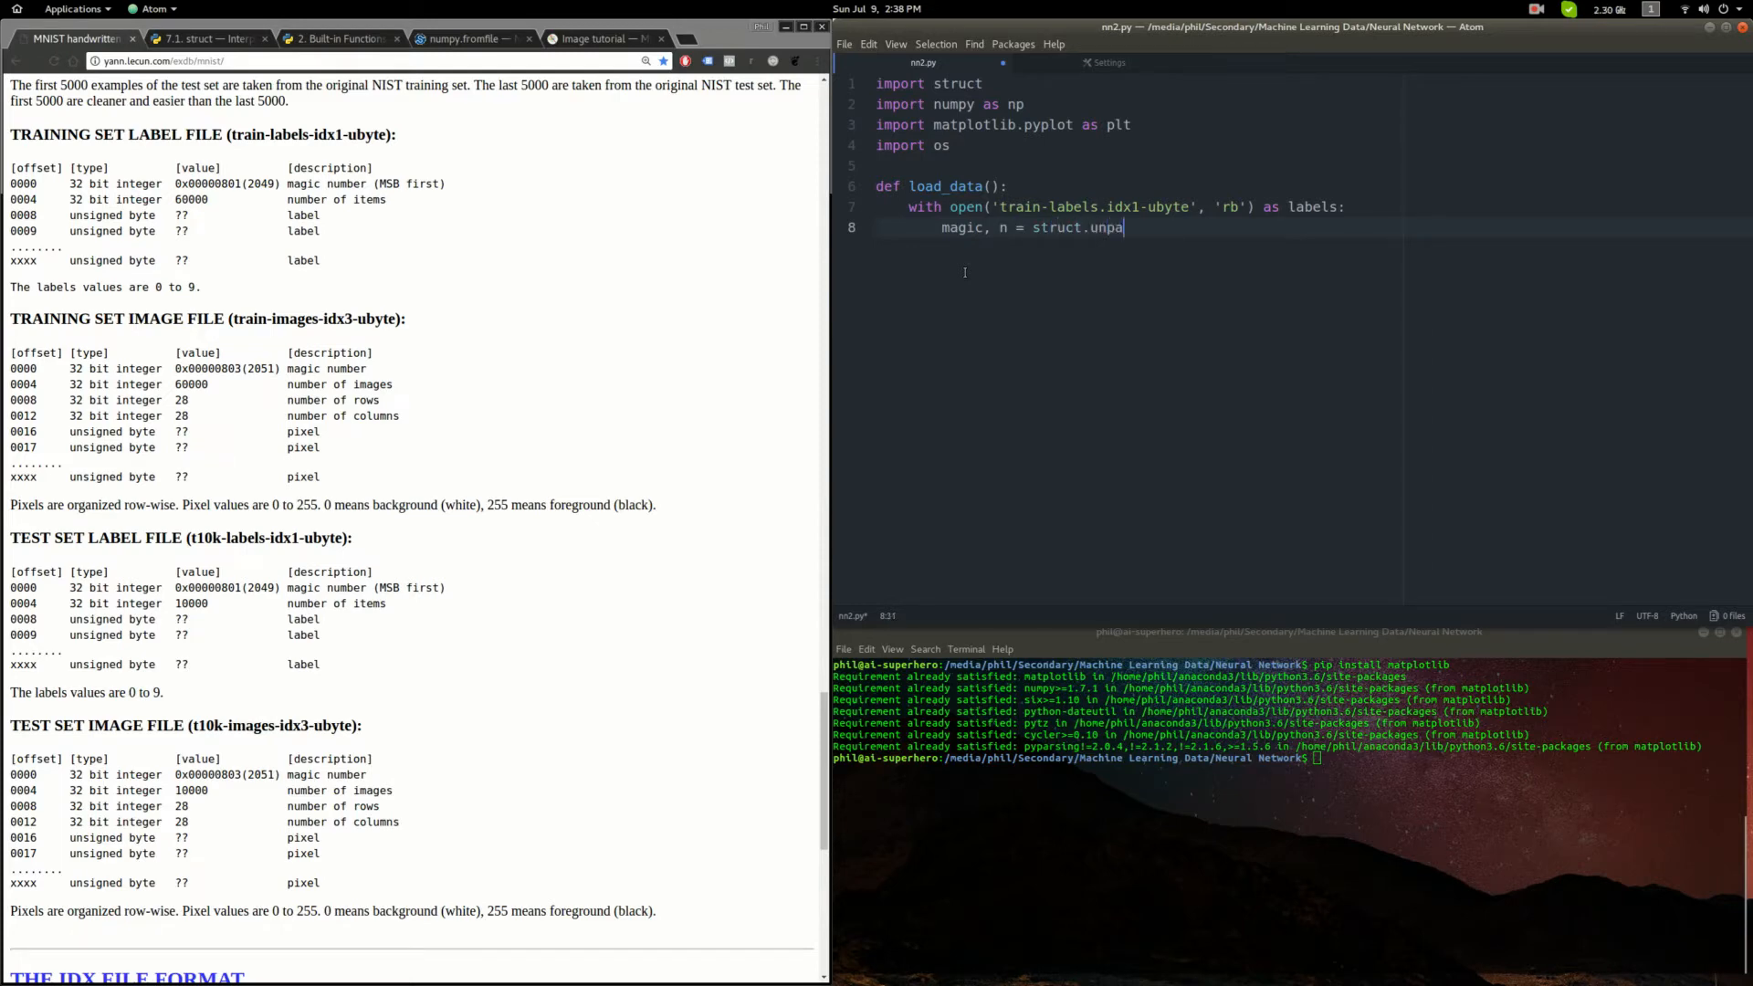
{"action": "type", "text": "ck('>I')"}
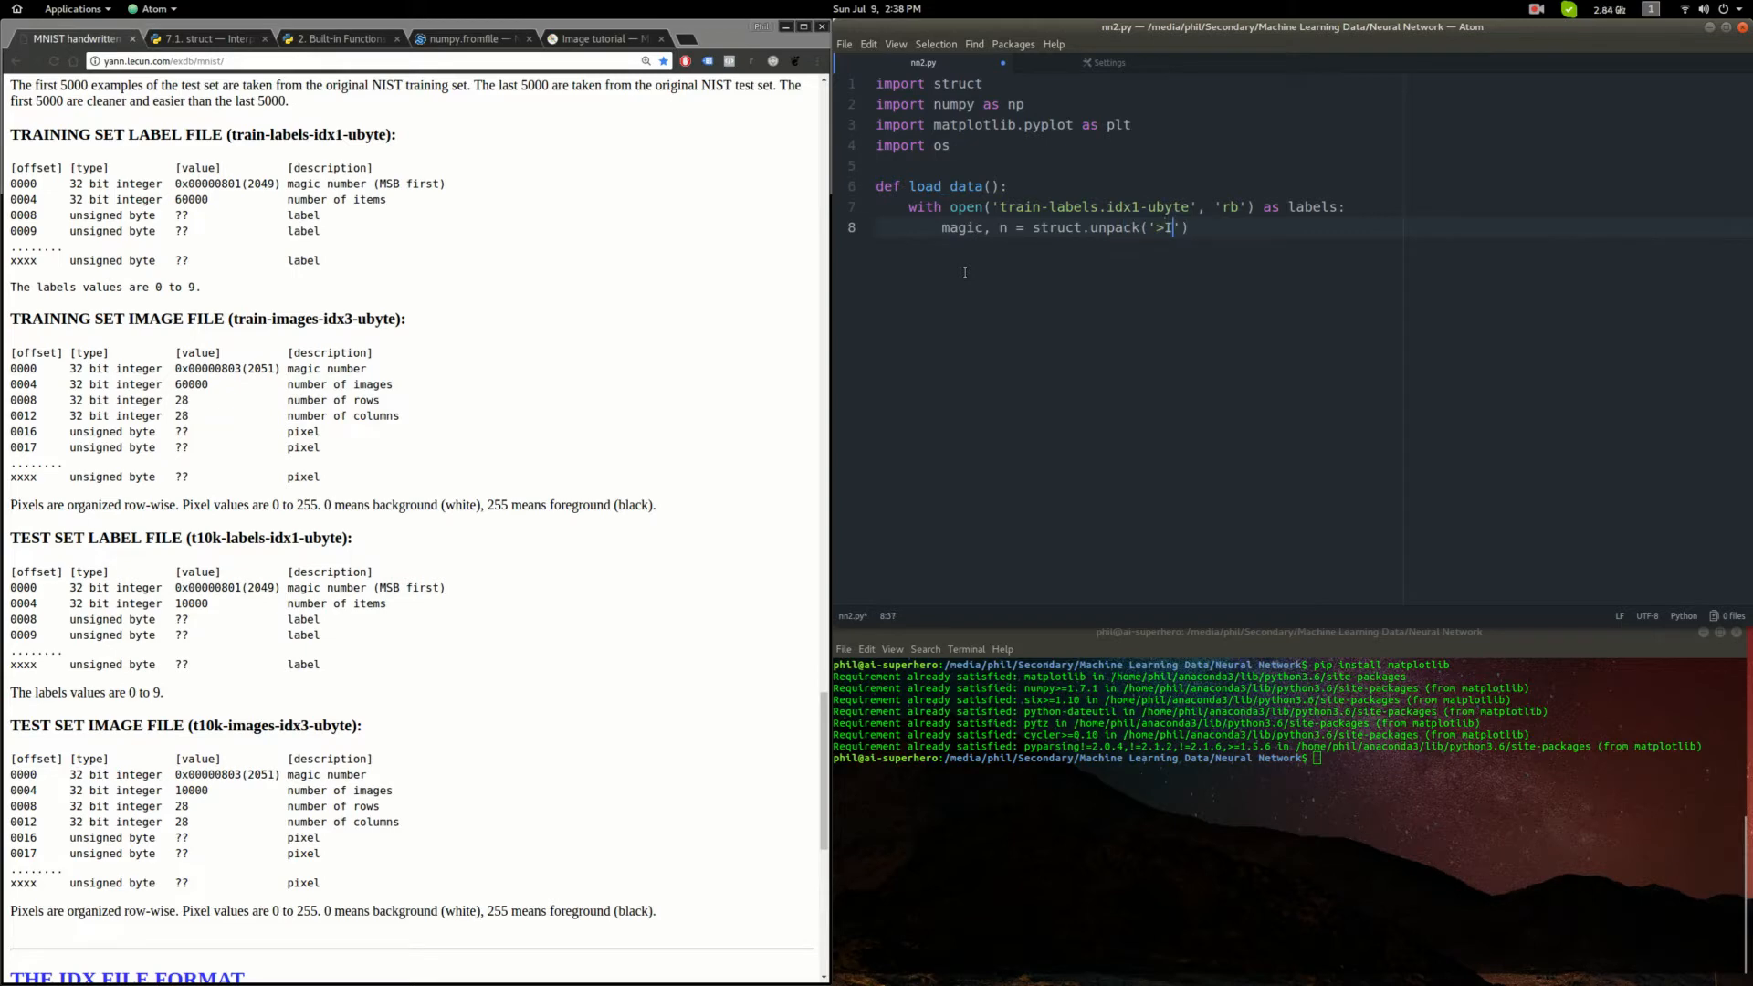
{"action": "type", "text": "I',"}
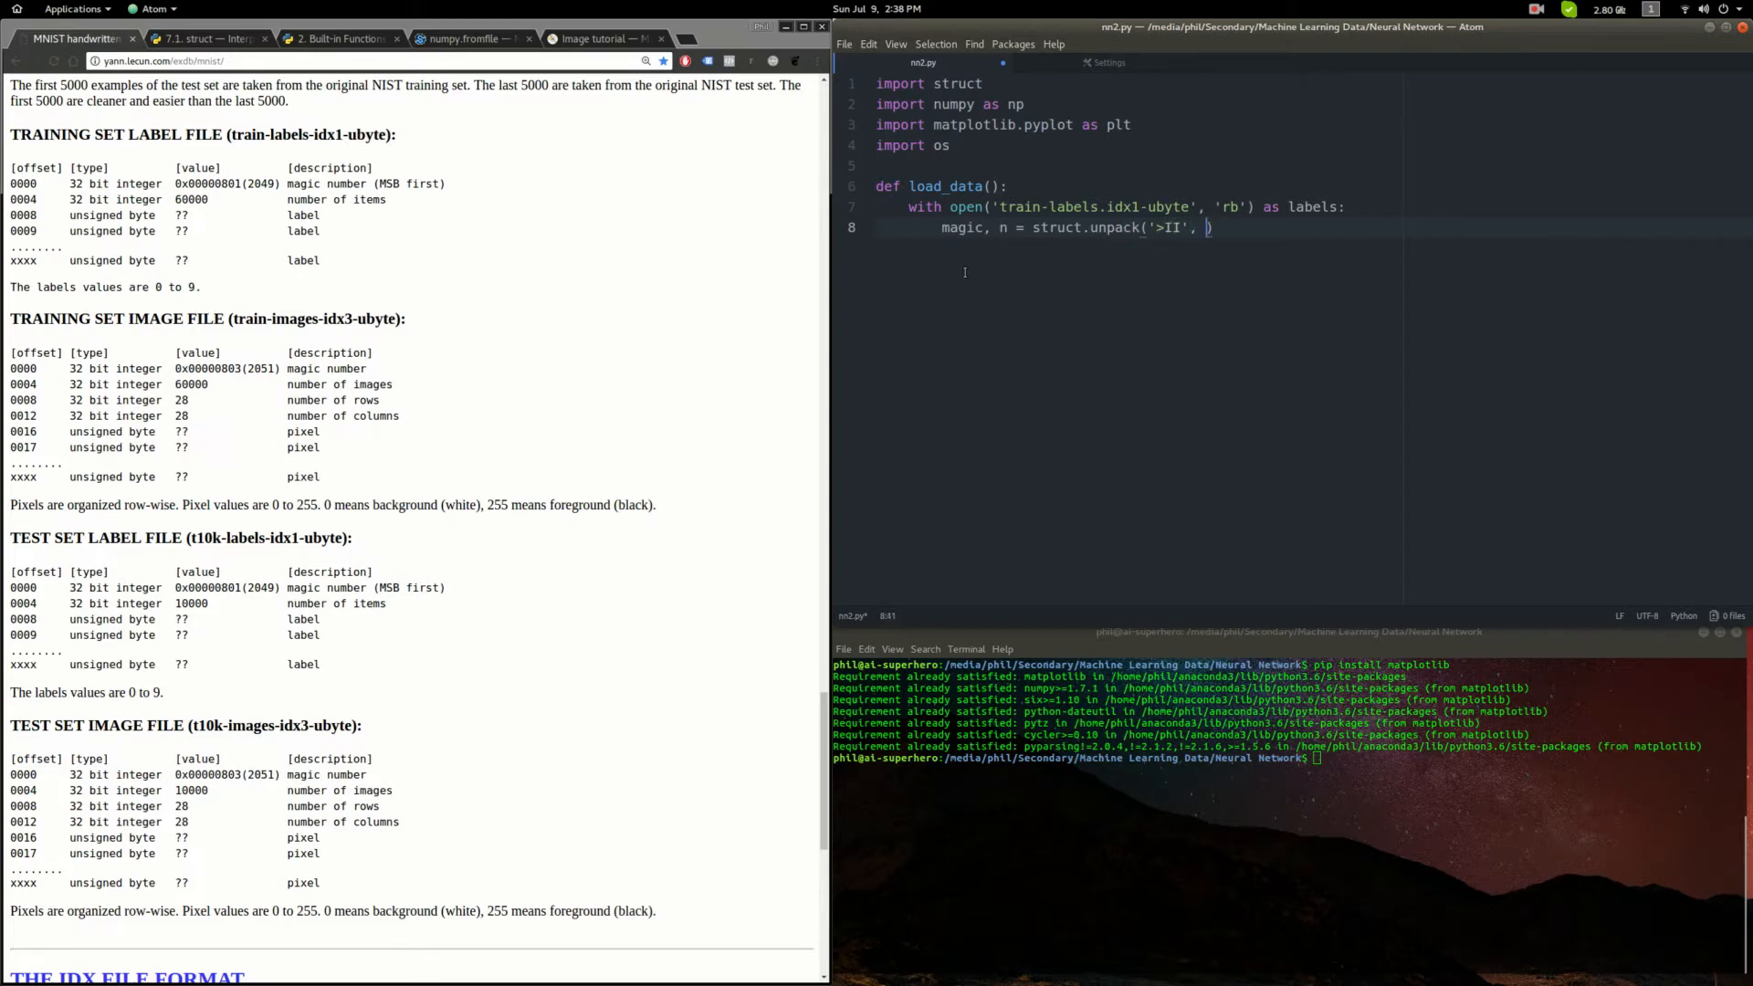
{"action": "type", "text": "labels."}
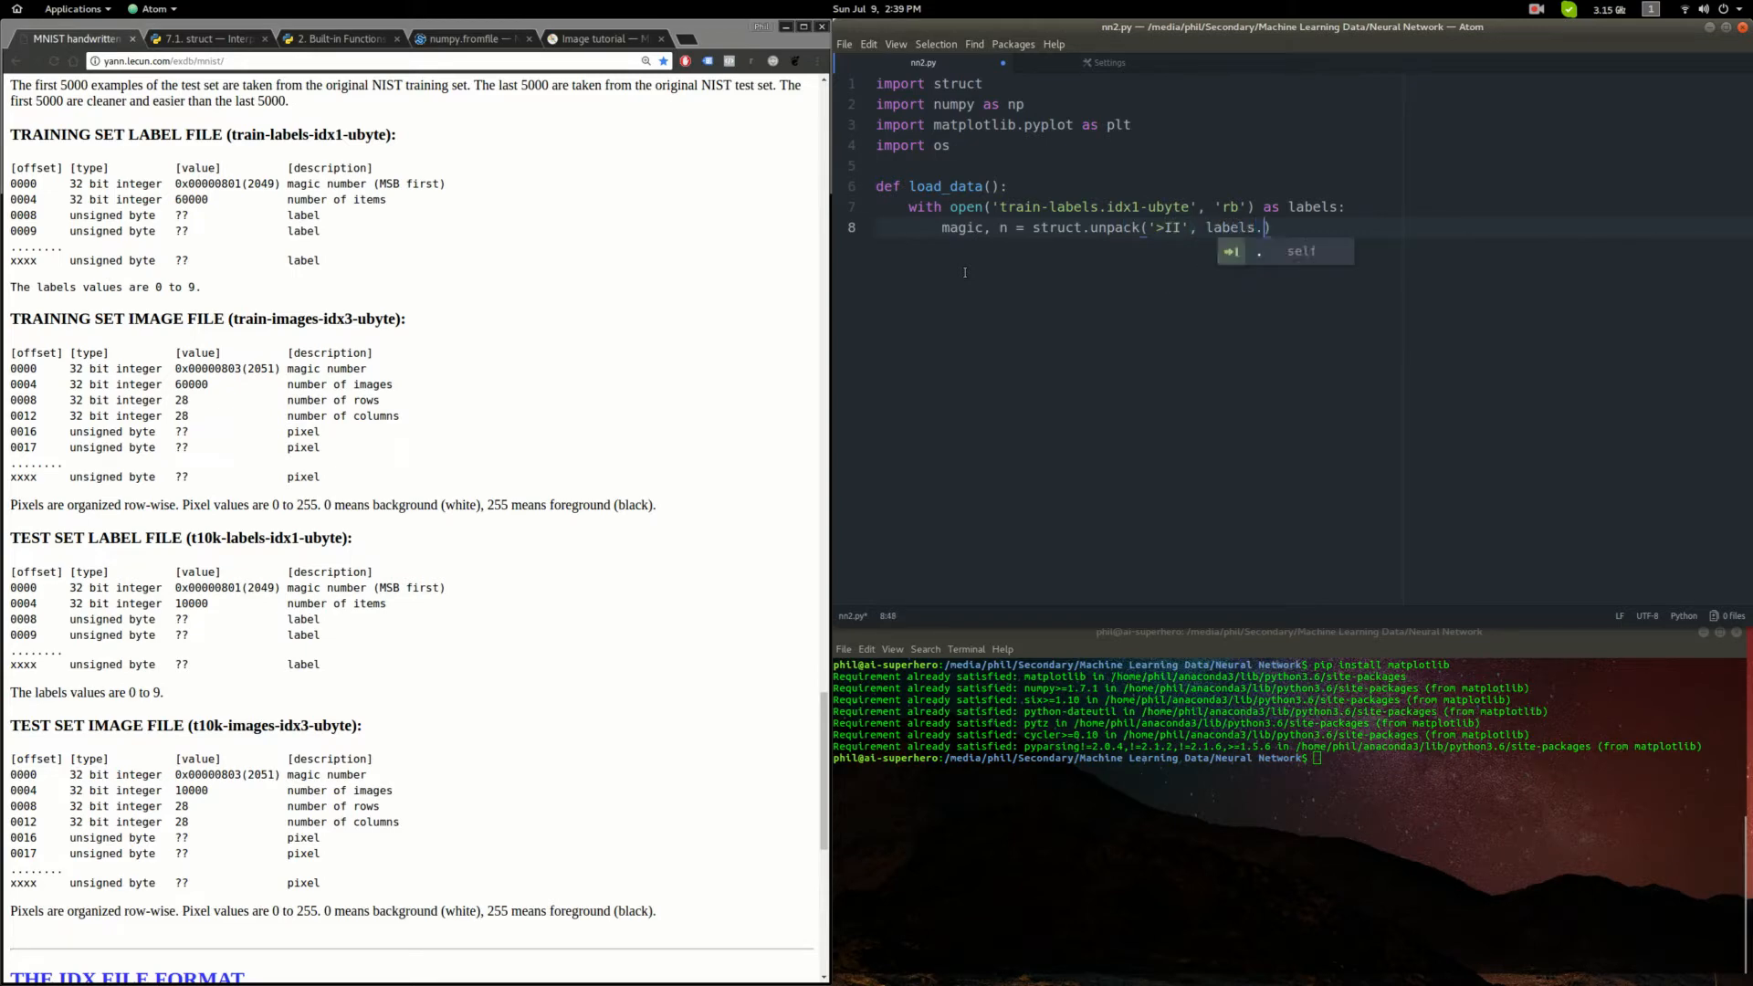
{"action": "type", "text": "read(8"}
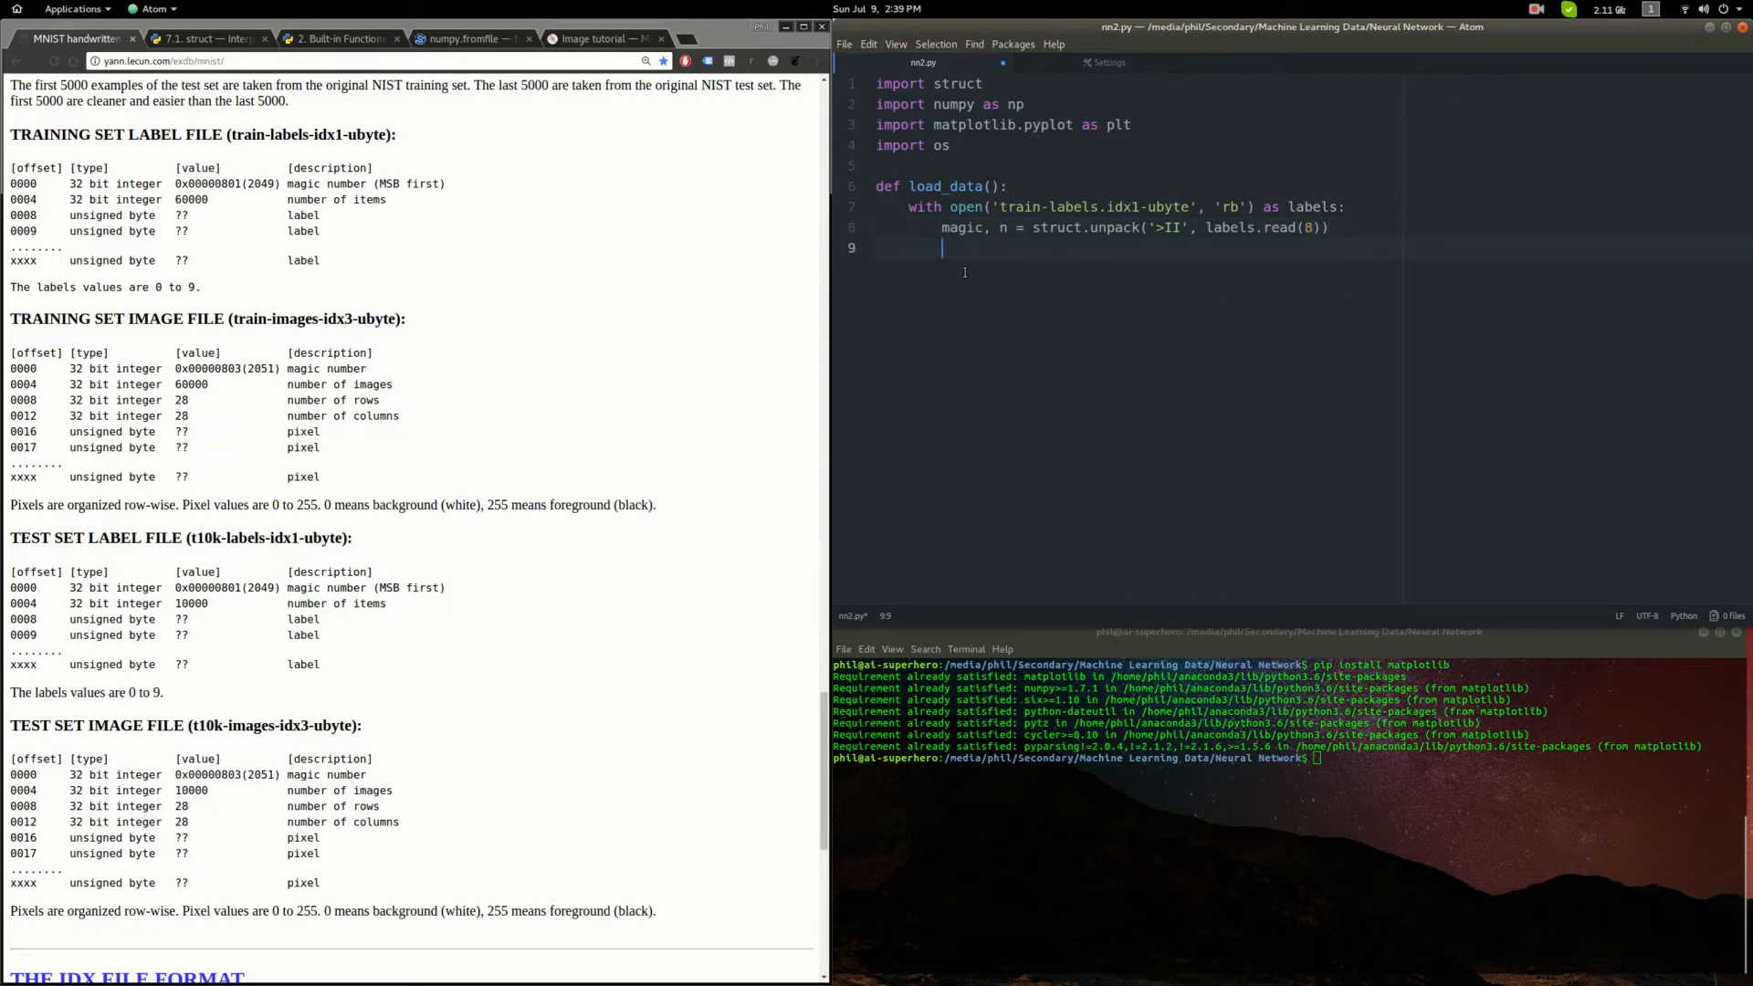
{"action": "key", "text": "Return"}
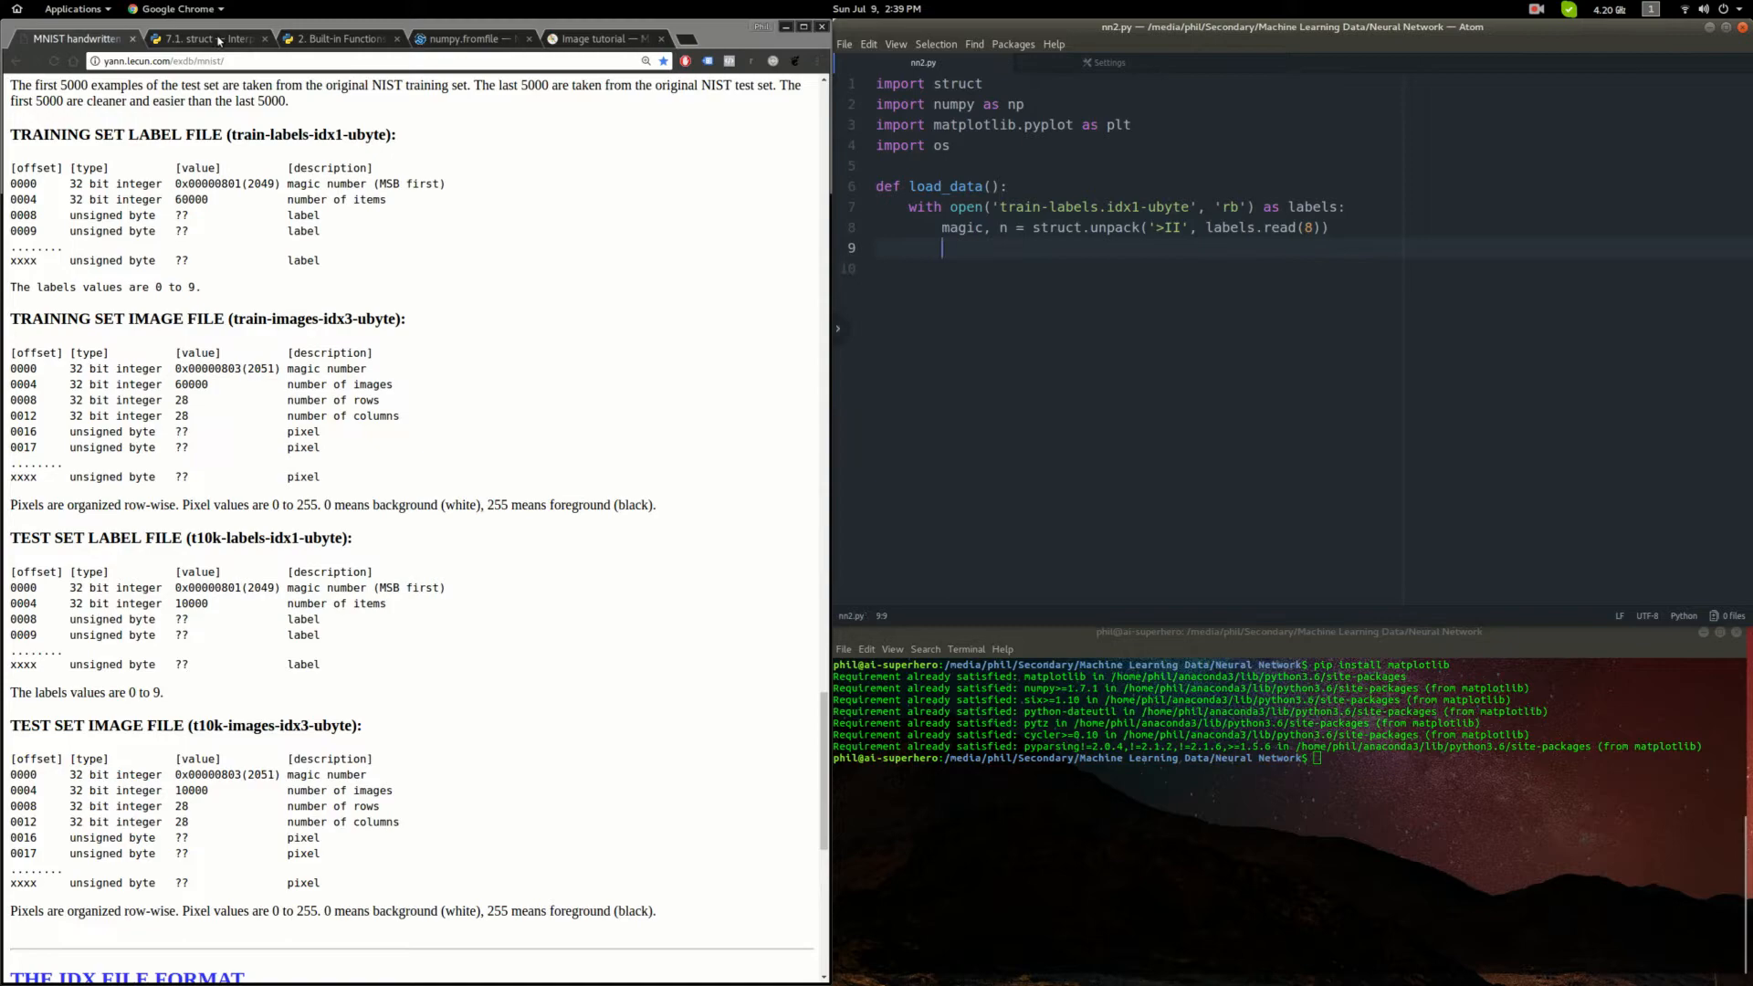
- Check the big-endian '>' character in the struct docs byte-order table, then return to the MNIST page
{"action": "left_click", "coordinate": [201, 38]}
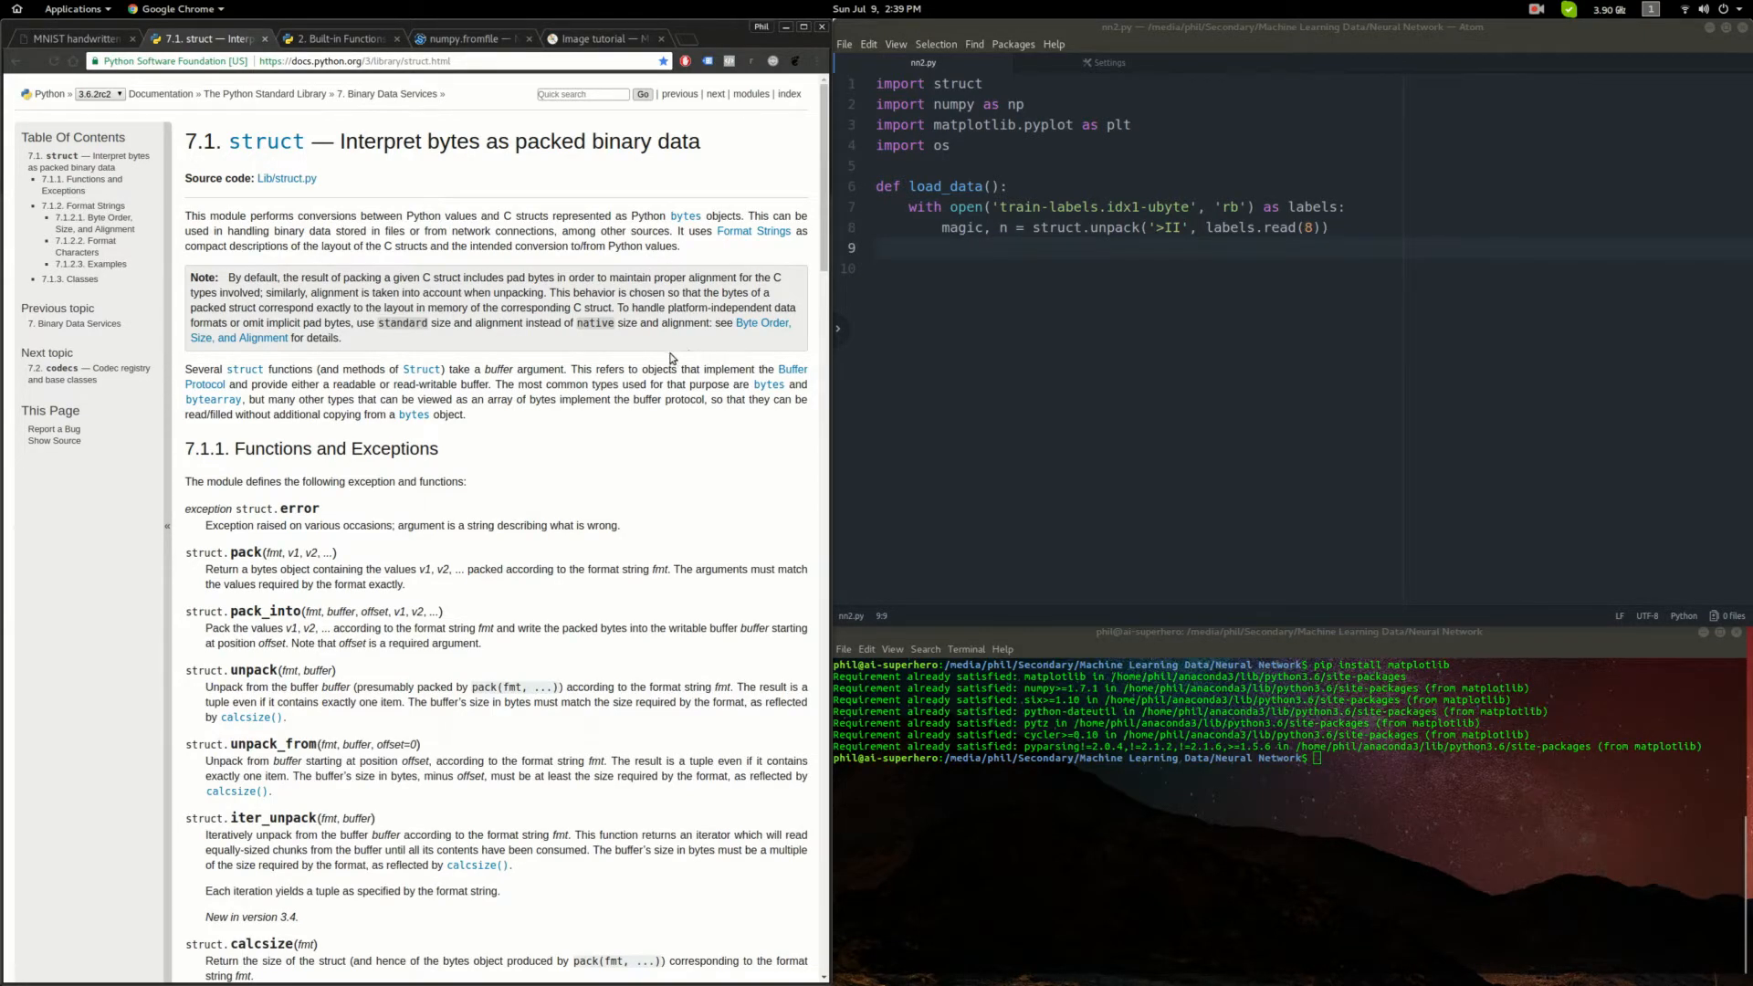
{"action": "mouse_move", "coordinate": [701, 276]}
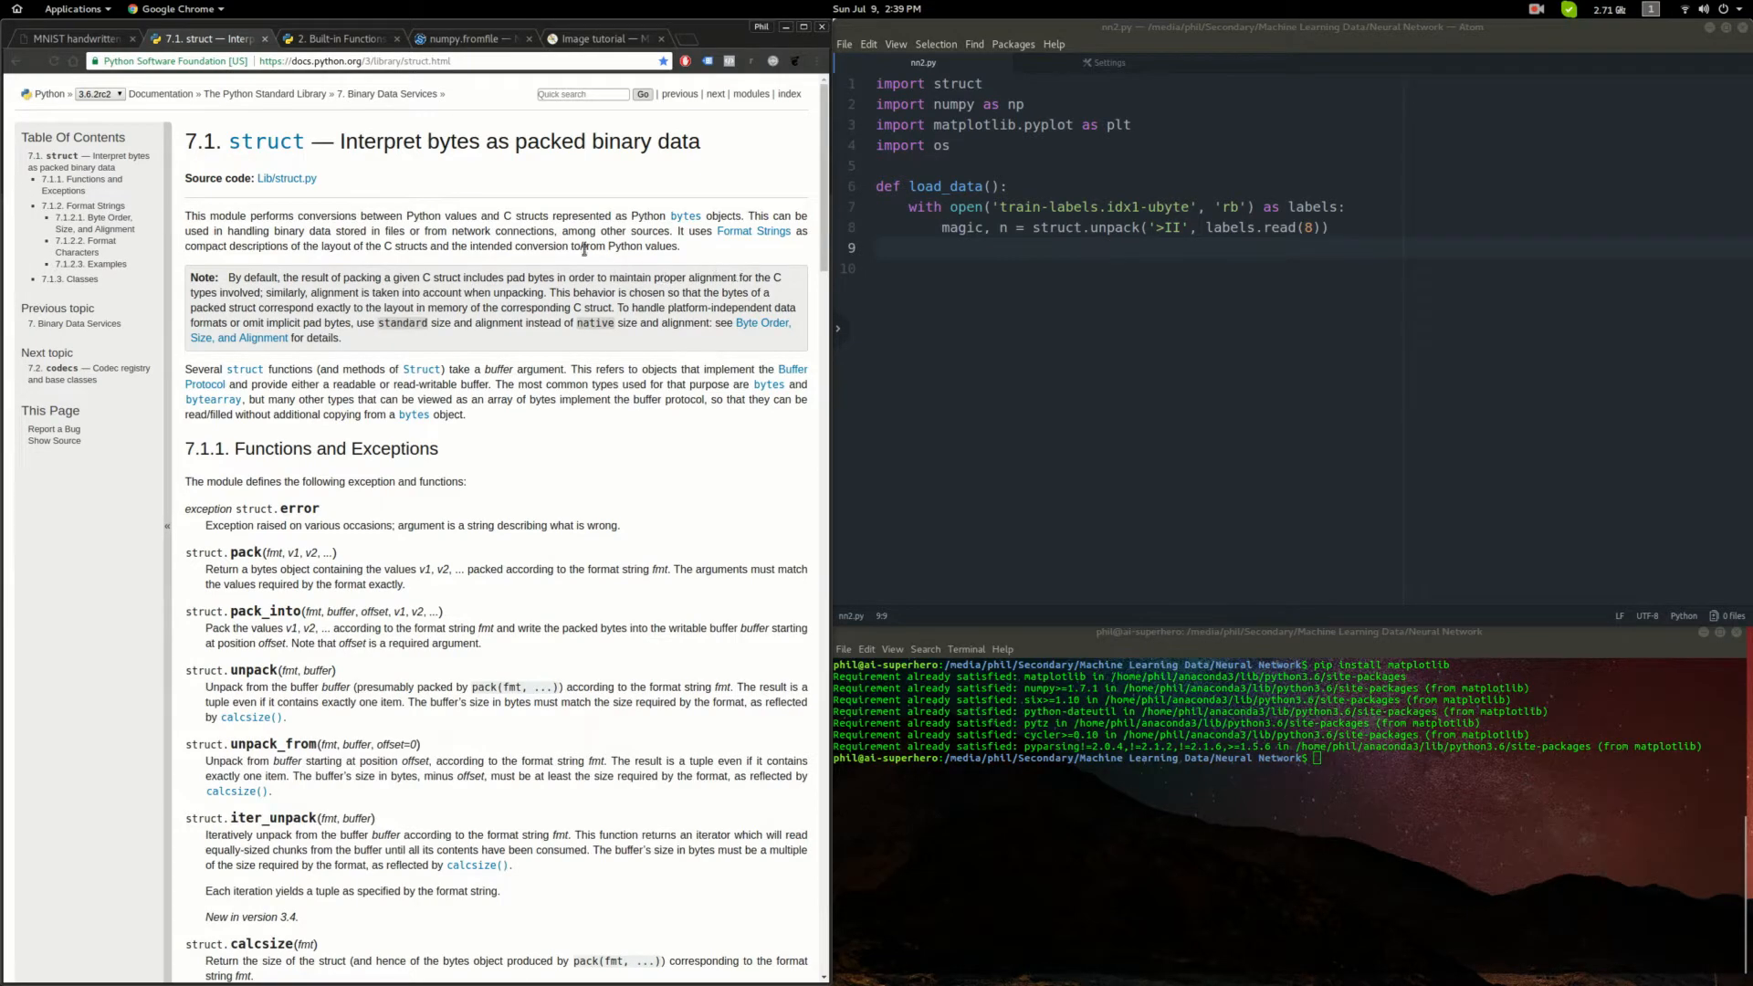
{"action": "mouse_move", "coordinate": [515, 258]}
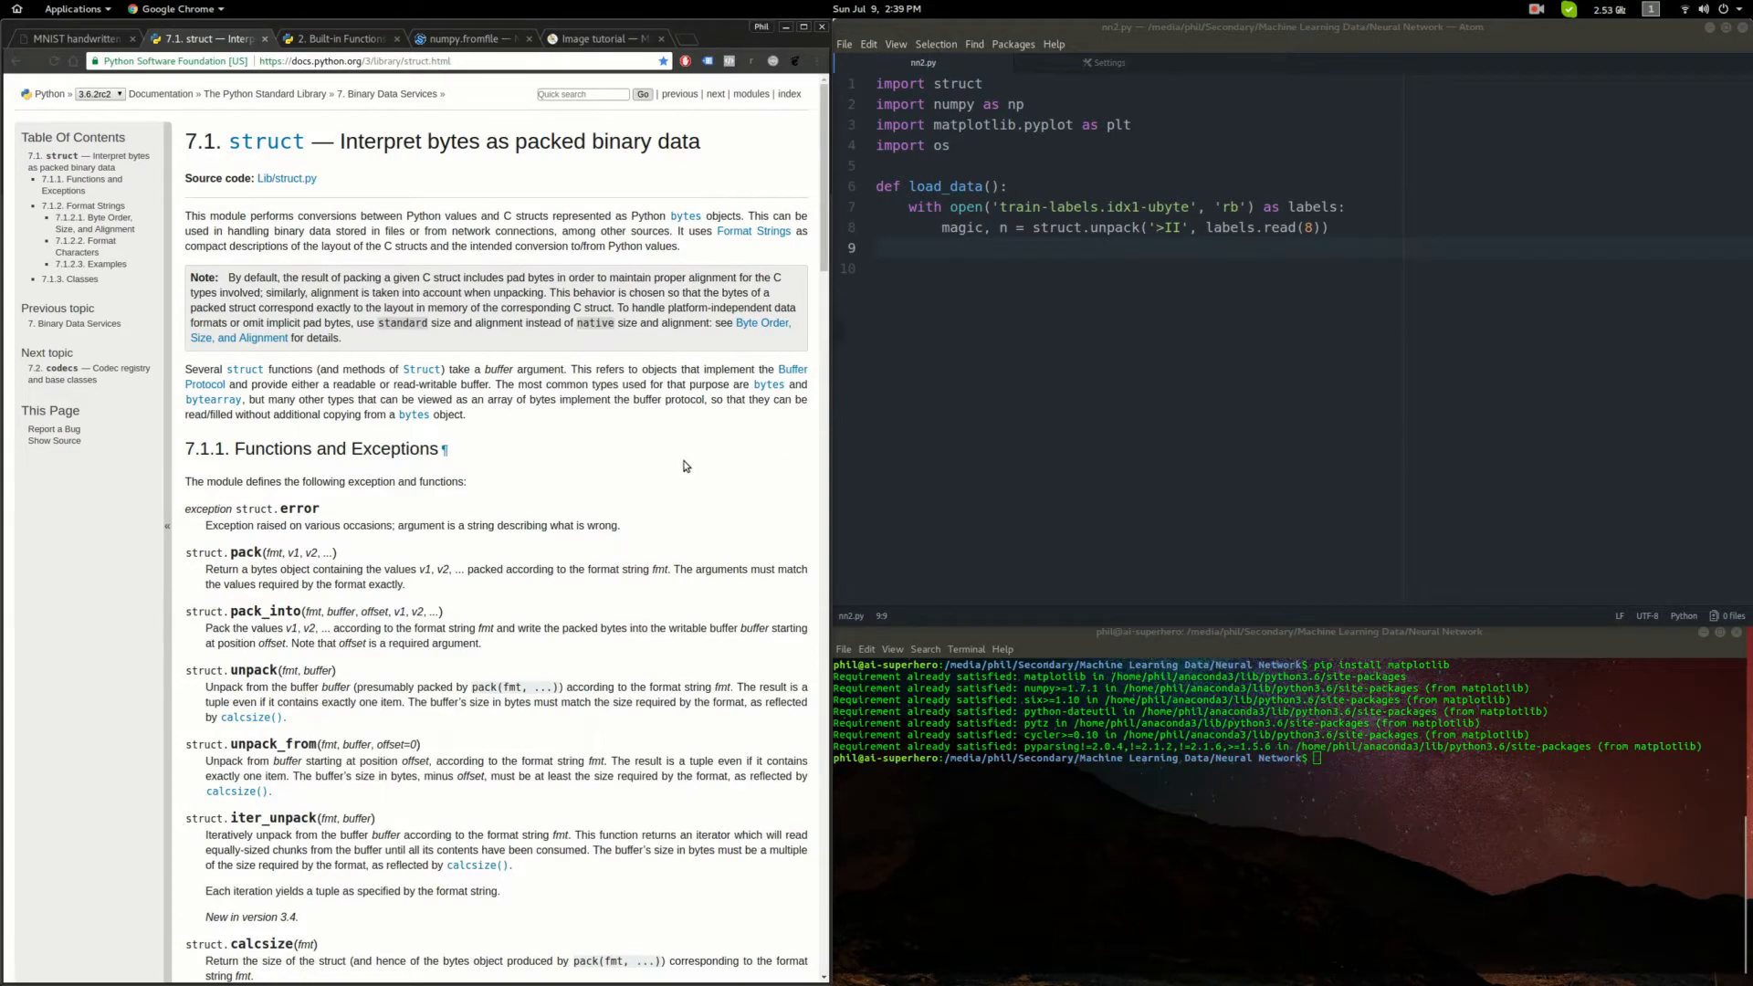
{"action": "scroll", "scroll_direction": "down", "scroll_amount": 3}
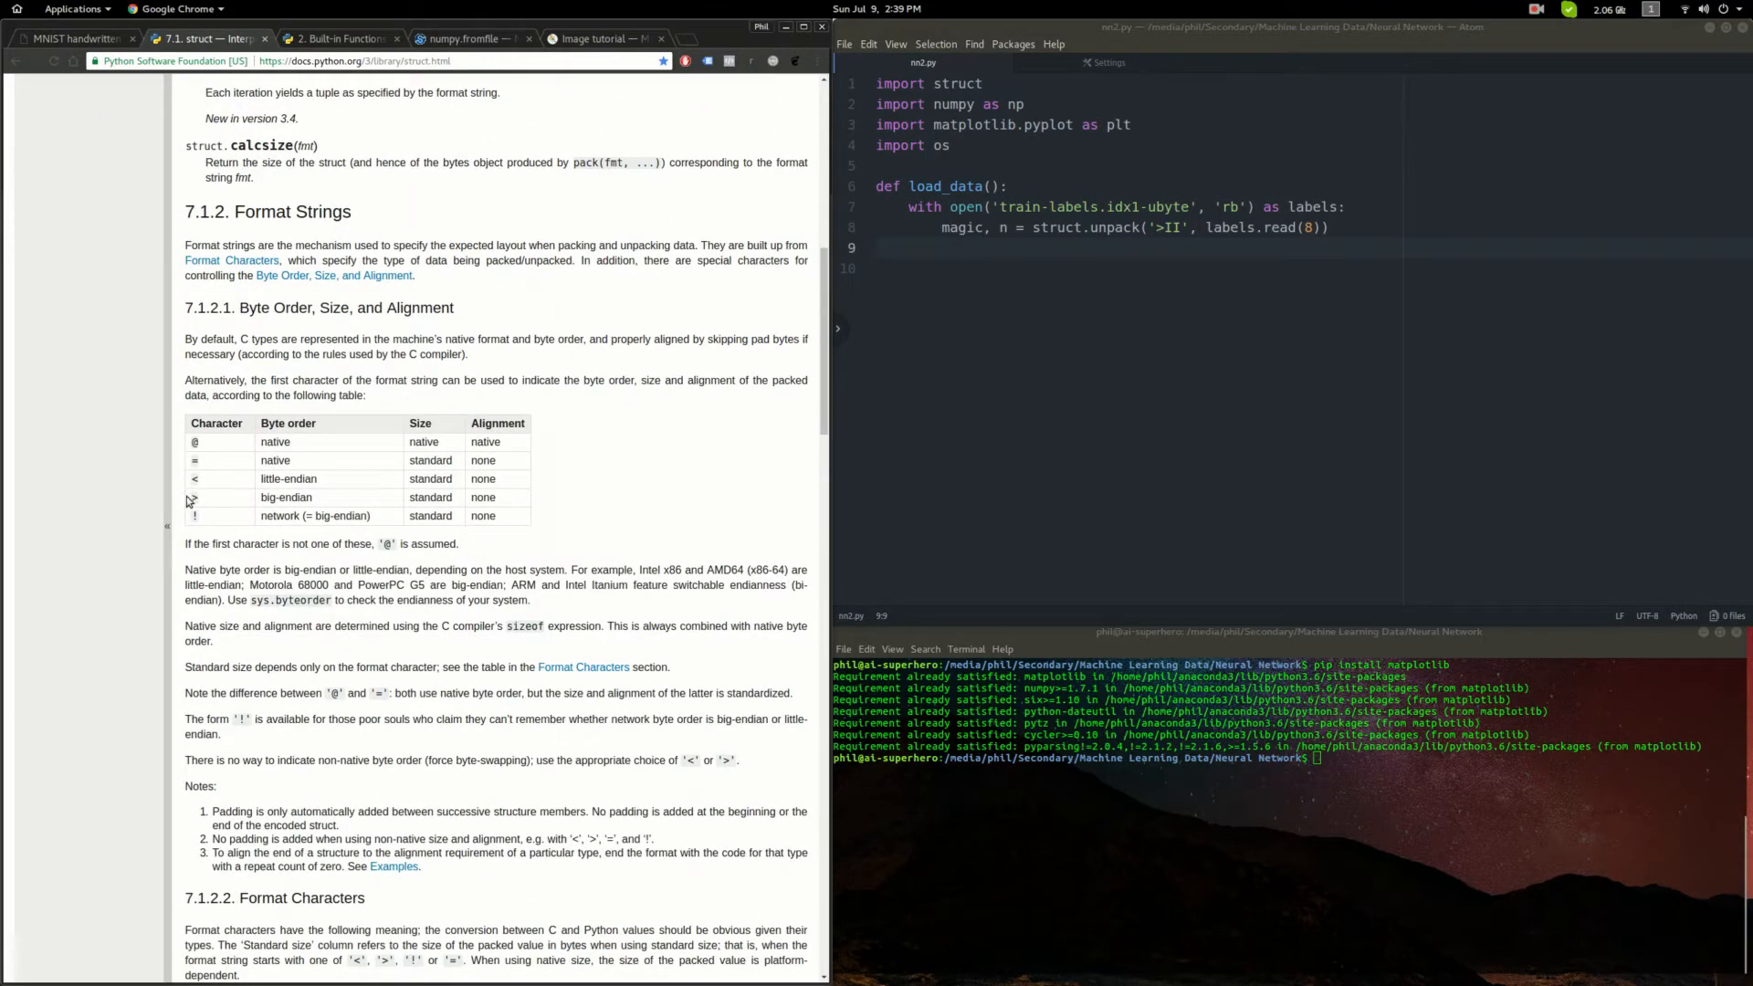
{"action": "double_click", "coordinate": [194, 497]}
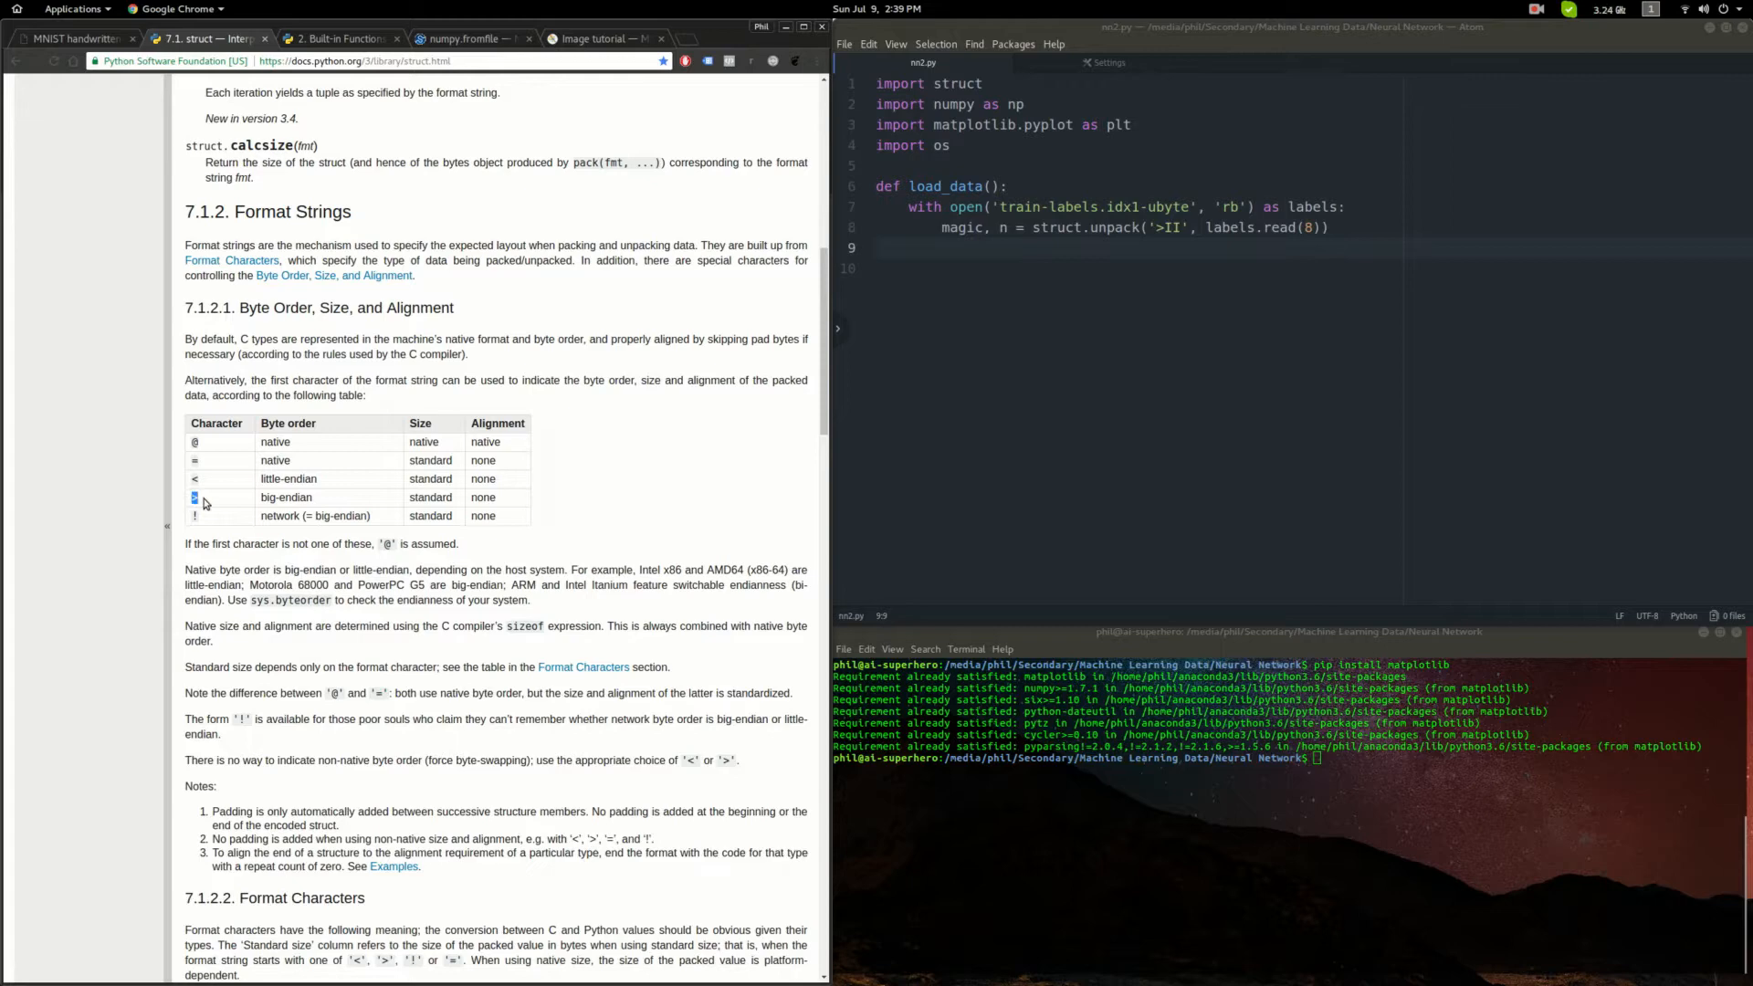
{"action": "left_click", "coordinate": [73, 38]}
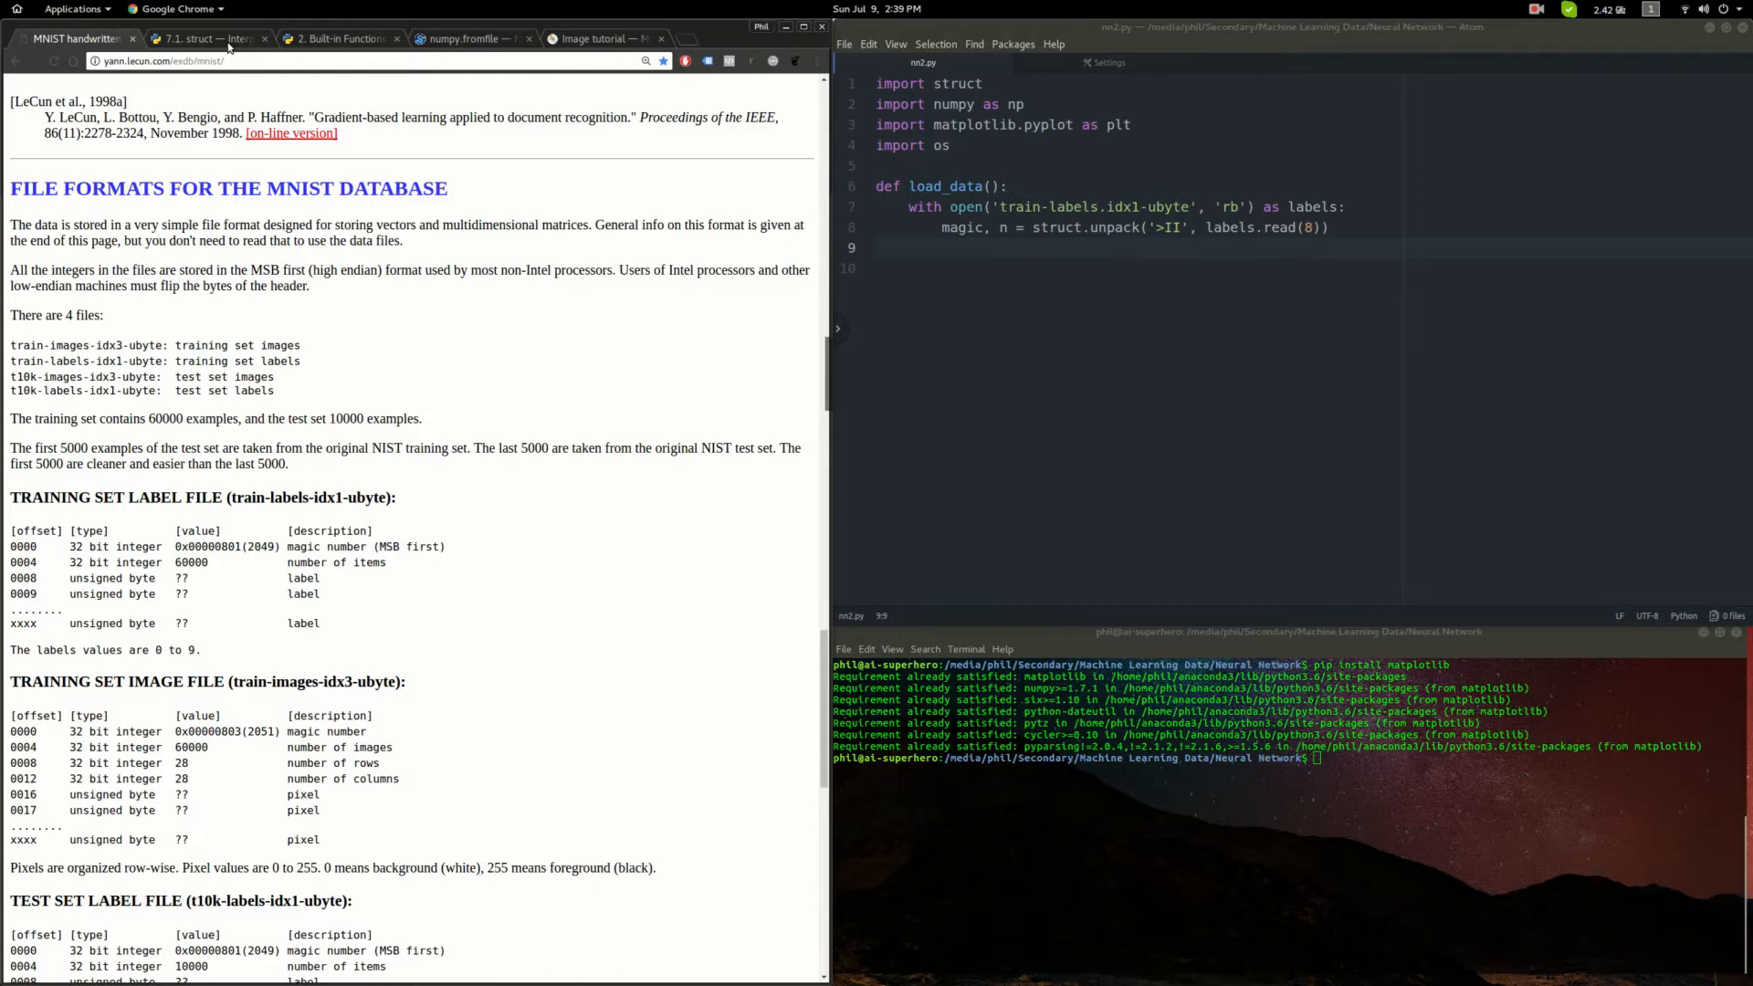
- Return to the struct docs and scroll to the Format Characters table of C types and sizes
{"action": "left_click", "coordinate": [206, 38]}
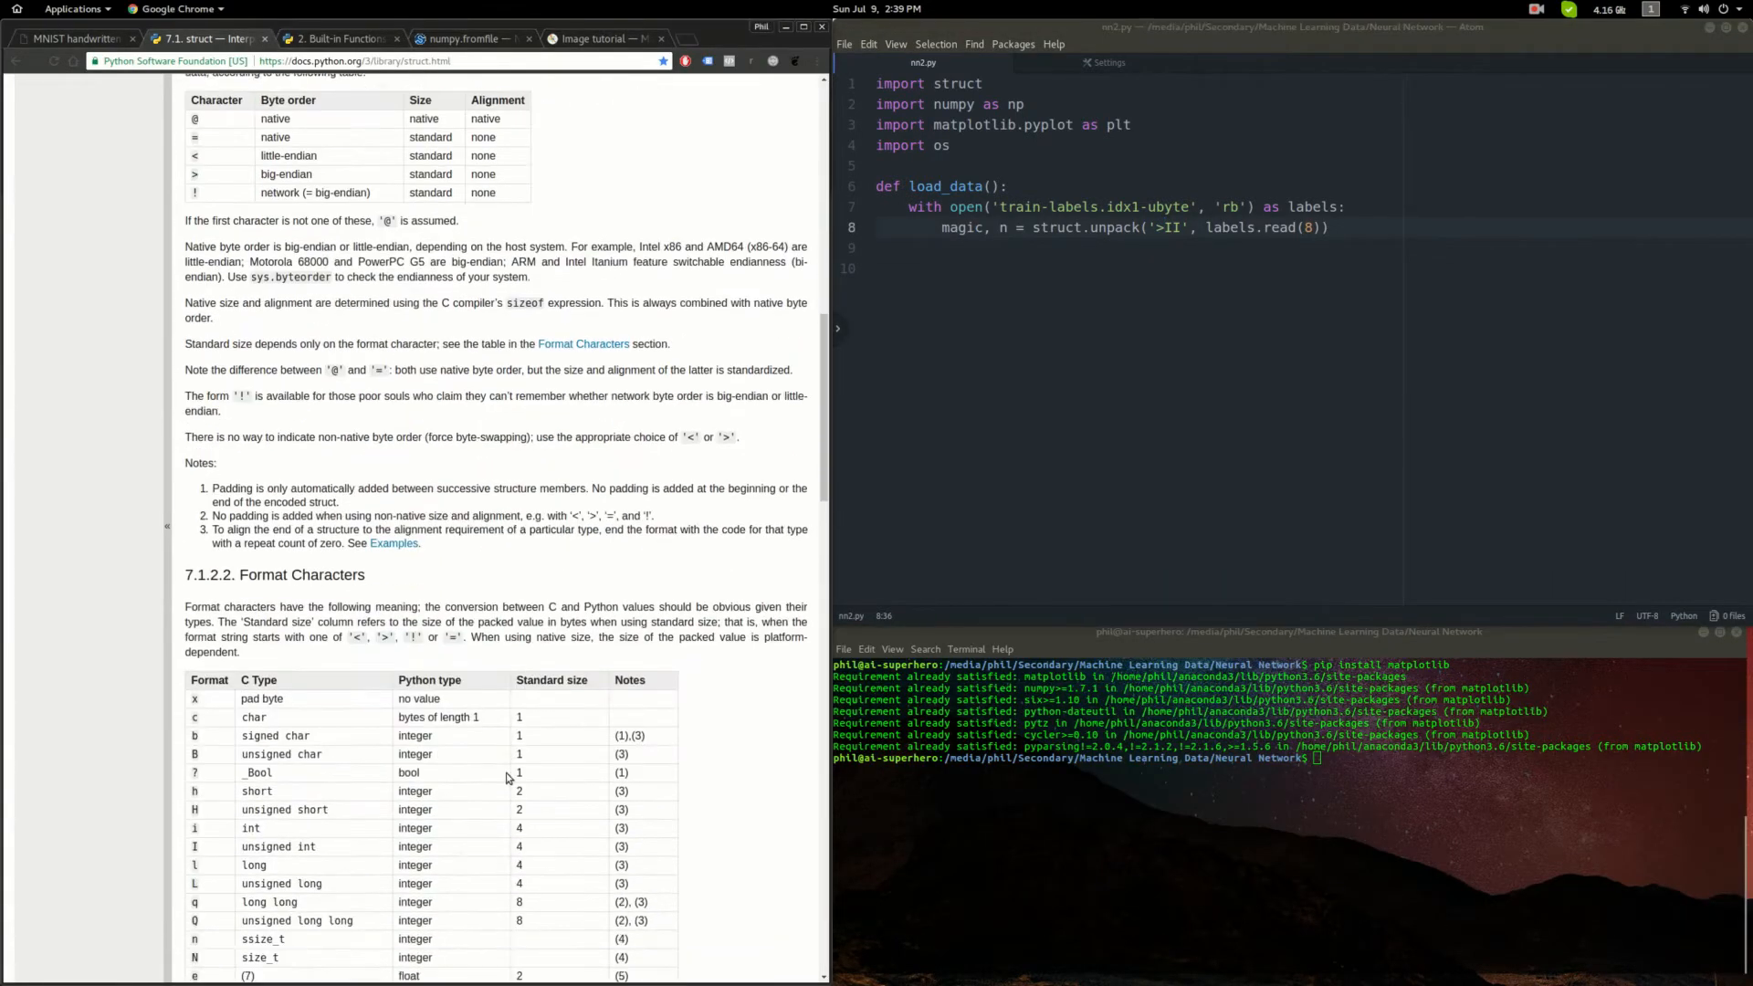
{"action": "scroll", "scroll_direction": "down", "scroll_amount": 3}
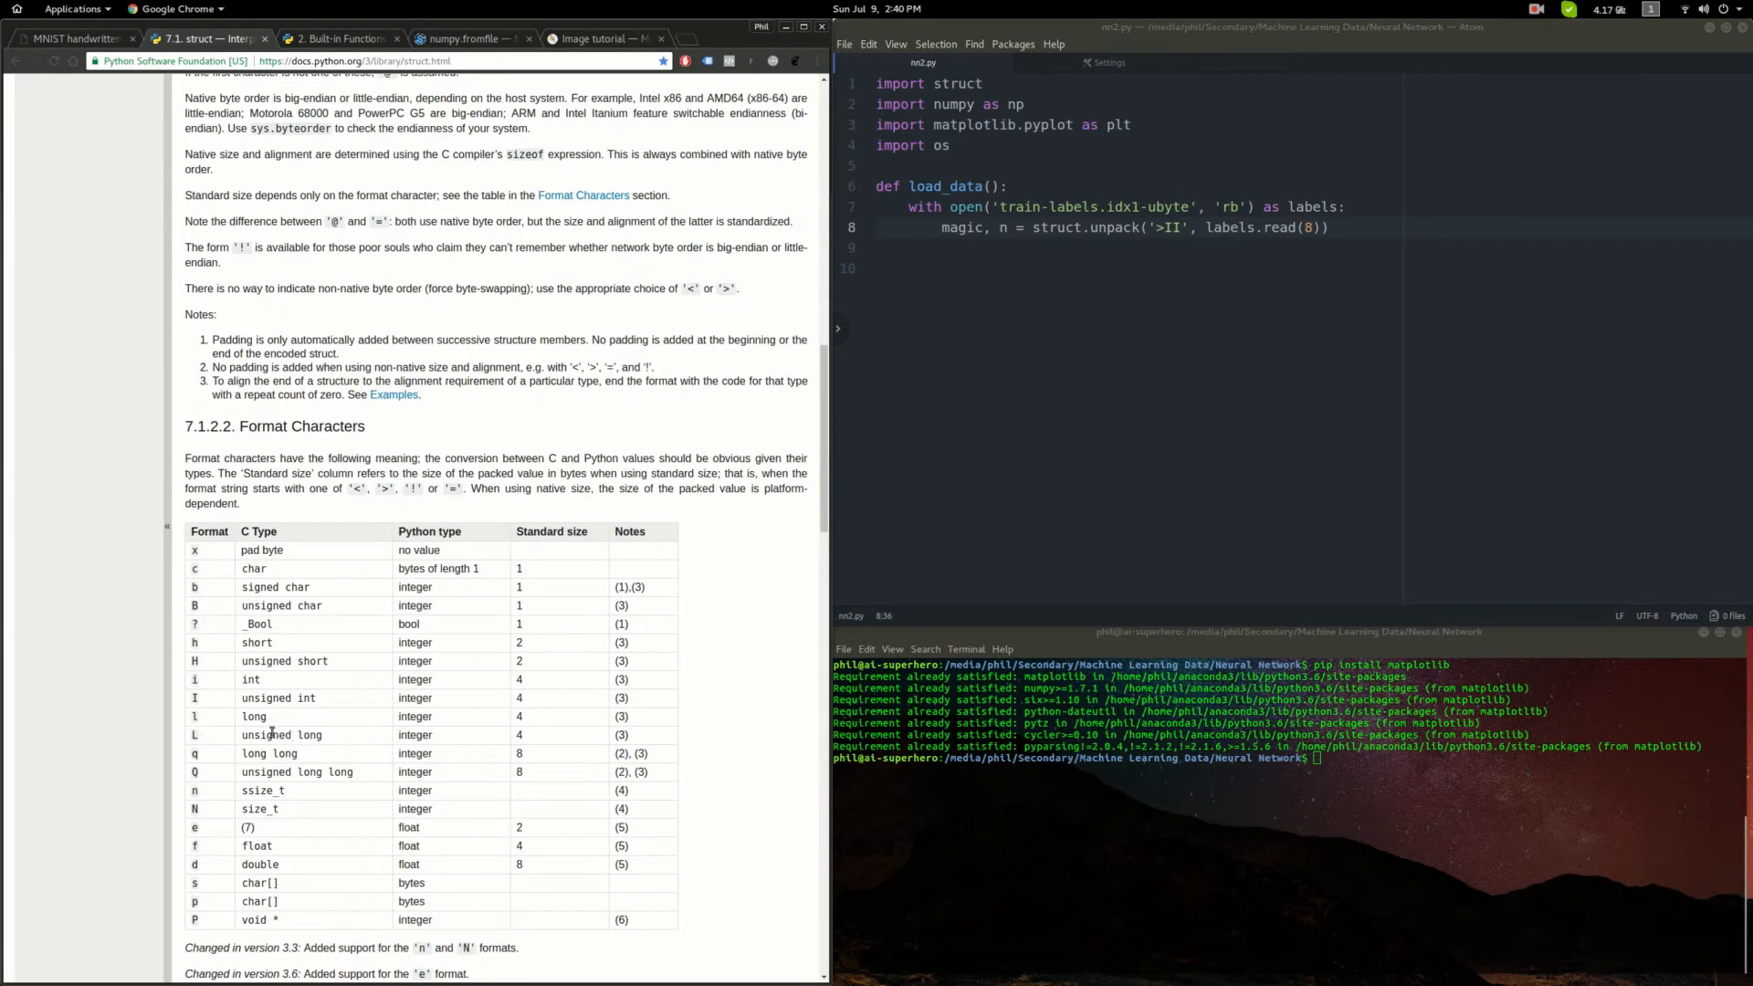
{"action": "mouse_move", "coordinate": [321, 715]}
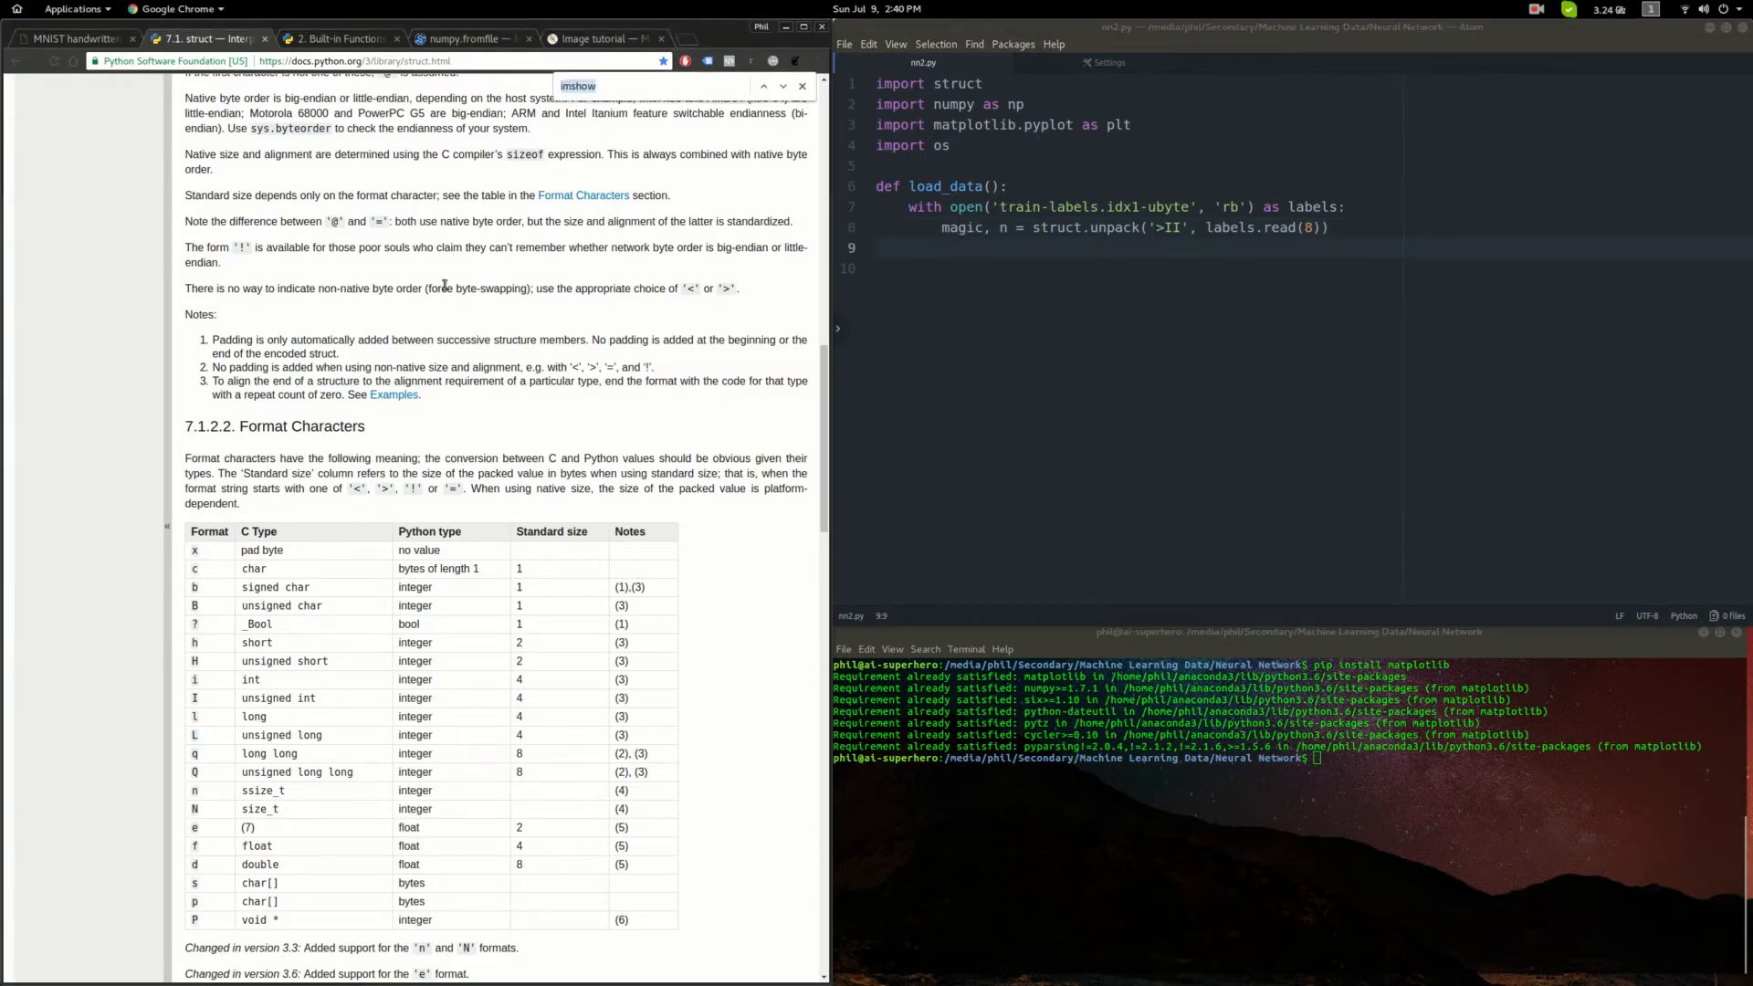
- Search the struct docs for 'unpack' to read its description, then return to the MNIST file-format page
{"action": "type", "text": "unpack"}
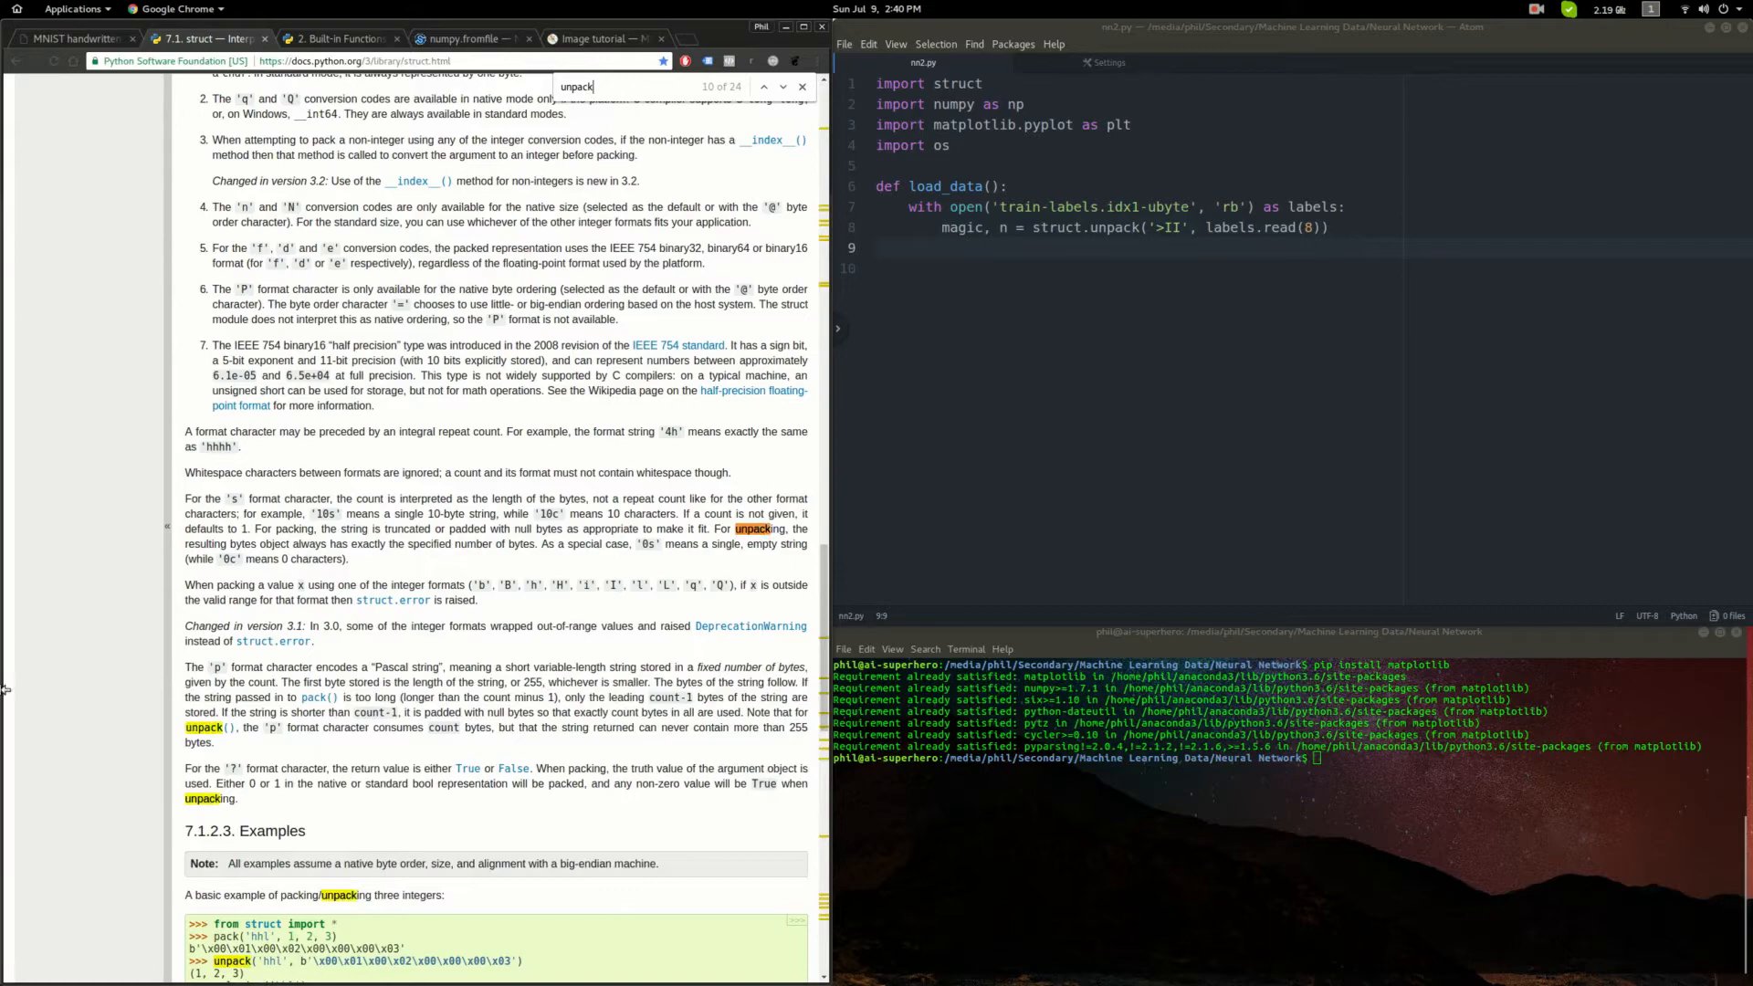
{"action": "scroll", "scroll_direction": "down", "scroll_amount": 3}
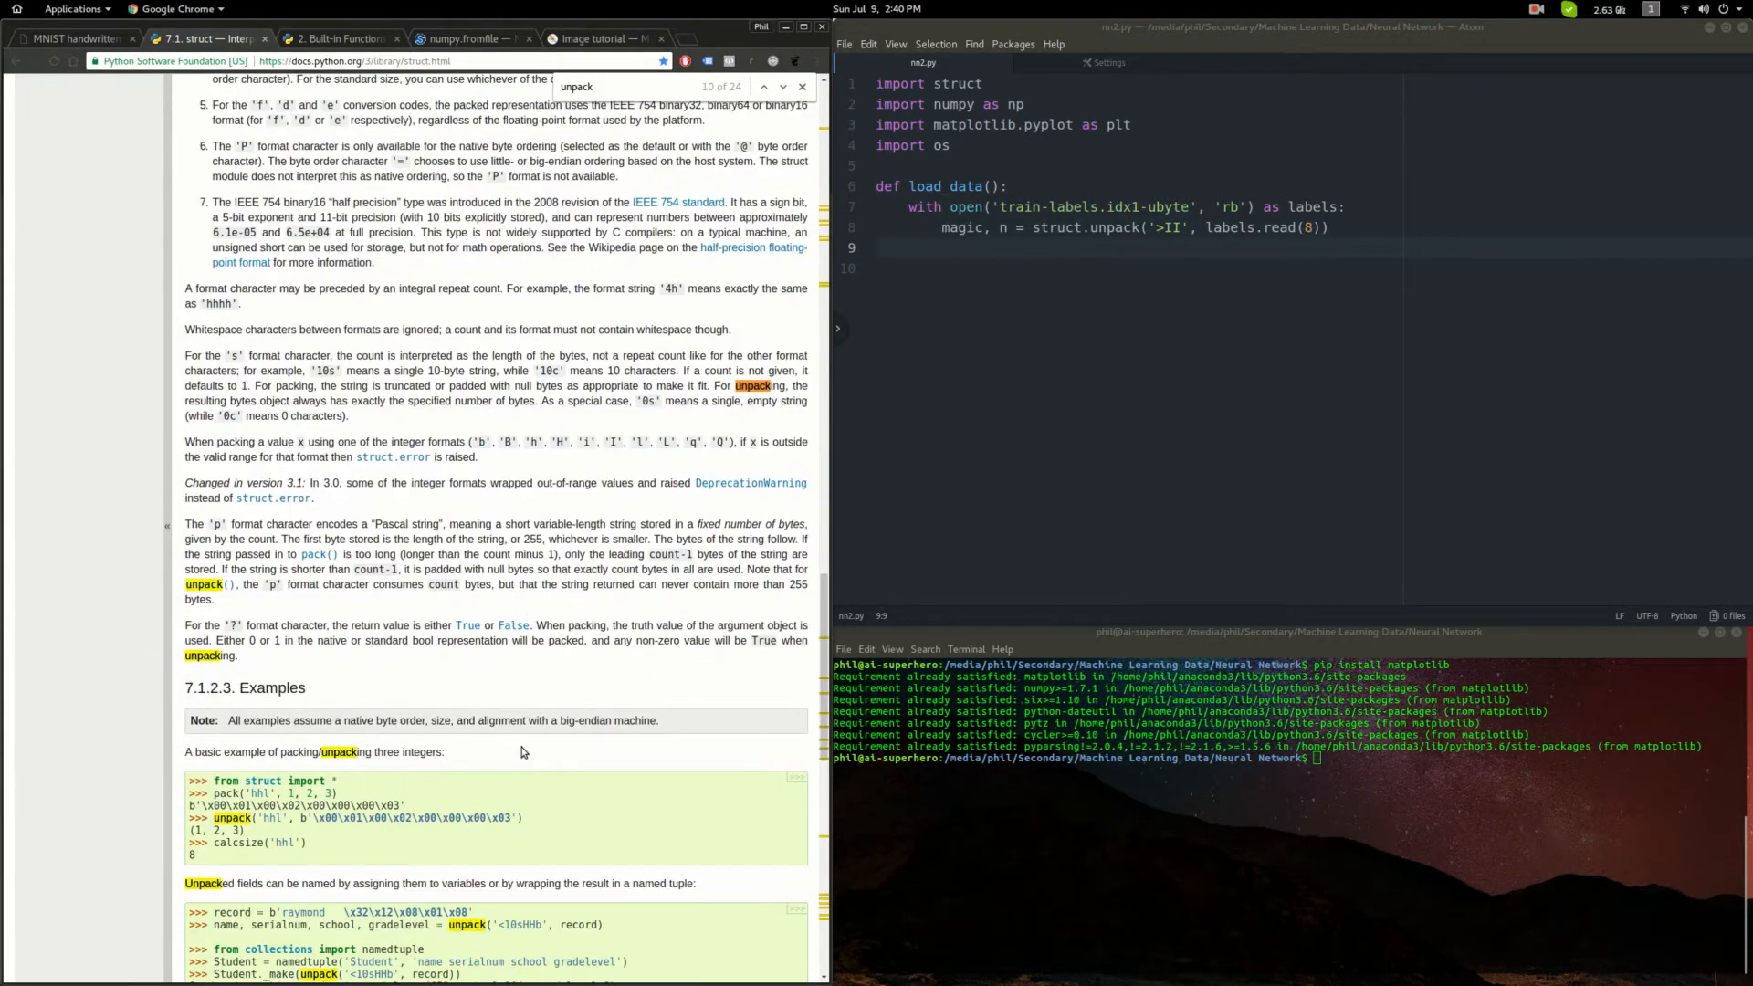
{"action": "scroll", "scroll_direction": "up", "scroll_amount": 3}
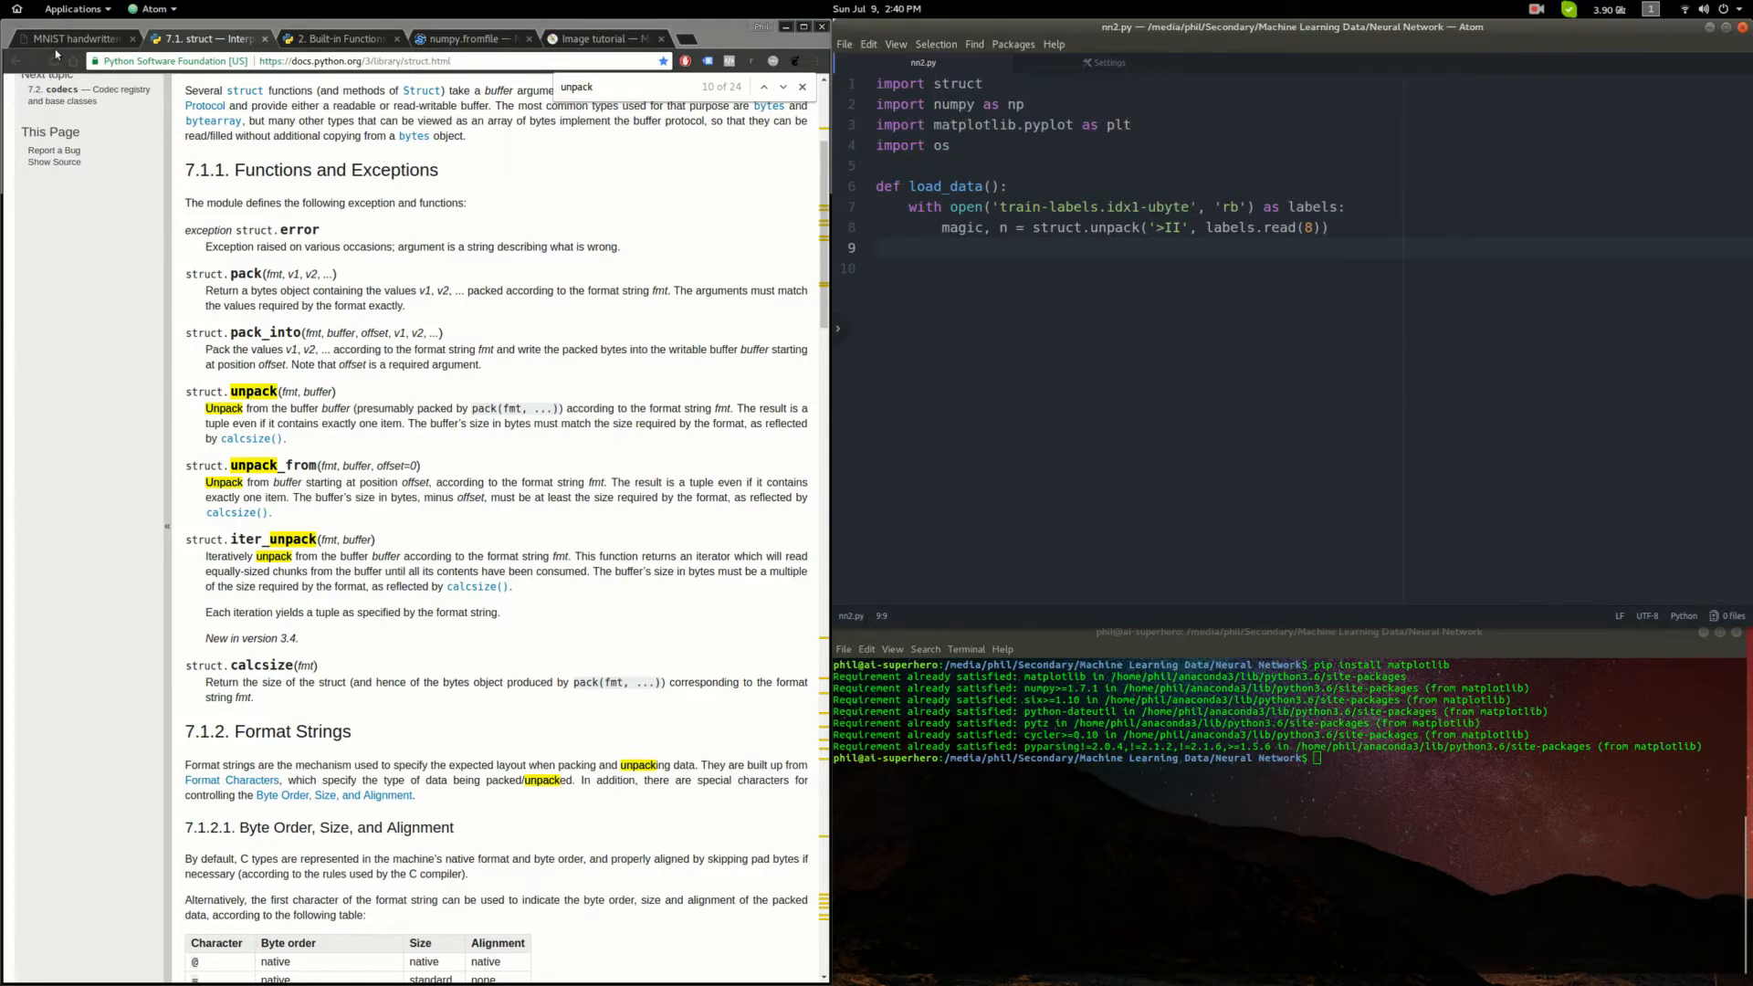
{"action": "left_click", "coordinate": [75, 39]}
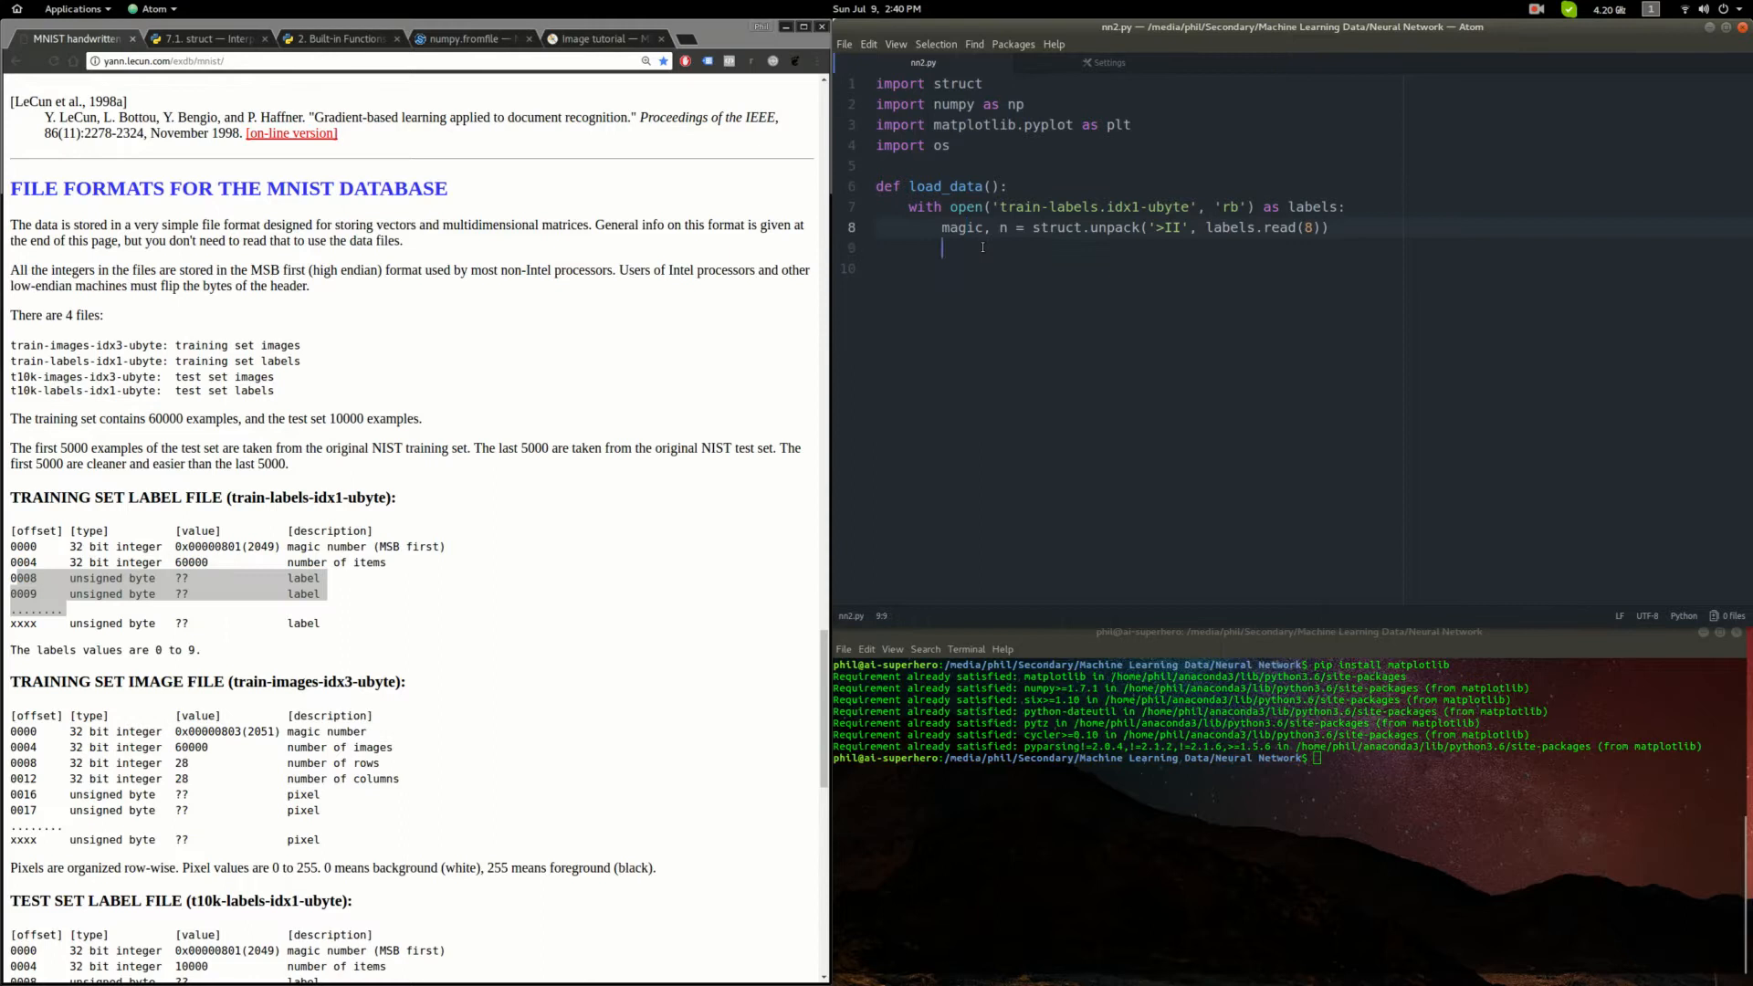
- Add train_labels = np.fromfile(labels, dtype=np.uint8) inside load_data
{"action": "type", "text": "train"}
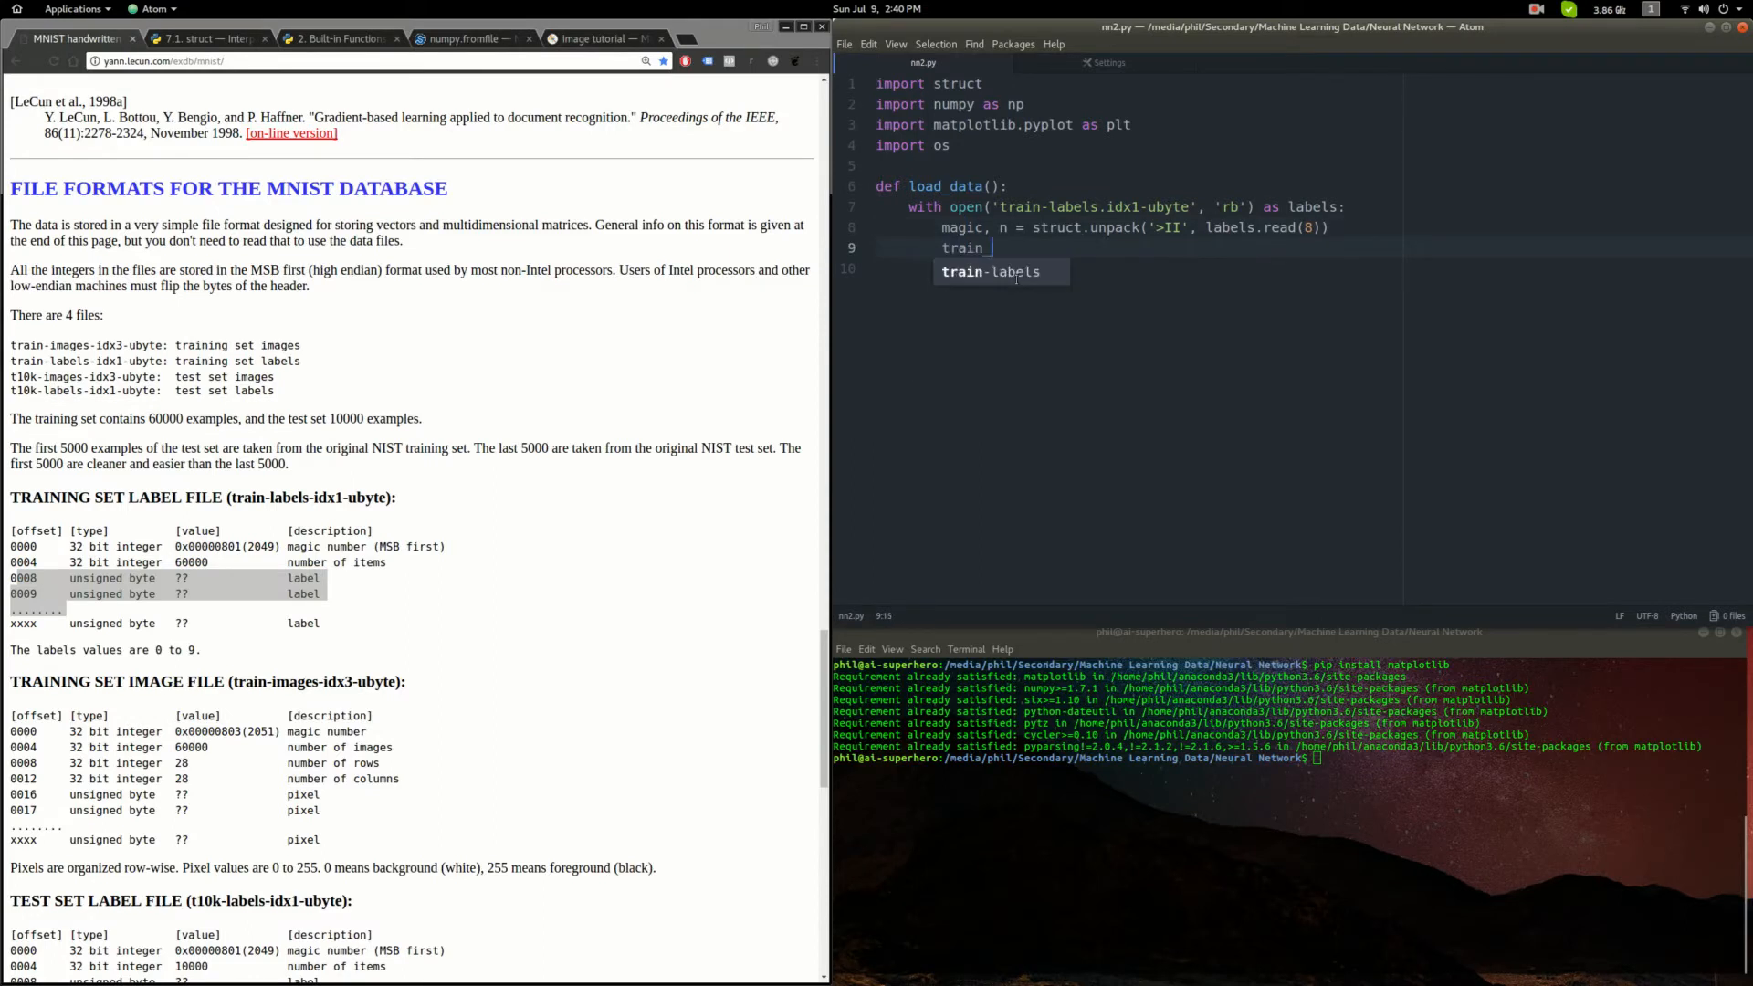
{"action": "type", "text": "_labels ="}
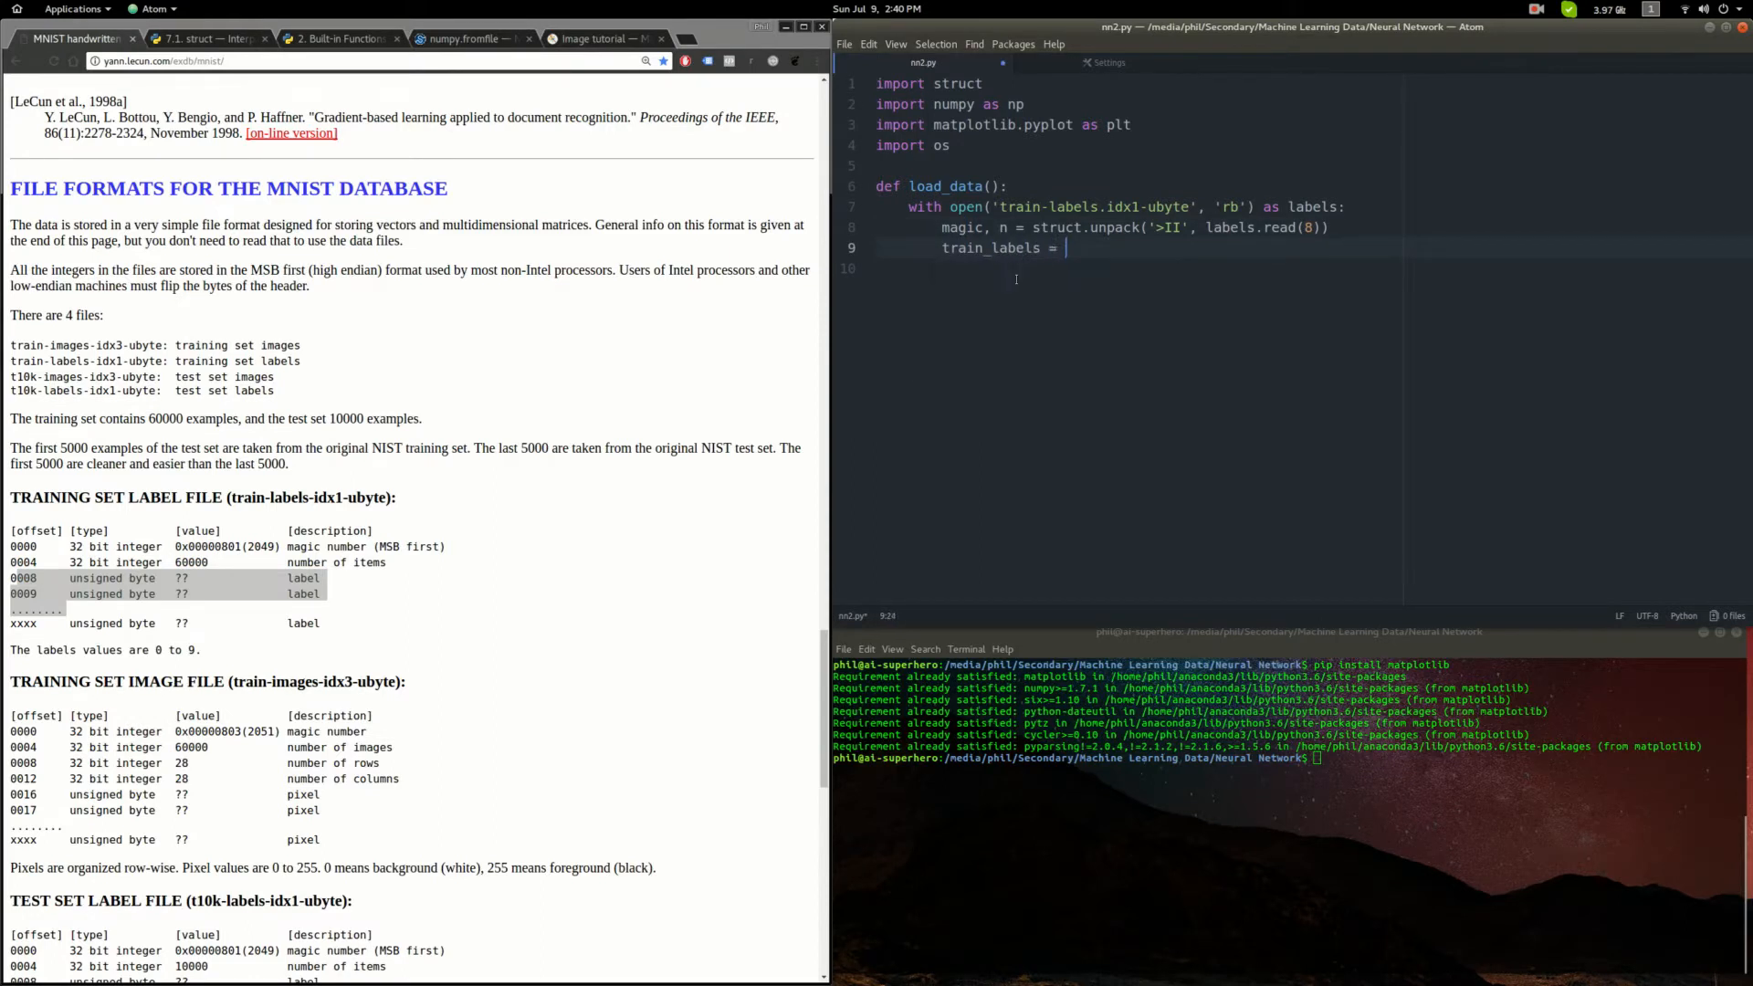
{"action": "type", "text": "np.fromfile"}
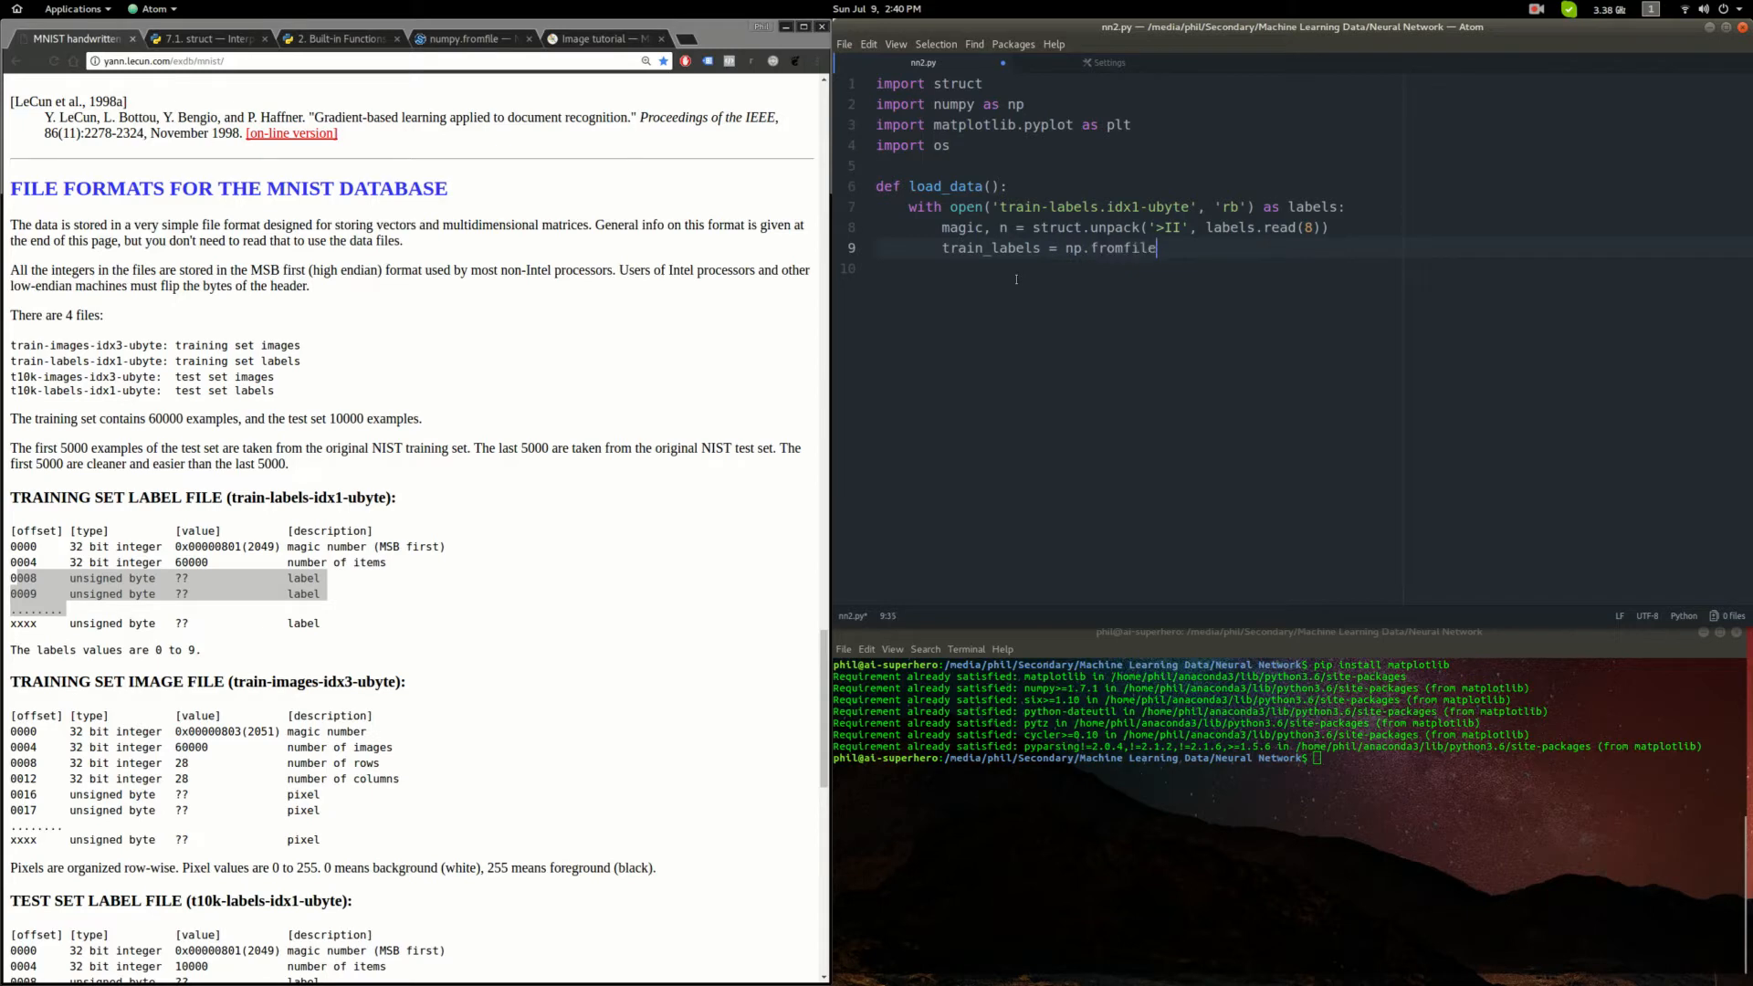
{"action": "type", "text": "(labels"}
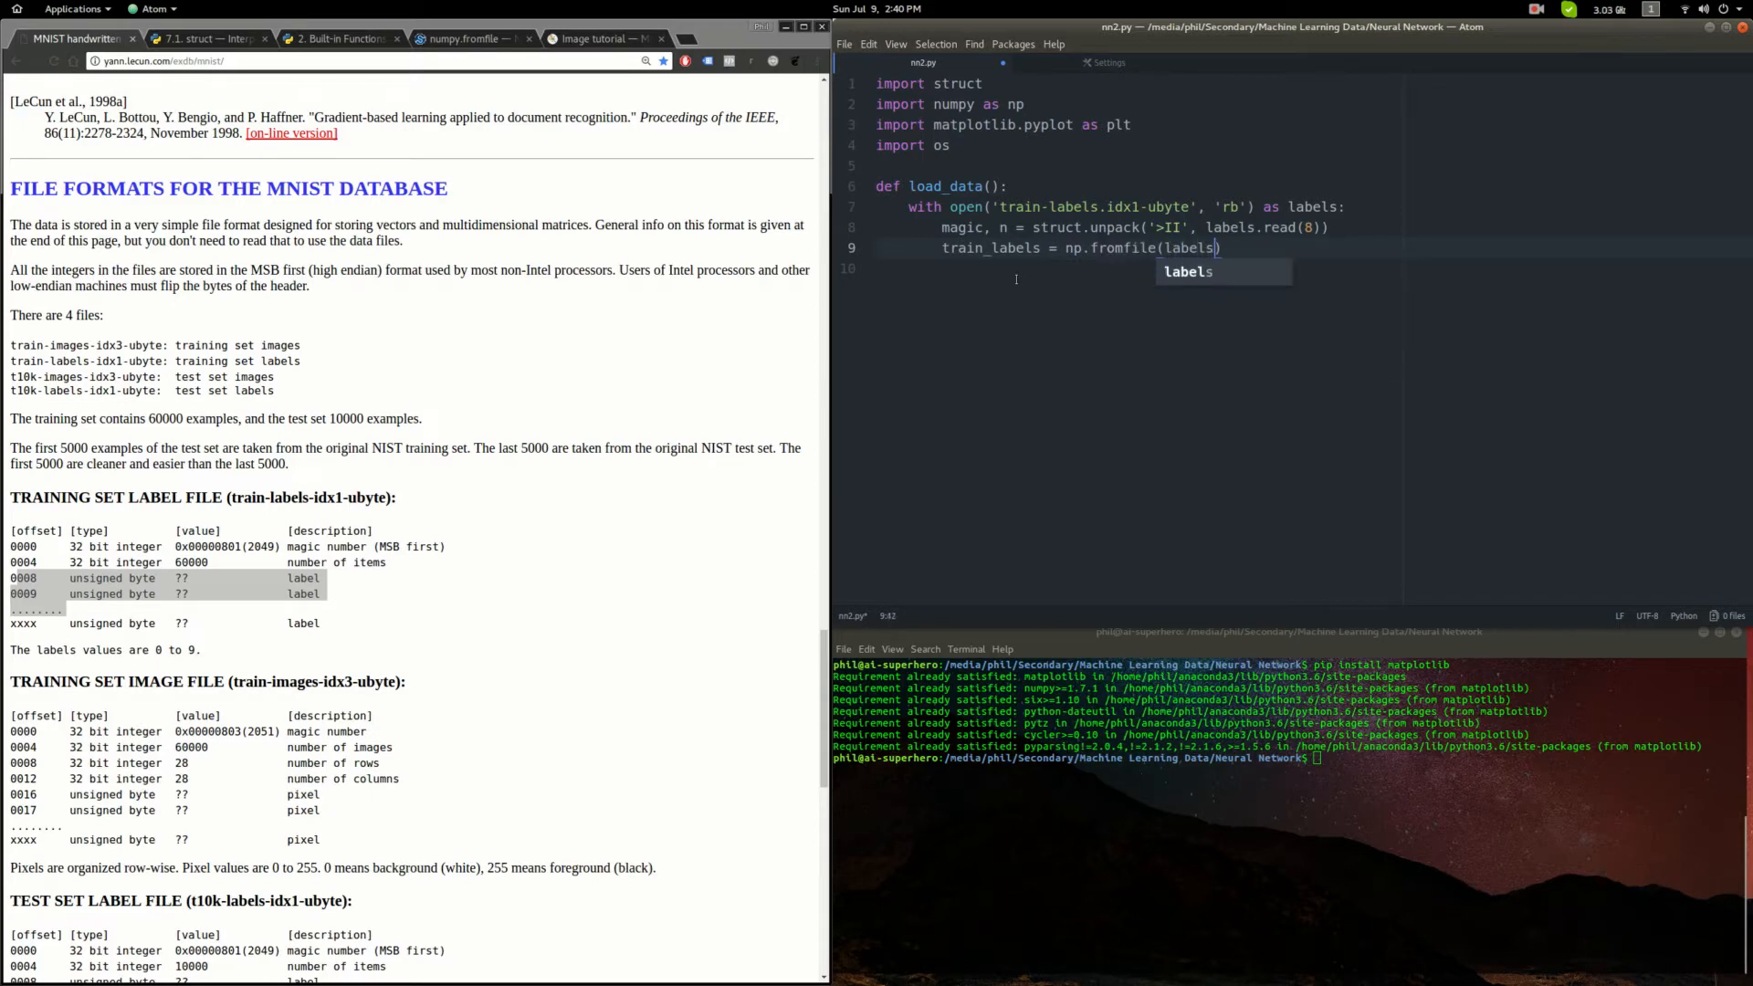
{"action": "type", "text": ", dtyp"}
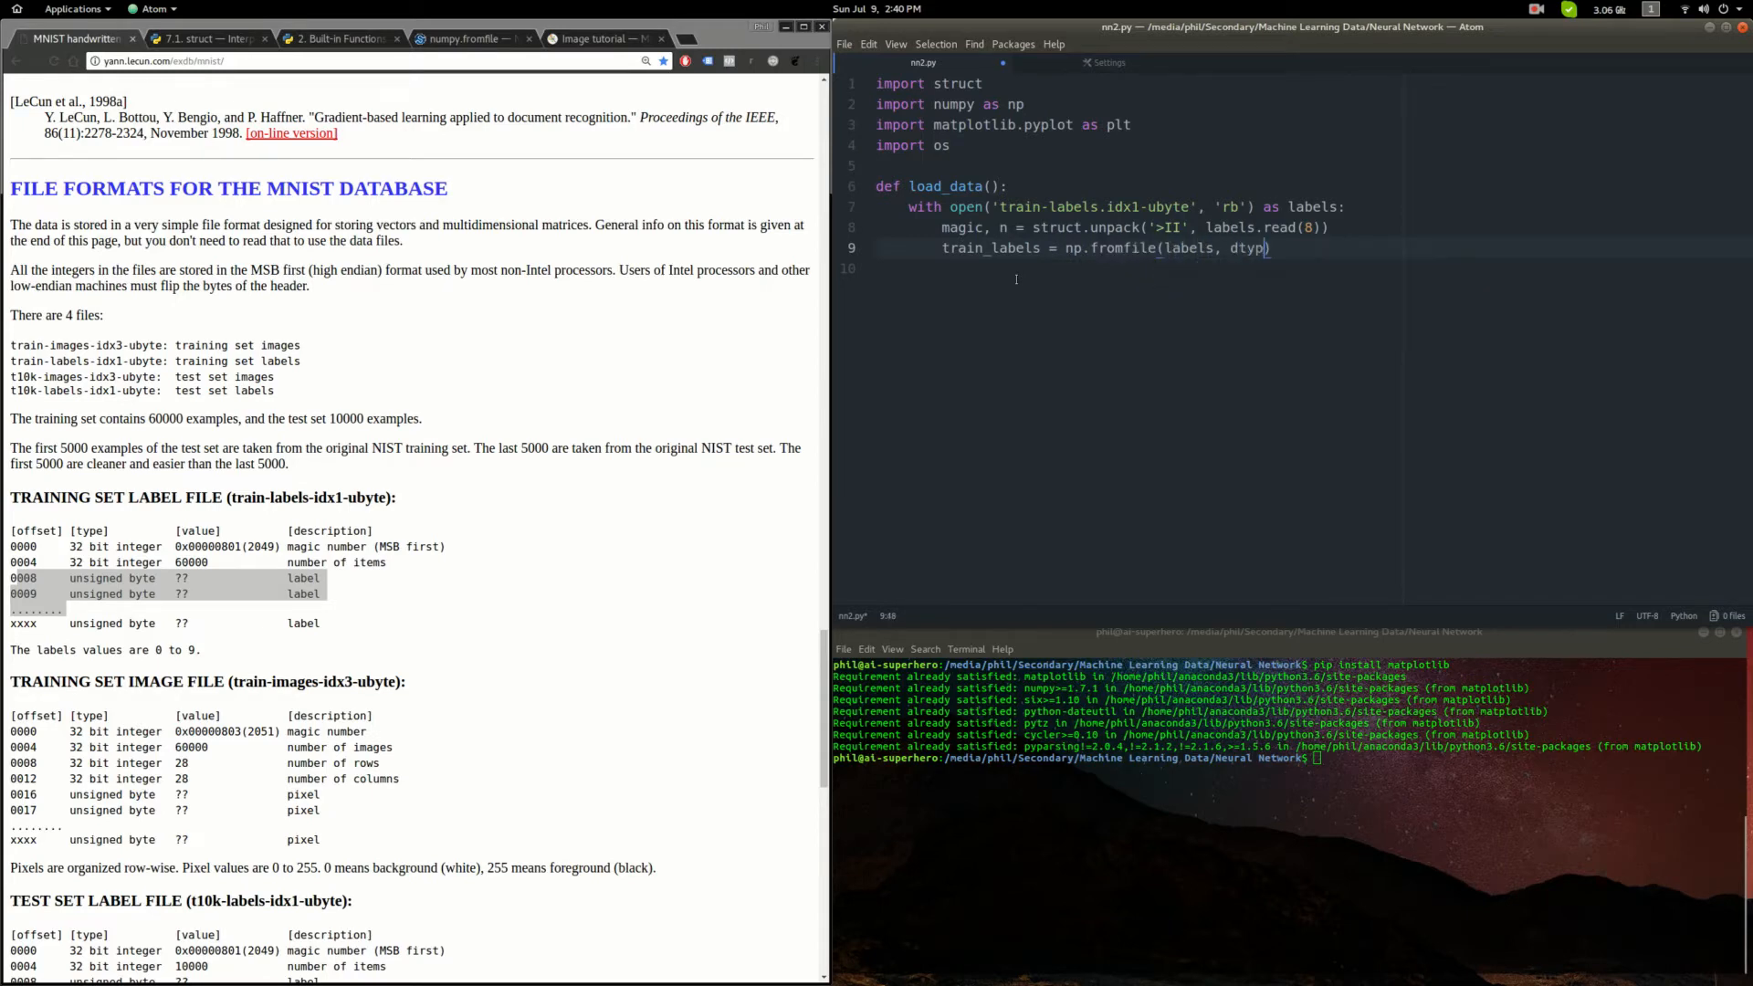
{"action": "type", "text": "=np.uin"}
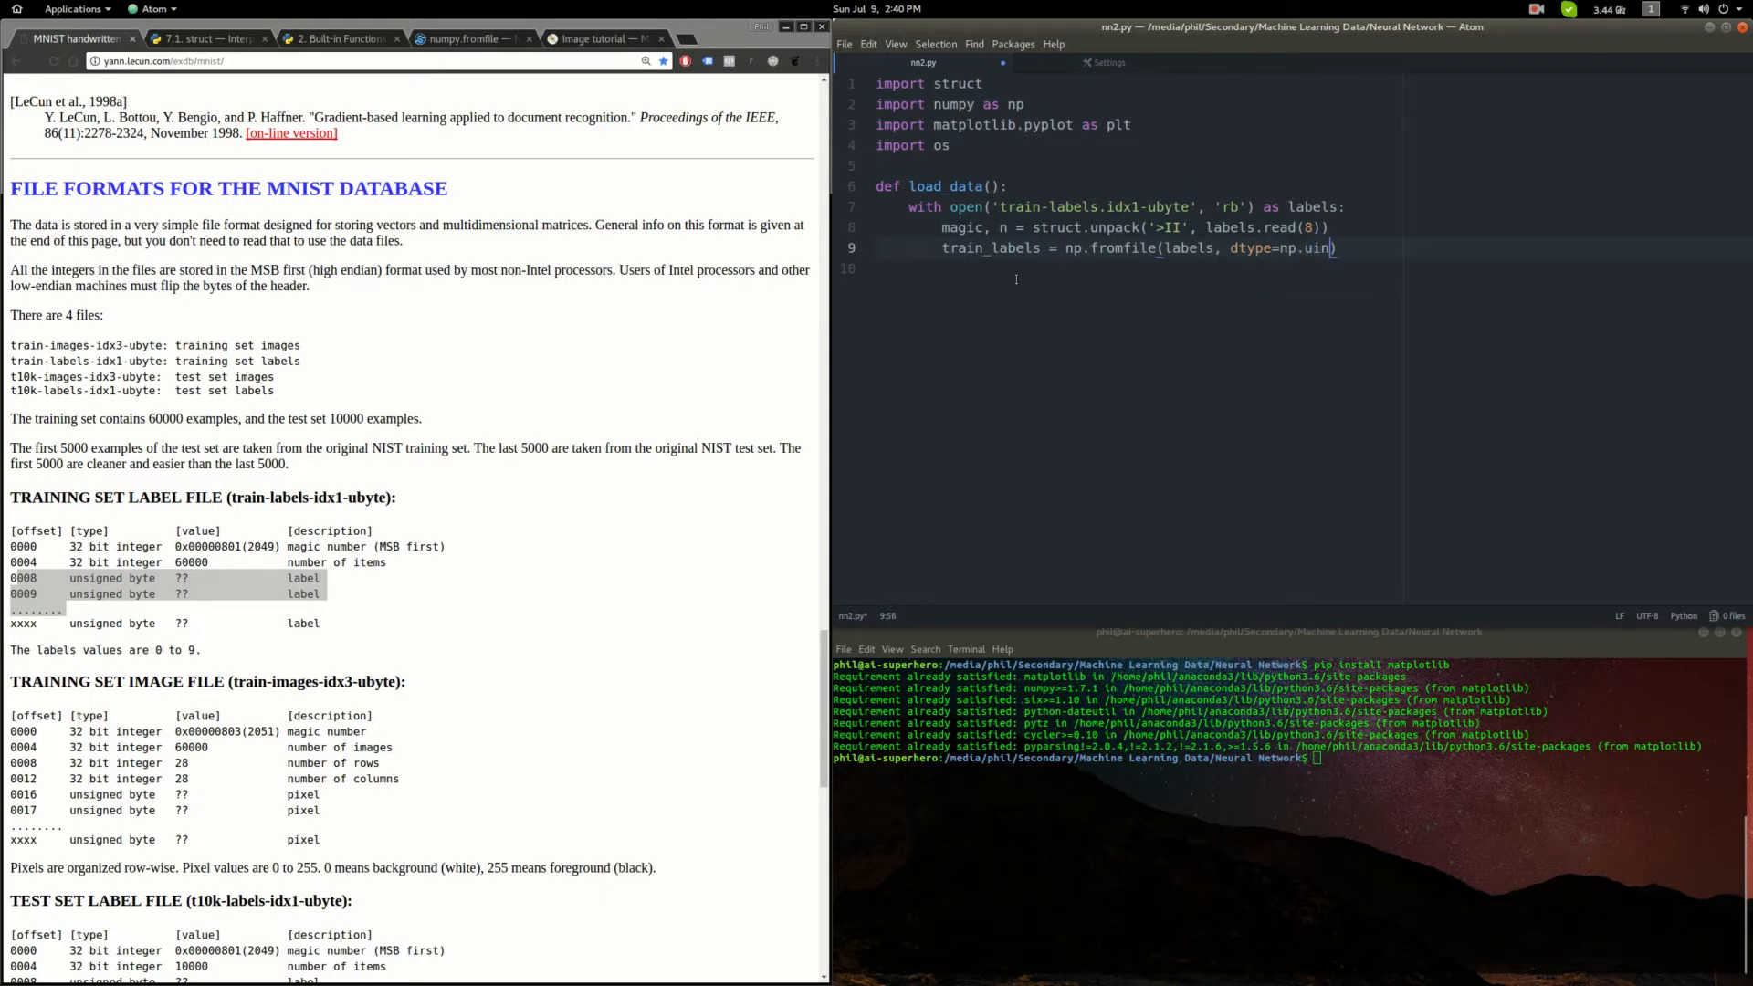
{"action": "type", "text": "t8)"}
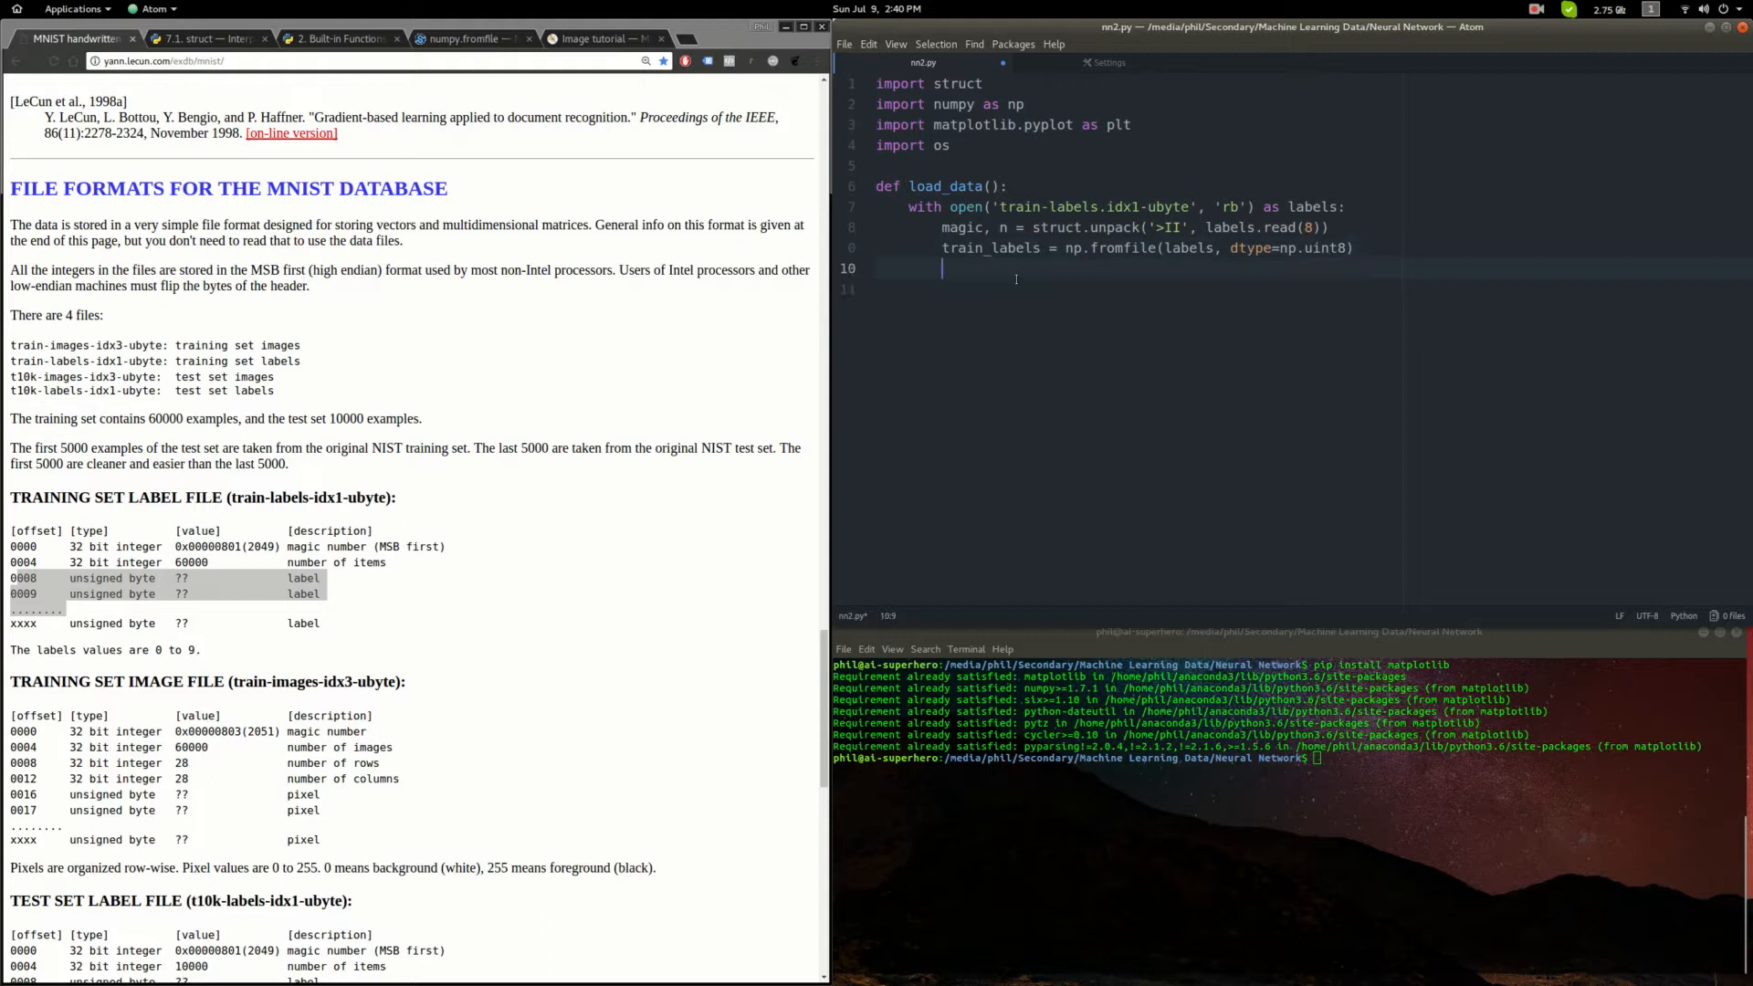
- Add with open('train-images.idx3-ubyte', 'rb') as imgs: to start the image-loading block
{"action": "type", "text": "with open('t"}
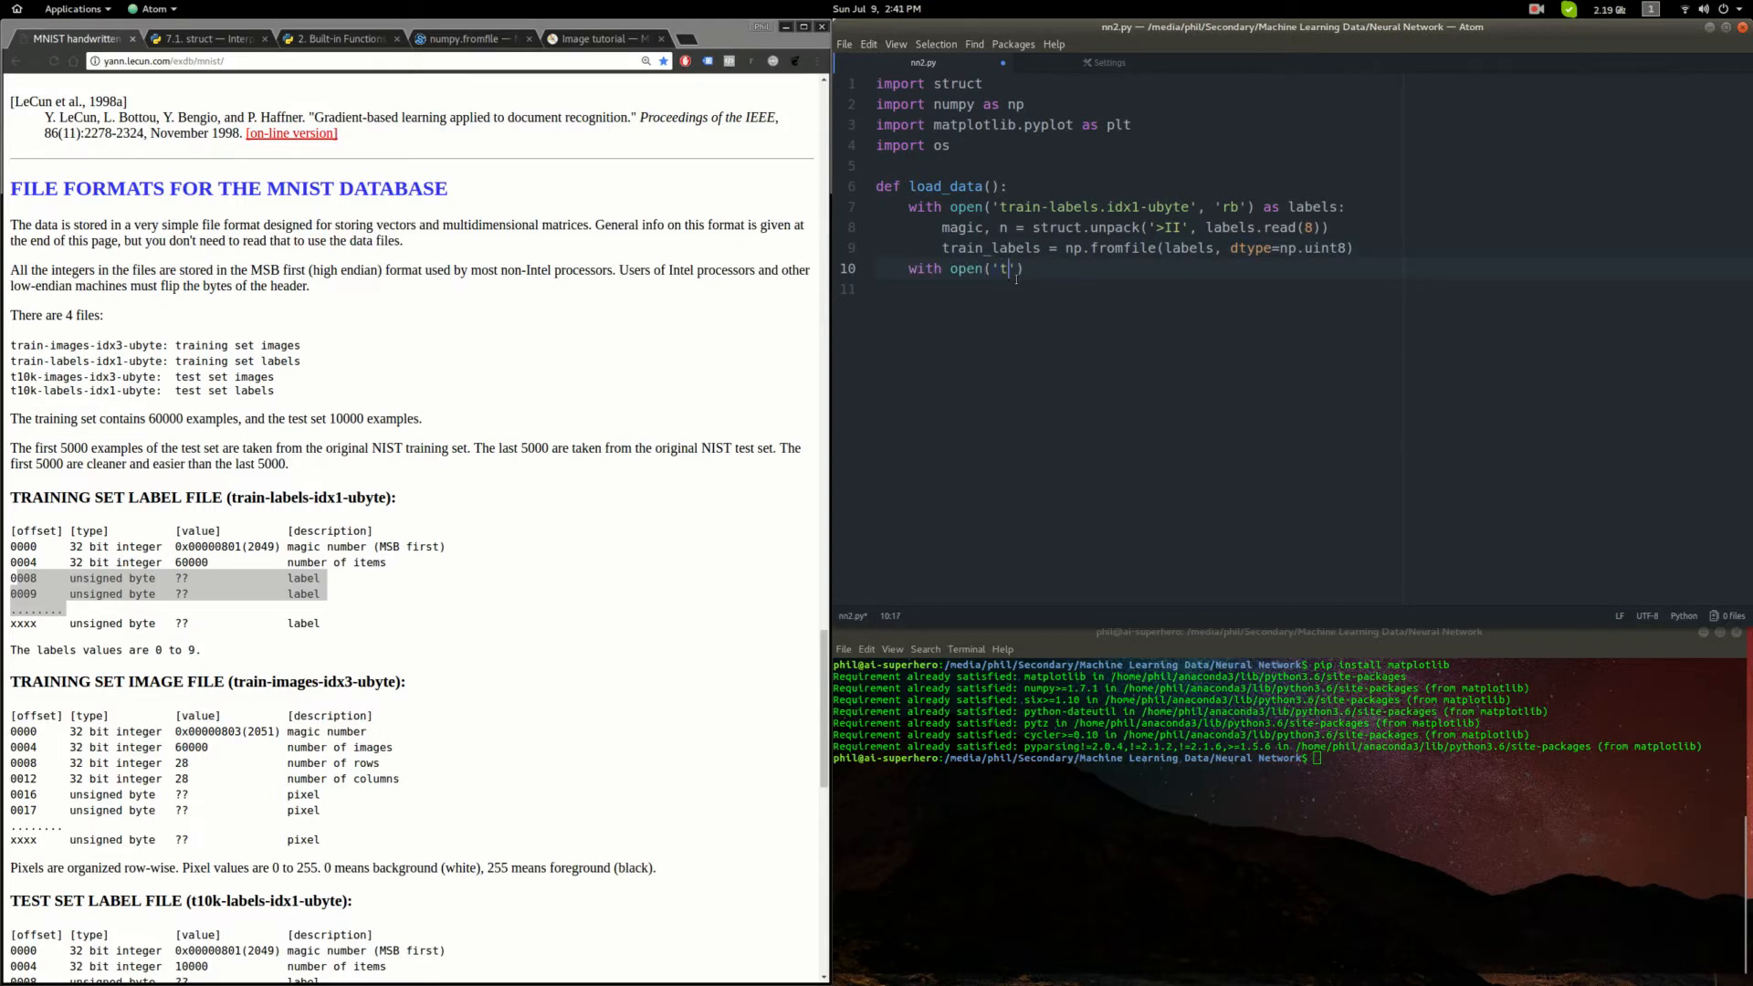
{"action": "type", "text": "rain-images.i"}
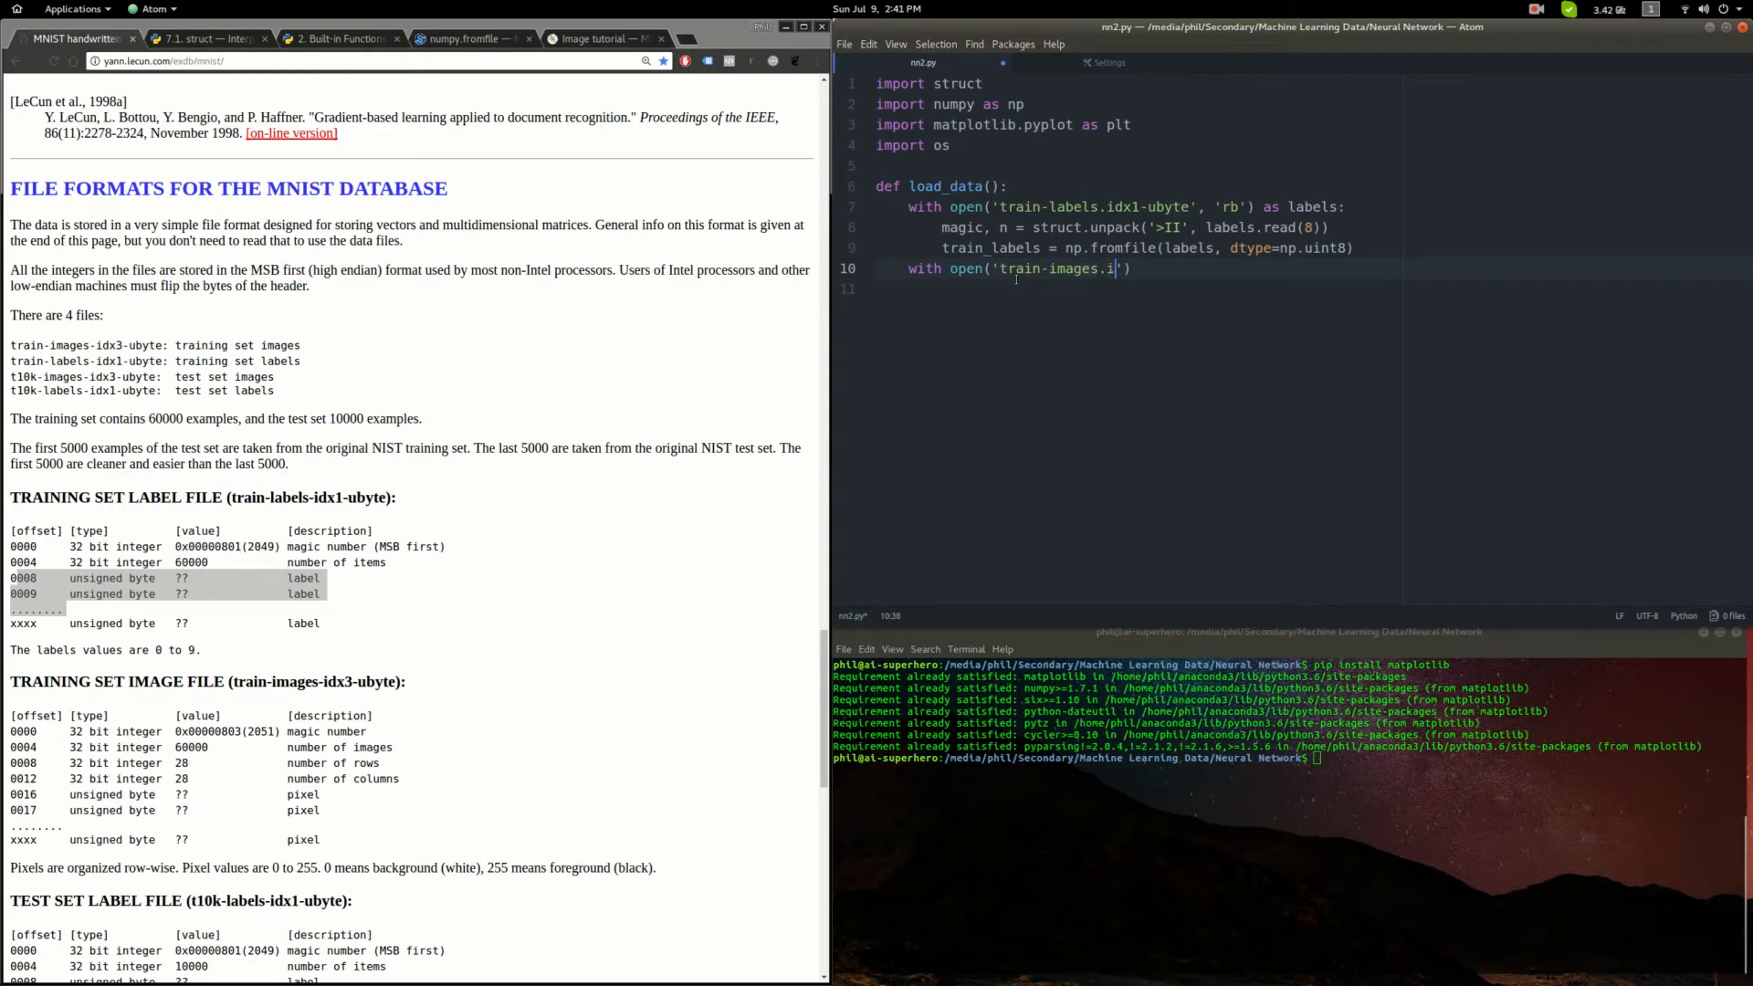
{"action": "type", "text": "dx3-ubyte"}
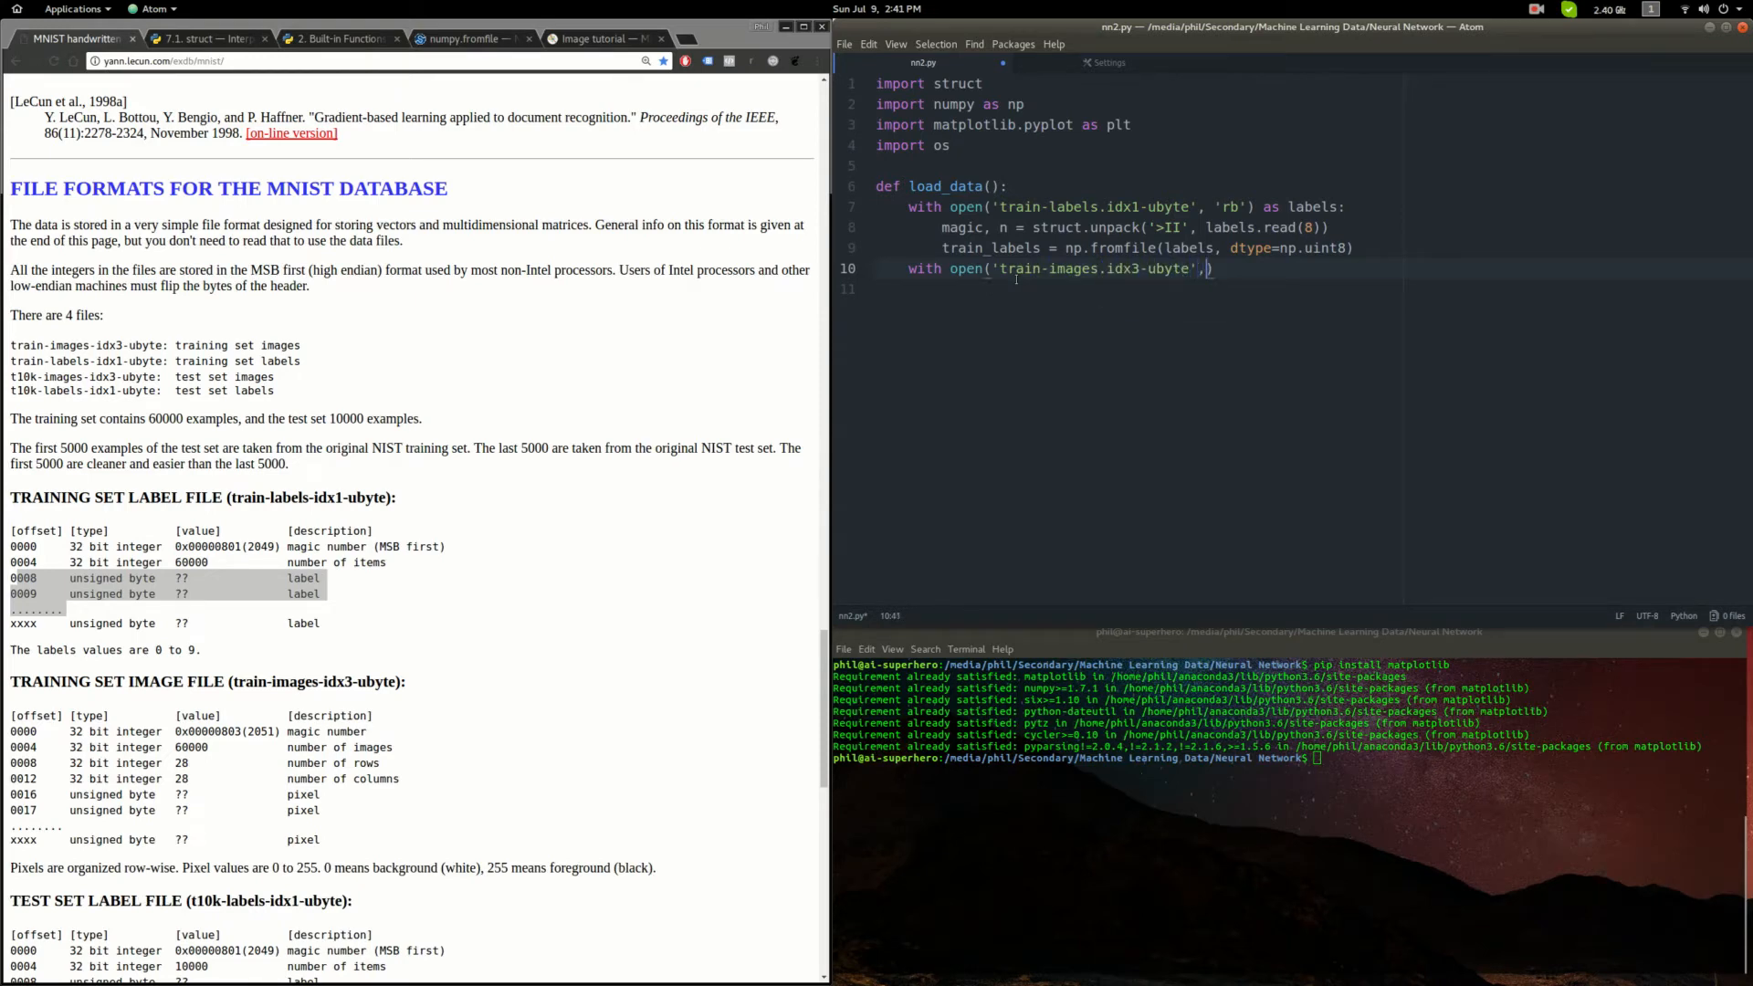
{"action": "type", "text": "'rb')"}
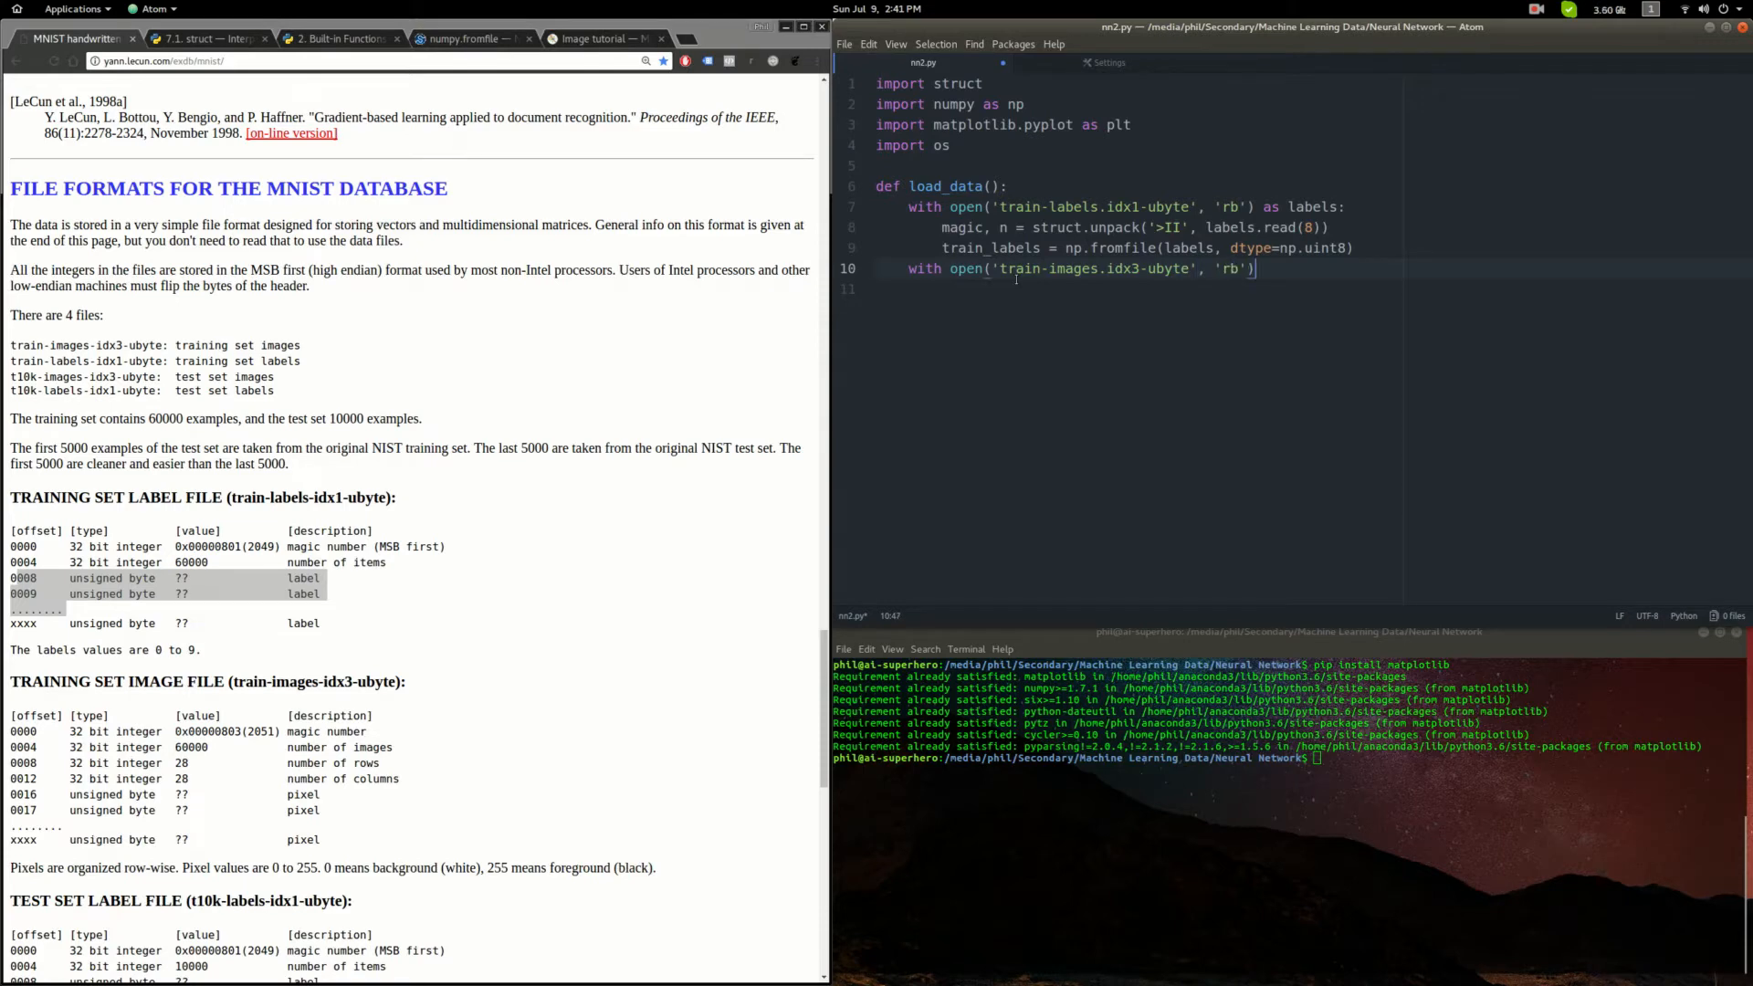
{"action": "type", "text": "as imgs:"}
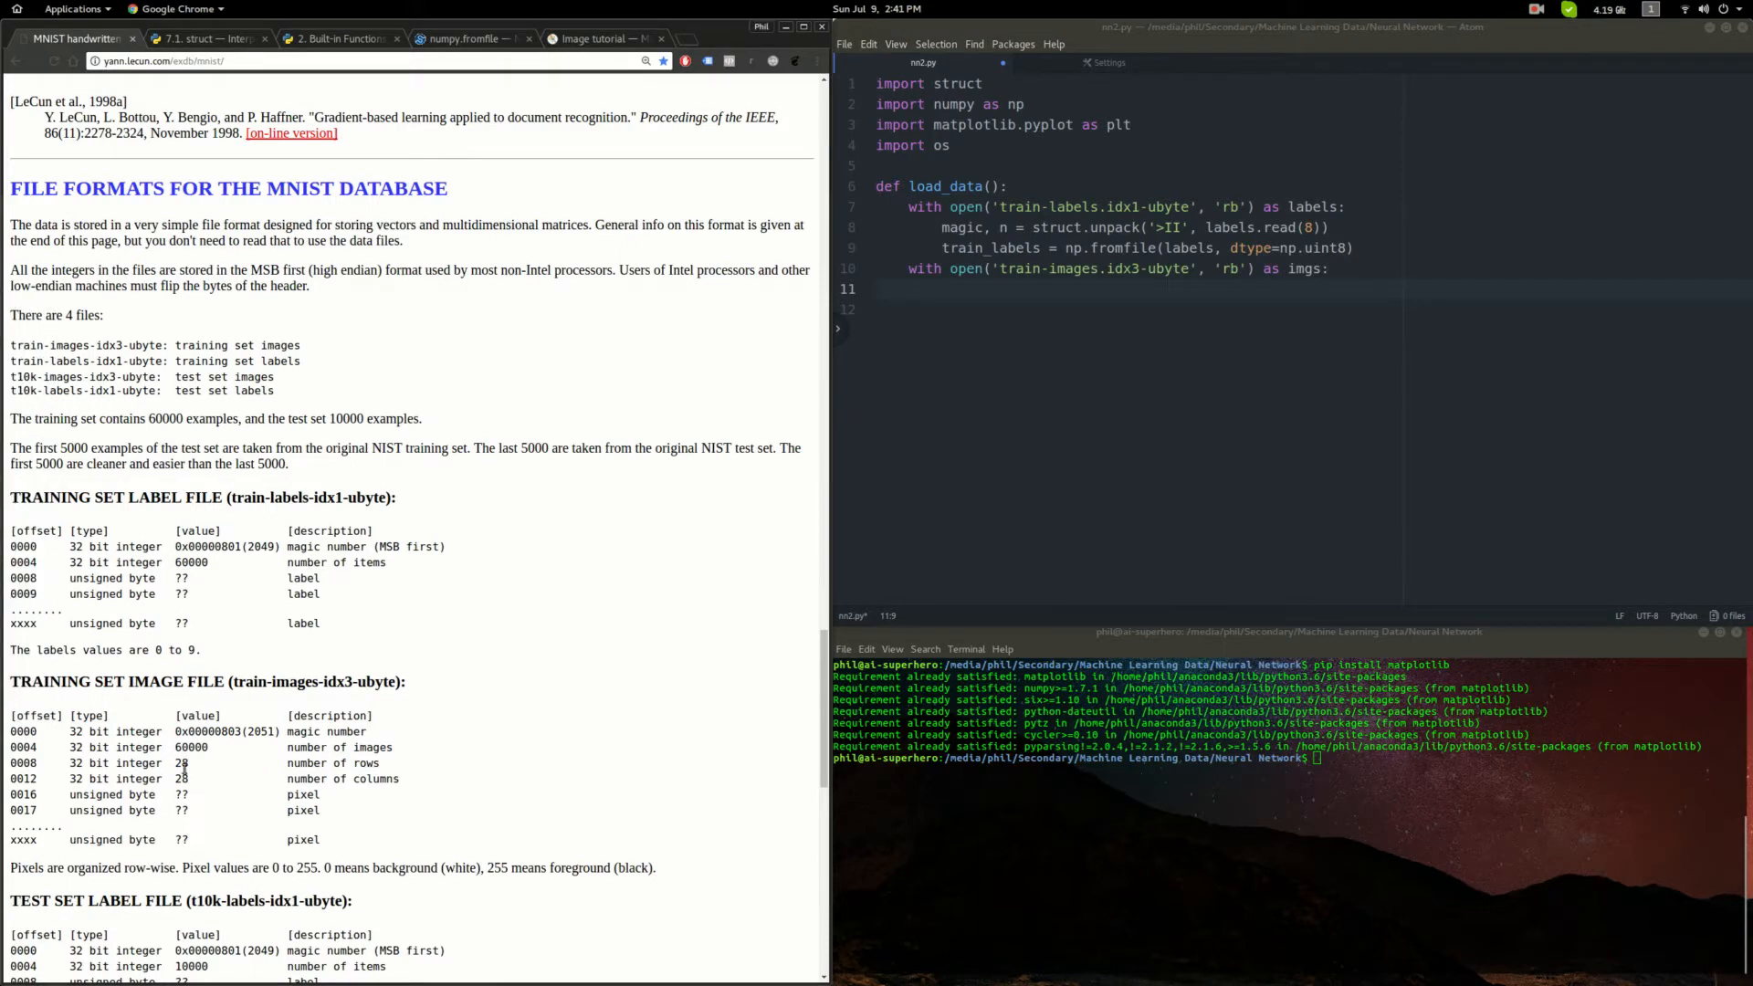
{"action": "scroll", "scroll_direction": "down", "scroll_amount": 3}
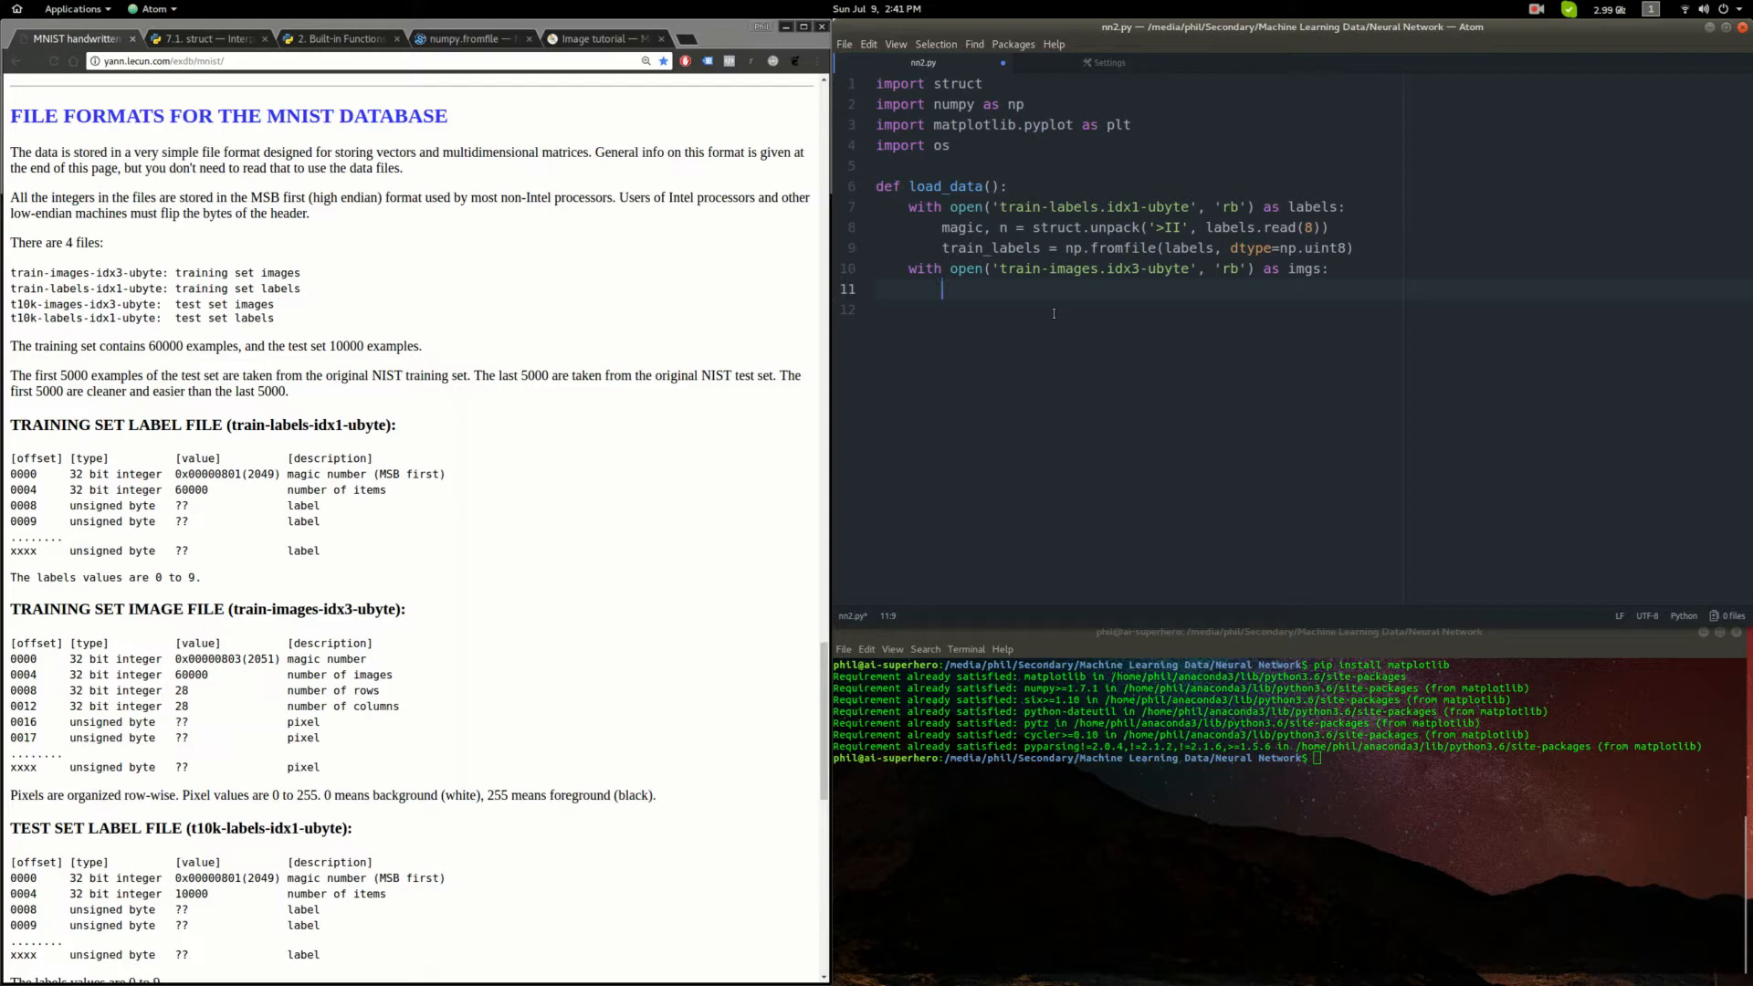
- Unpack magic, num, nrows, ncols with struct.unpack('>IIII', ...read(16)) from the image header
{"action": "type", "text": "magic, nu"}
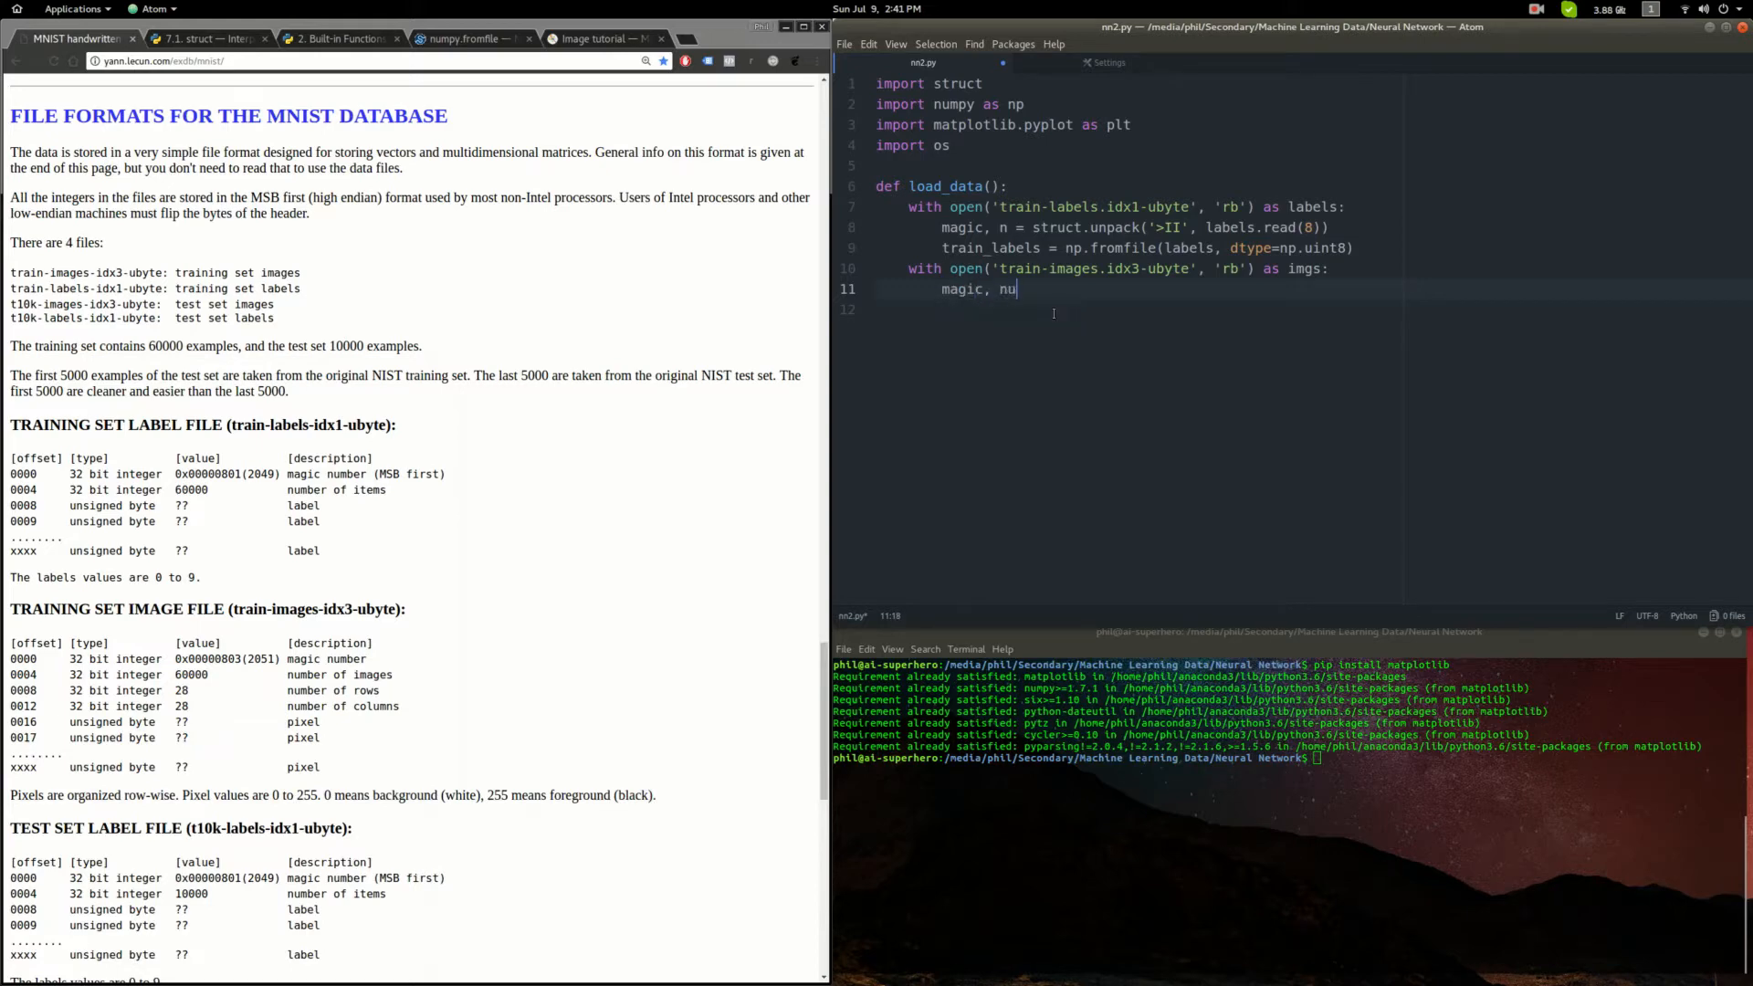
{"action": "type", "text": "m, nrows, ncols ="}
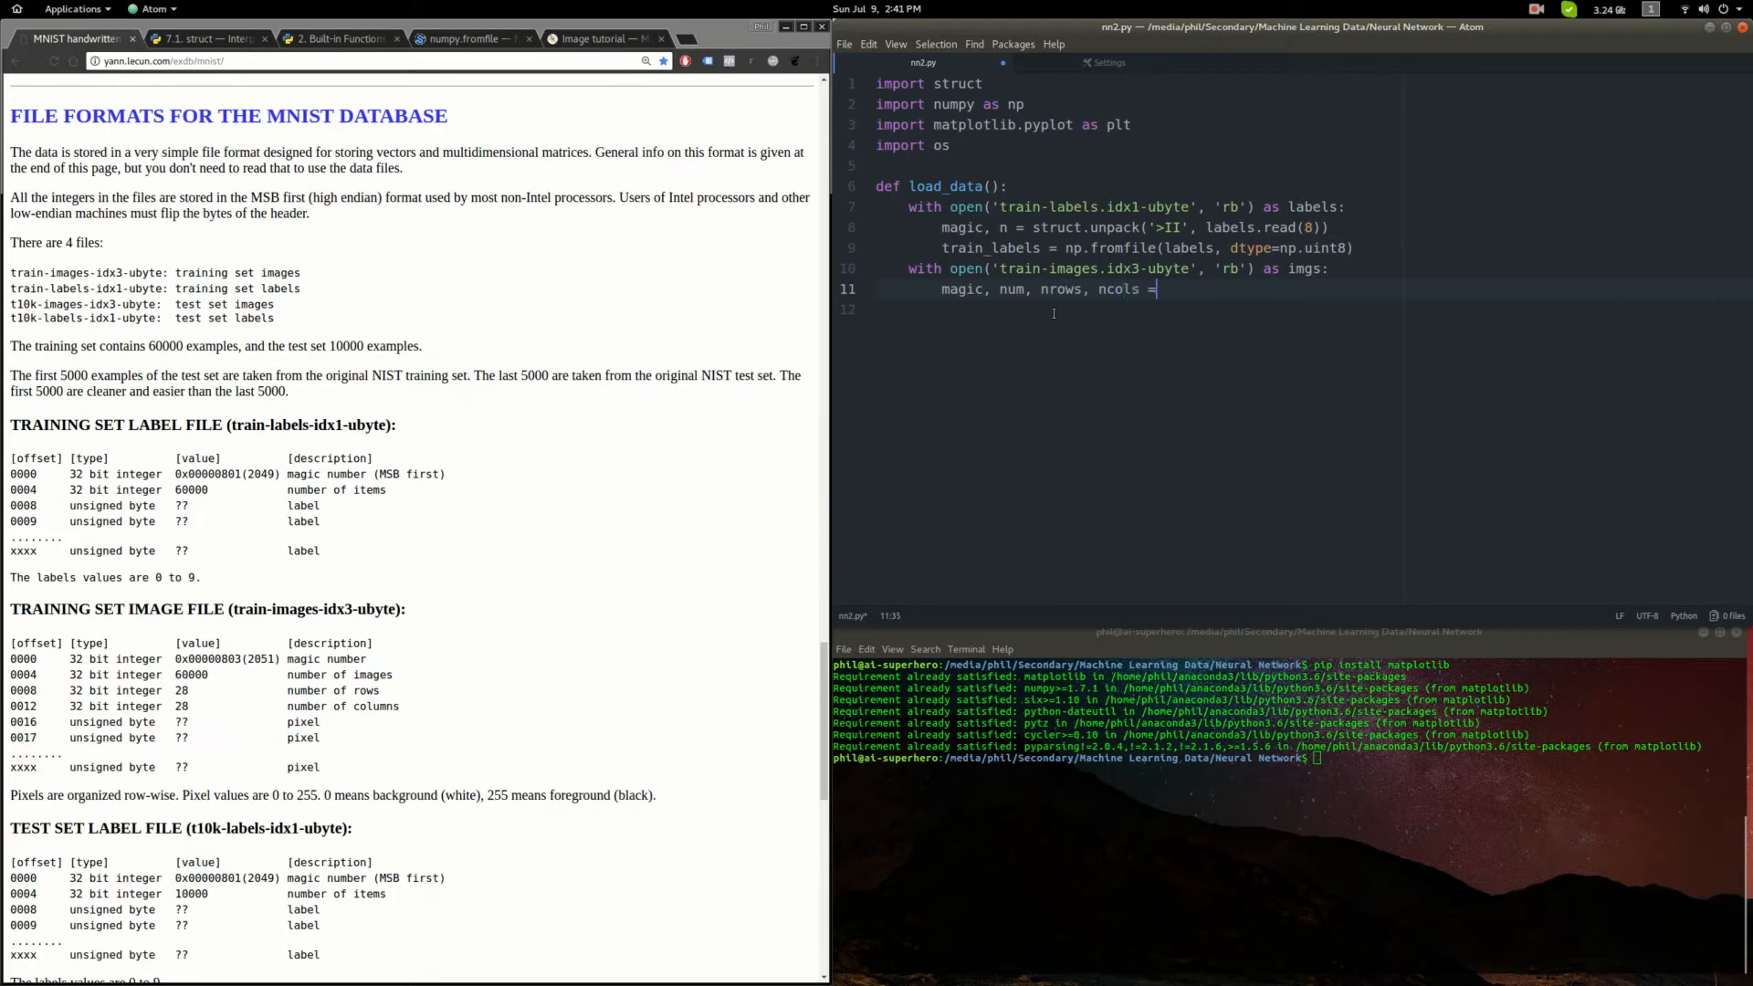
{"action": "type", "text": "struct.unpack('>"}
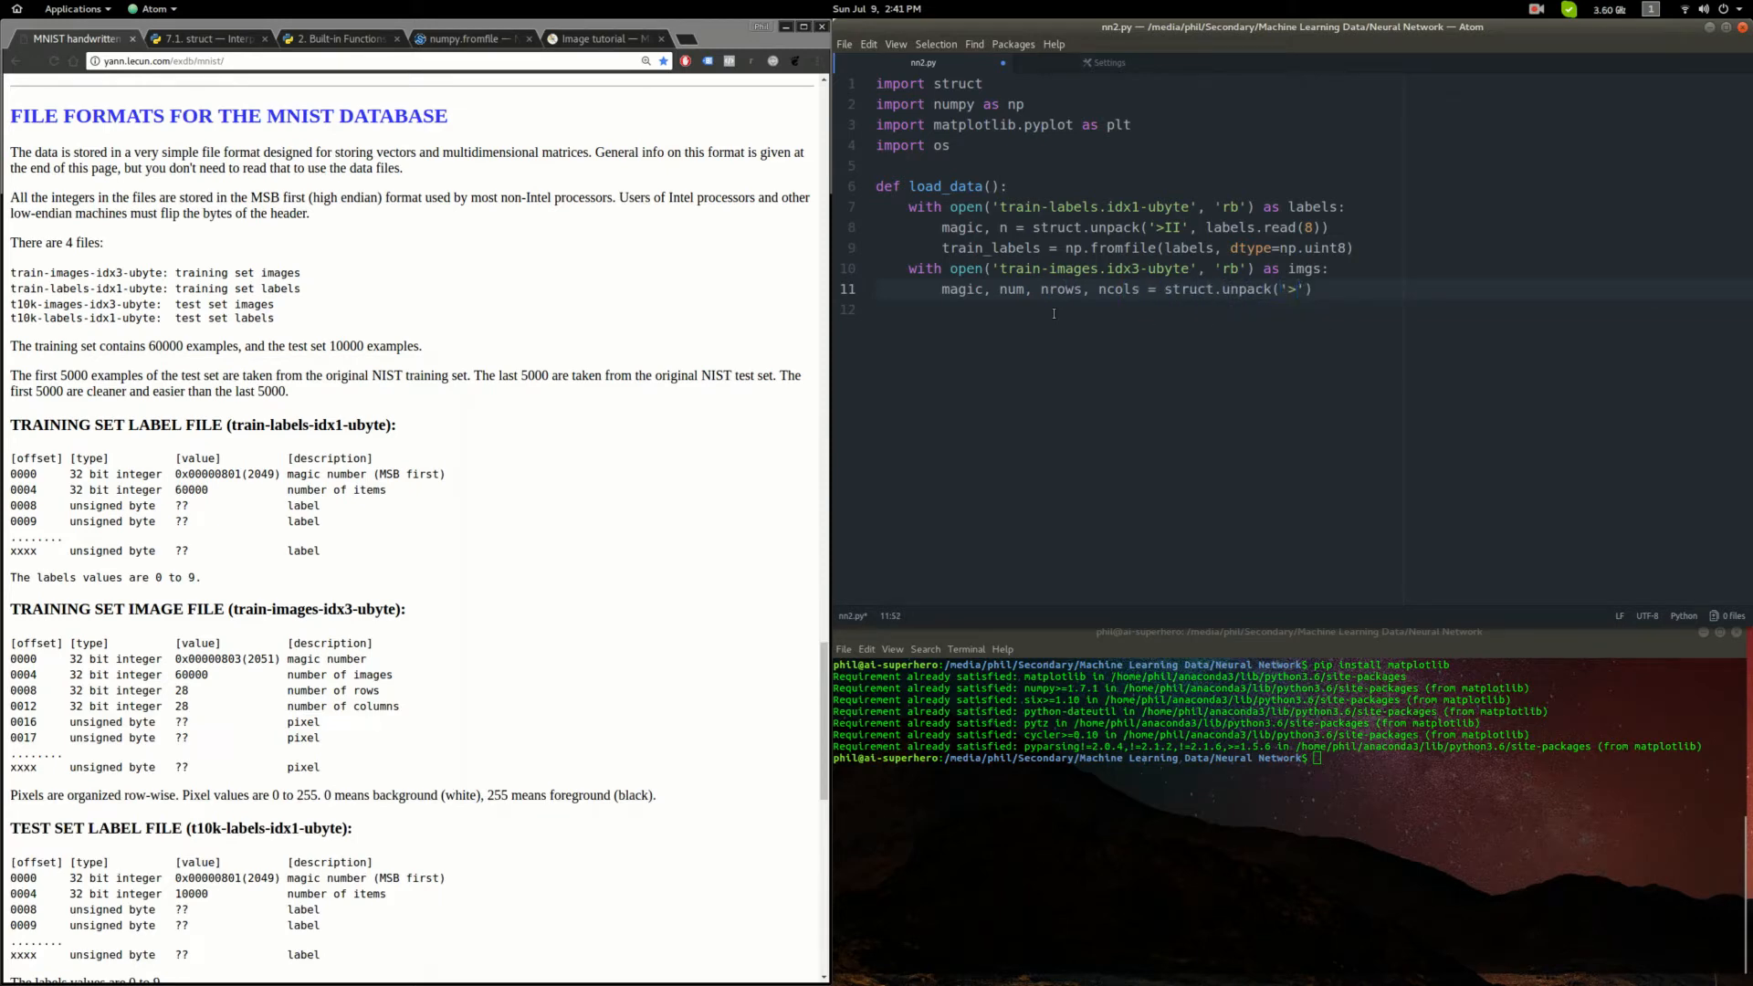
{"action": "type", "text": "I"}
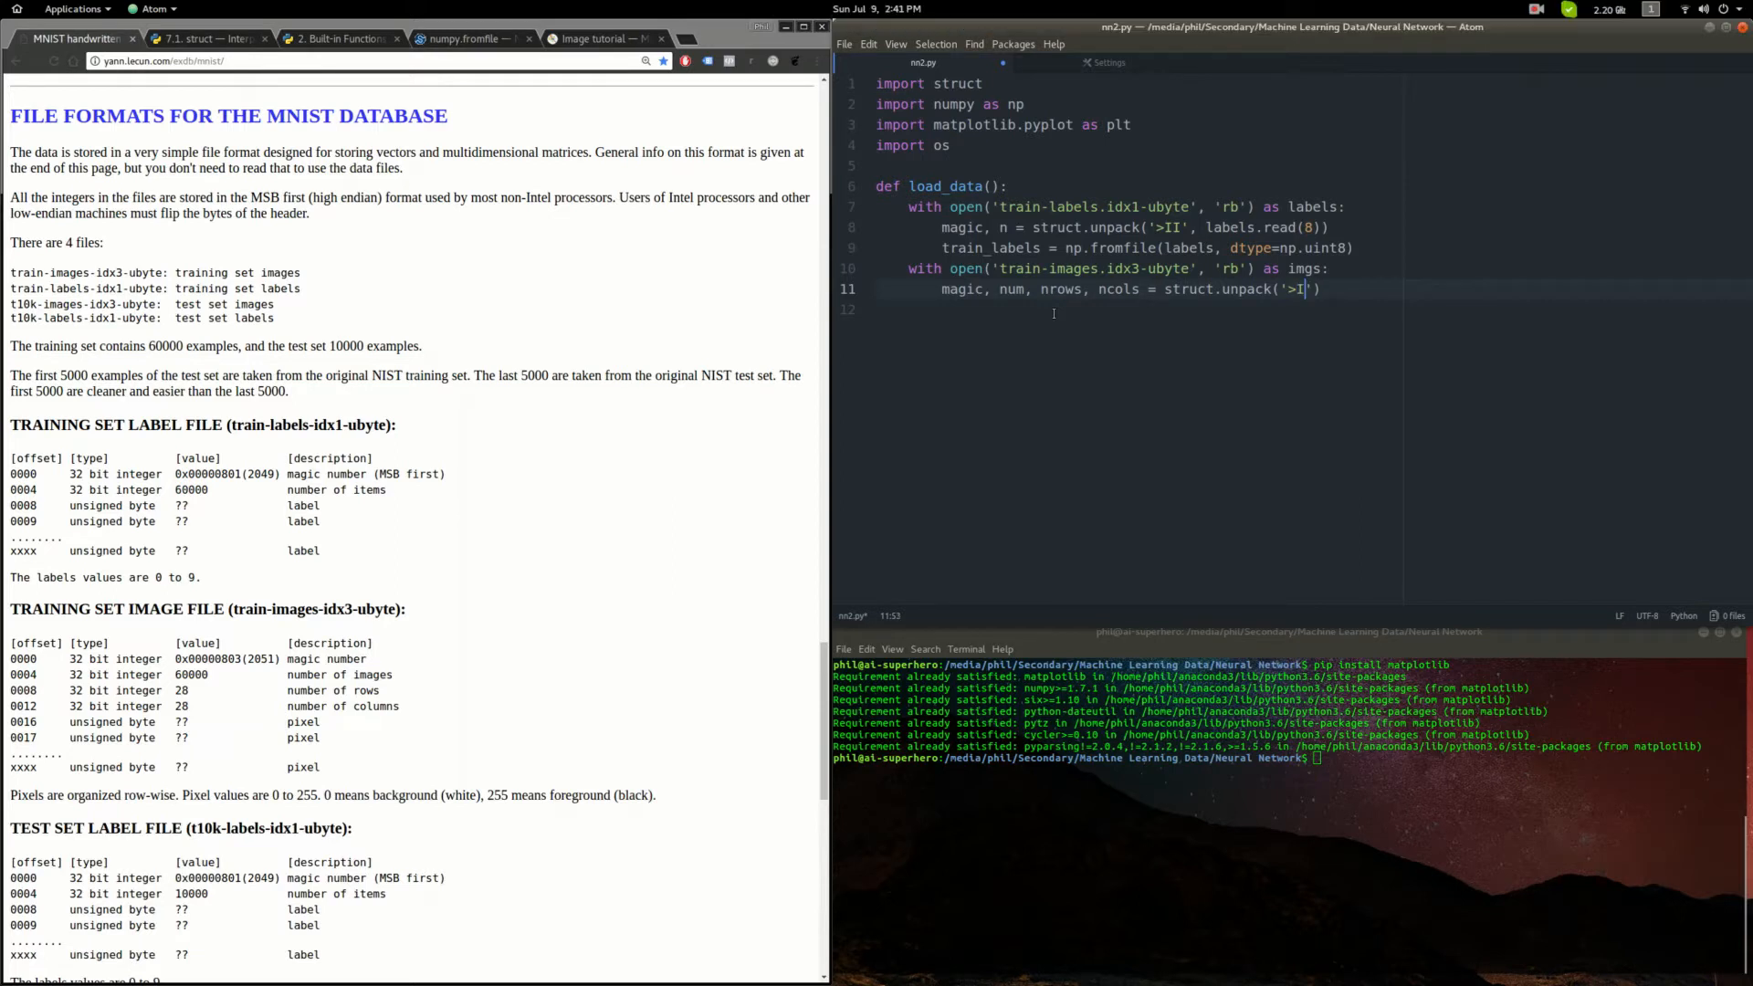
{"action": "type", "text": "III"}
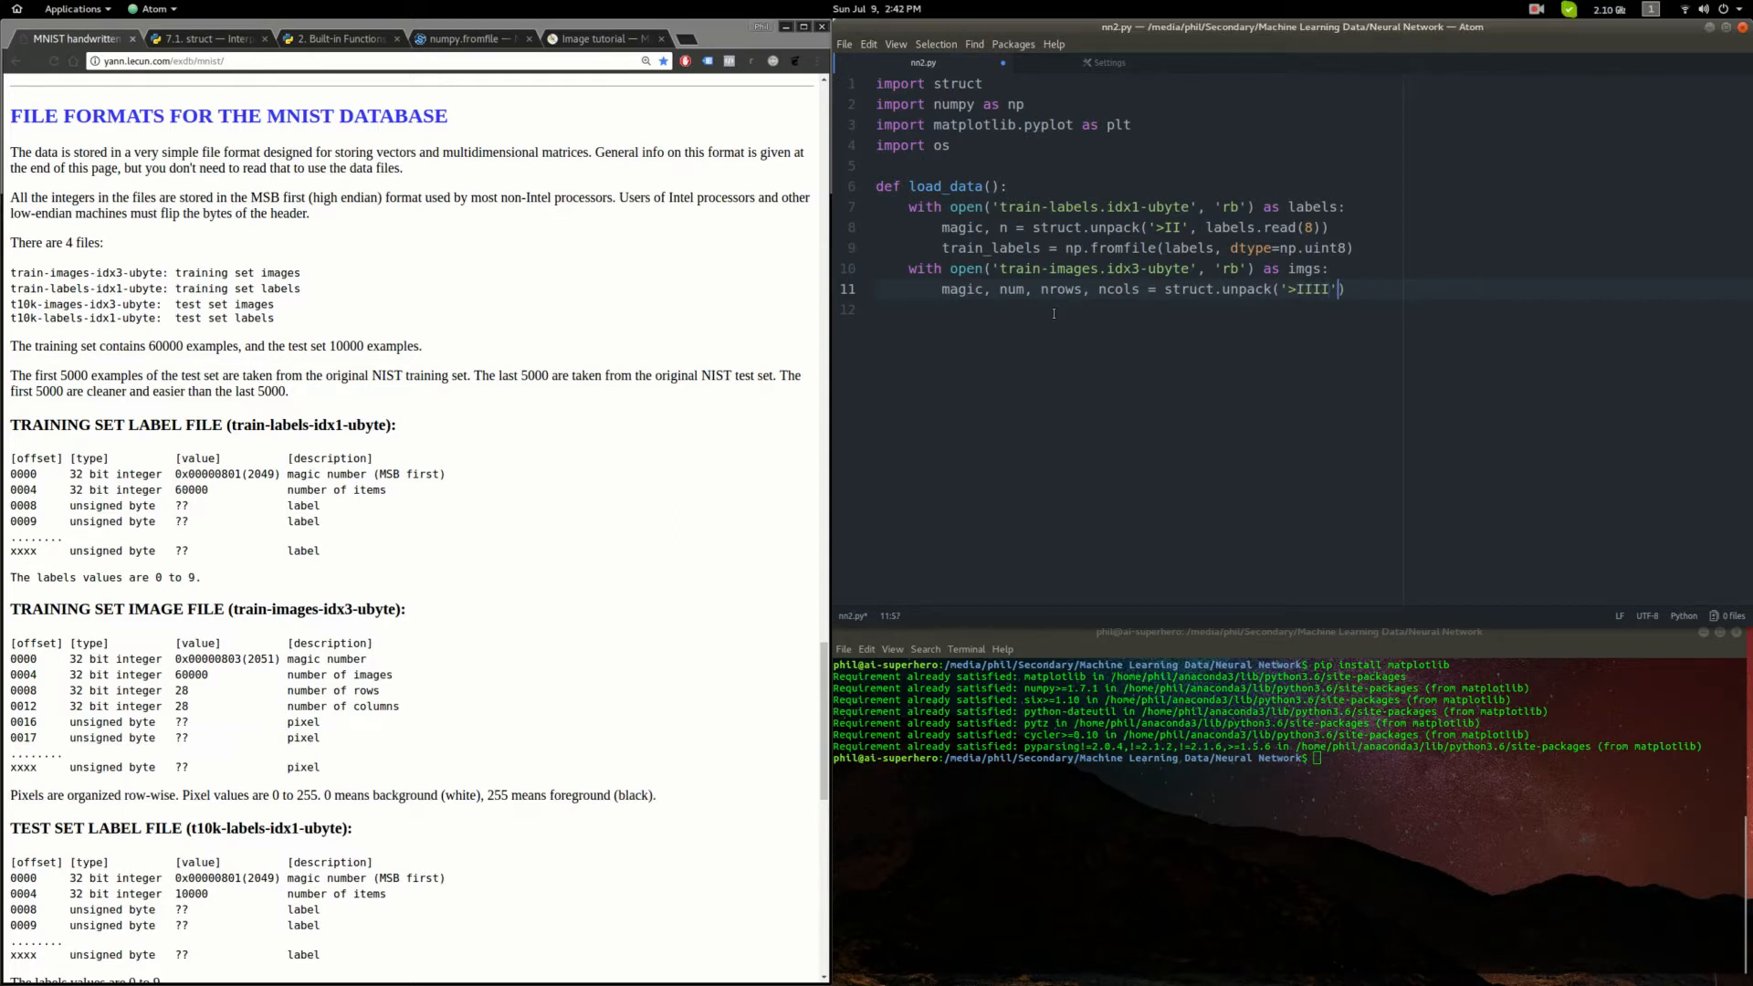
{"action": "type", "text": ", labels.read"}
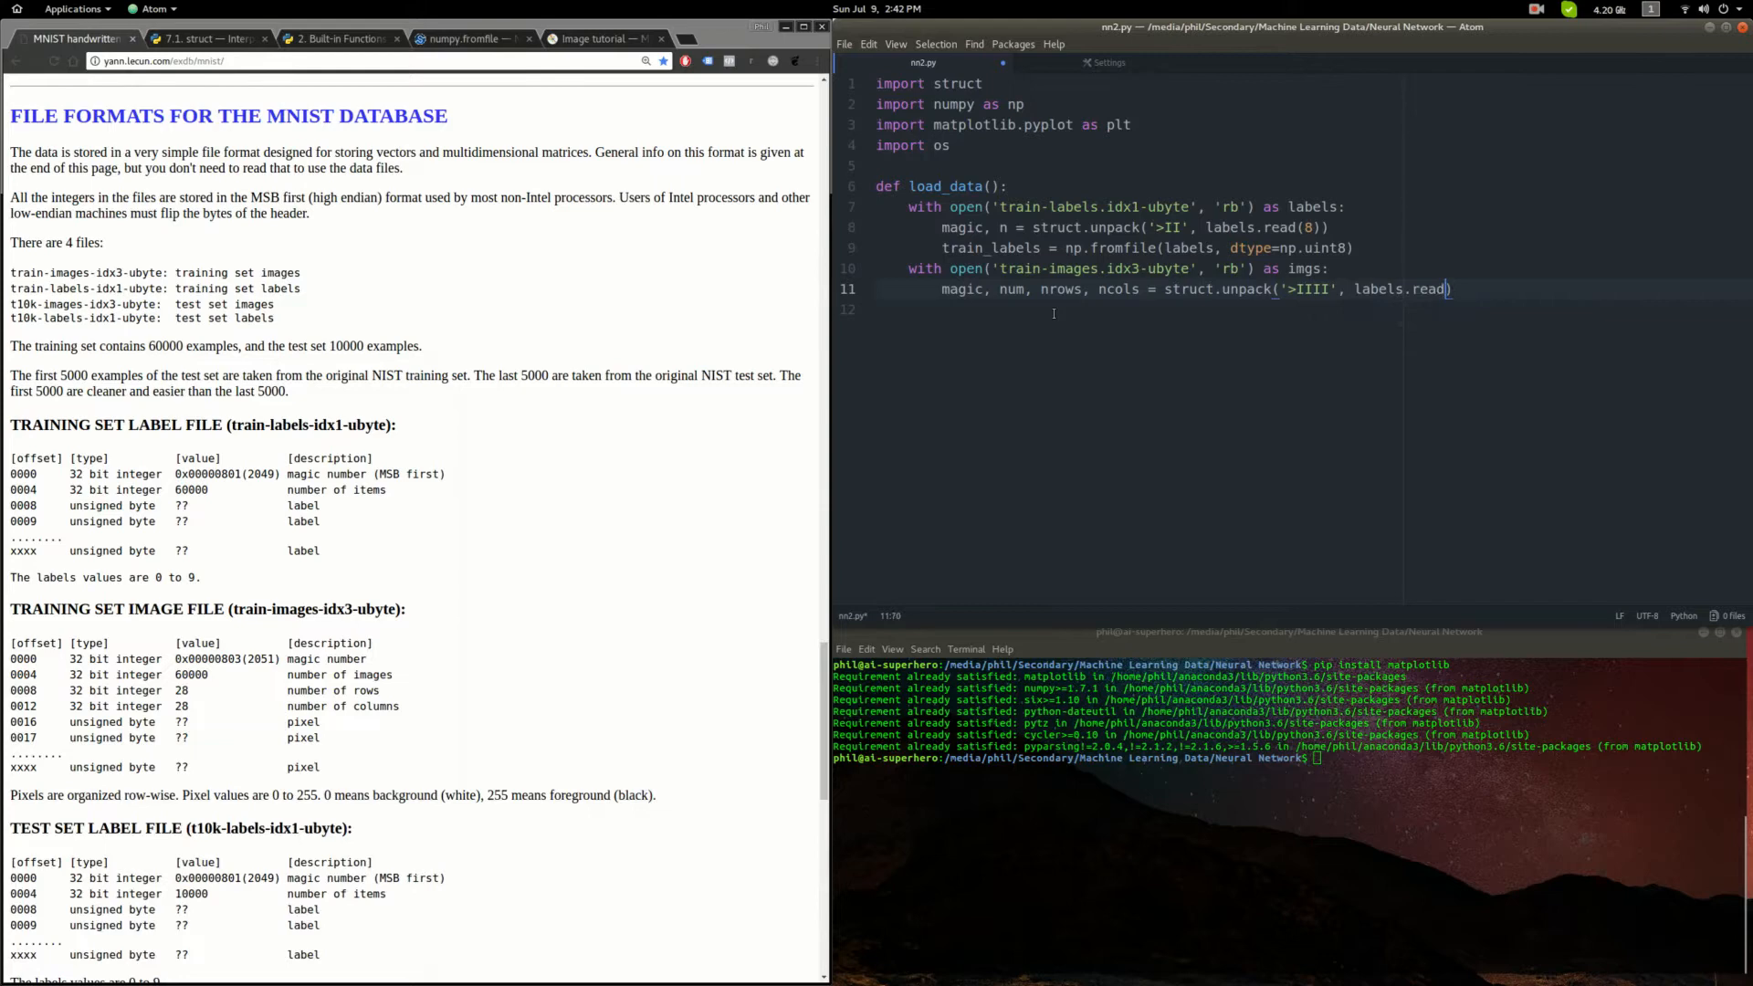
{"action": "type", "text": "1"}
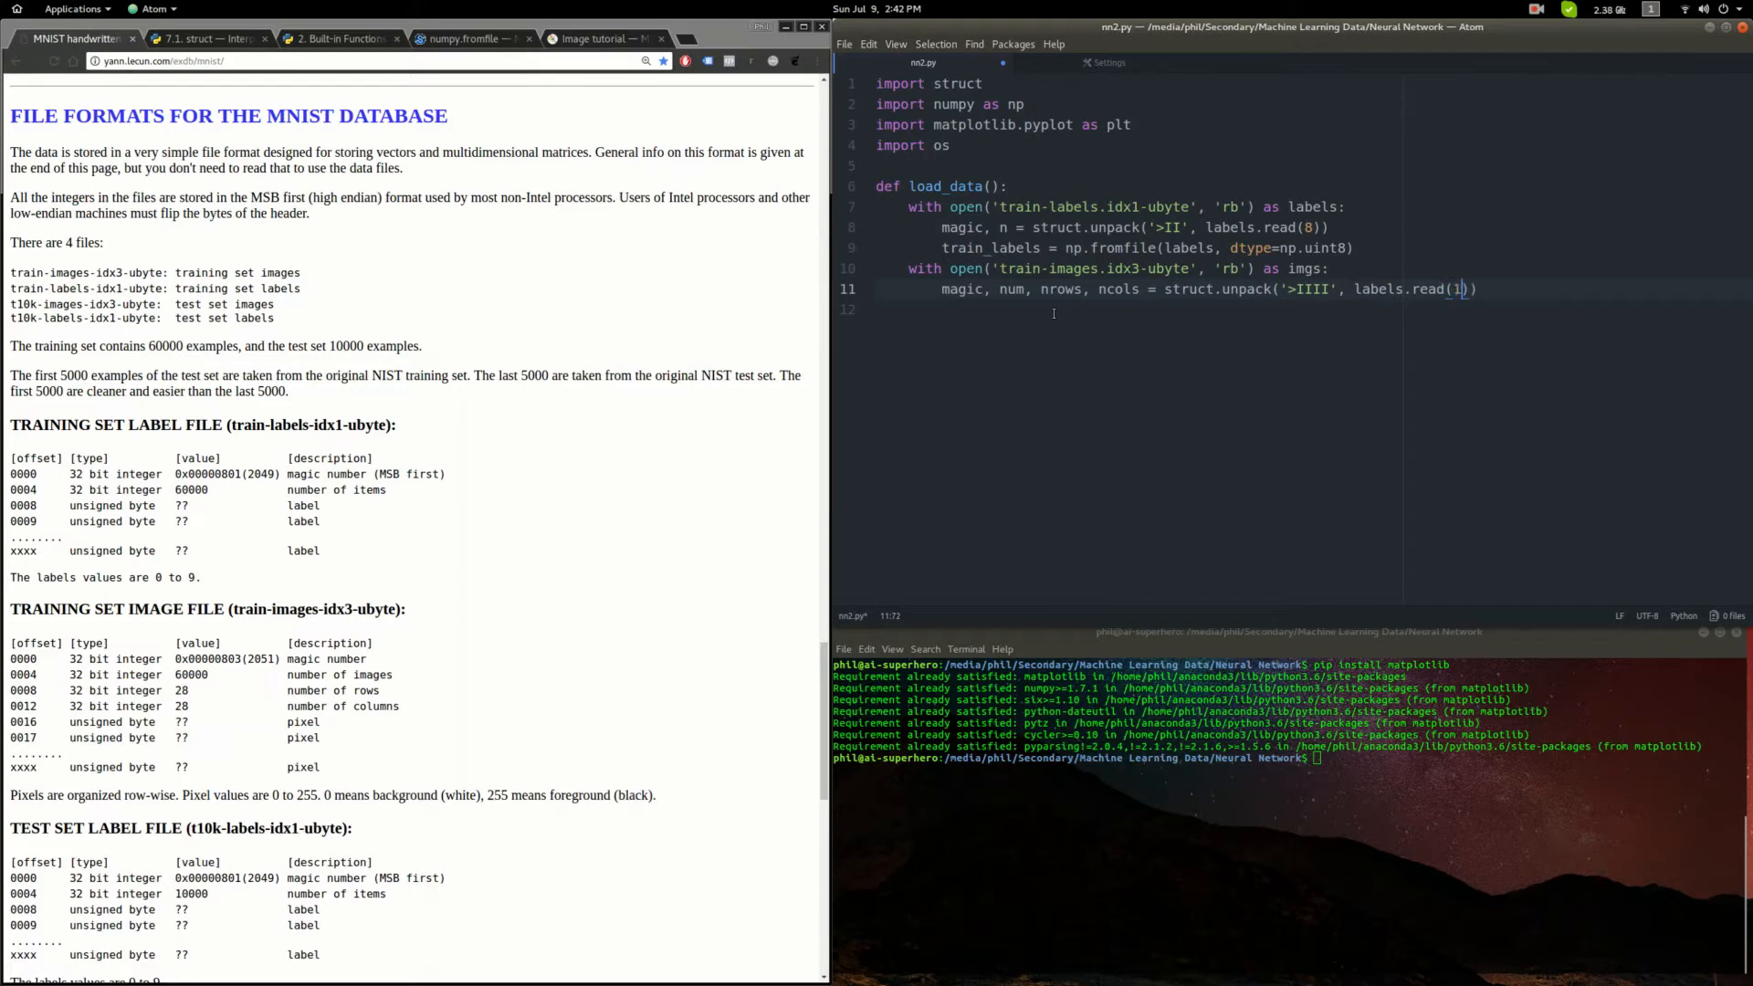
{"action": "type", "text": "6"}
{"action": "left_click", "coordinate": [1314, 309]}
{"action": "type", "text": "train_images ="}
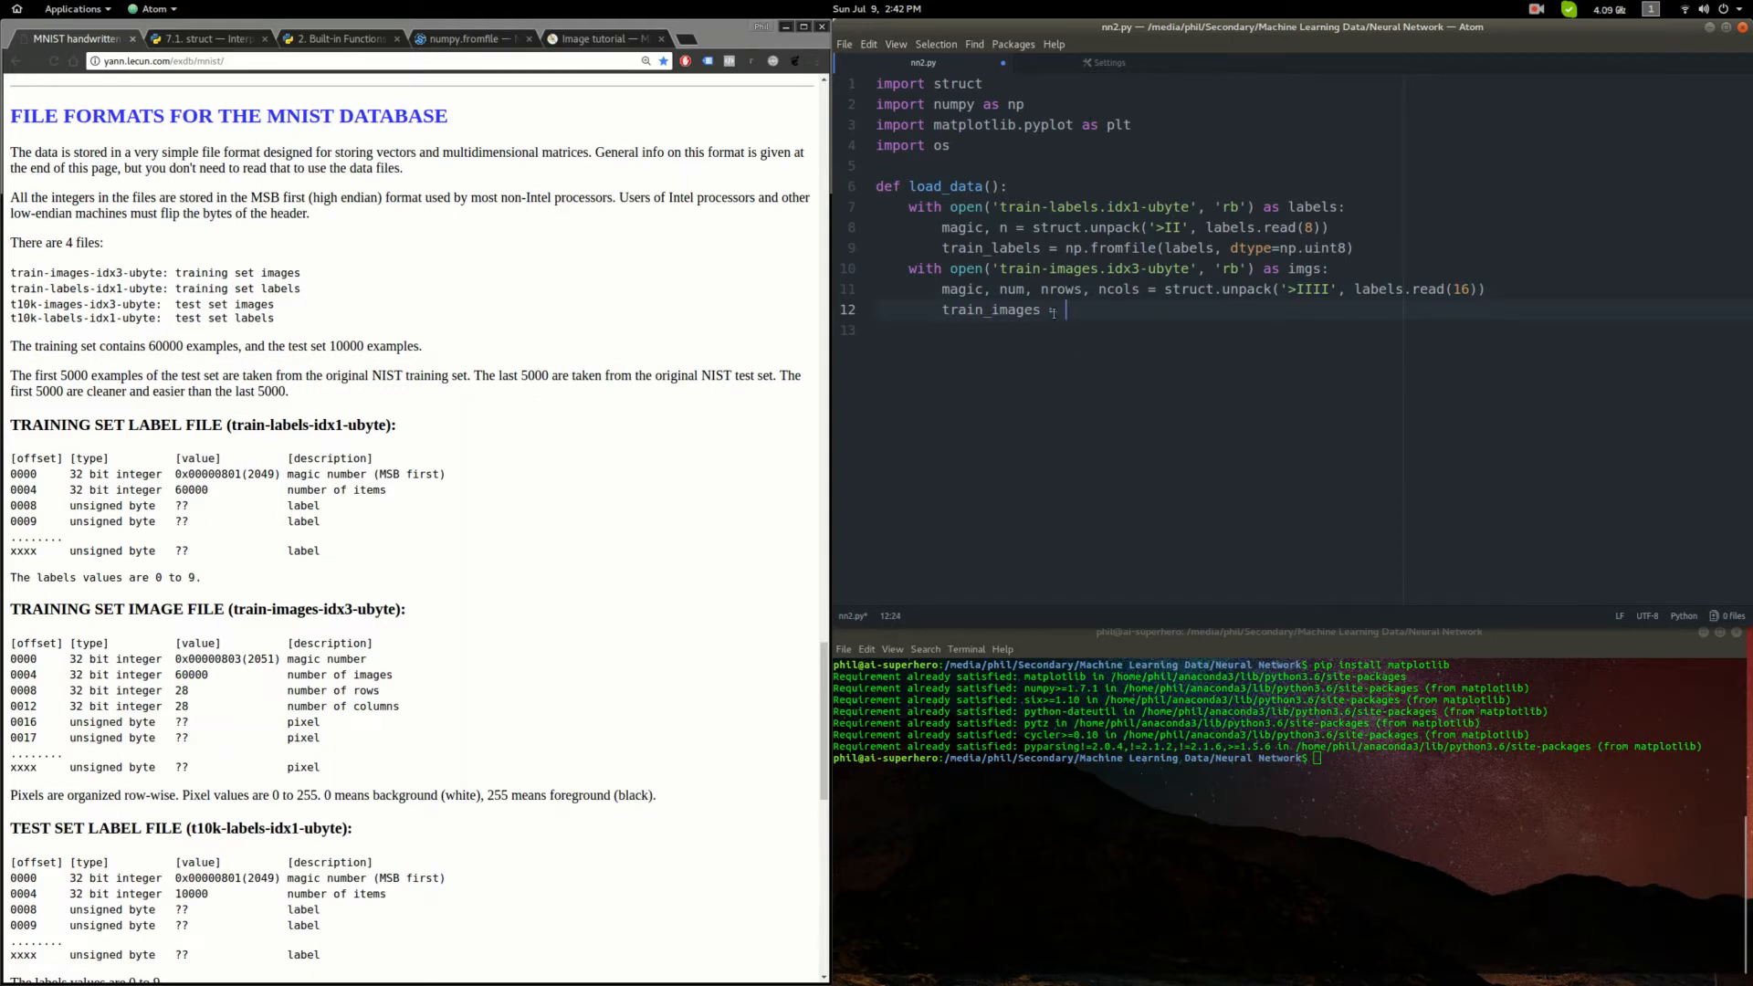
- Set train_images = np.fromfile(imgs, dtype=np.uint8).reshape(num, 784)
{"action": "type", "text": "np.fromfile(imgs,"}
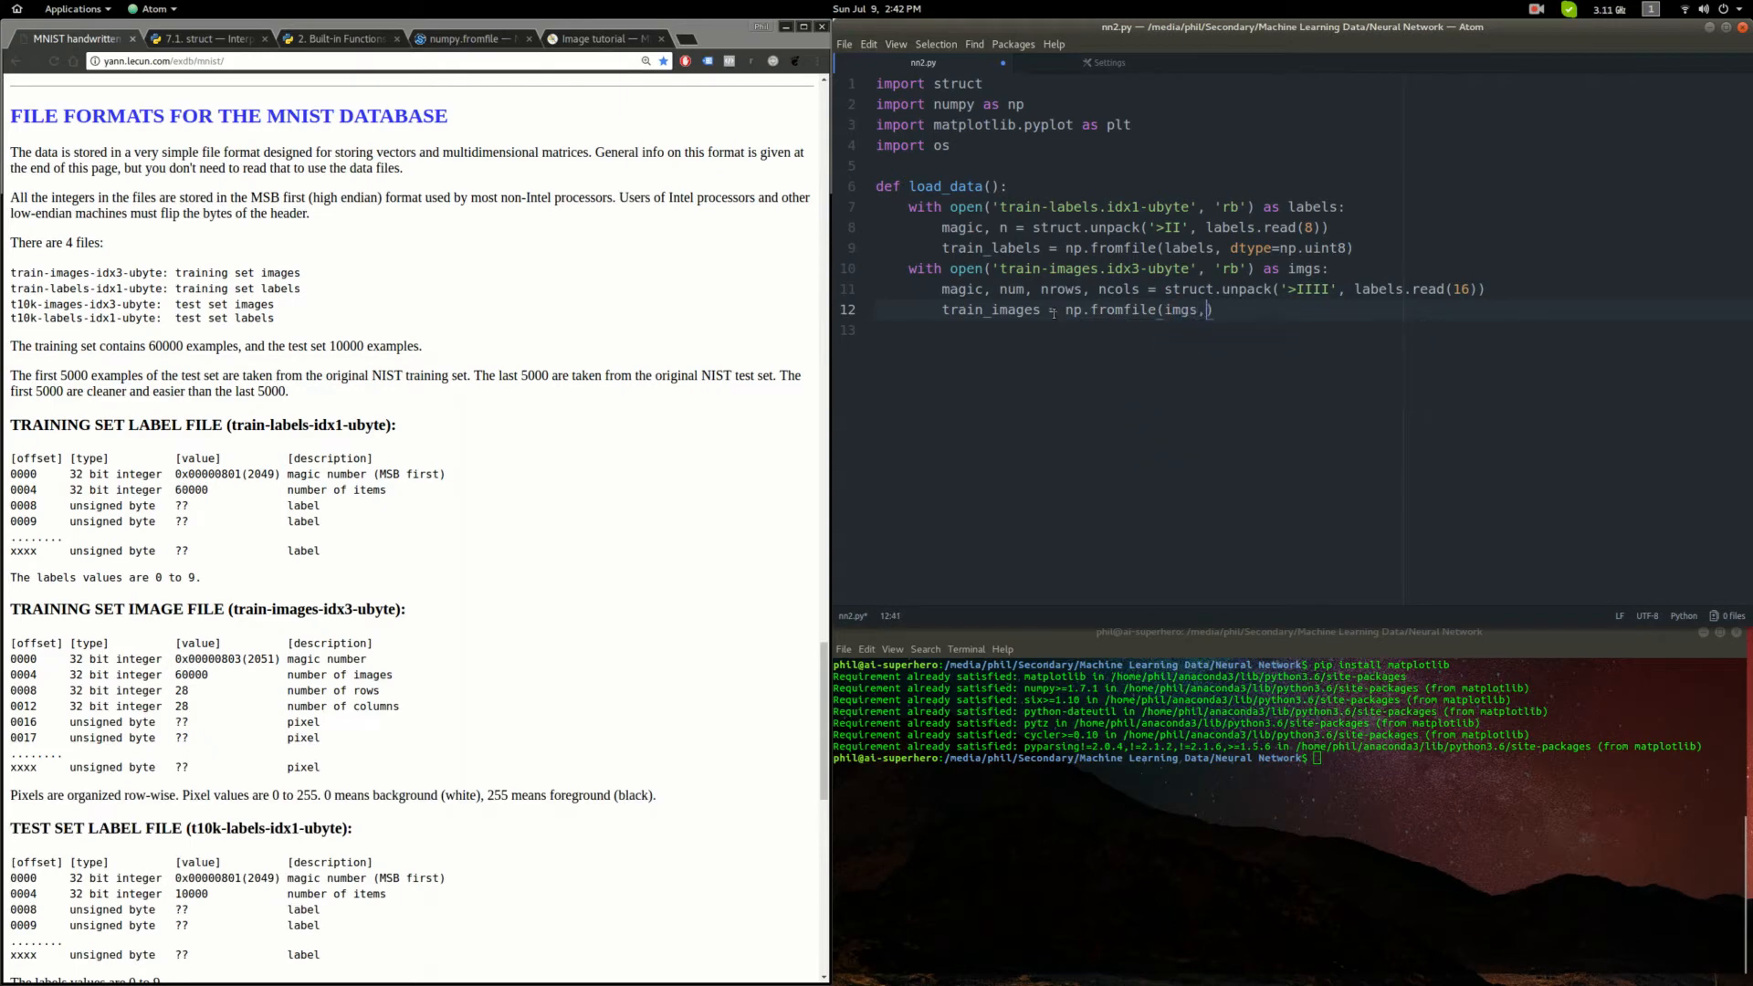
{"action": "type", "text": "dtype=np.uint8"}
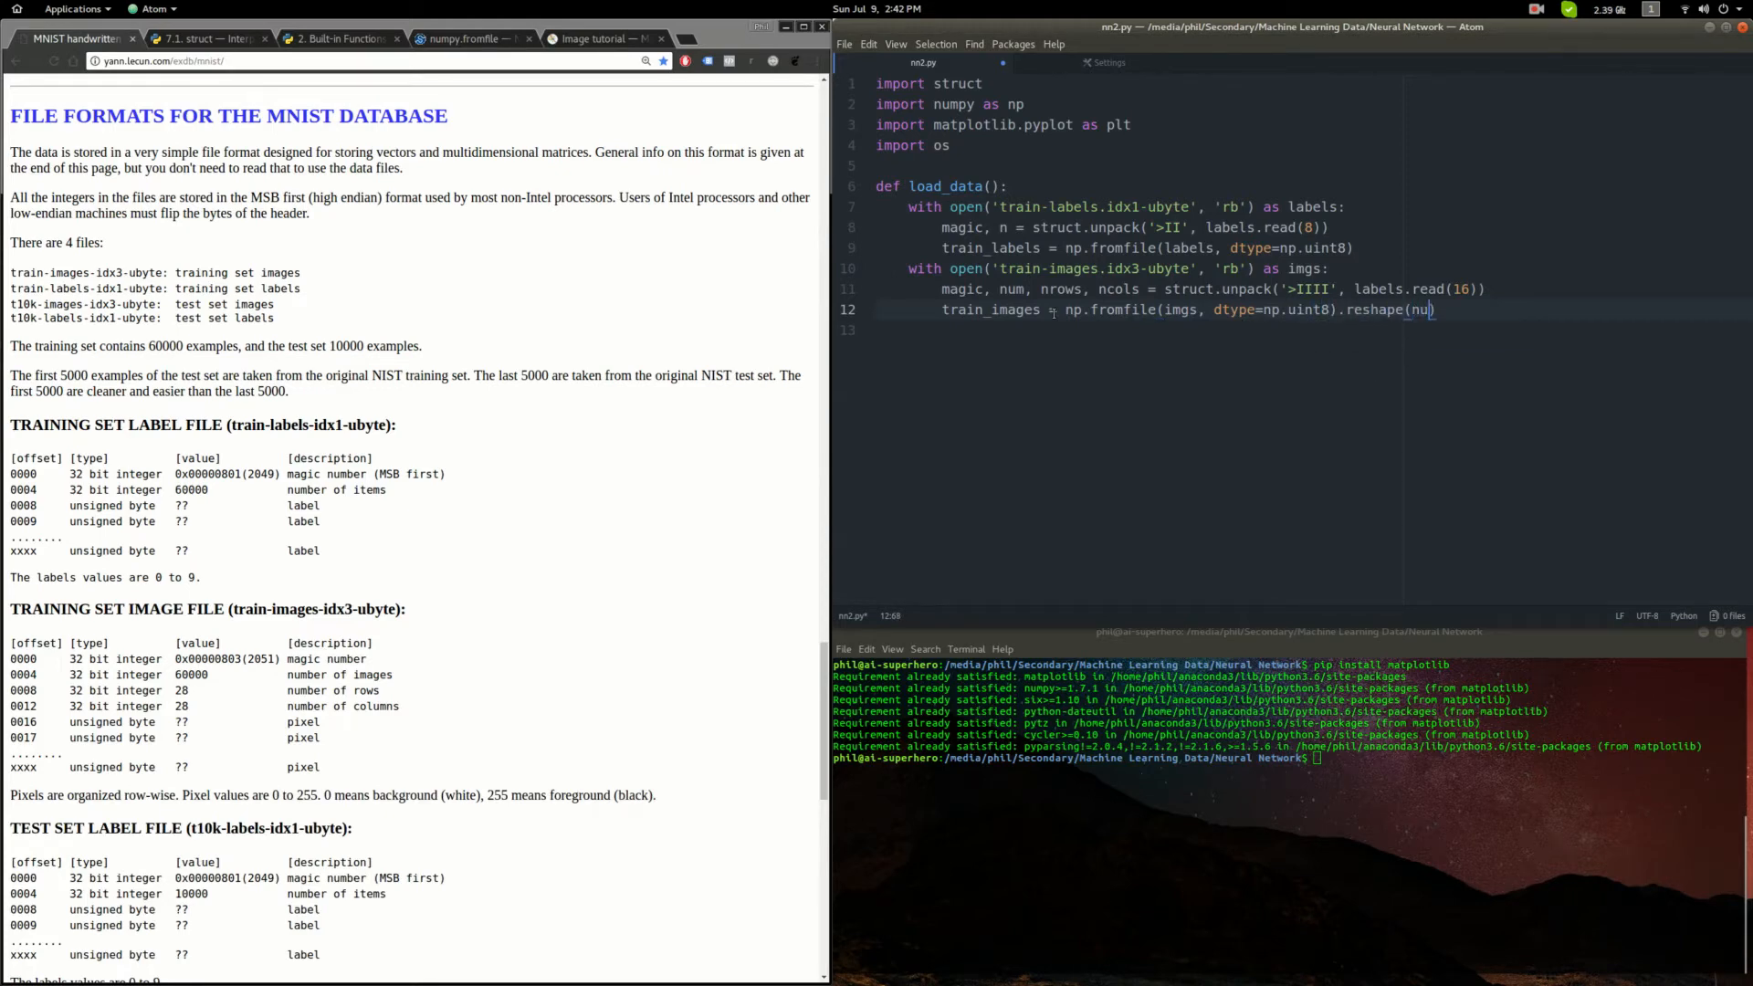
{"action": "type", "text": "m"}
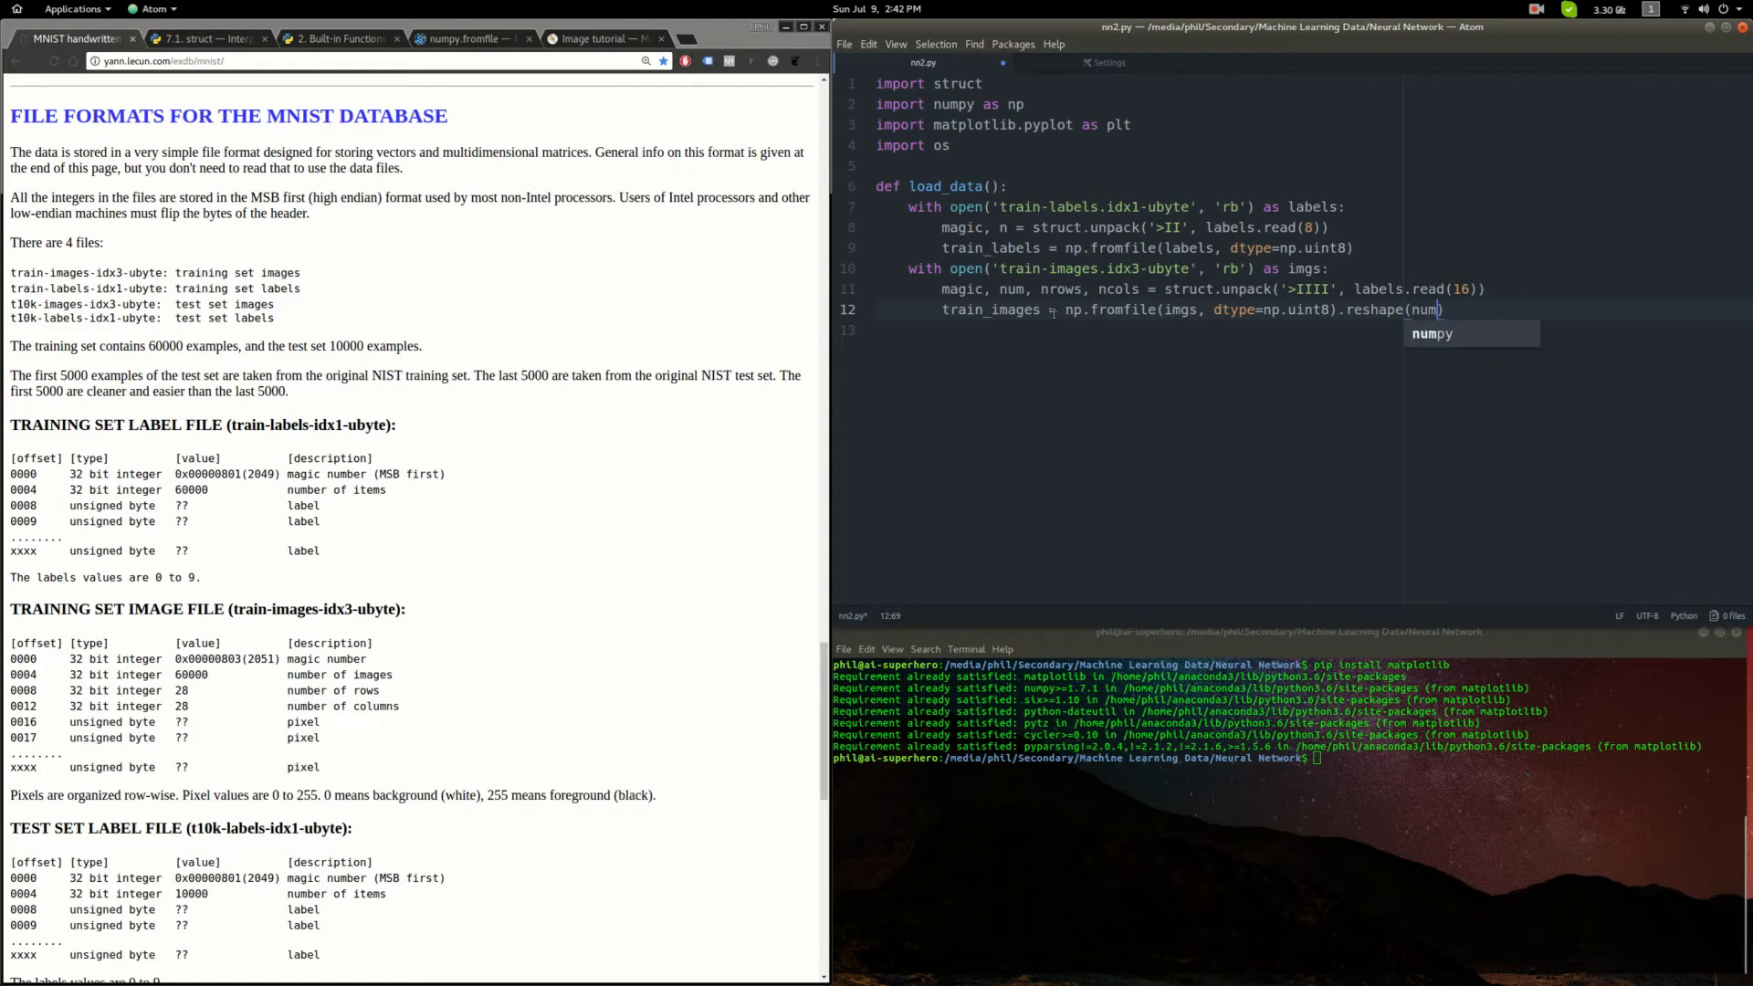
{"action": "type", "text": ","}
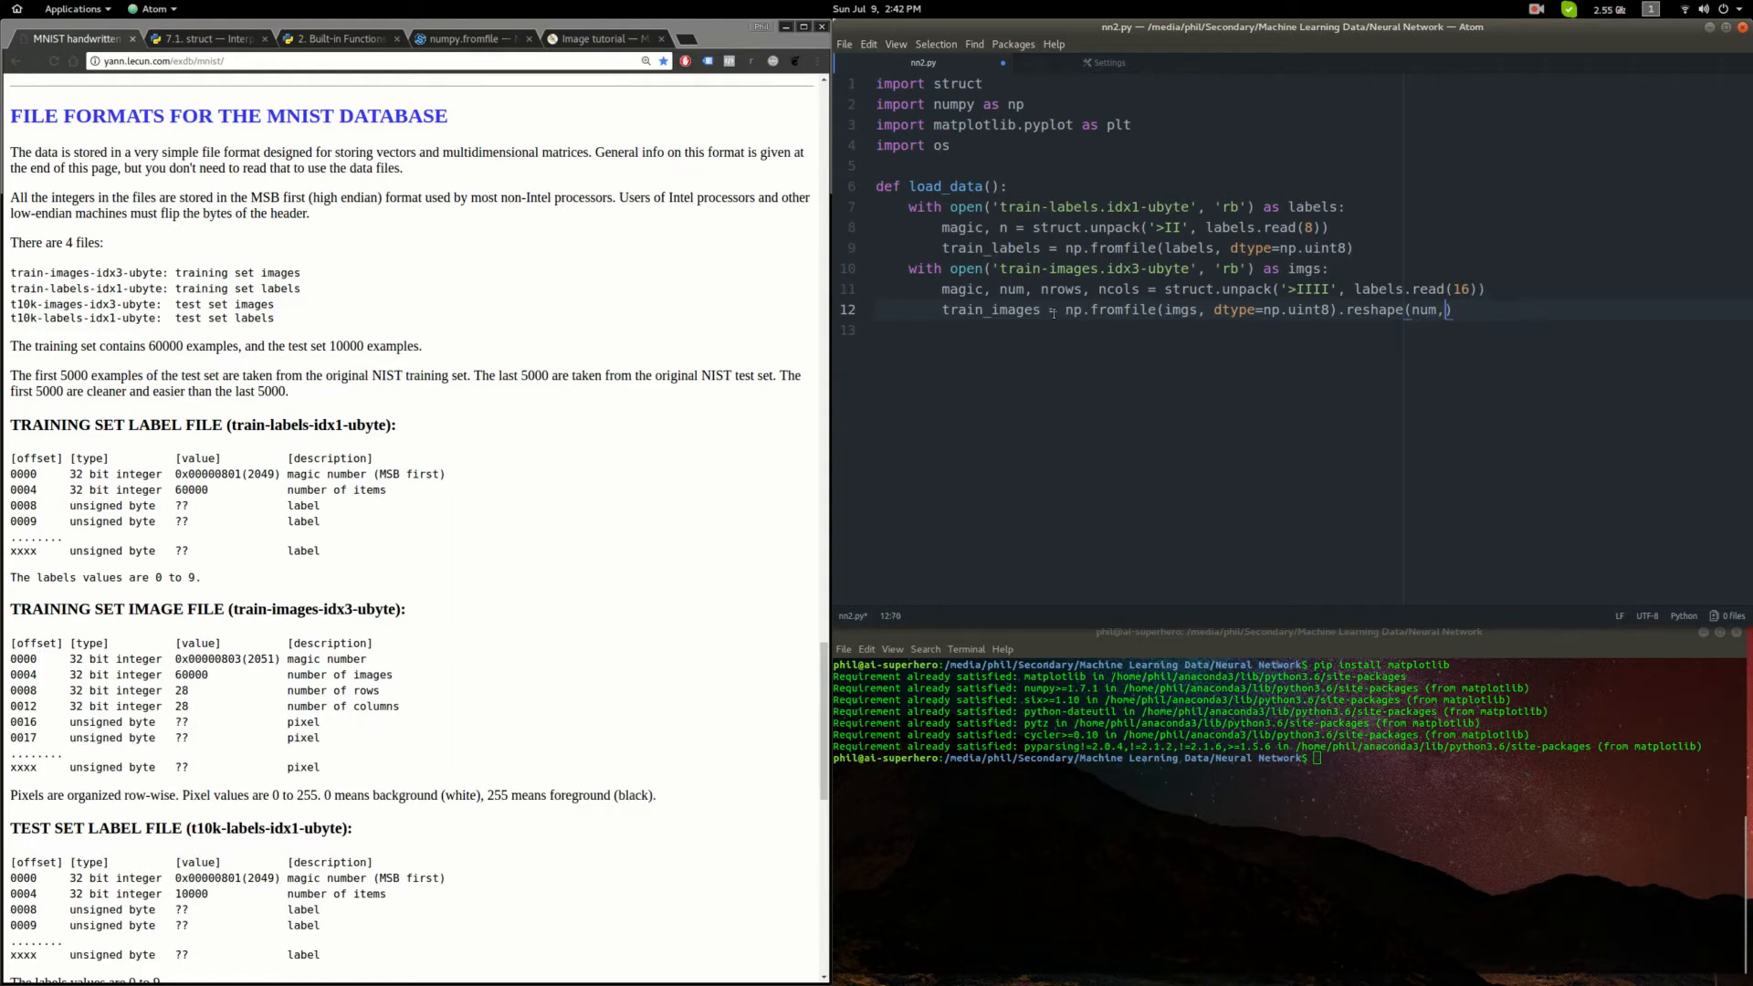
{"action": "type", "text": "784"}
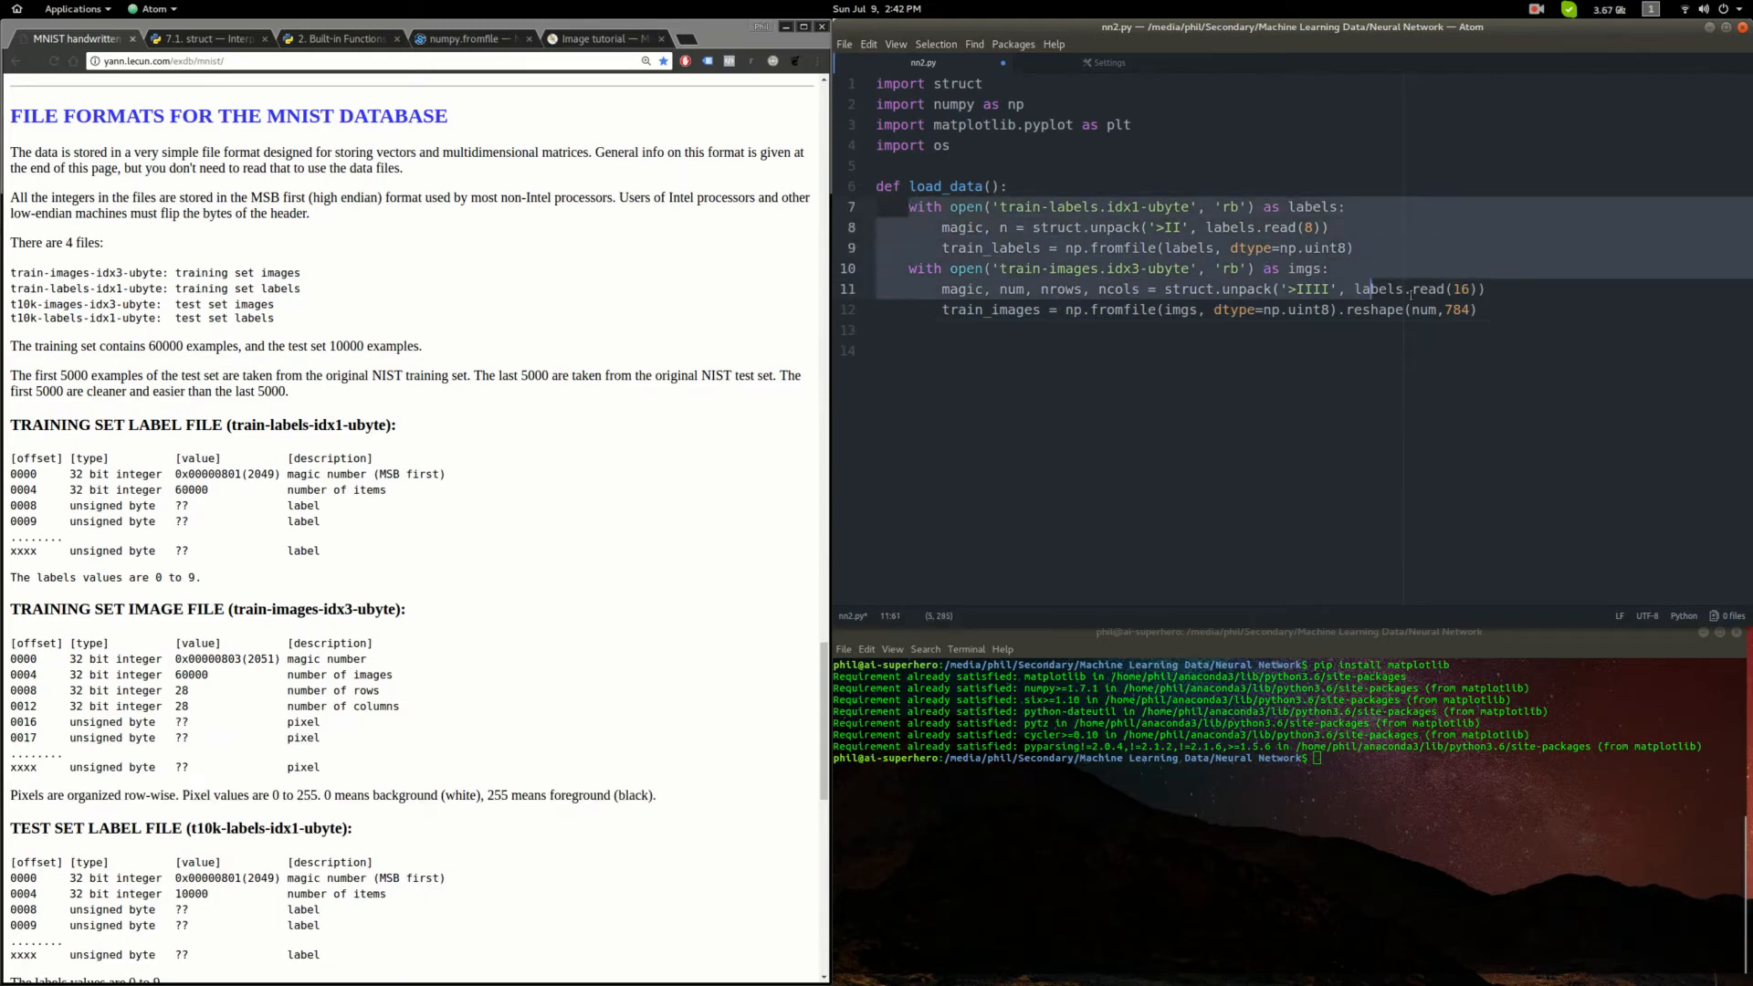
- Add t10k loaders for test_labels and test_images and return train_images, train_labels, test_images, test_labels
{"action": "left_click", "coordinate": [968, 351]}
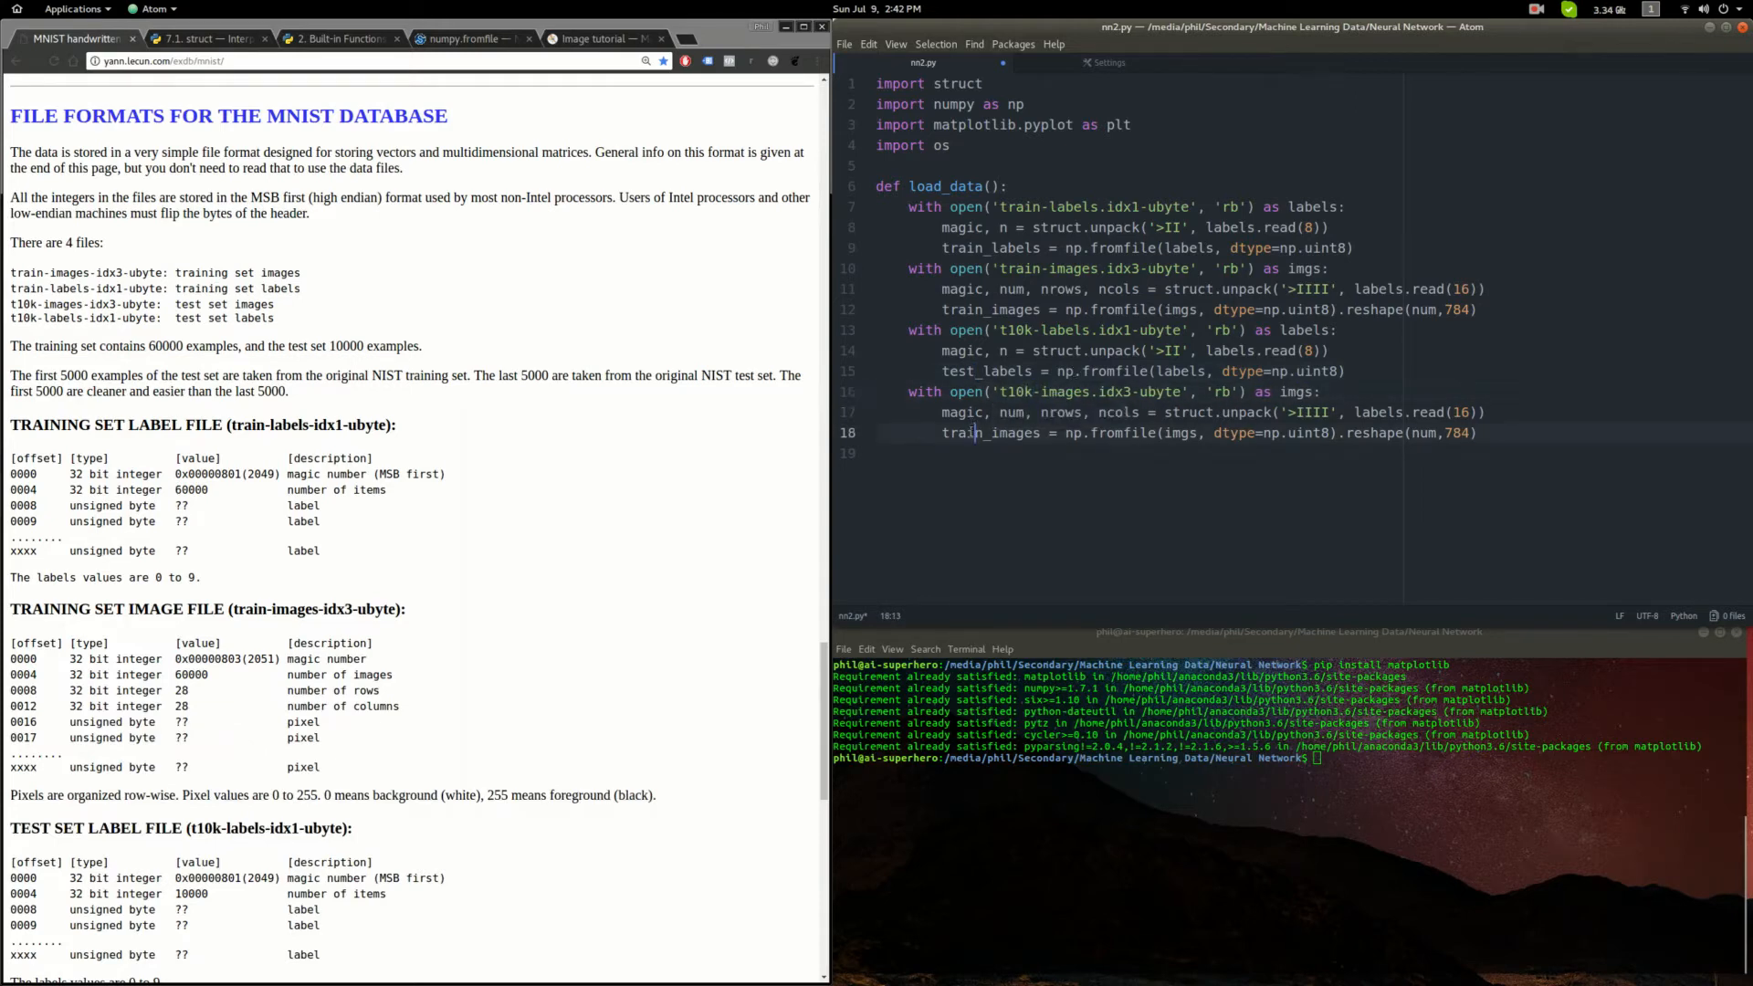
{"action": "type", "text": "test"}
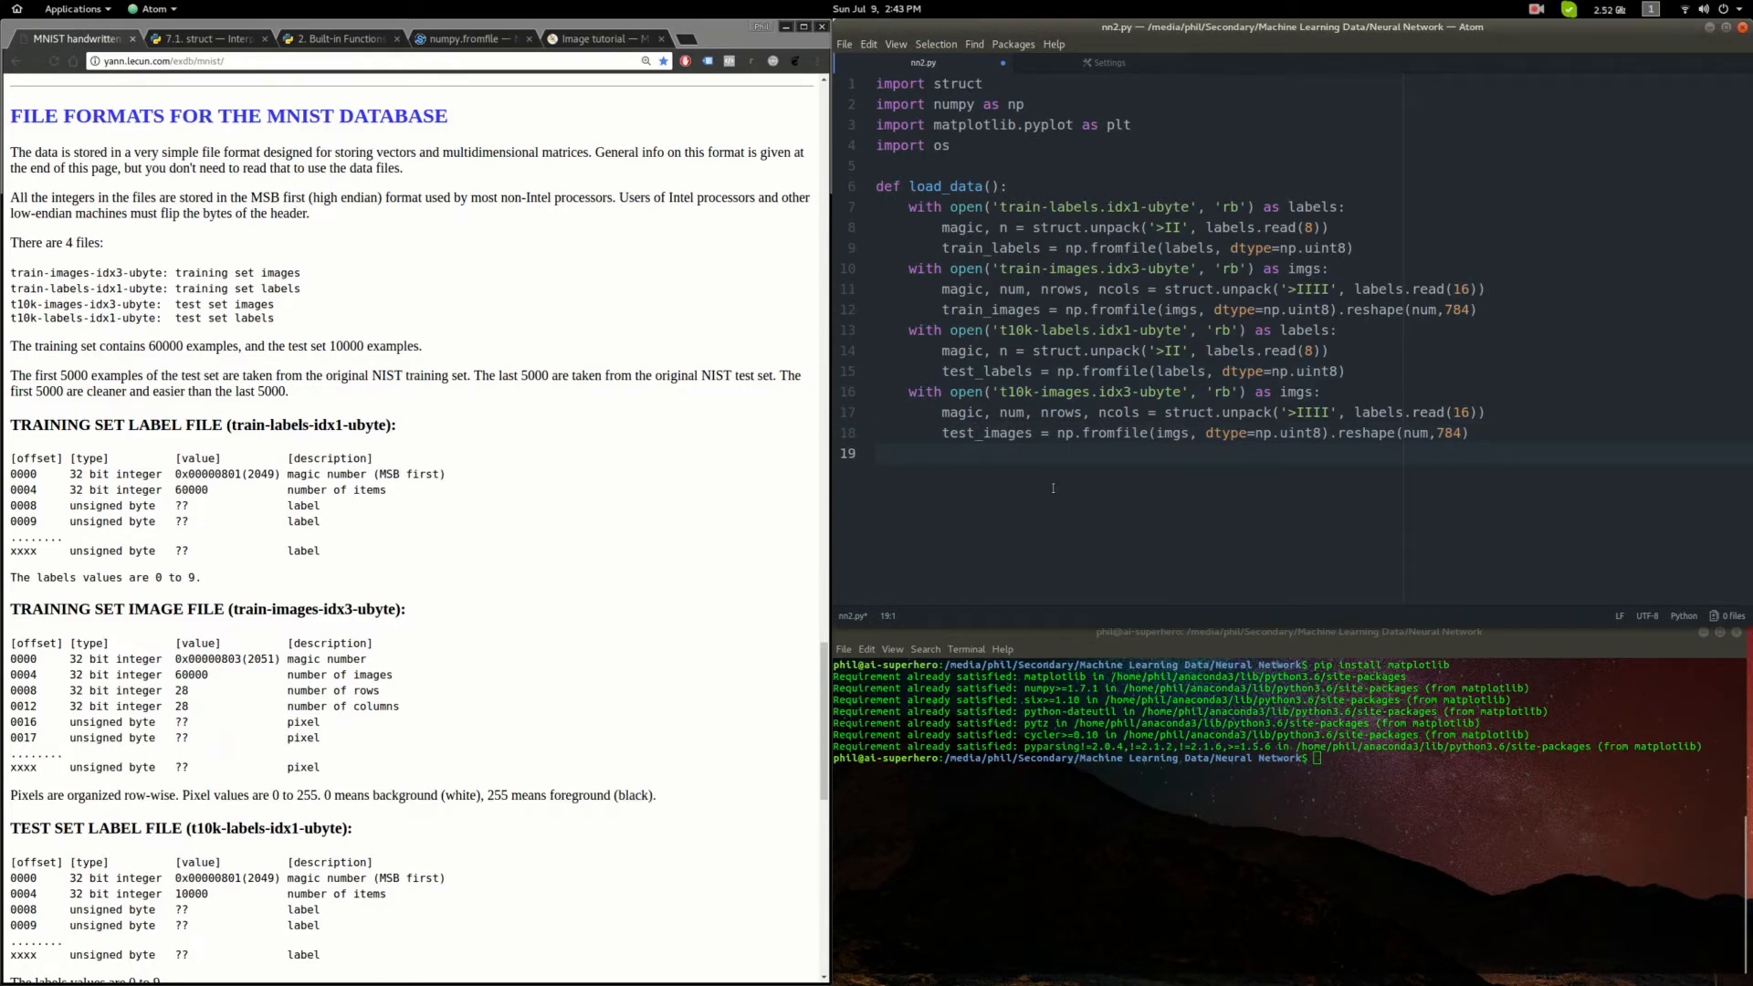
{"action": "type", "text": "return"}
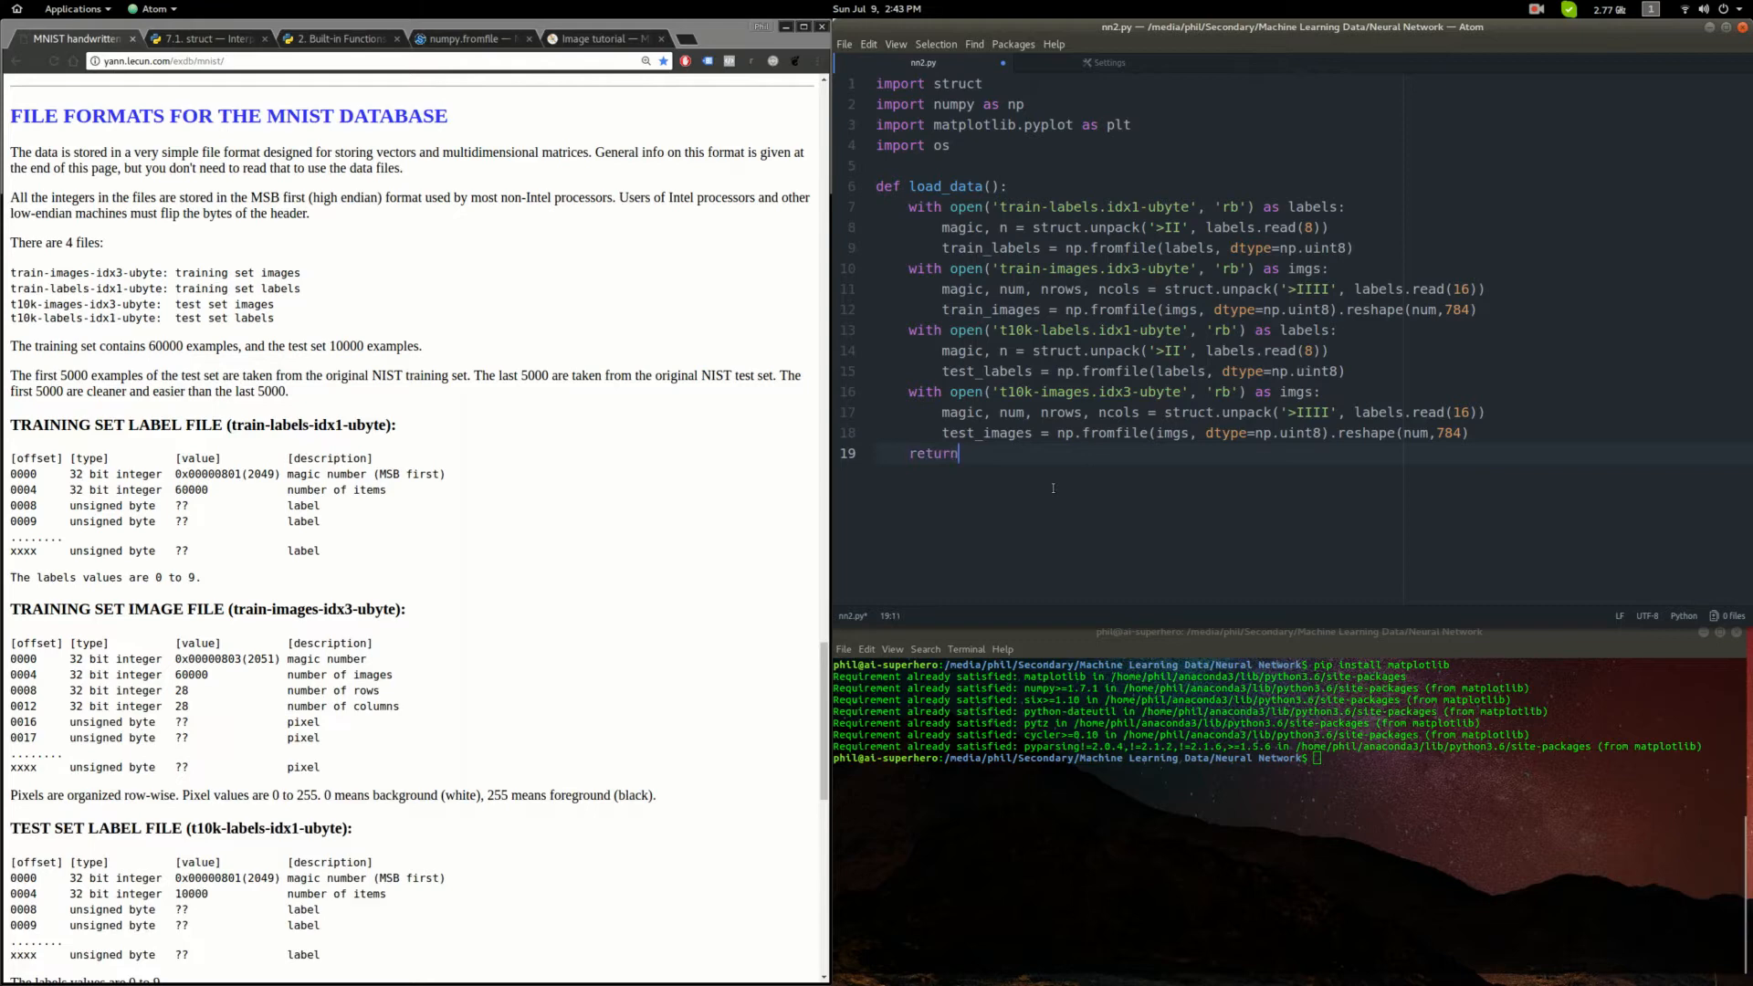
{"action": "type", "text": "train_images, train_labels, test_images, test_labels"}
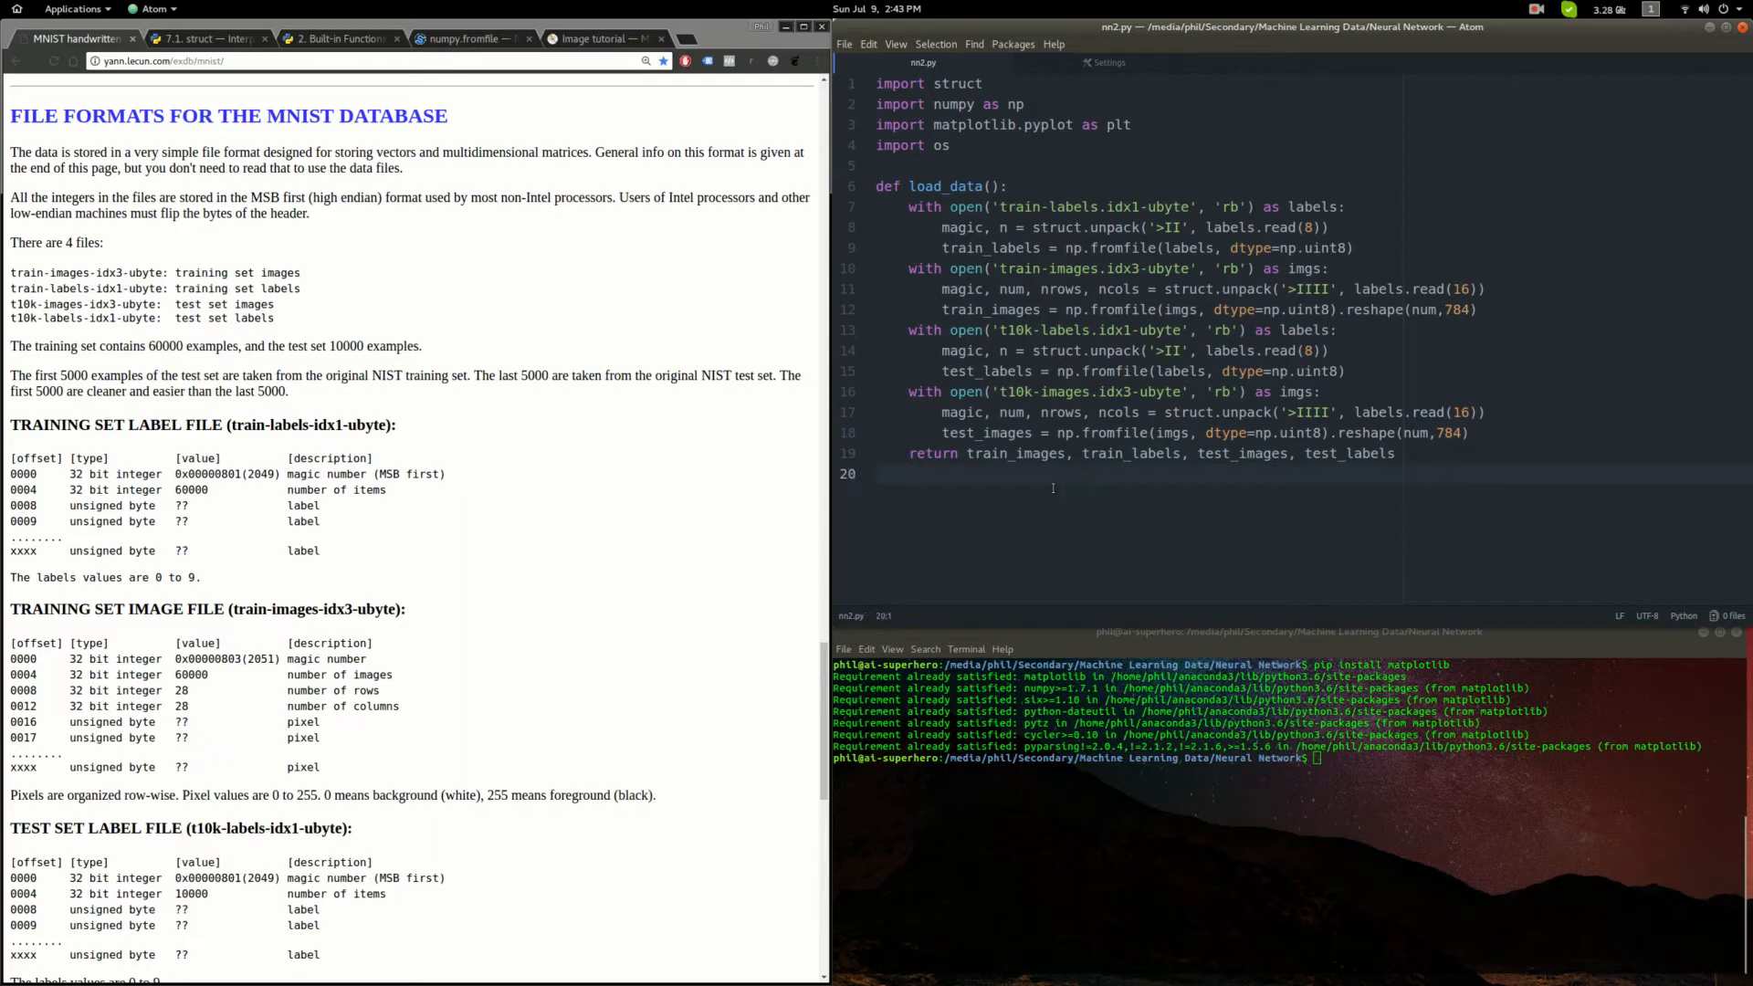
- Define visualize_data(img_array, label_array) creating an 8x8 plt.subplots grid and flattening ax
{"action": "key", "text": "enter"}
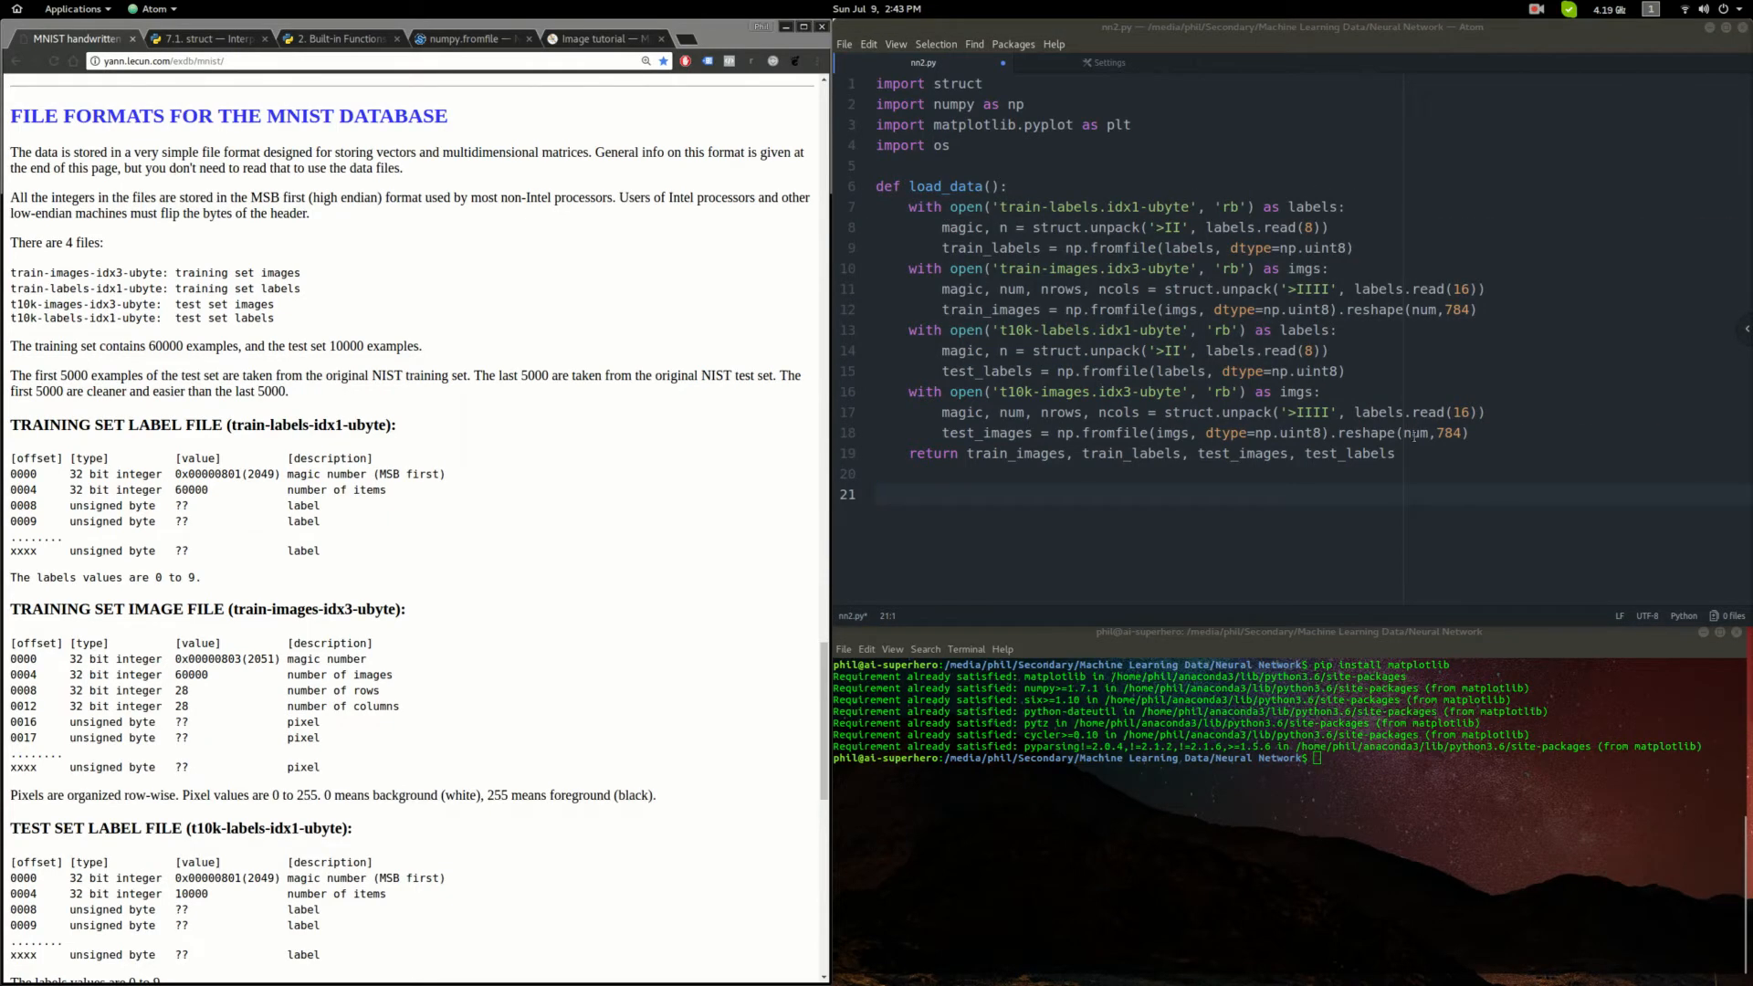
{"action": "left_click", "coordinate": [878, 495]}
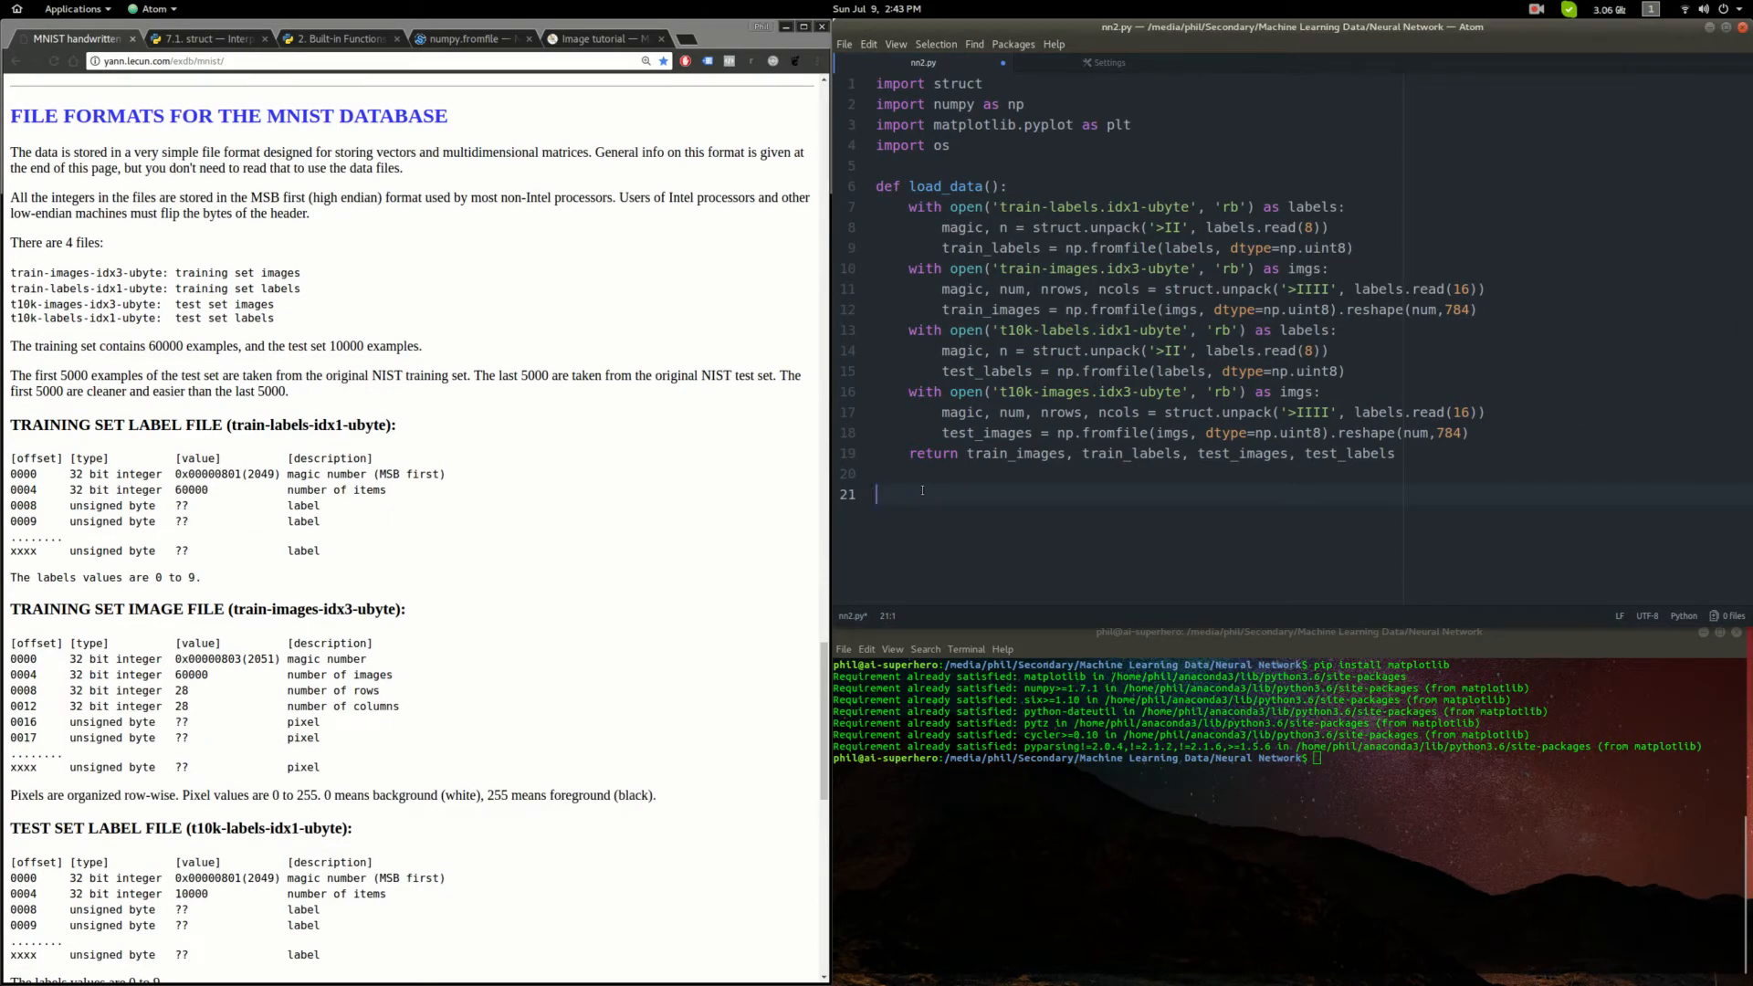
{"action": "type", "text": "def visualize_data"}
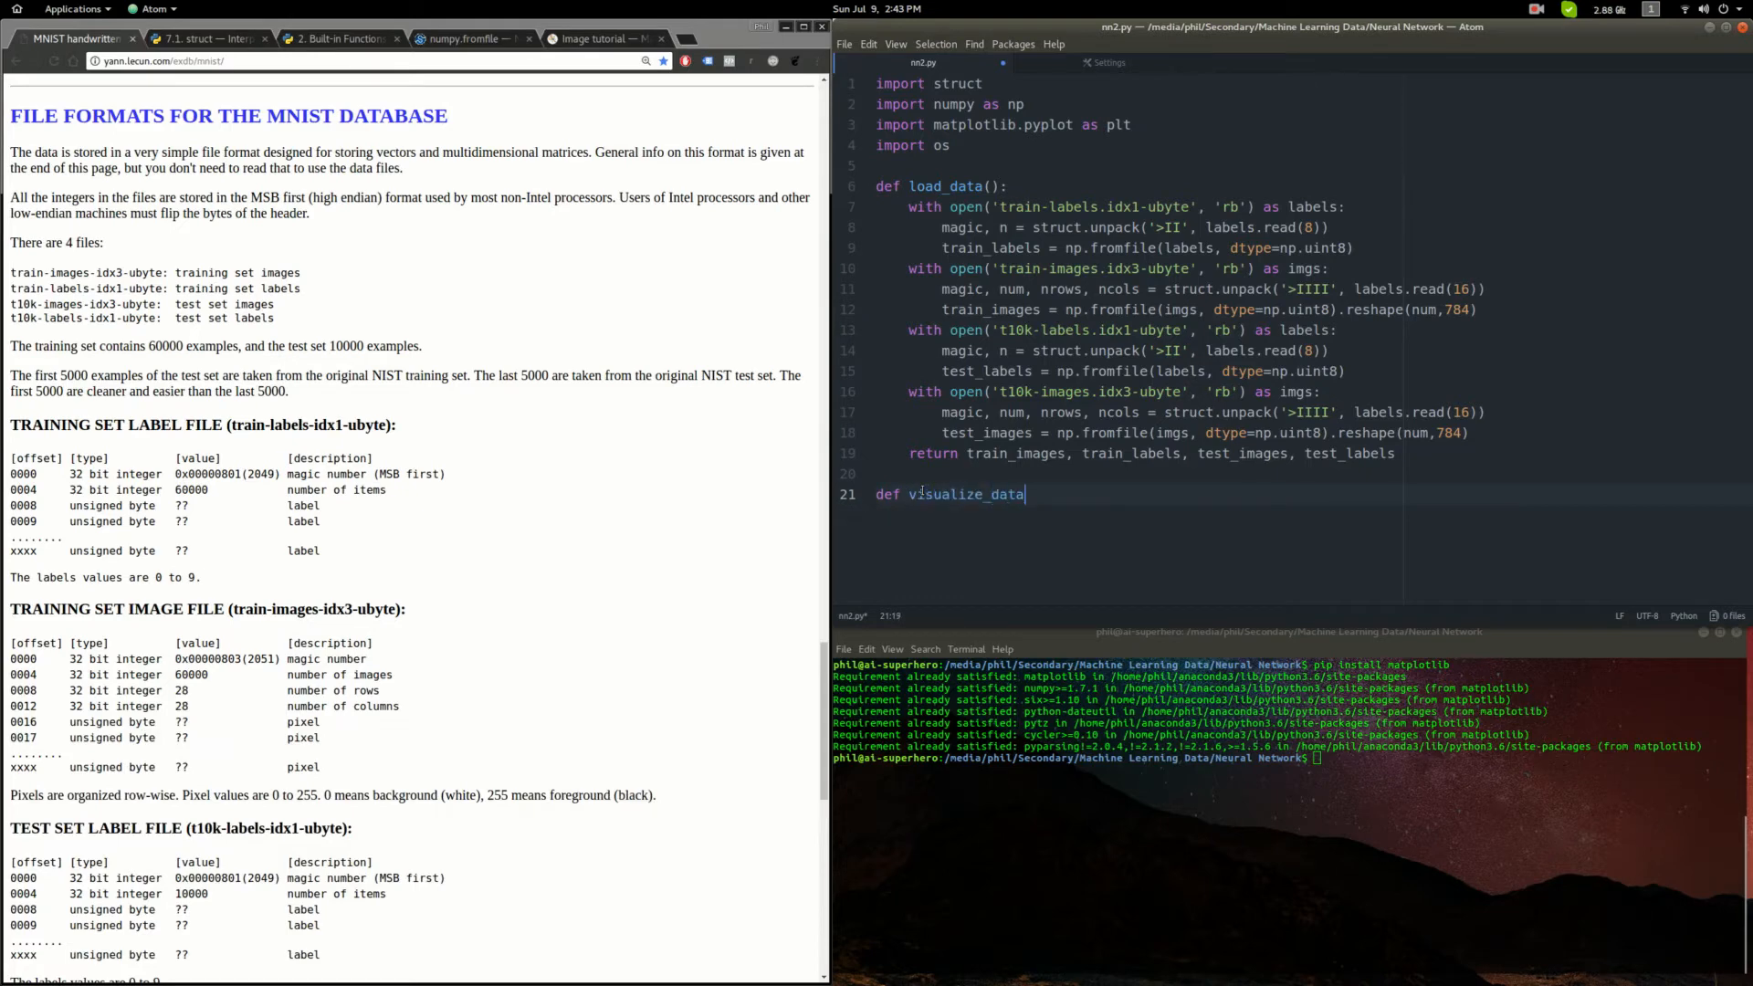
{"action": "type", "text": "(img"}
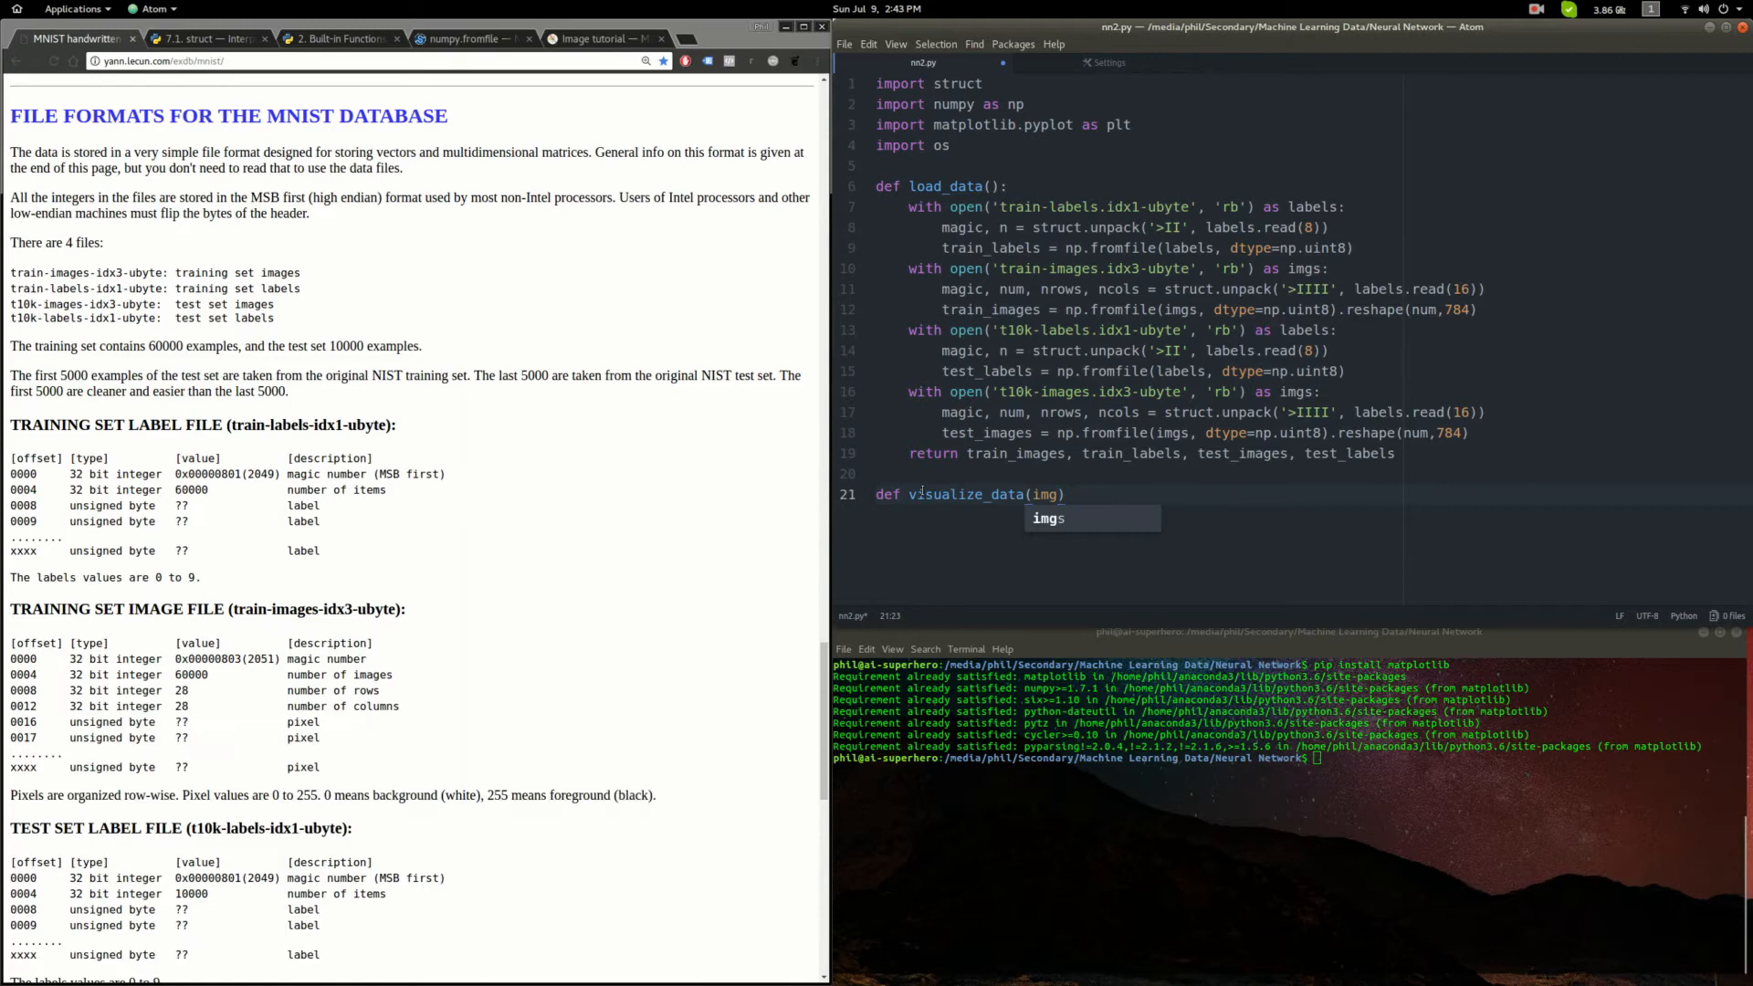
{"action": "type", "text": "_array, label_array"}
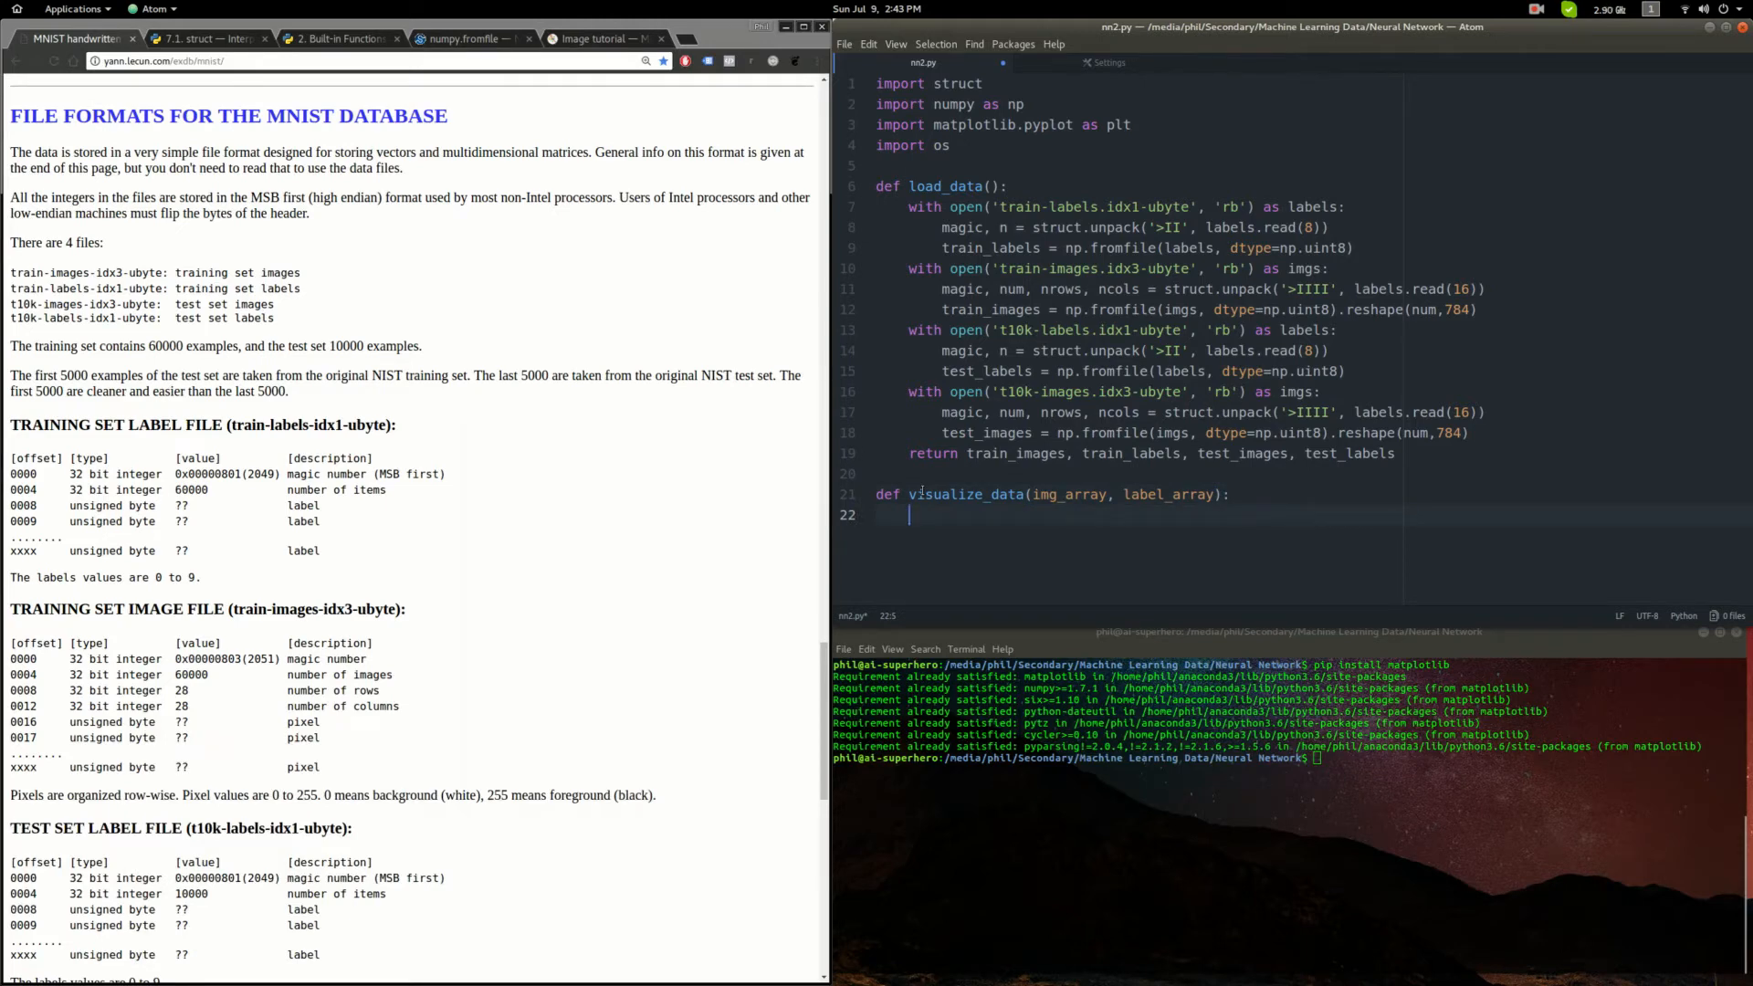
{"action": "type", "text": "fig, ax = plt.subplots(nrows="}
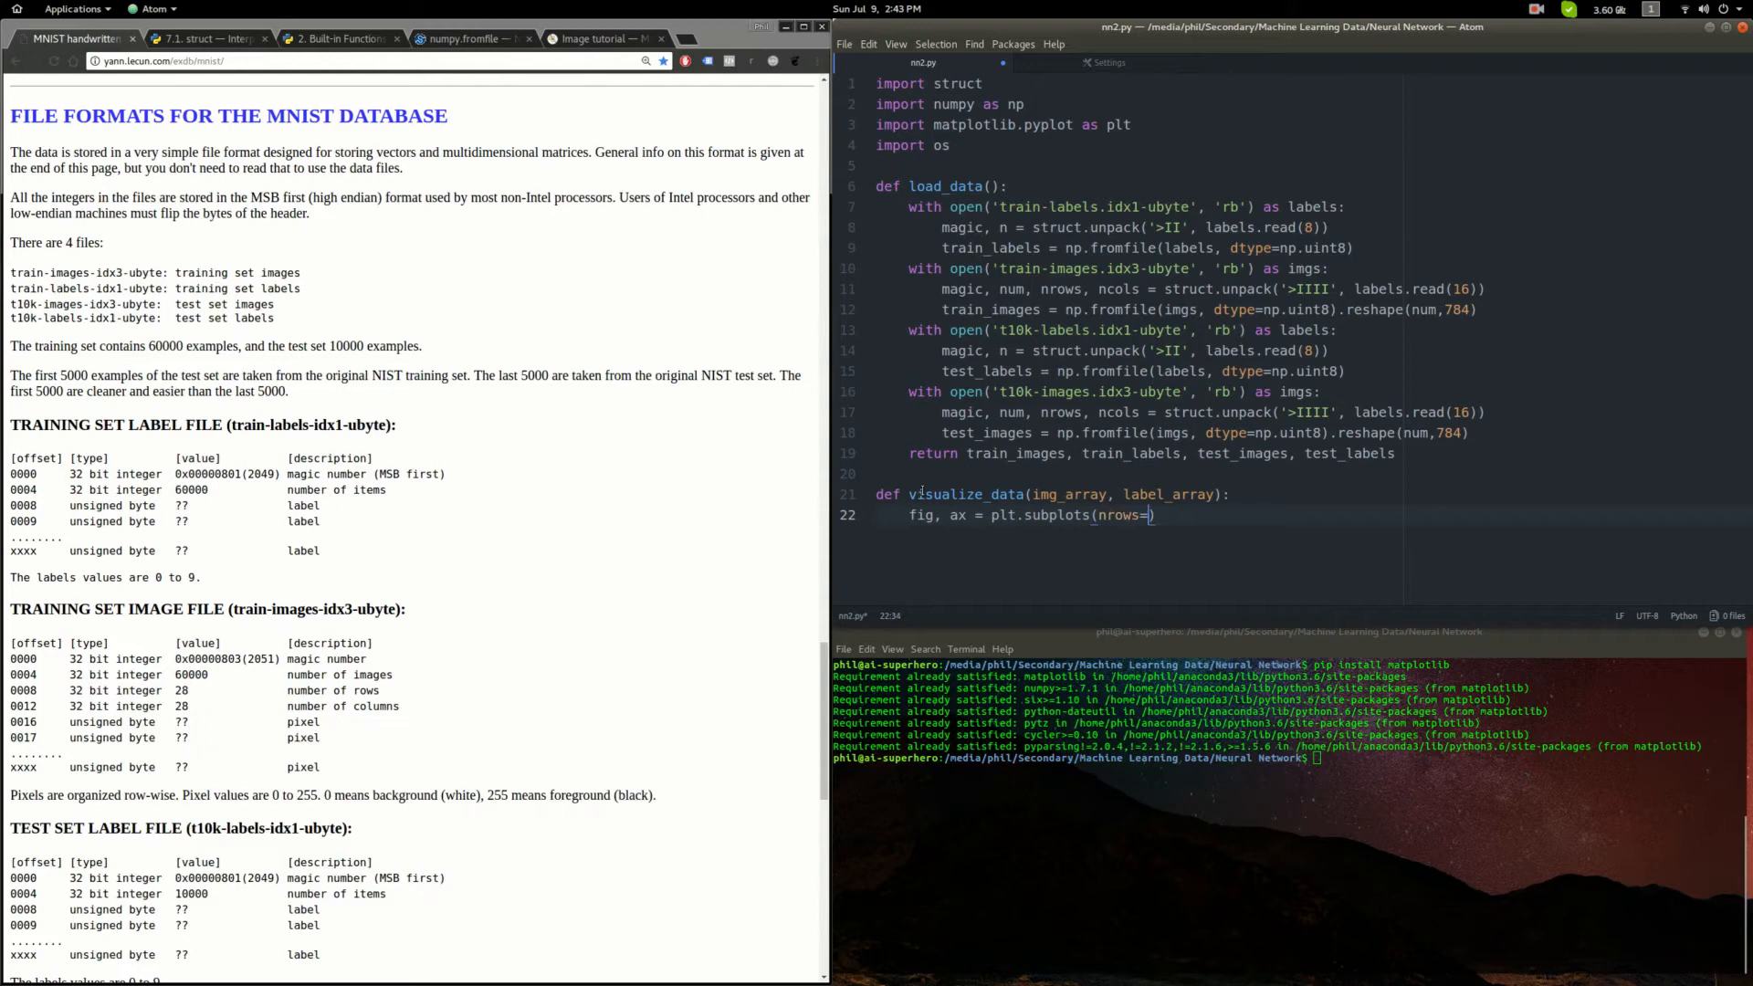
{"action": "type", "text": "8, n"}
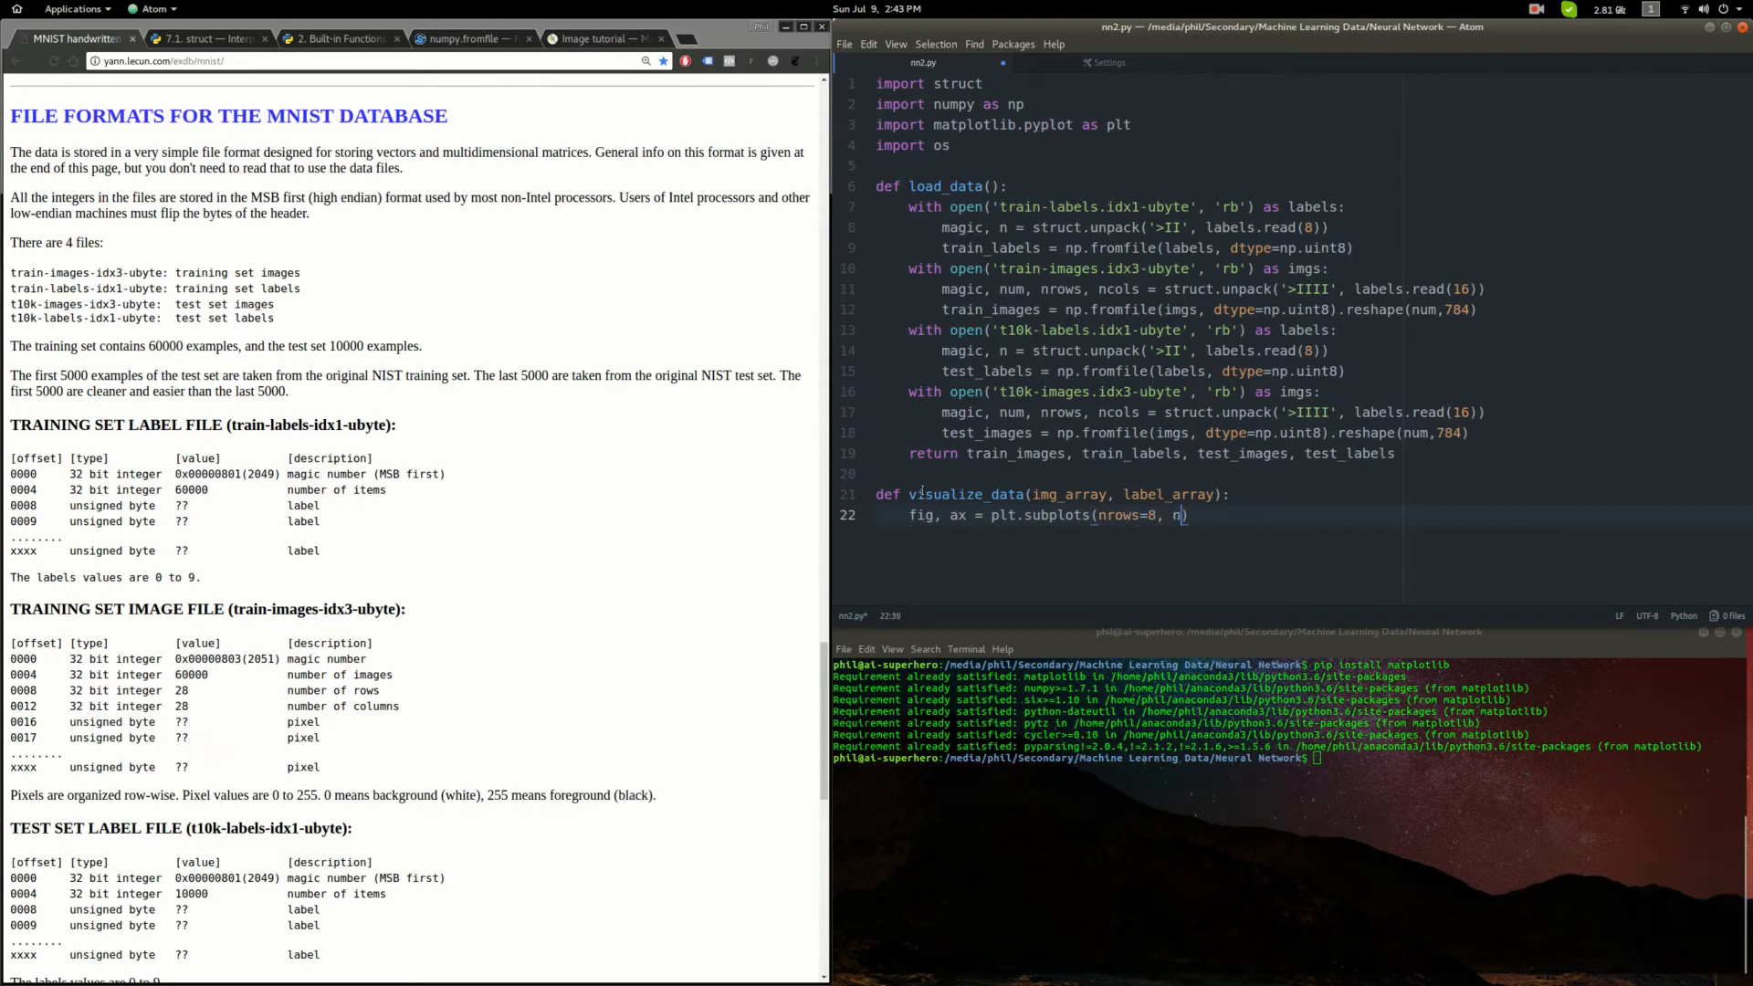
{"action": "type", "text": "cols=8, sharex=True, sharey=True"}
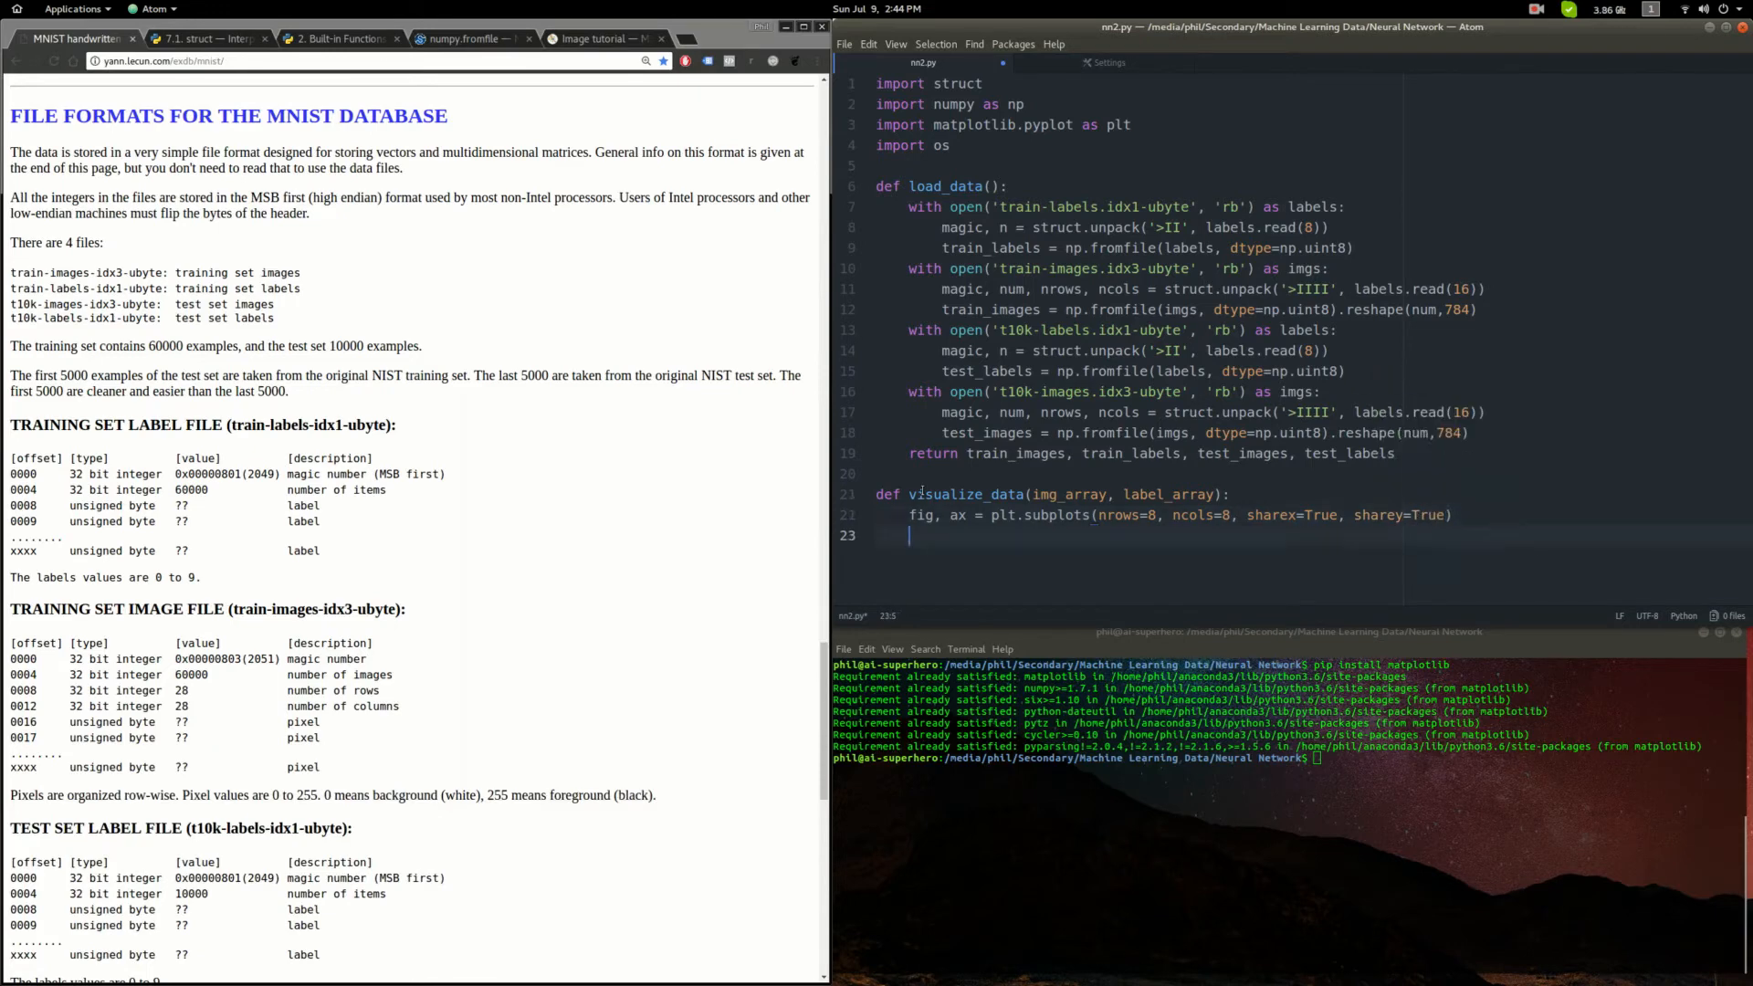
{"action": "type", "text": "ax = ax.flatten("}
{"action": "type", "text": "for i in rang"}
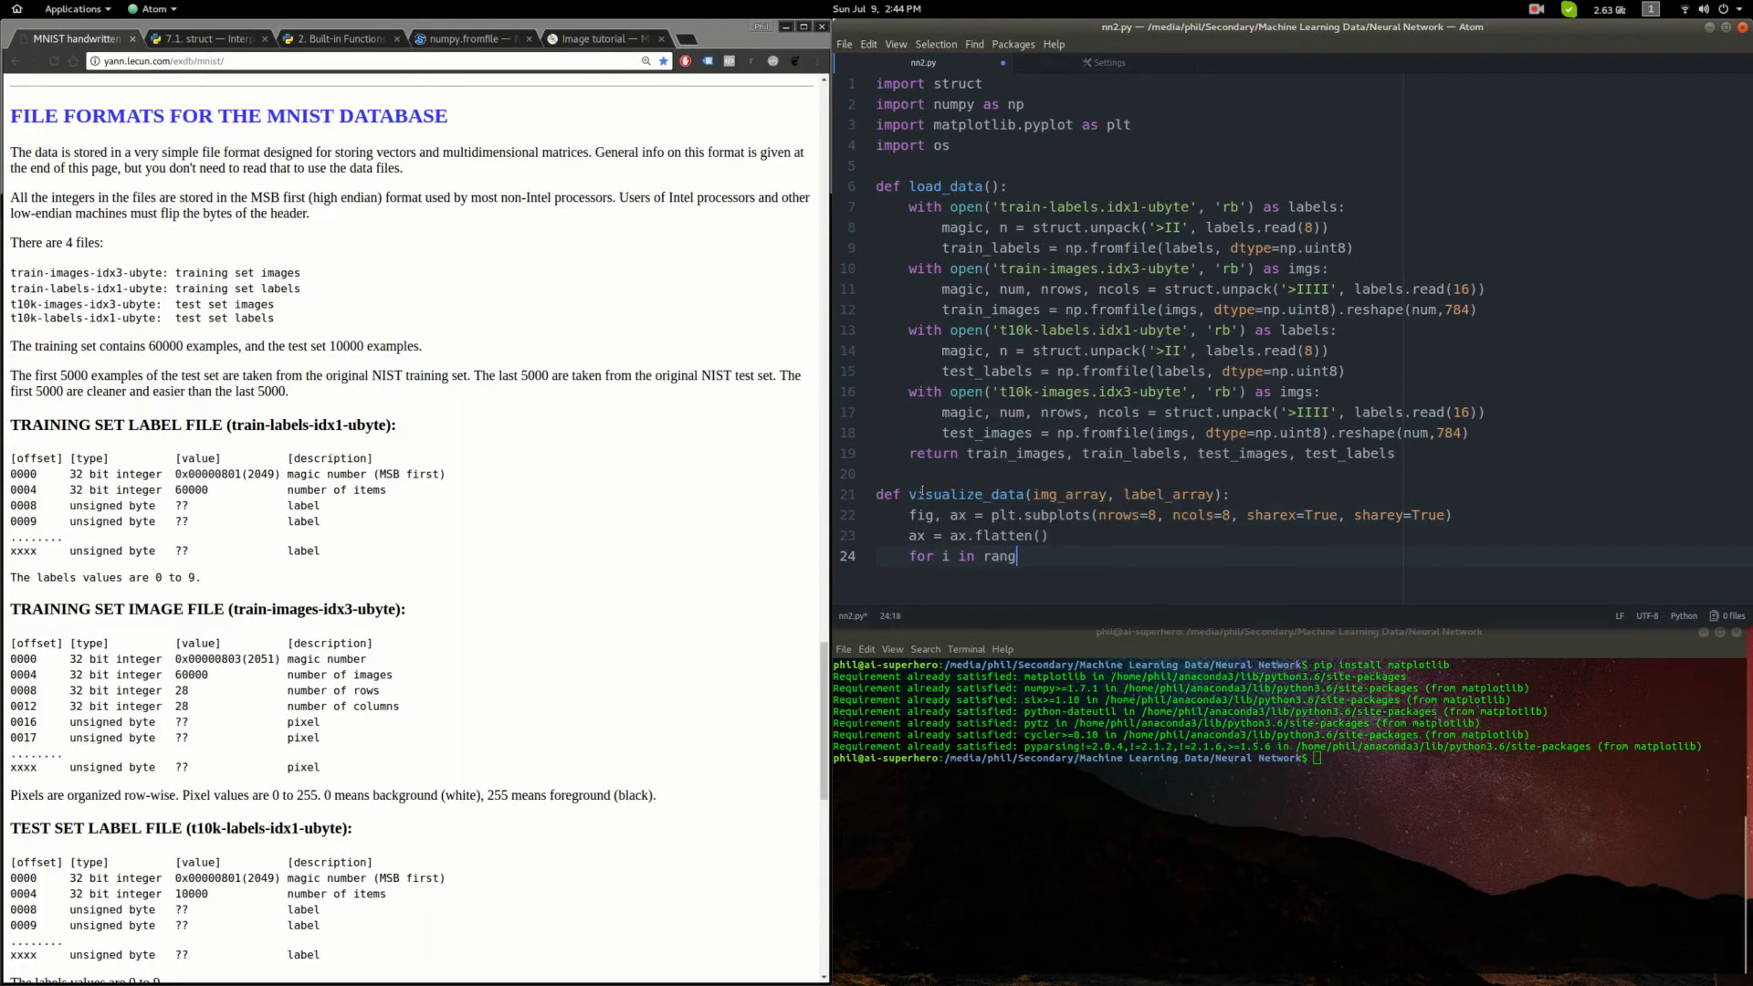
- Loop over range(64), taking the i-th image with label 9 and reshaping it to (28, 28)
{"action": "type", "text": "e(64):"}
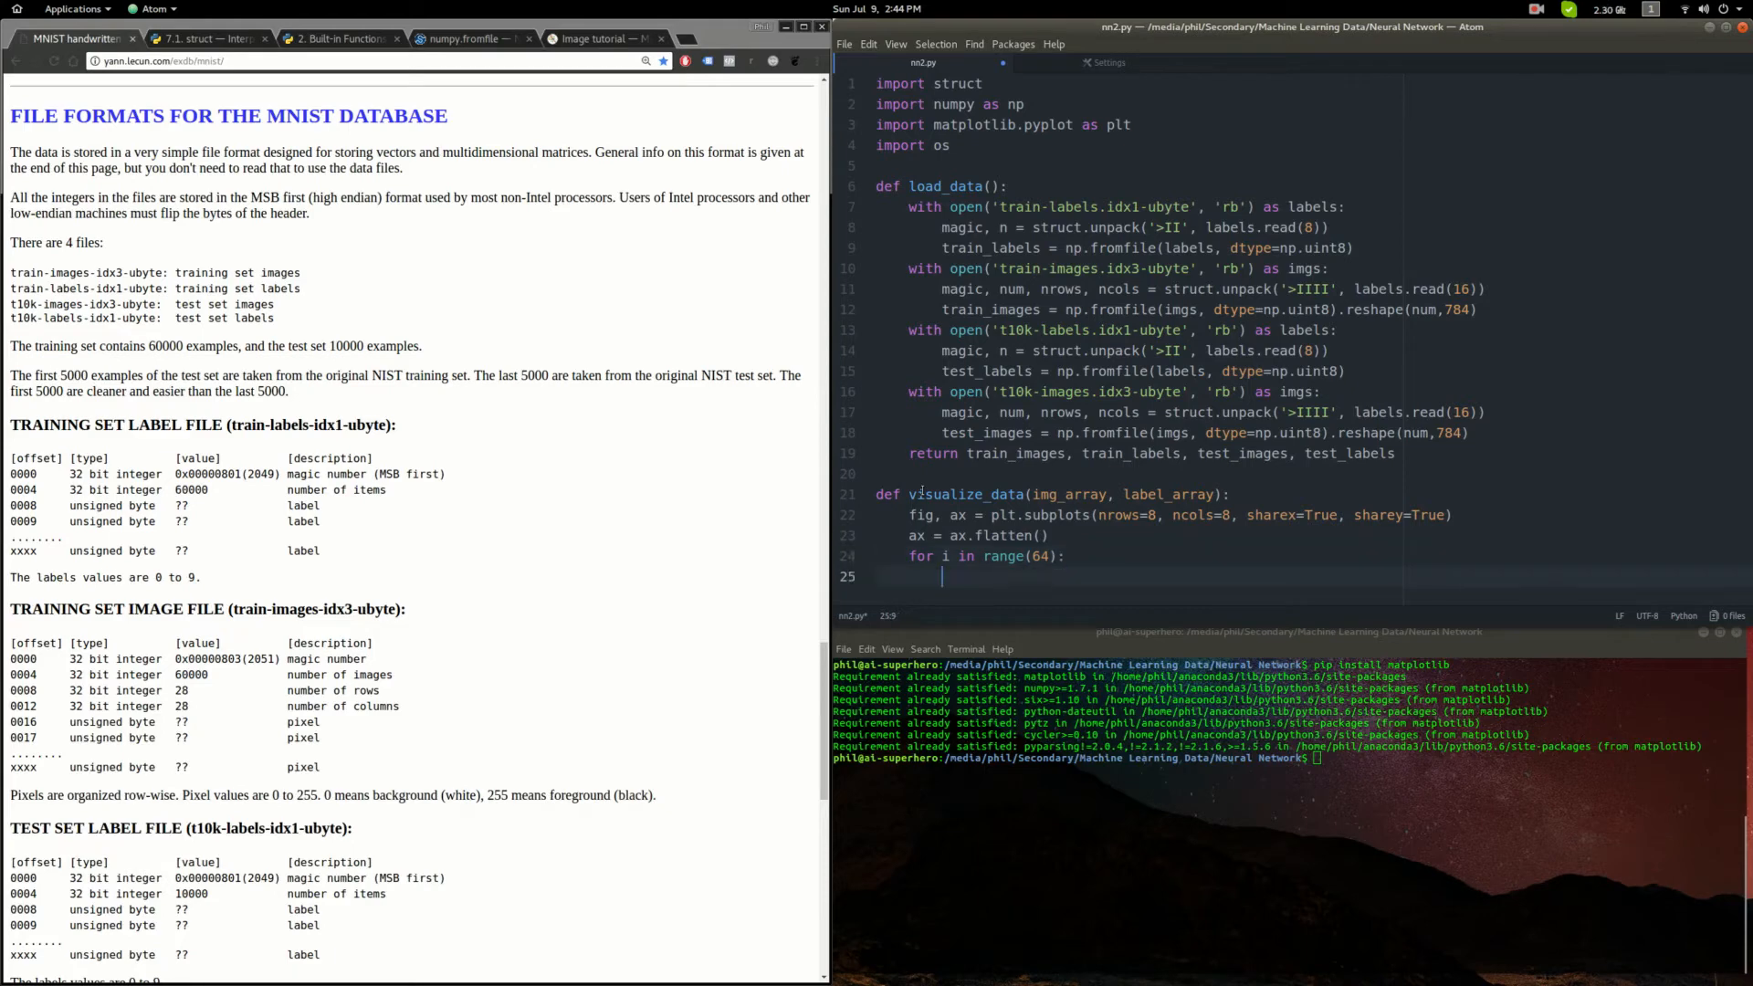
{"action": "type", "text": "img ="}
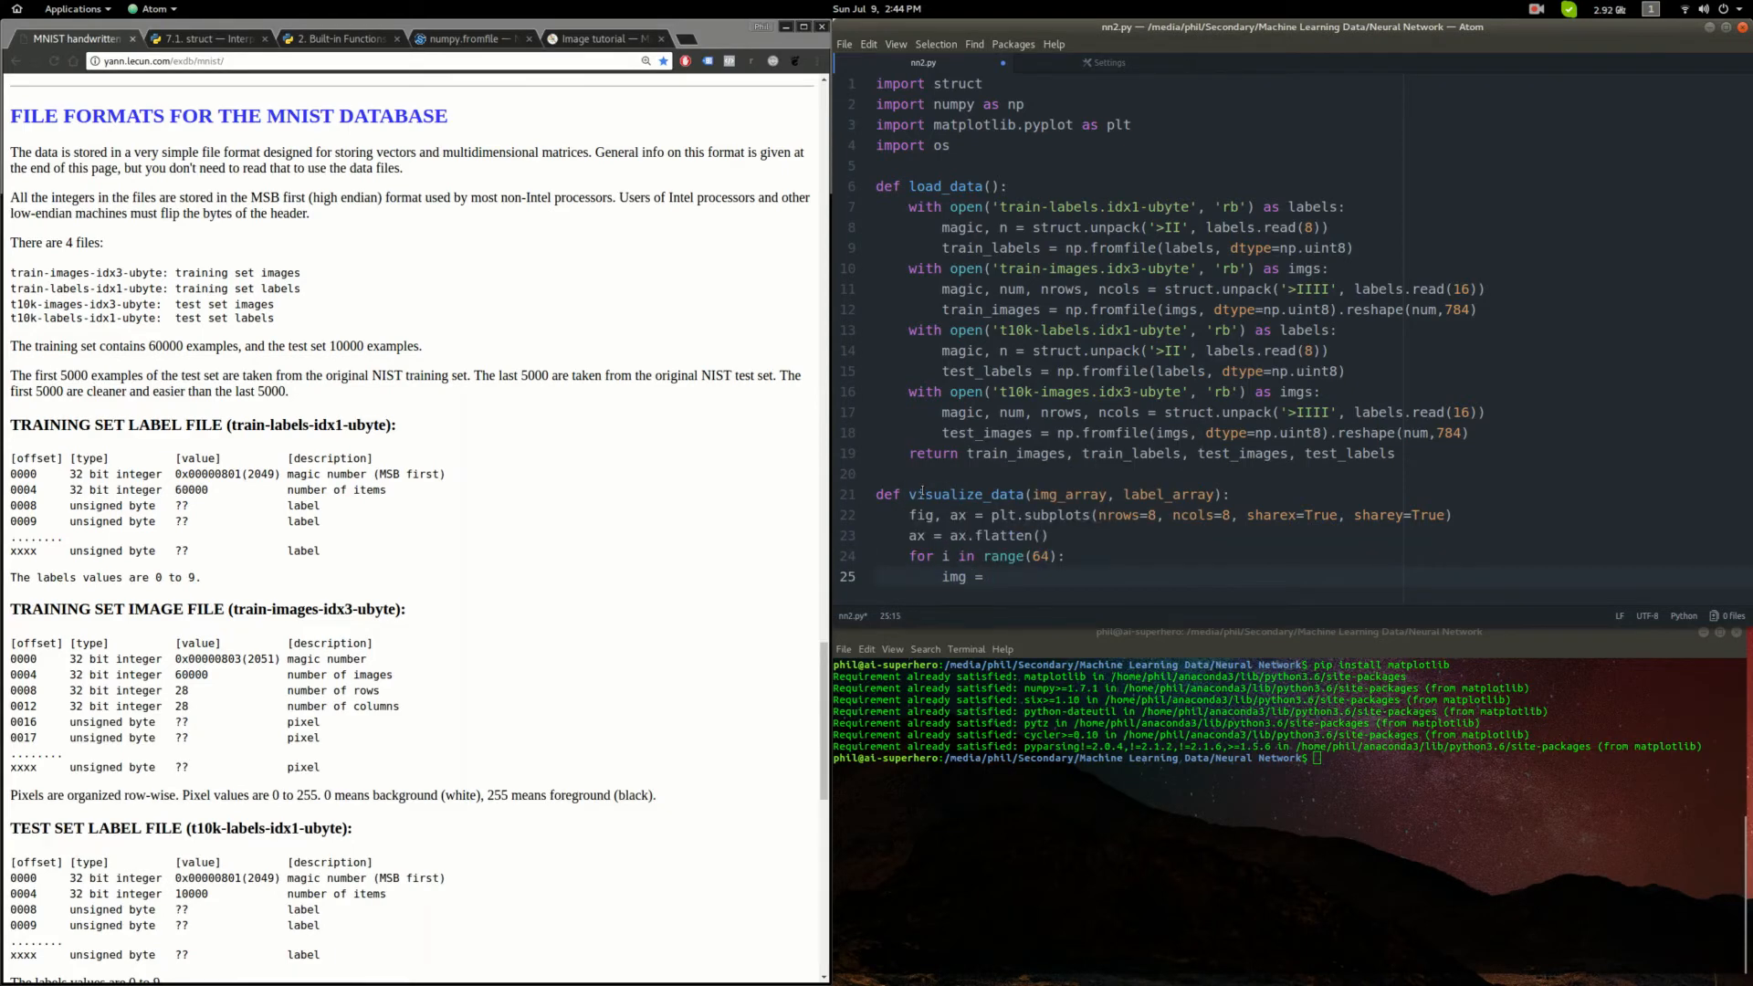
{"action": "type", "text": "img_array"}
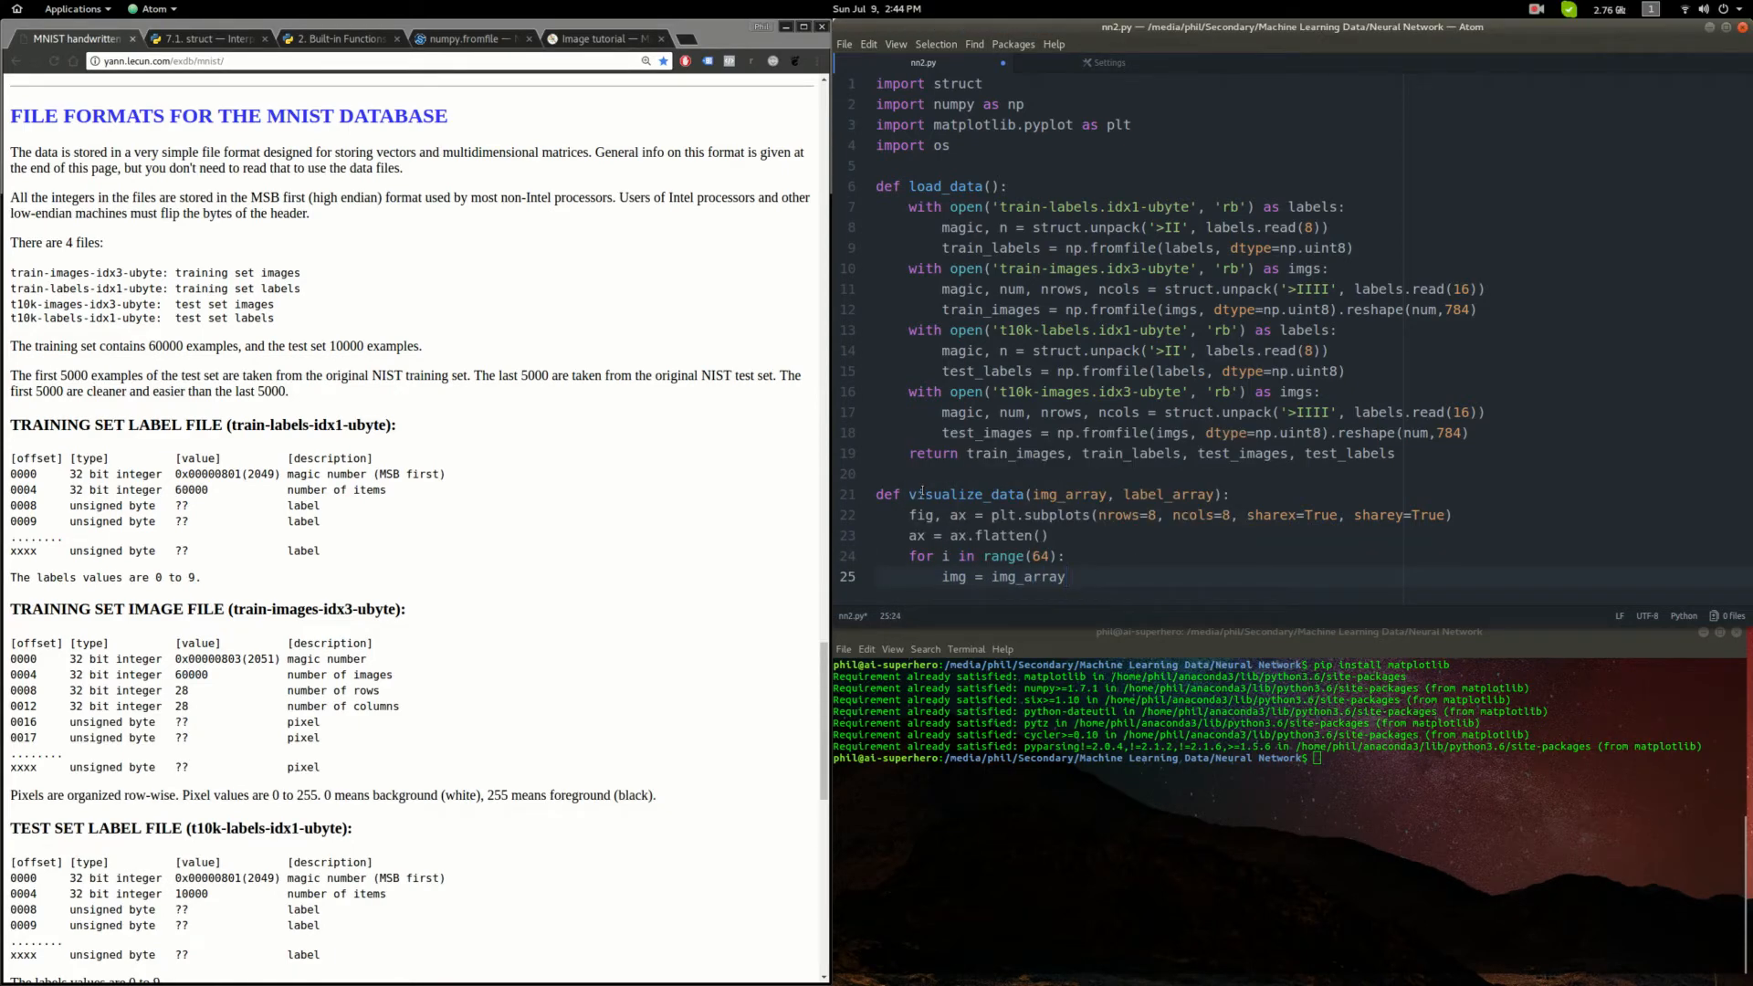
{"action": "type", "text": "[label_array"}
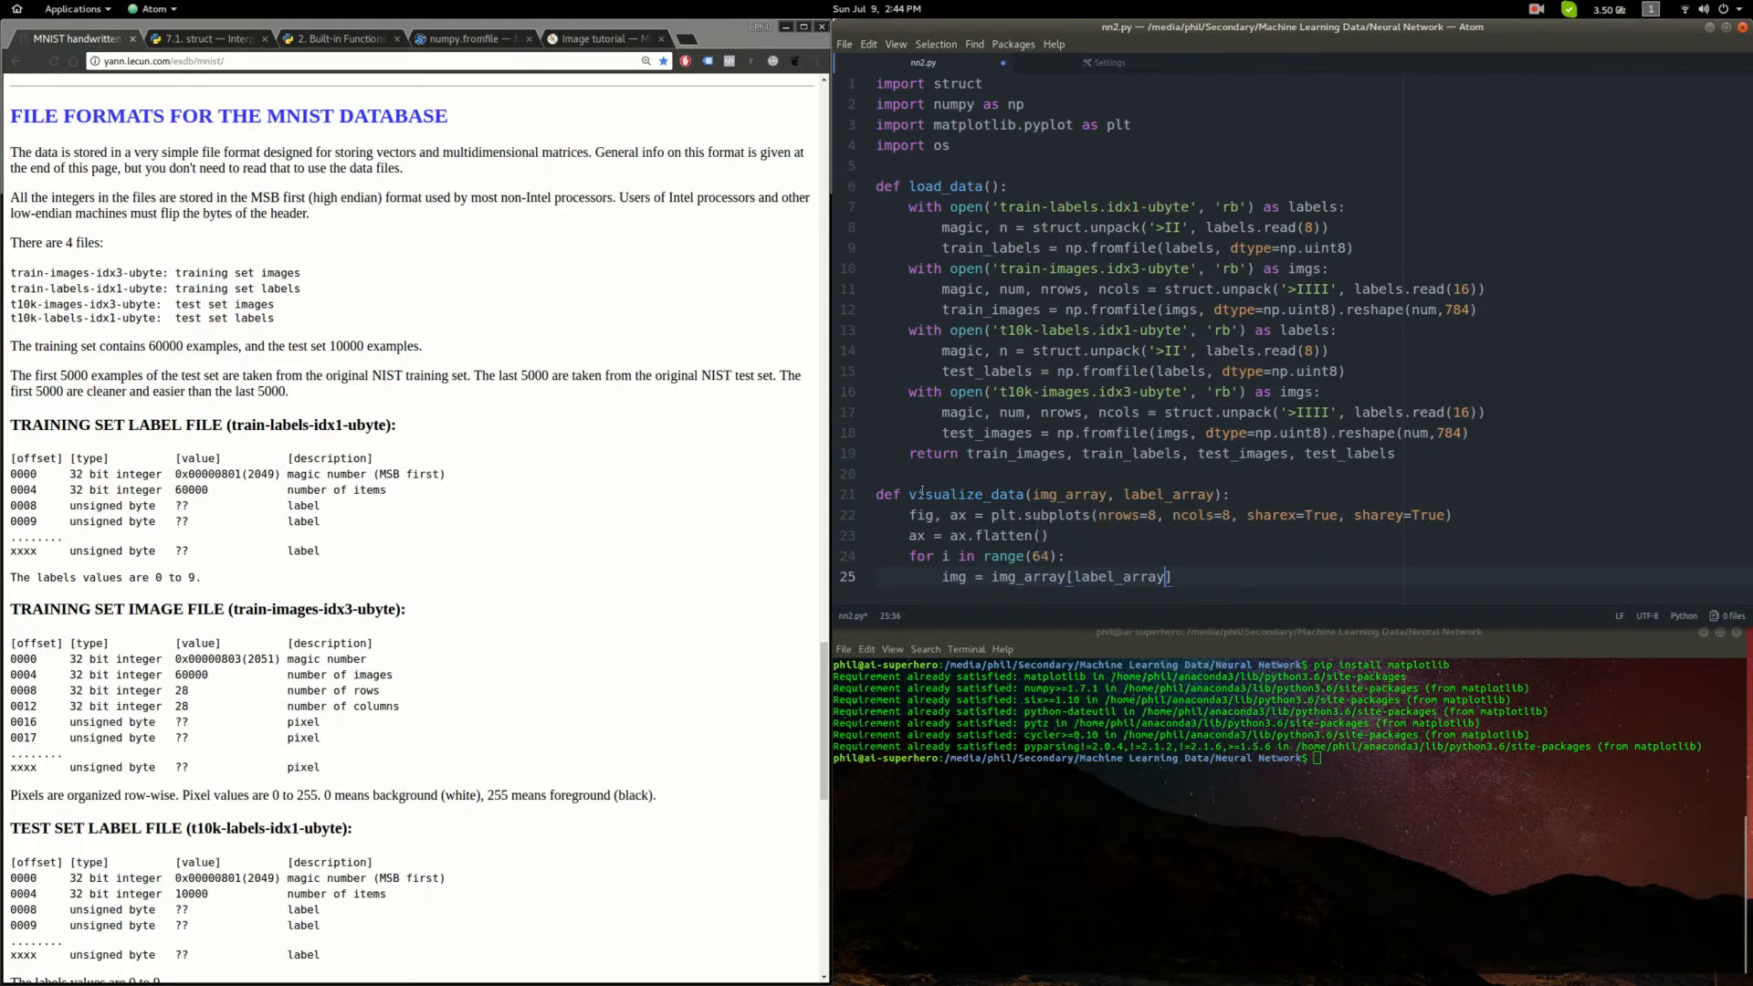
{"action": "type", "text": "=="}
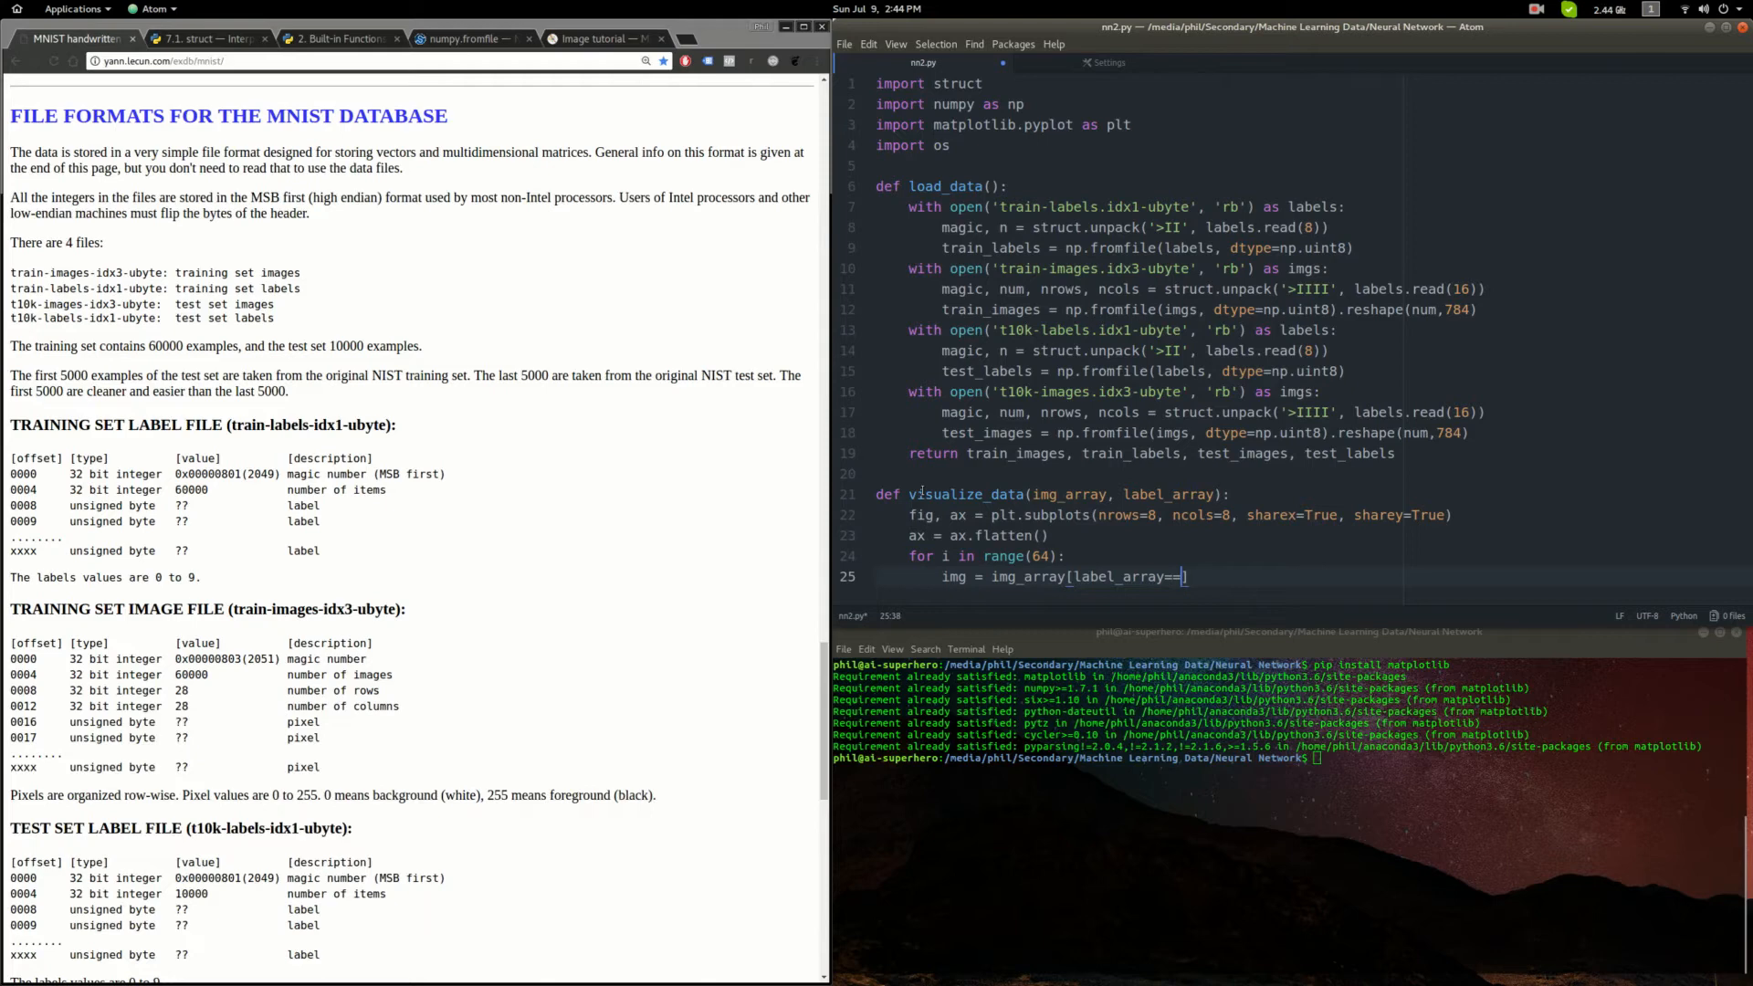
{"action": "type", "text": "9]["}
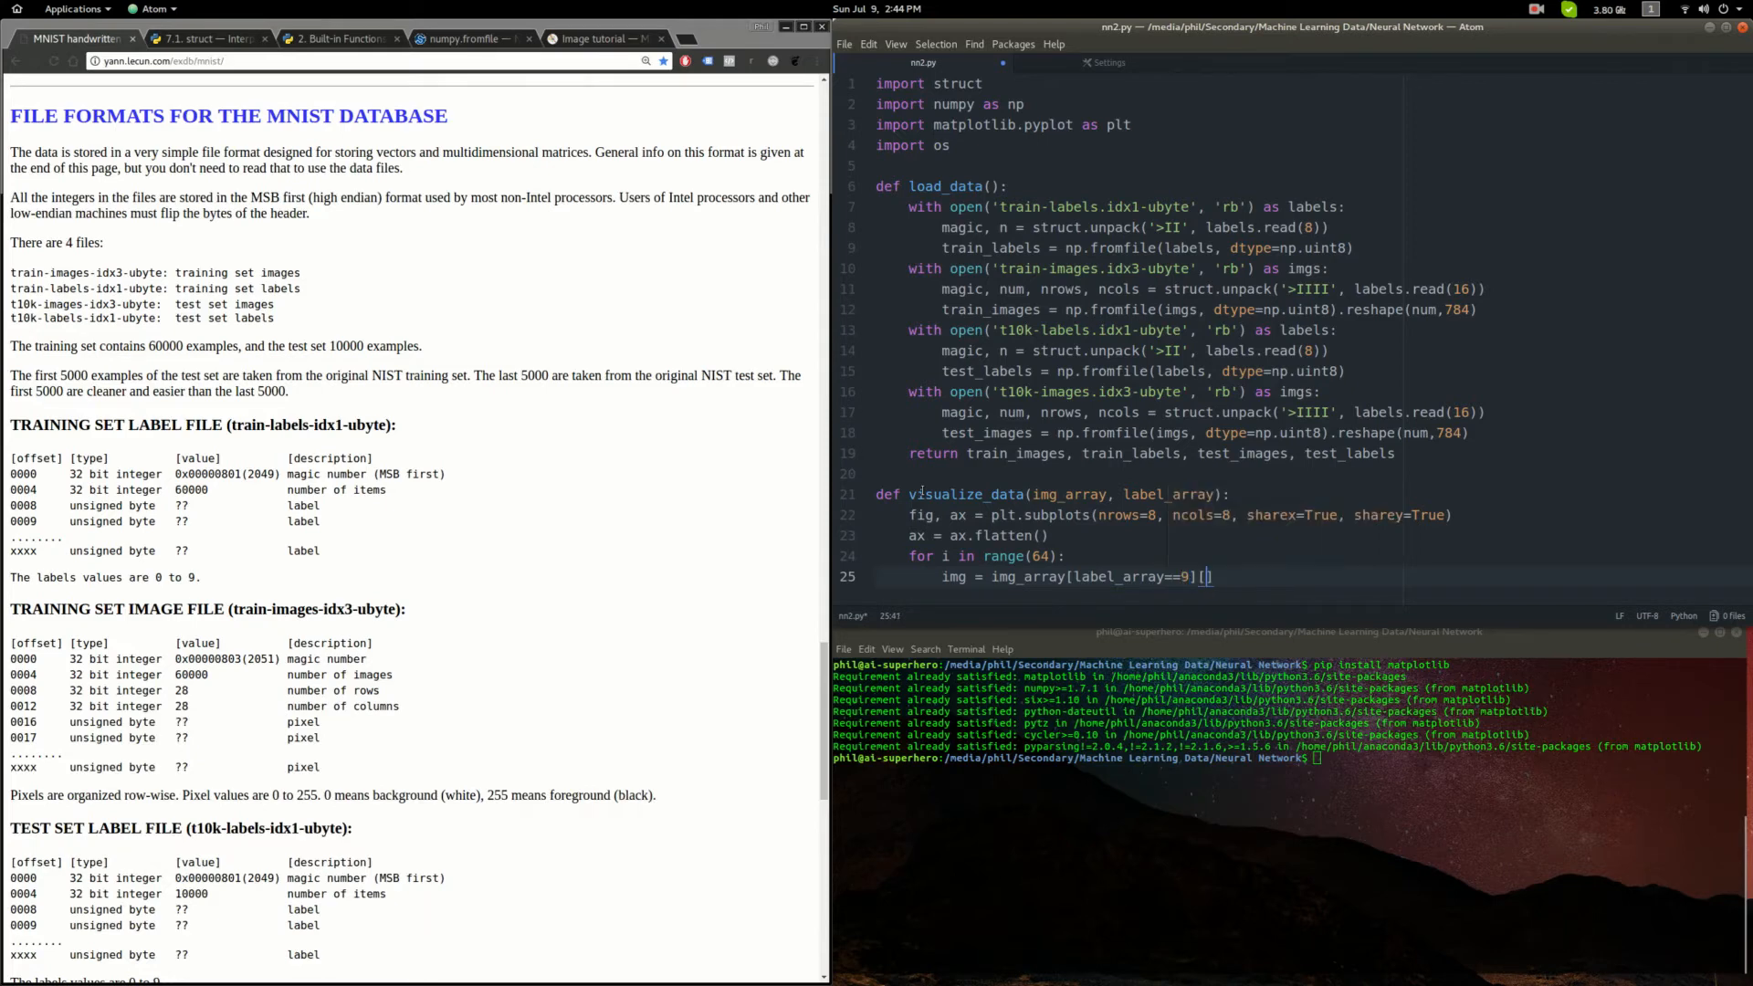
{"action": "type", "text": "[i].r"}
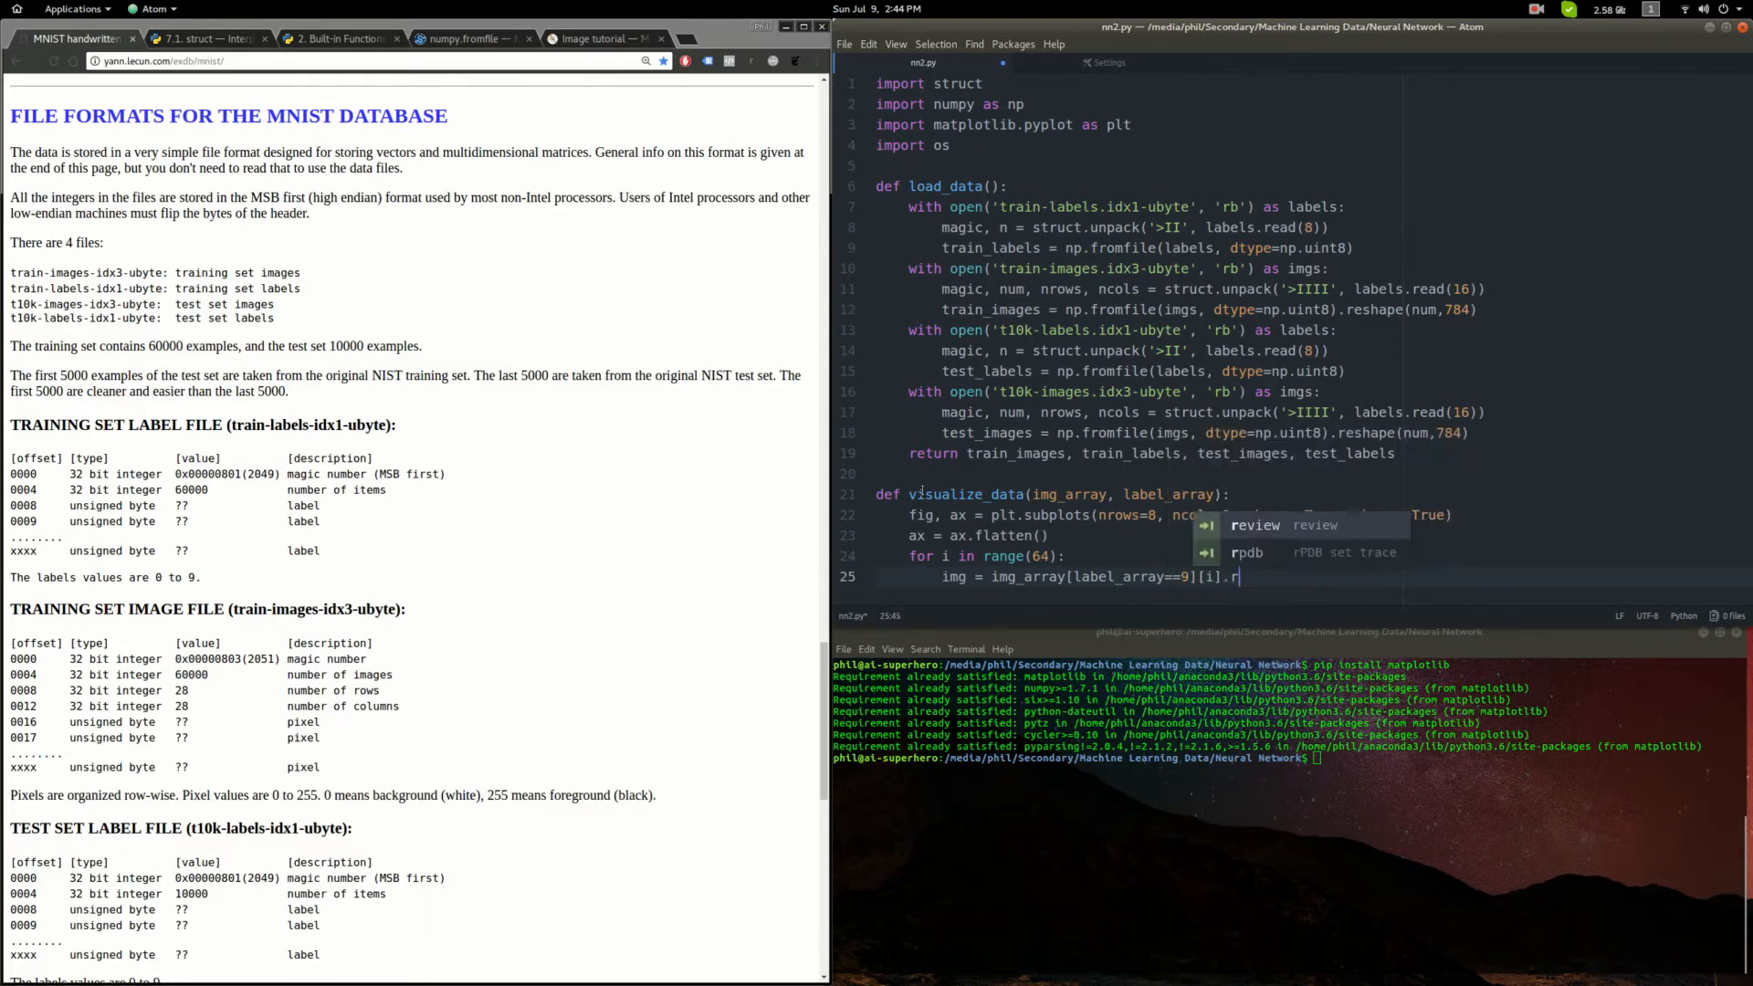
{"action": "type", "text": "eshape"}
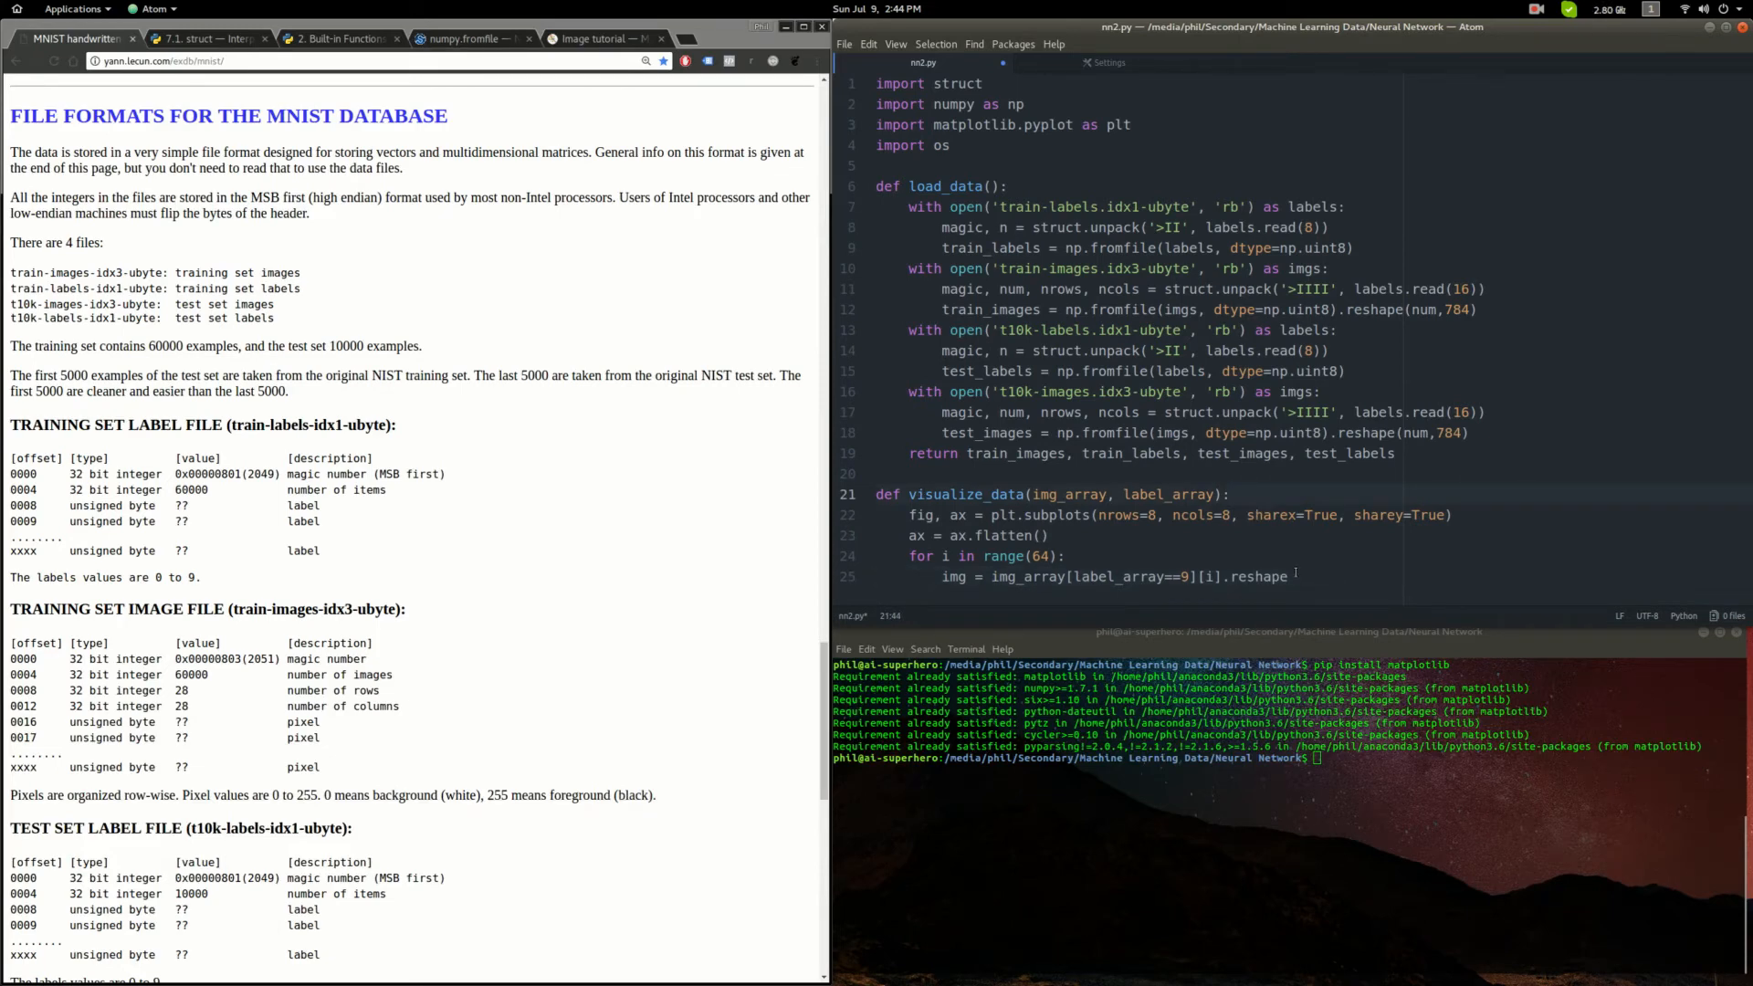
{"action": "left_click", "coordinate": [1287, 575]}
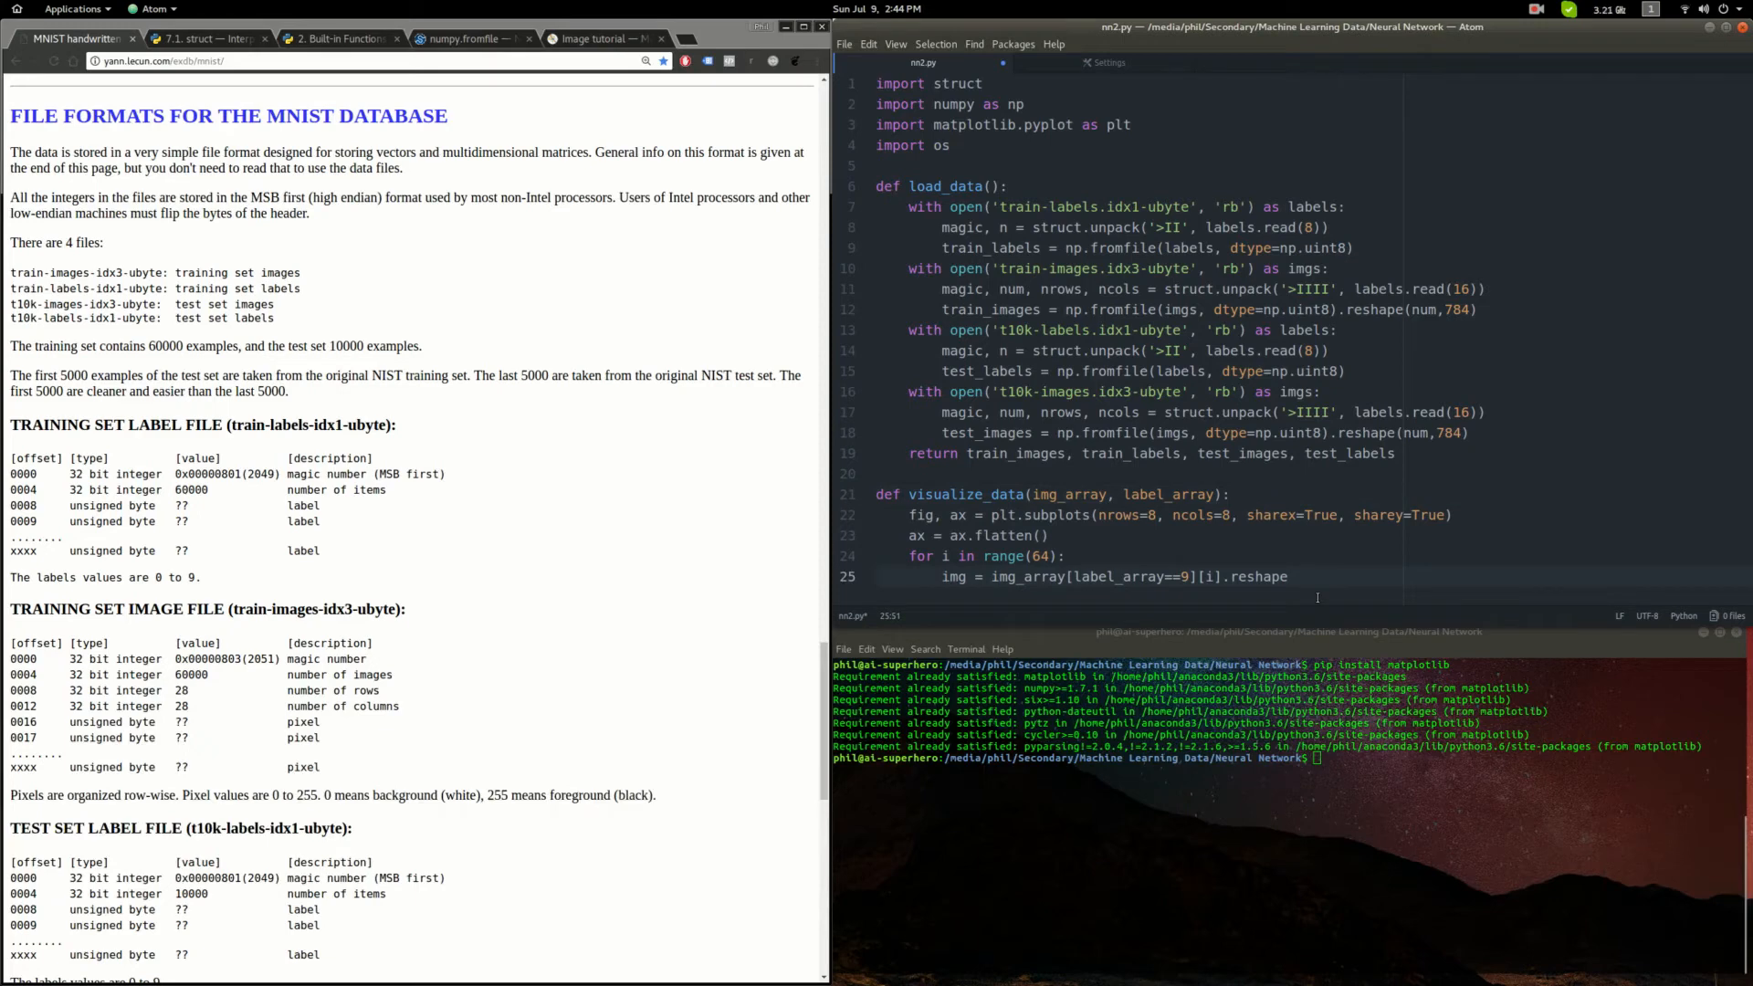
{"action": "type", "text": "(28,28)"}
{"action": "type", "text": "ax[i"}
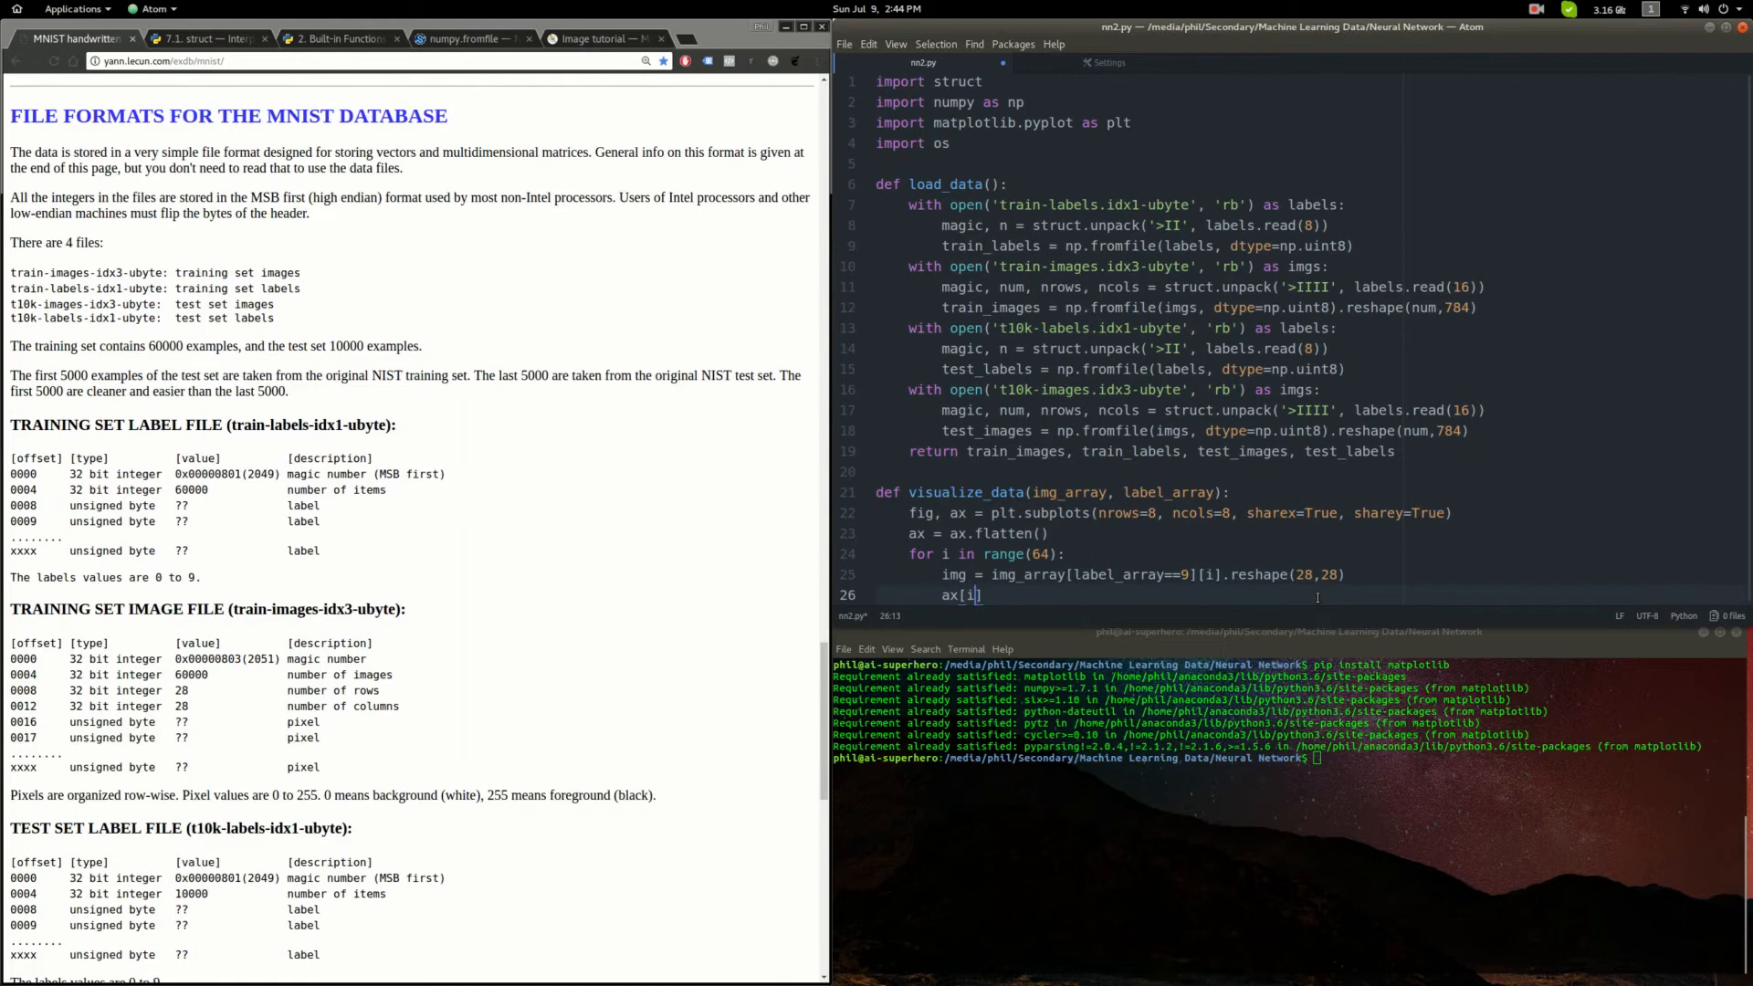
- Show each image with imshow using cmap='Greys' and interpolation='nearest', then plt.show() after the loop
{"action": "type", "text": "im"}
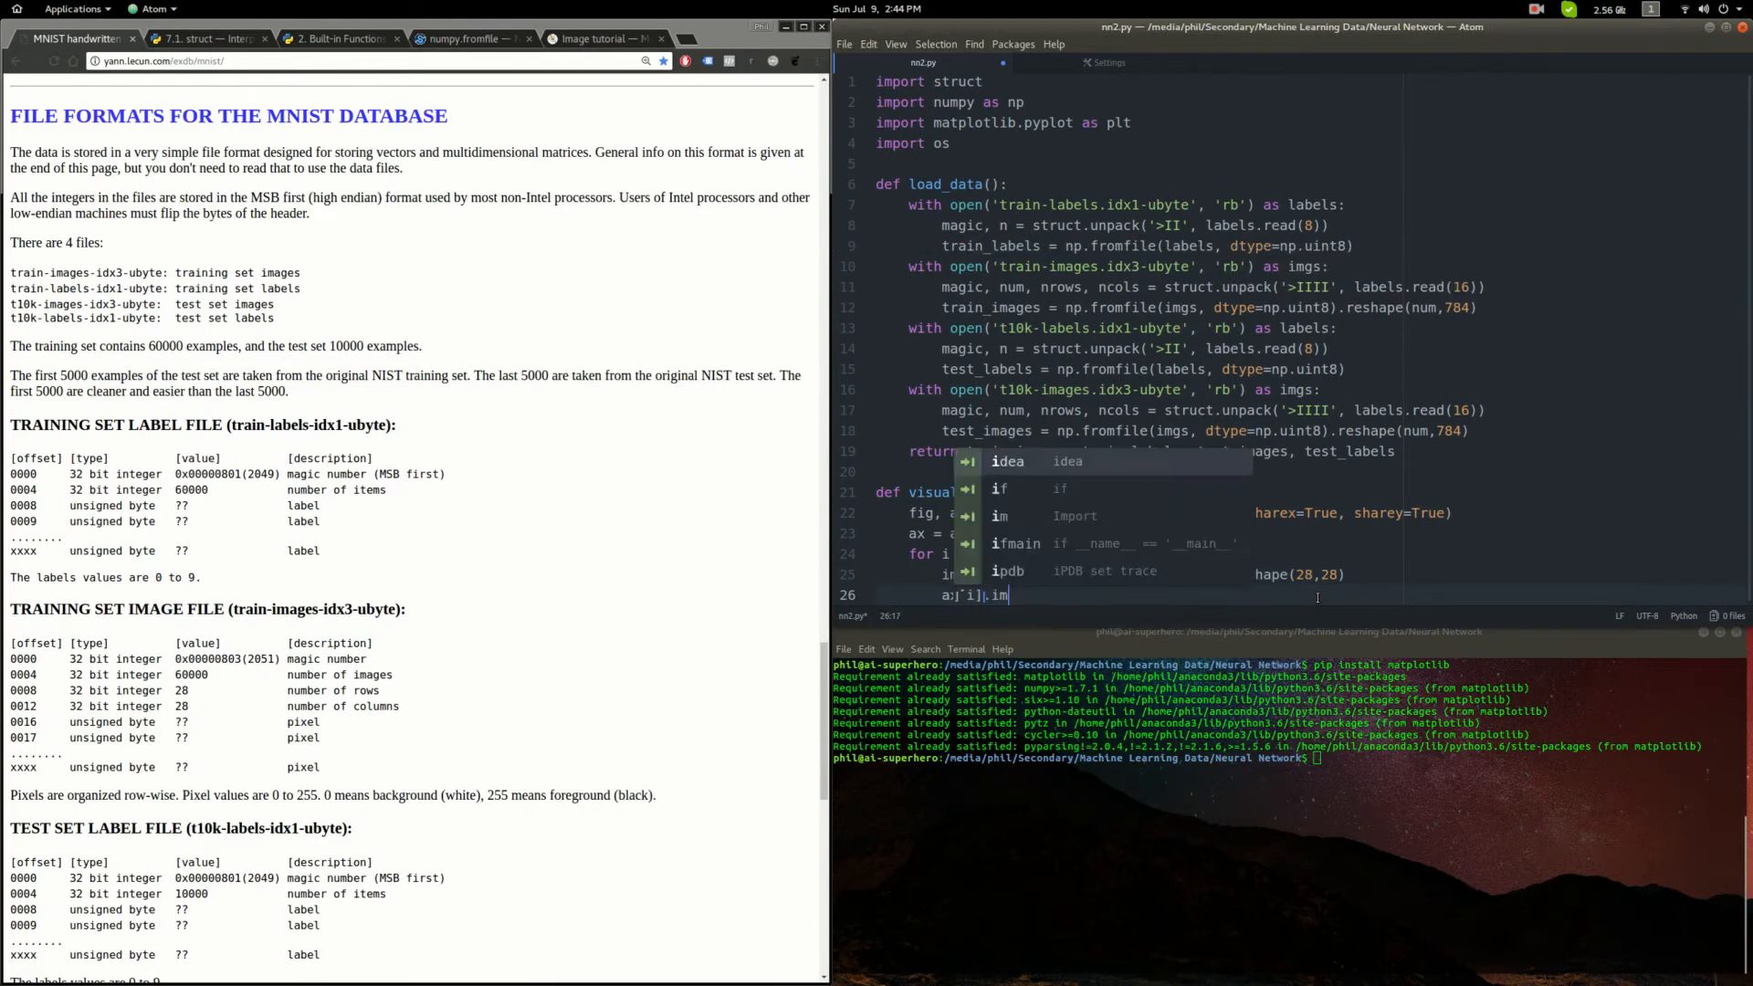
{"action": "type", "text": "show(img,"}
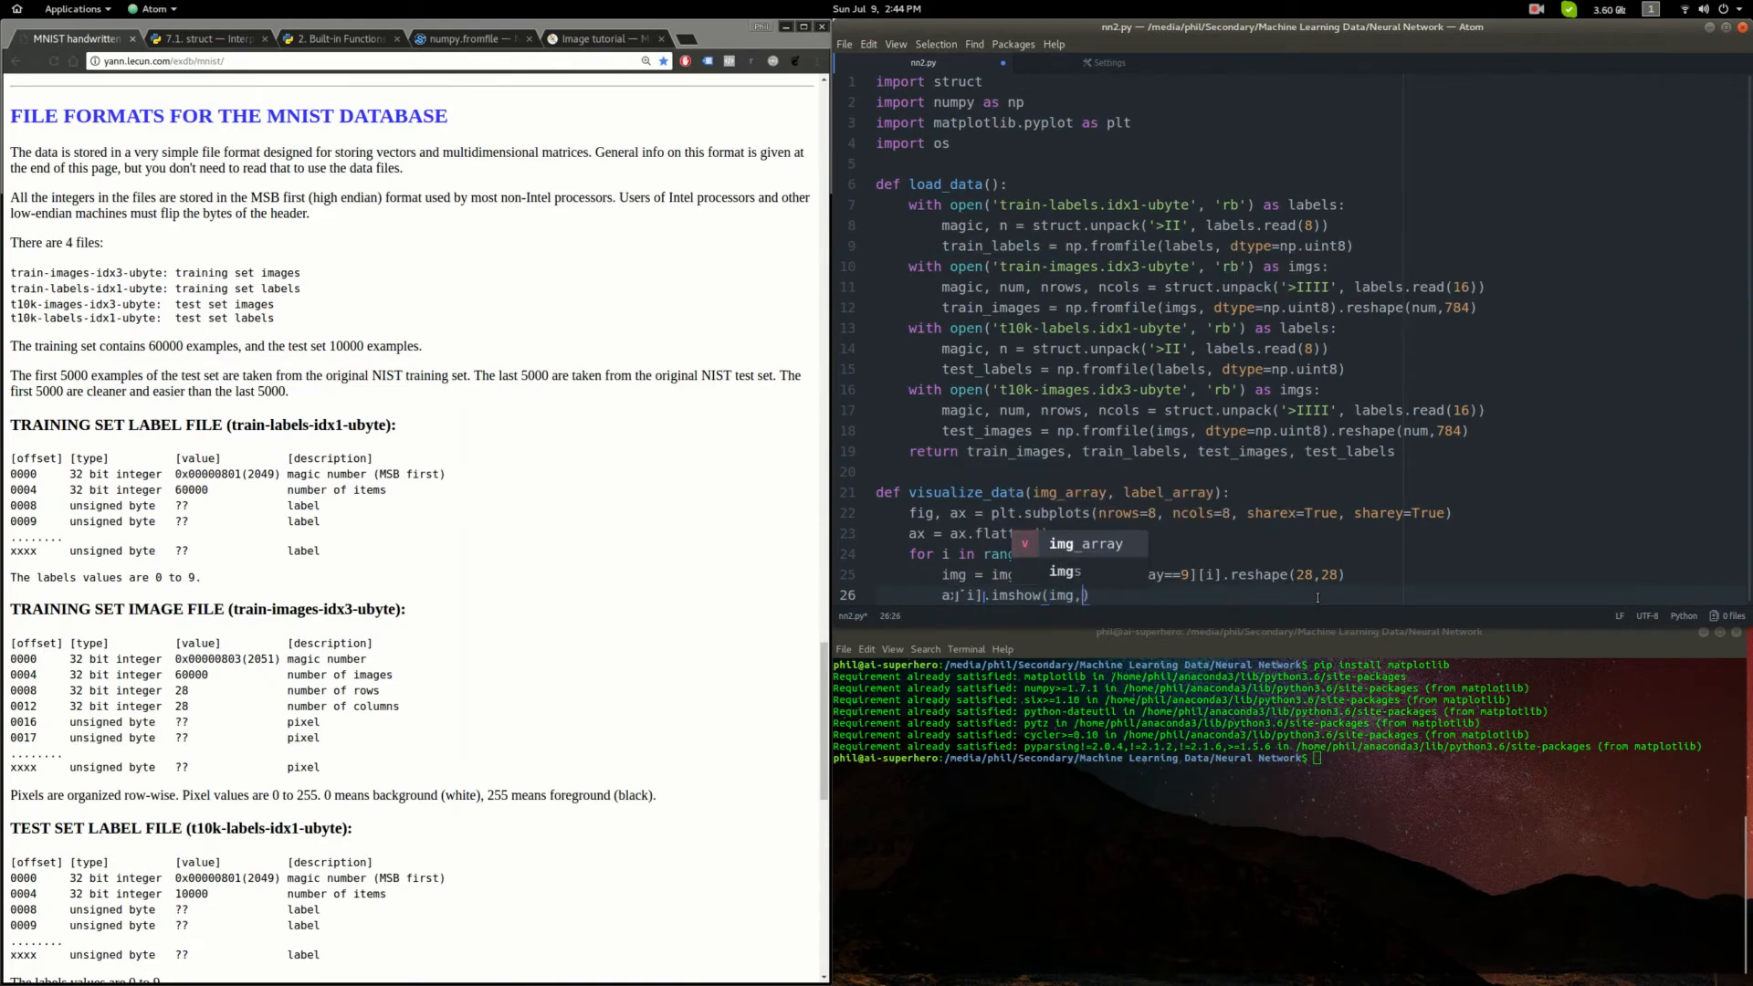
{"action": "type", "text": "cmap="}
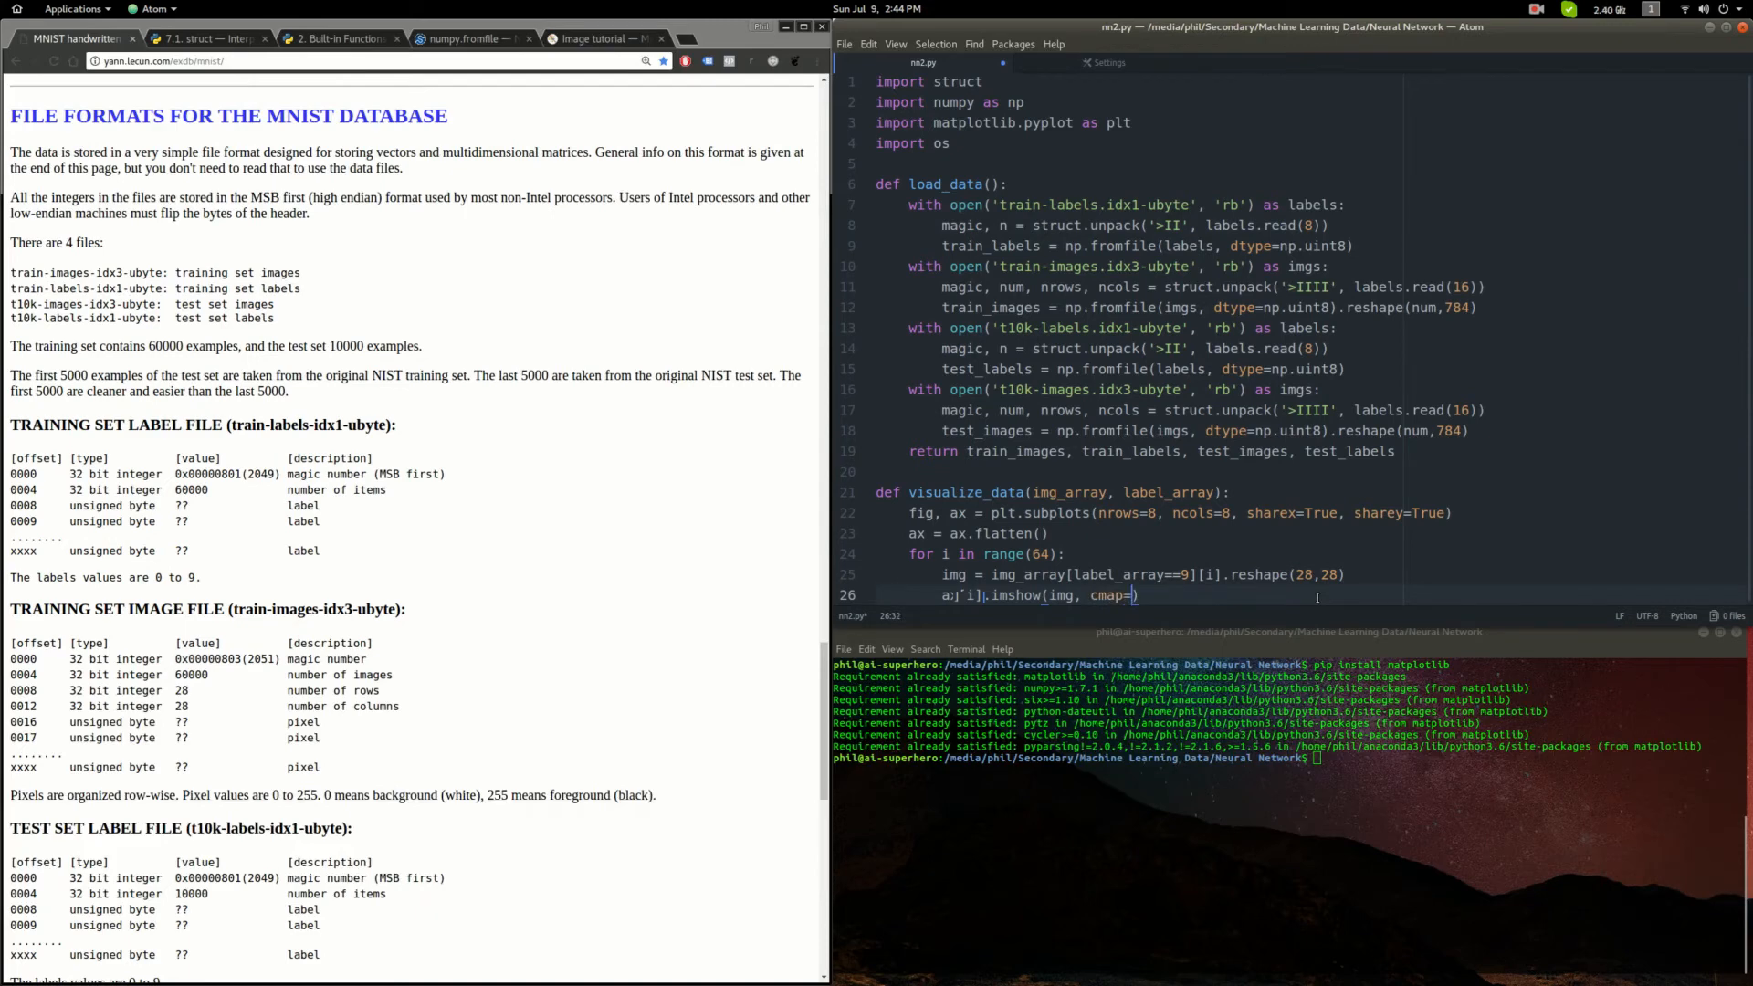
{"action": "type", "text": "'Greys'"}
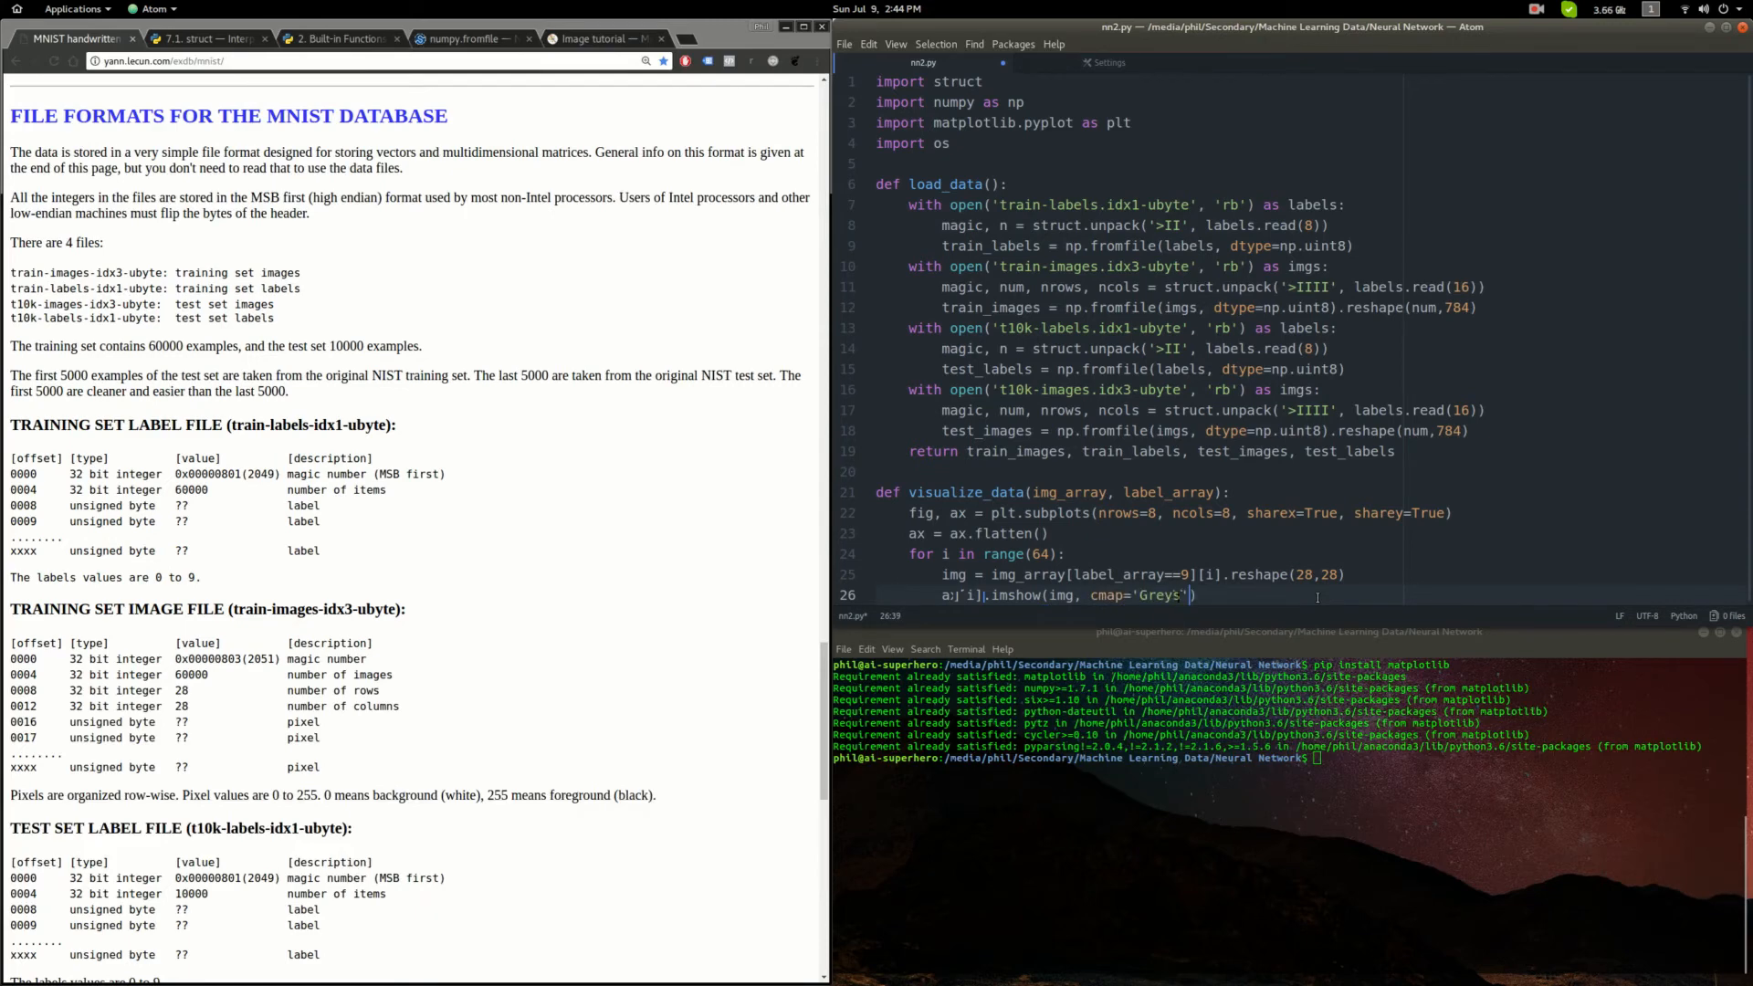
{"action": "type", "text": "interpolation"}
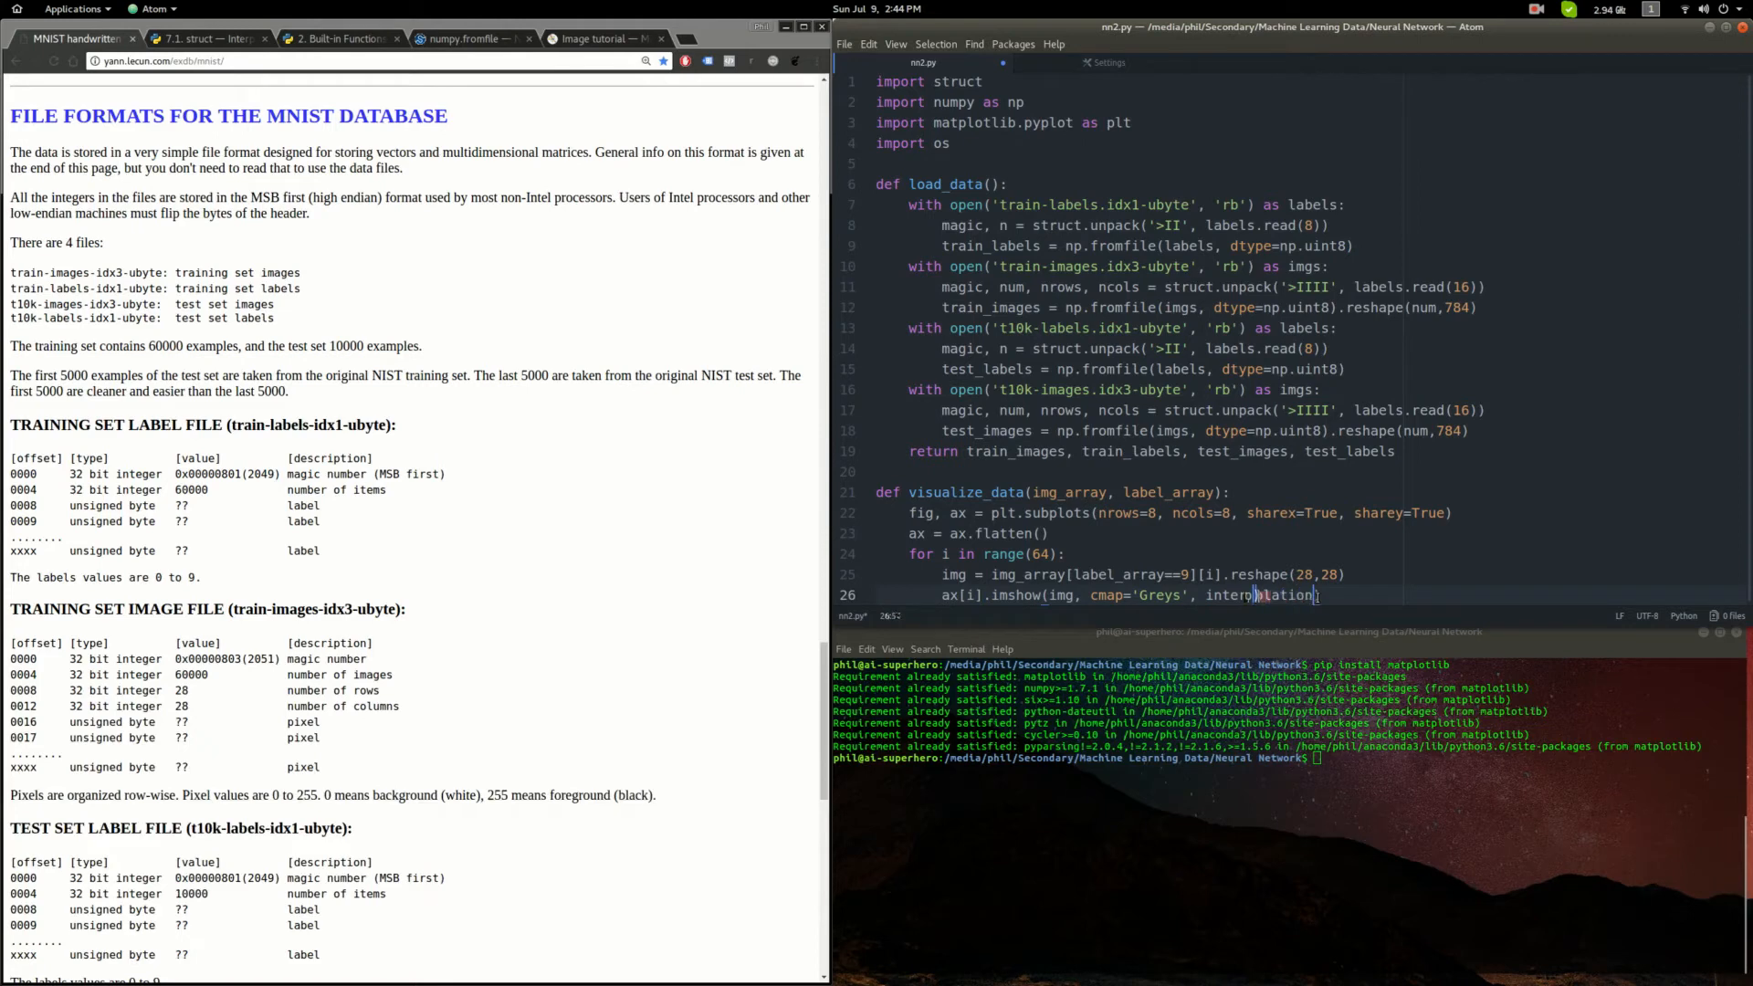
{"action": "type", "text": "='nearest')"}
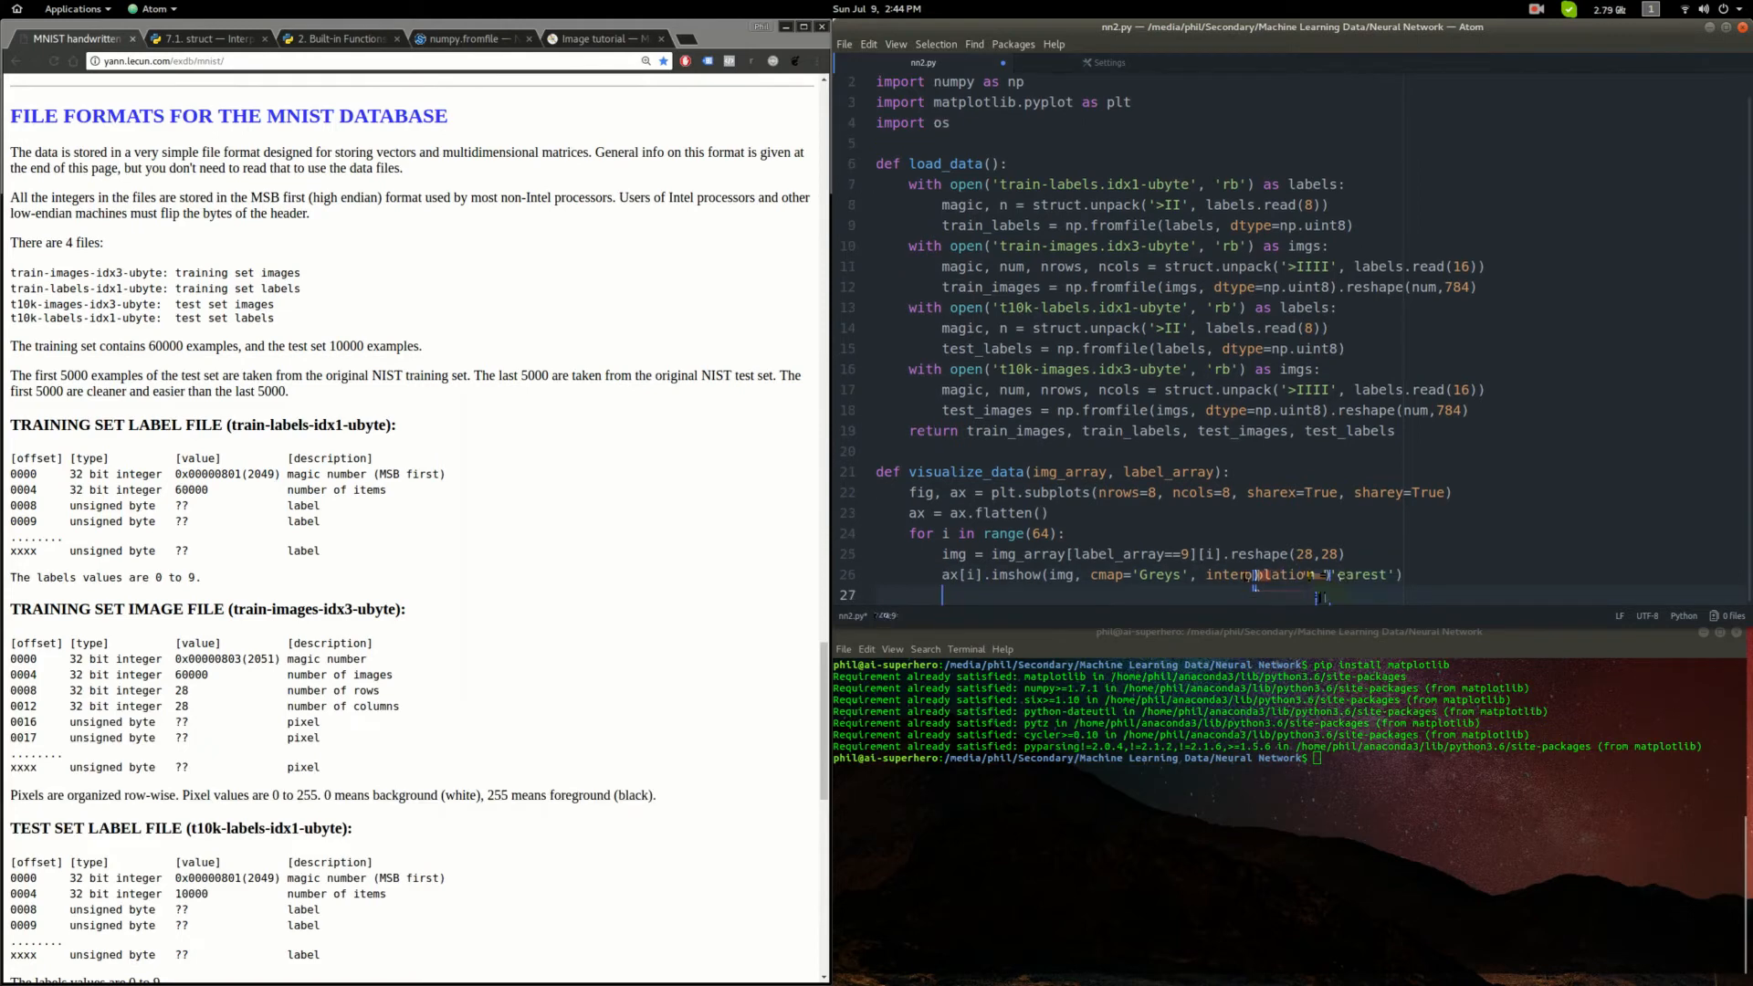
{"action": "type", "text": "plt.show("}
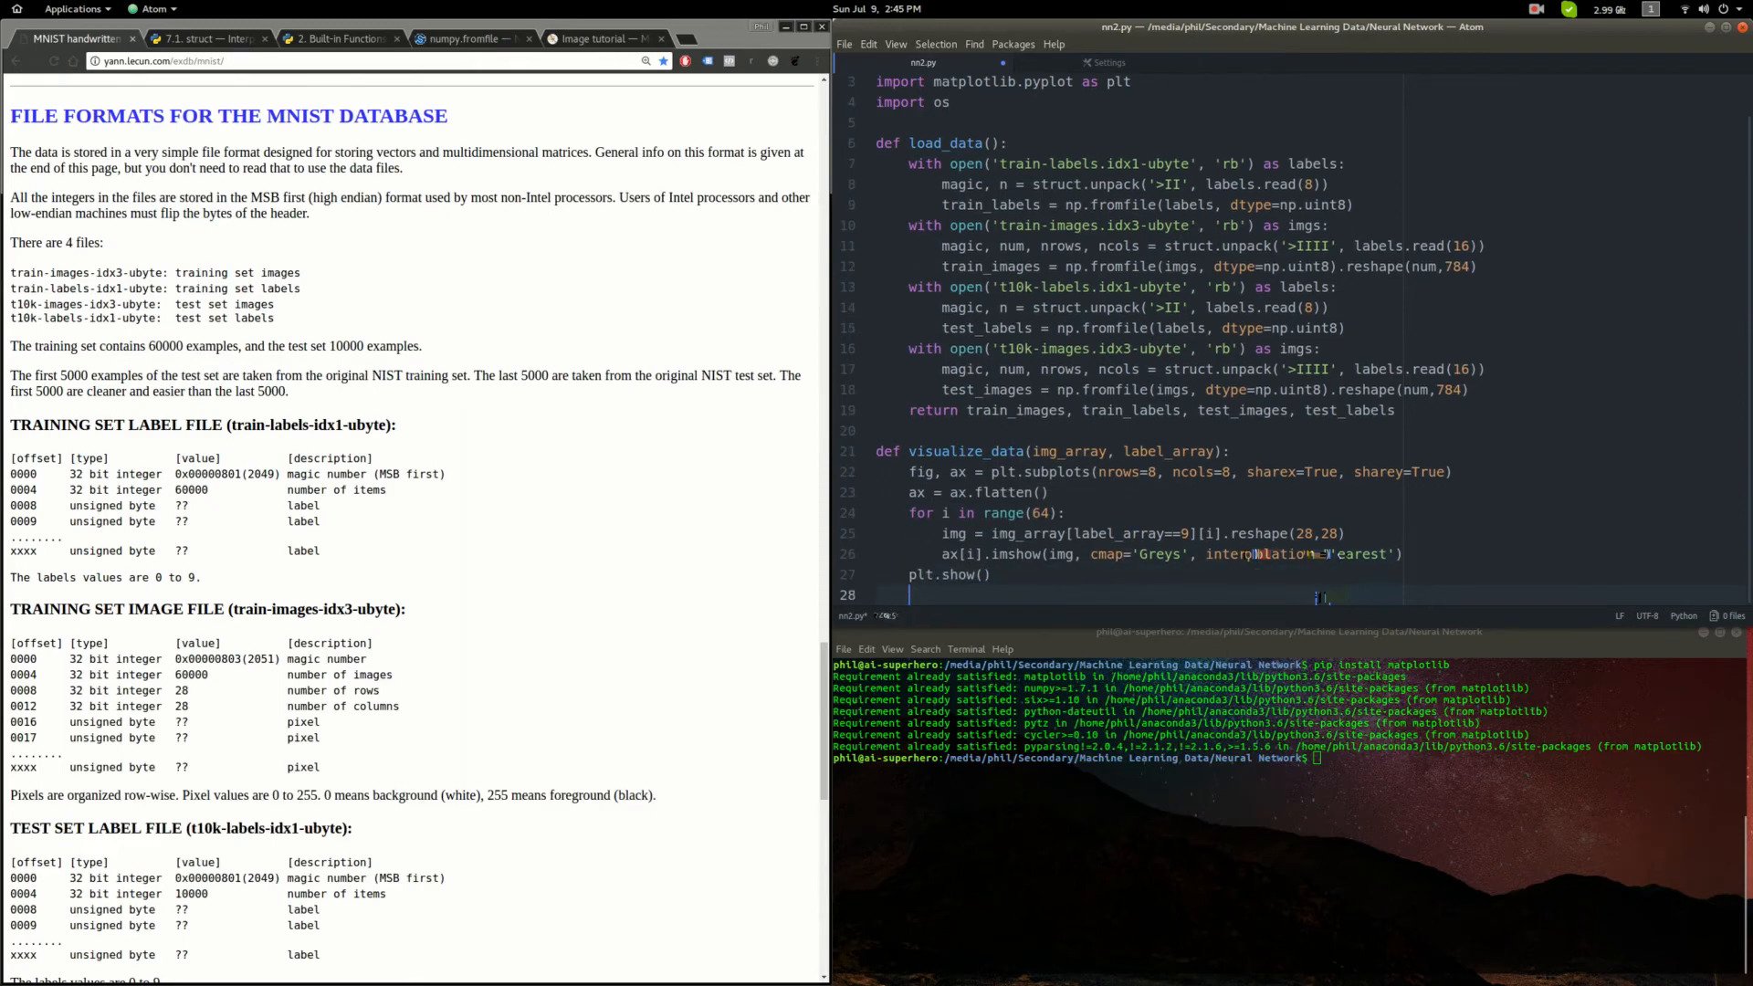
{"action": "scroll", "scroll_direction": "down", "scroll_amount": 3}
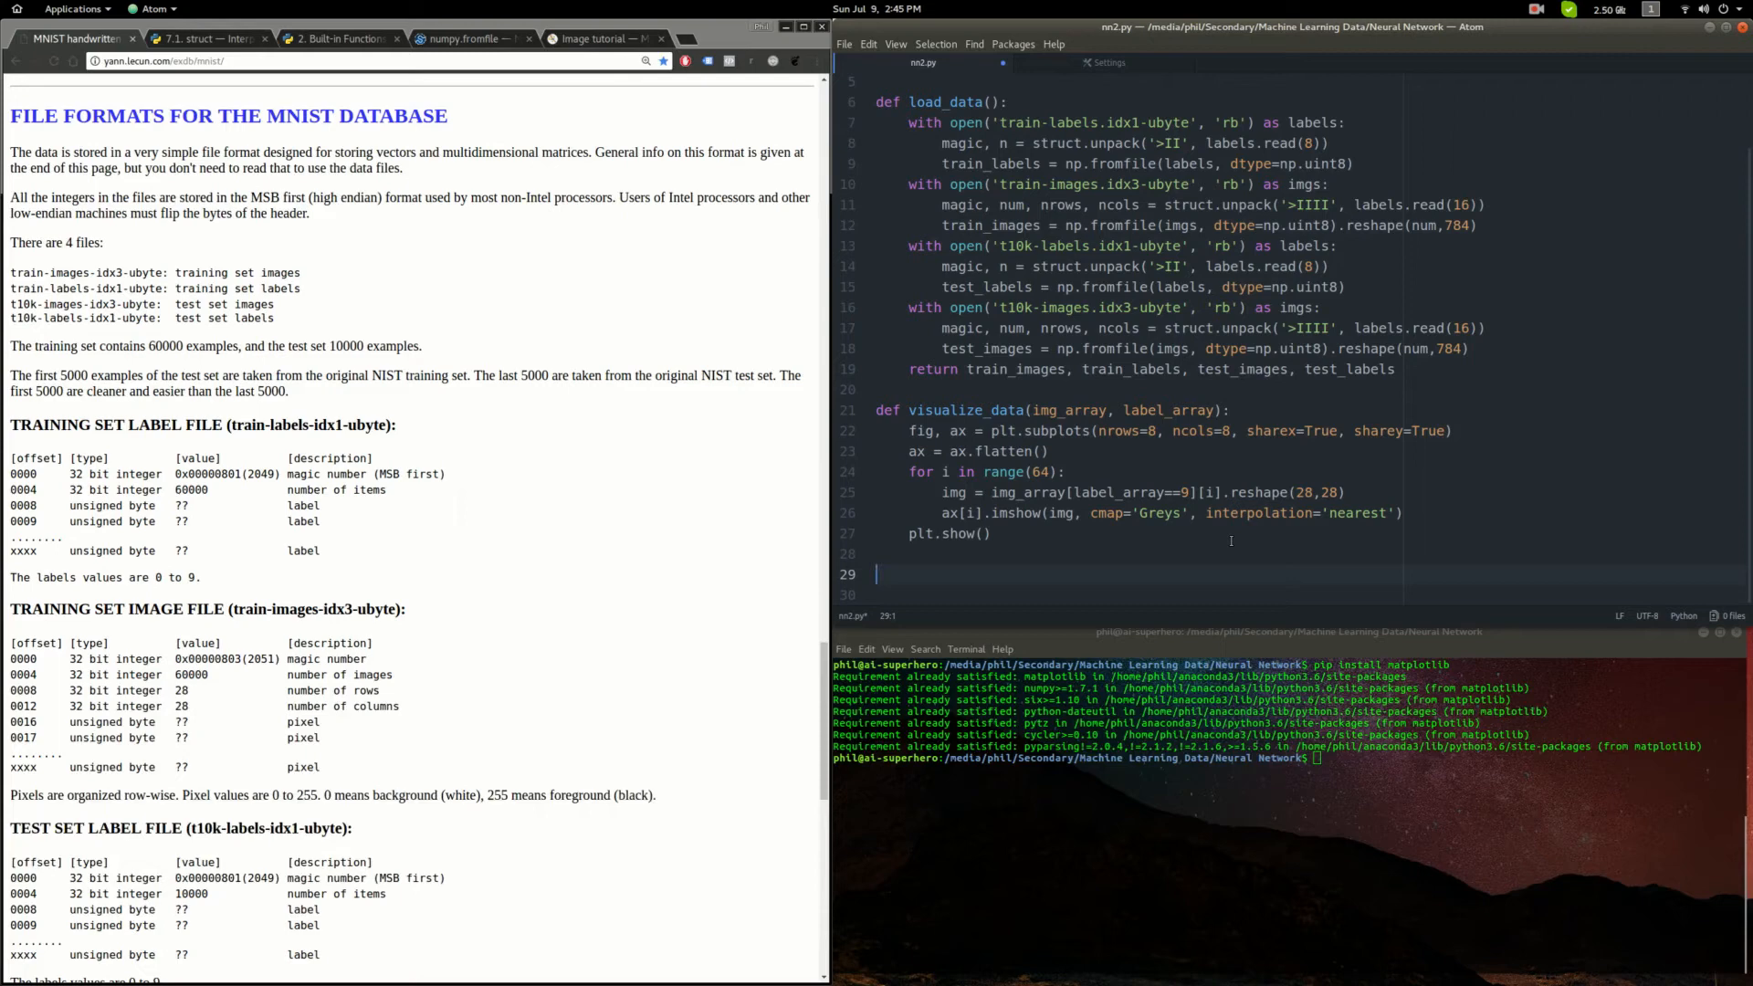
- Unpack load_data() into train_x, train_y, test_x, test_y at the bottom of the script
{"action": "type", "text": "train_x"}
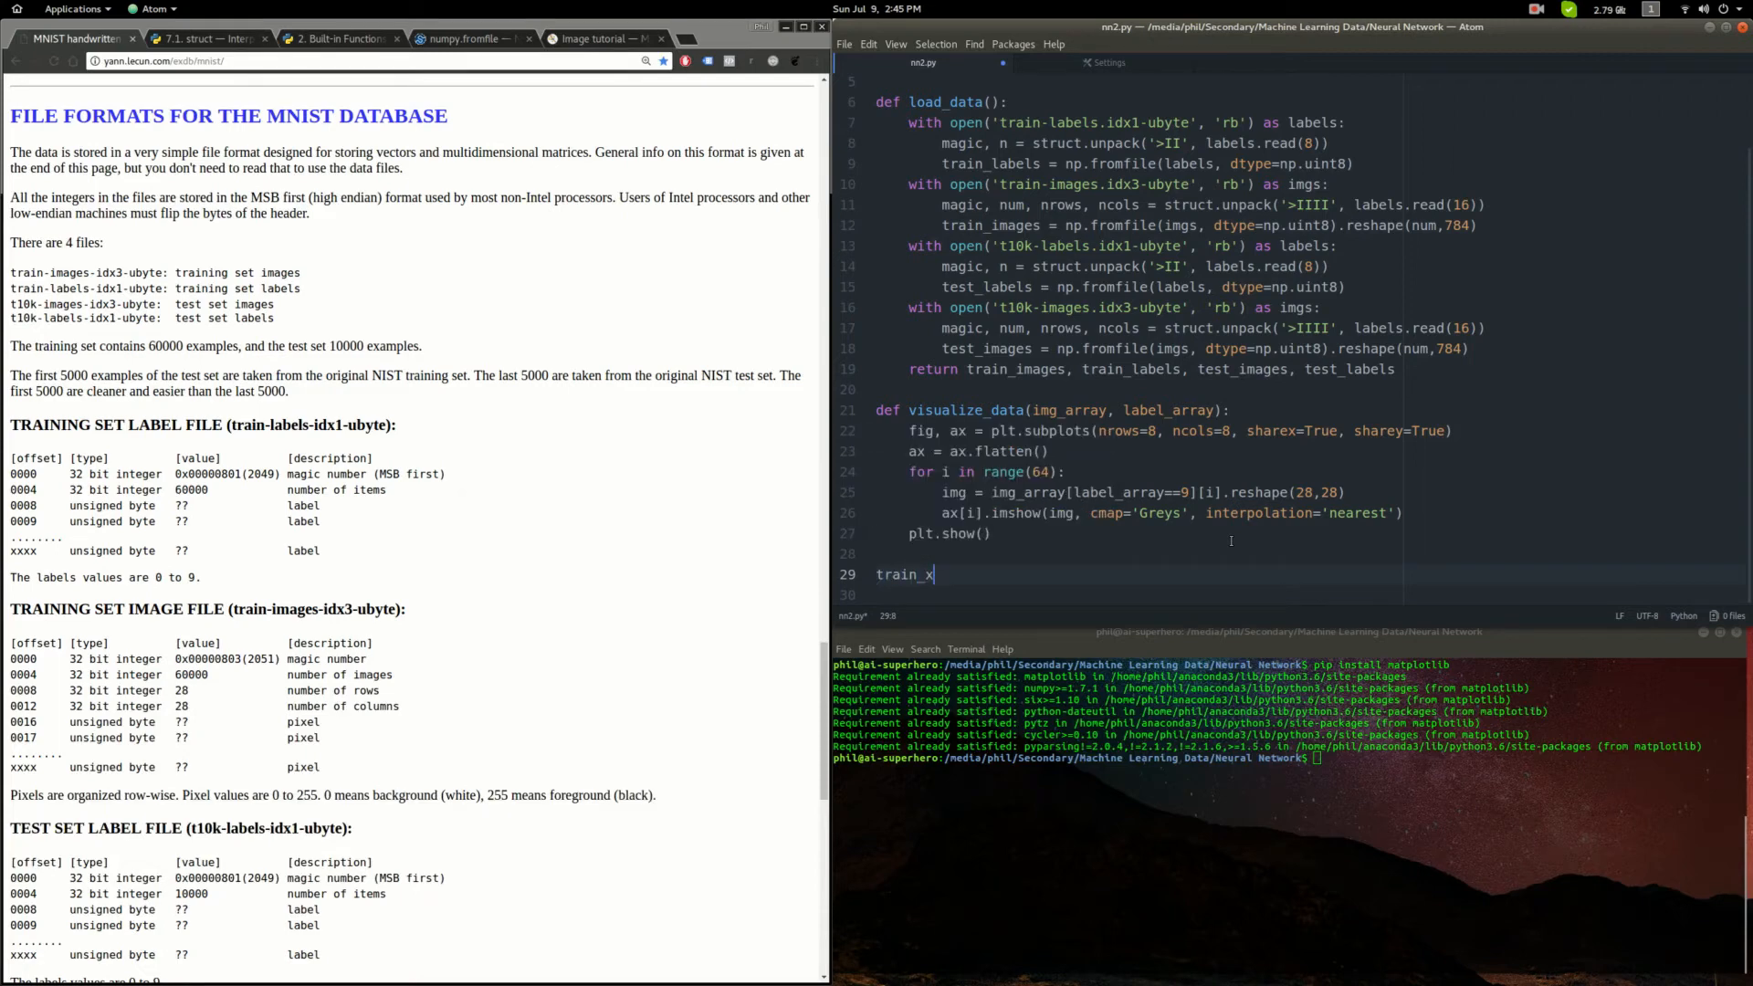
{"action": "type", "text": ", train_"}
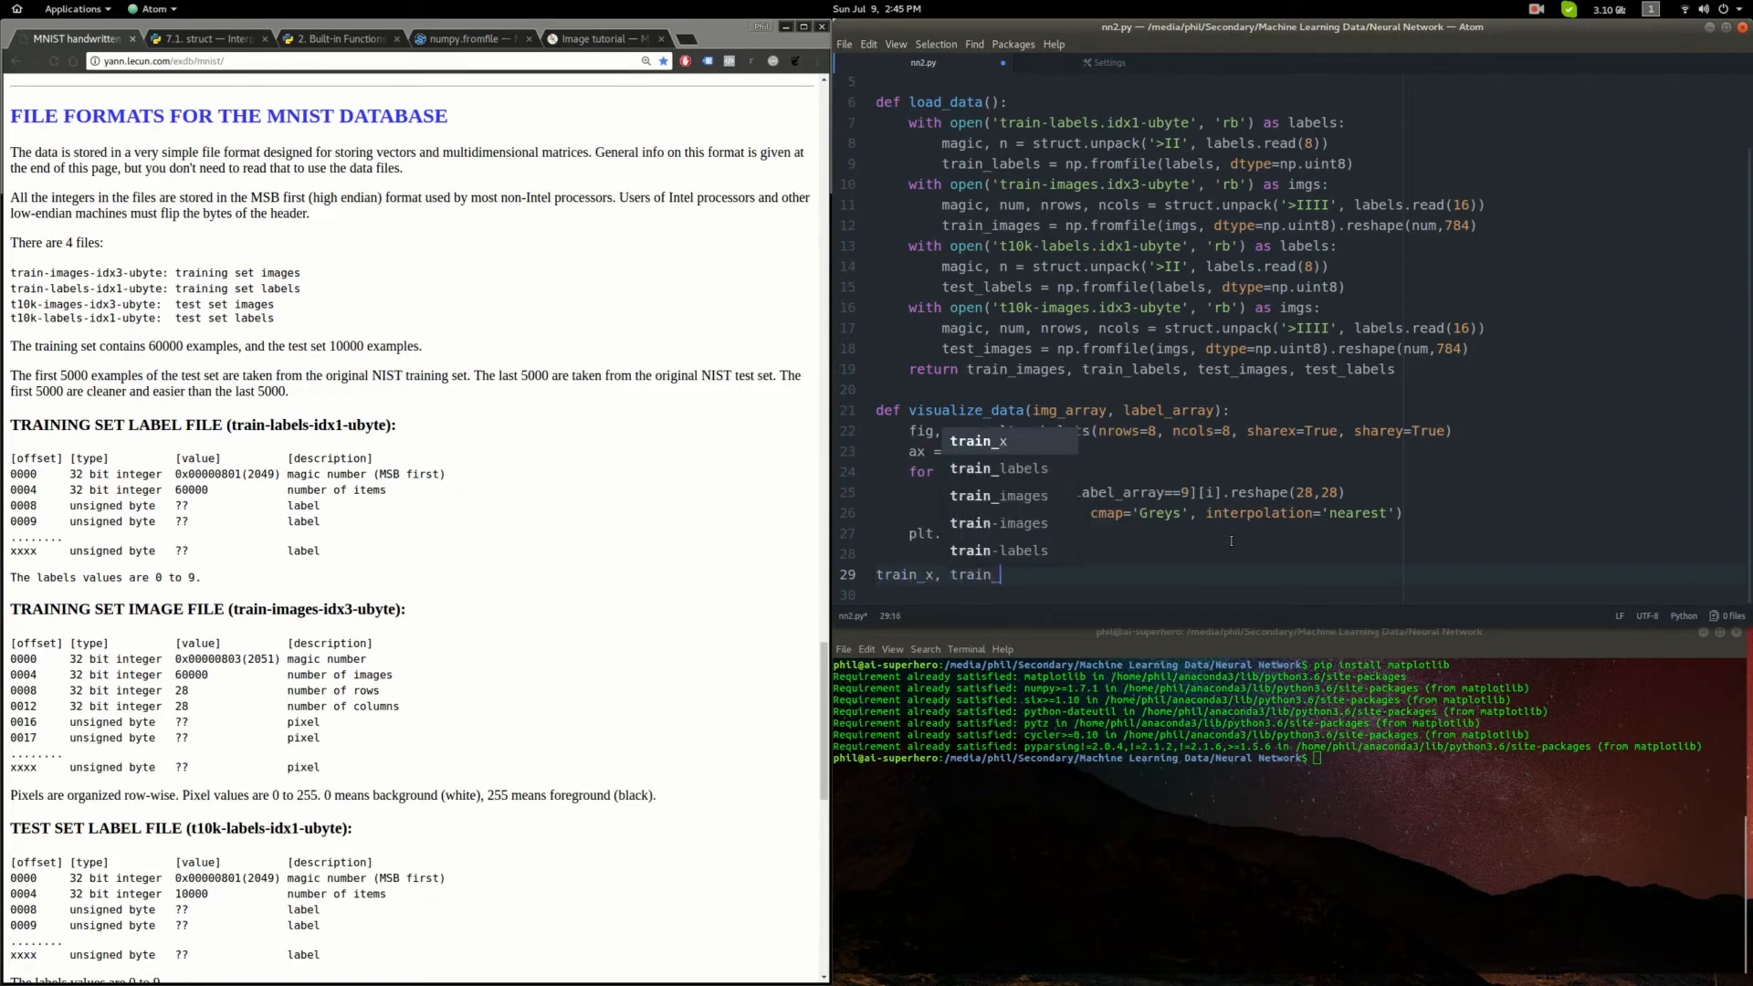
{"action": "type", "text": "y, t"}
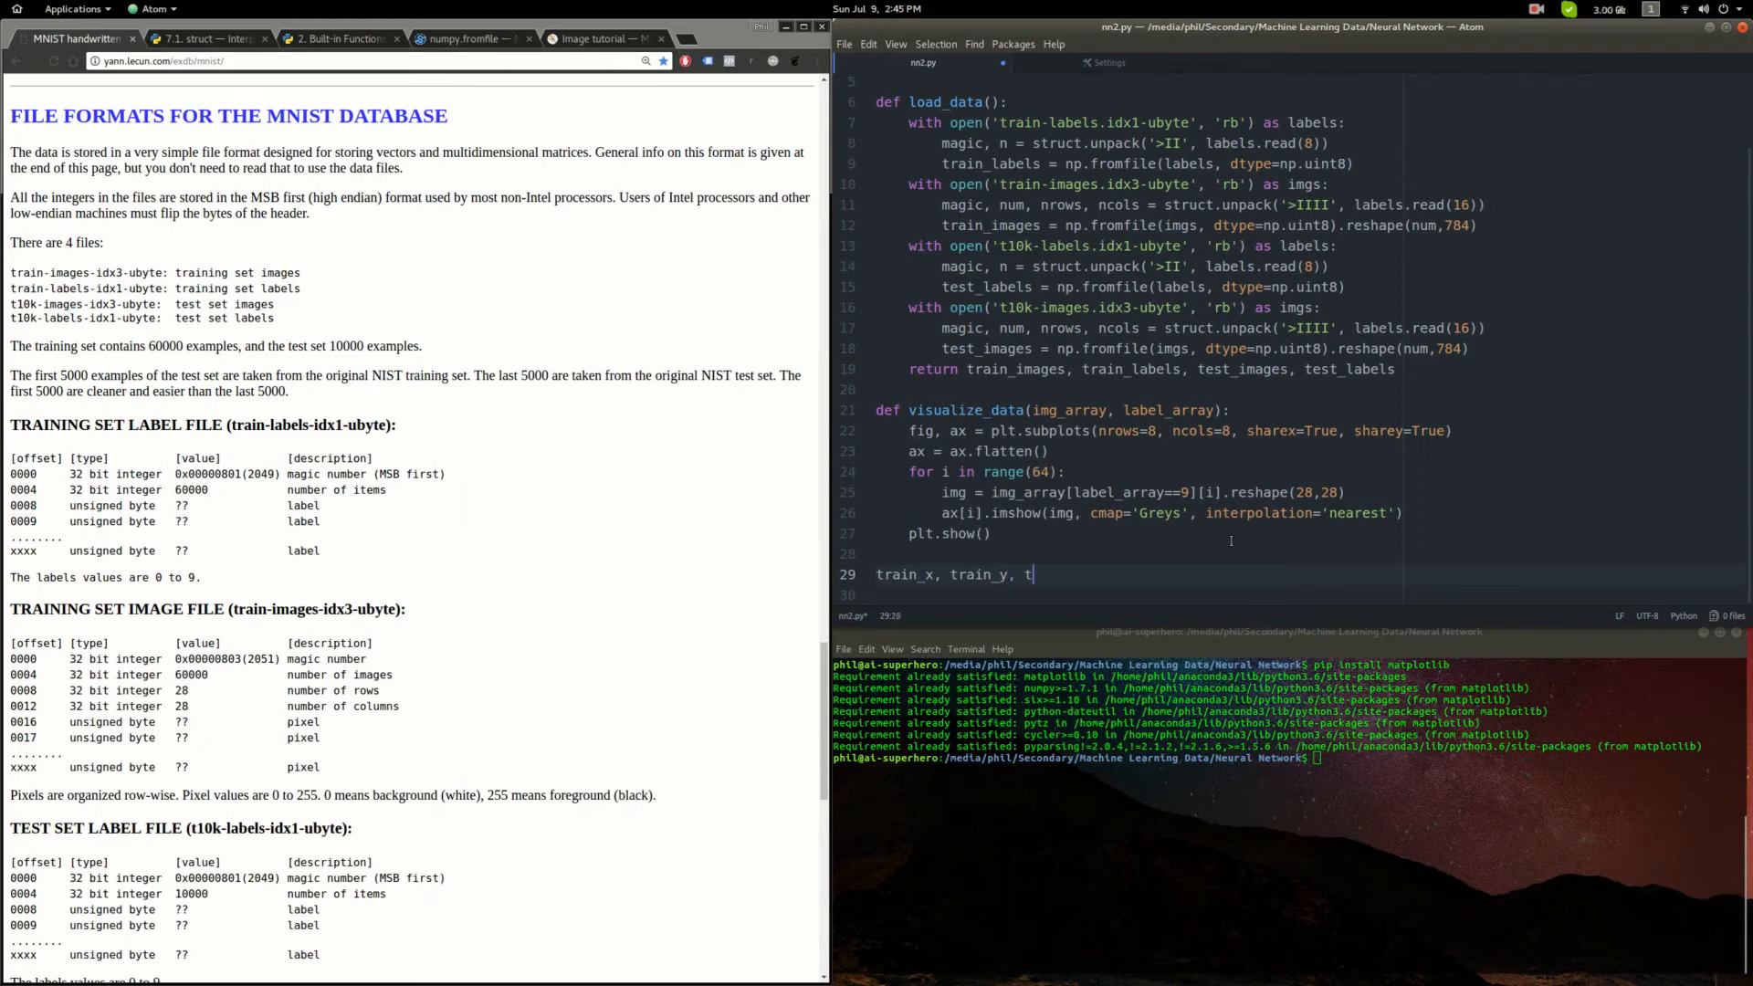
{"action": "type", "text": "est_x,"}
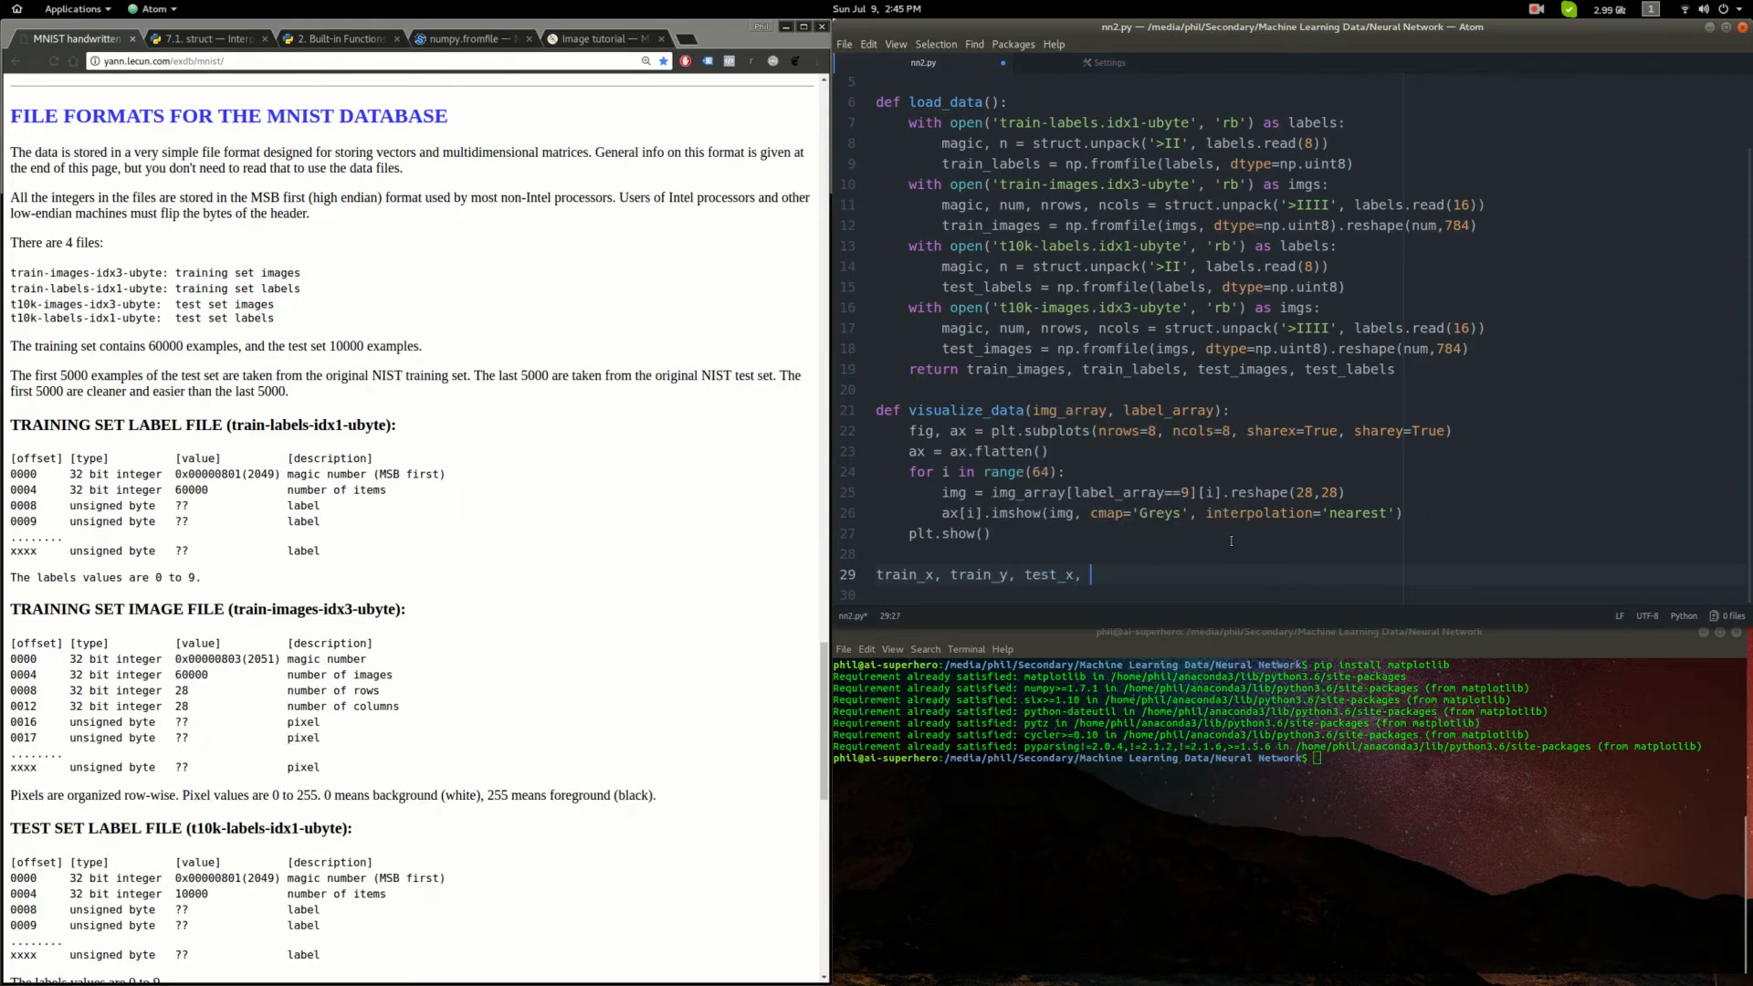
{"action": "type", "text": "test_y ="}
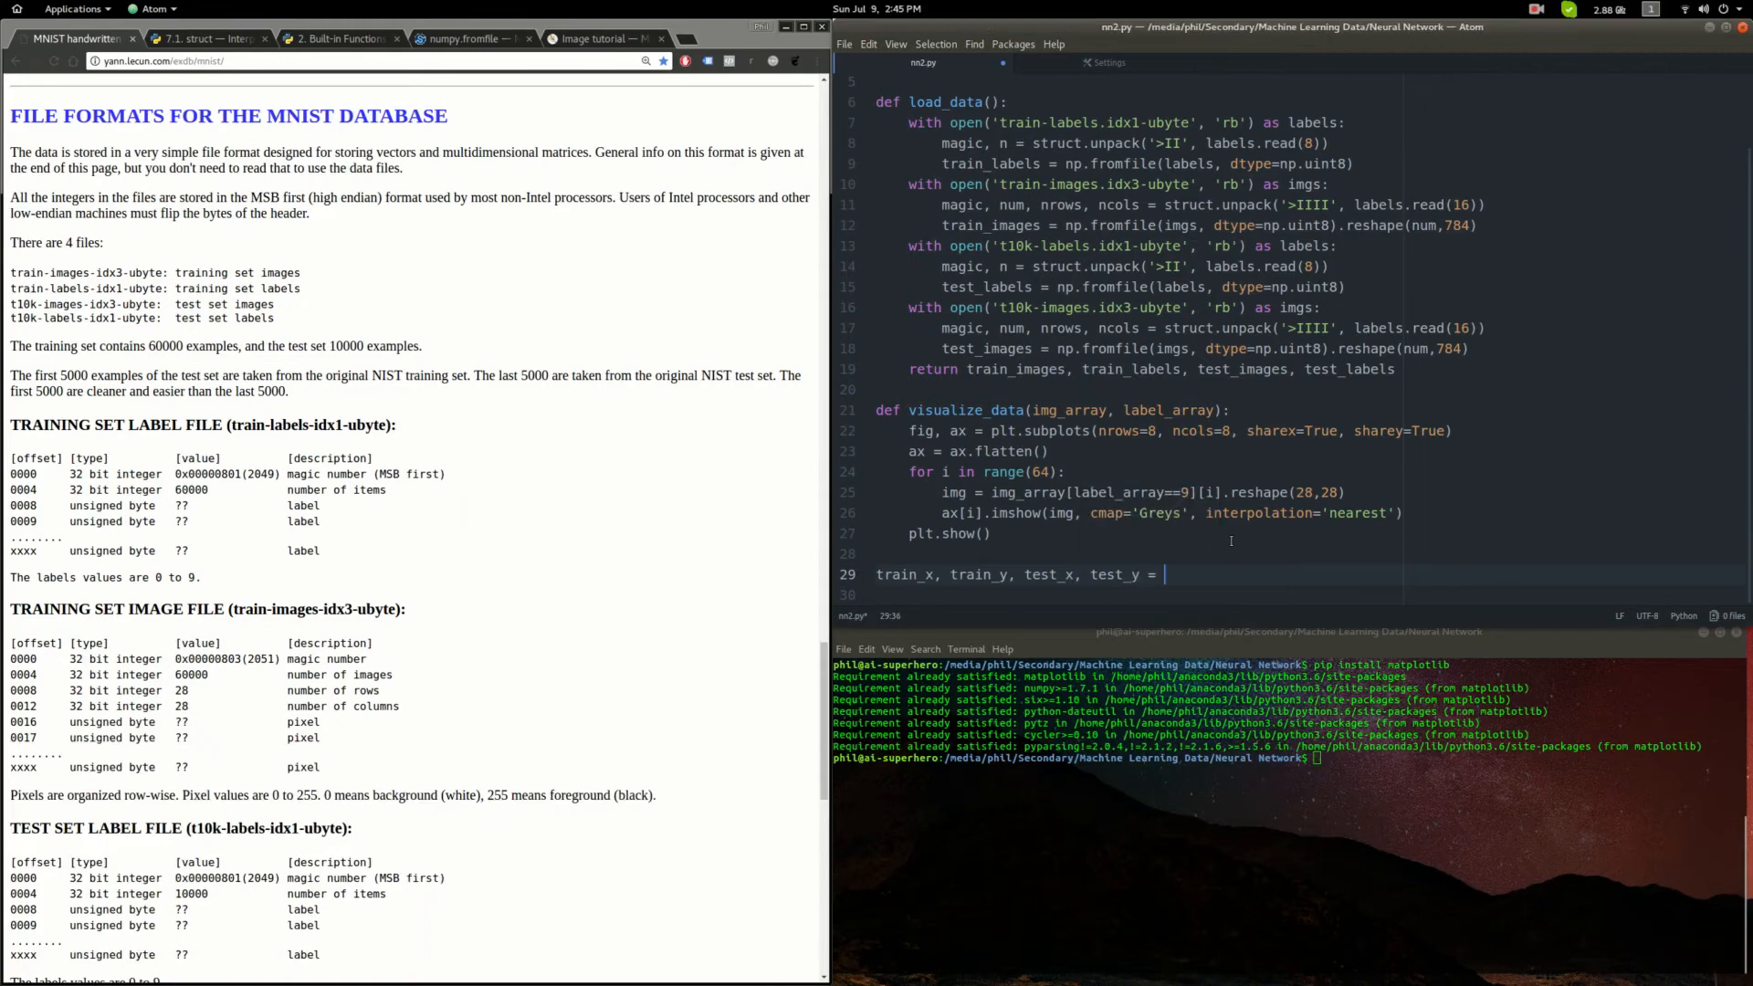
{"action": "type", "text": "load_data("}
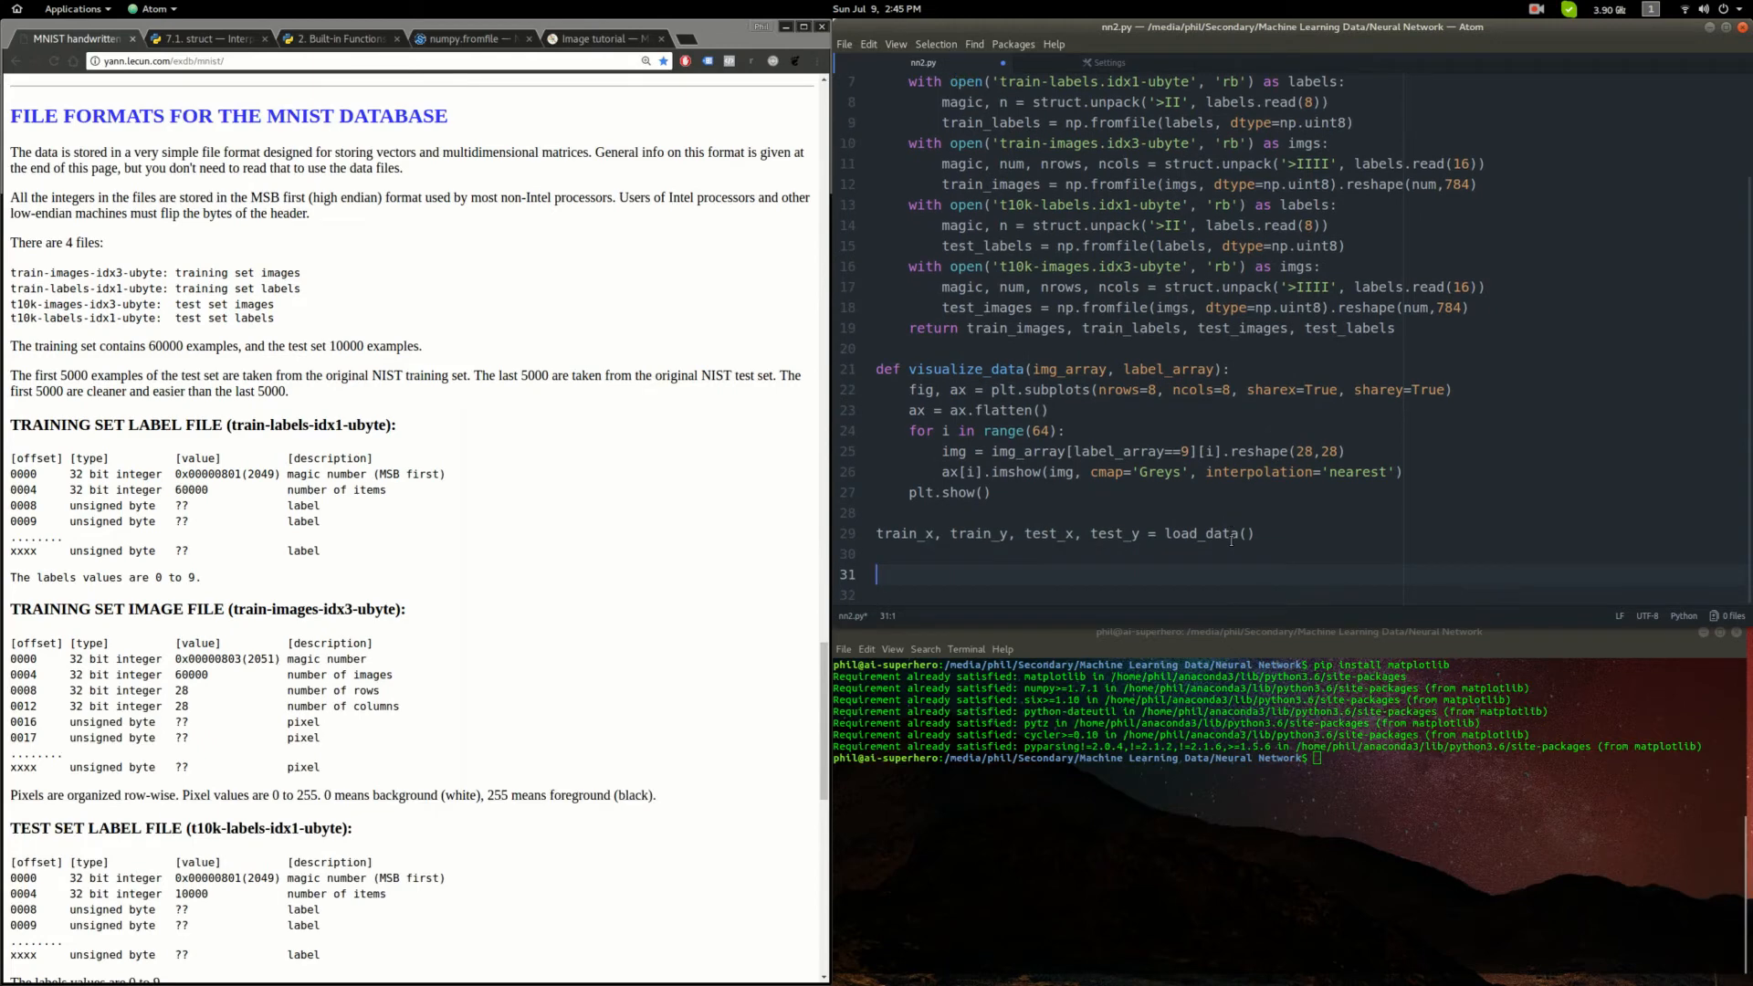
- Call visualize_data(train_x, train_y) to plot the training digits
{"action": "type", "text": "visualize_data(t"}
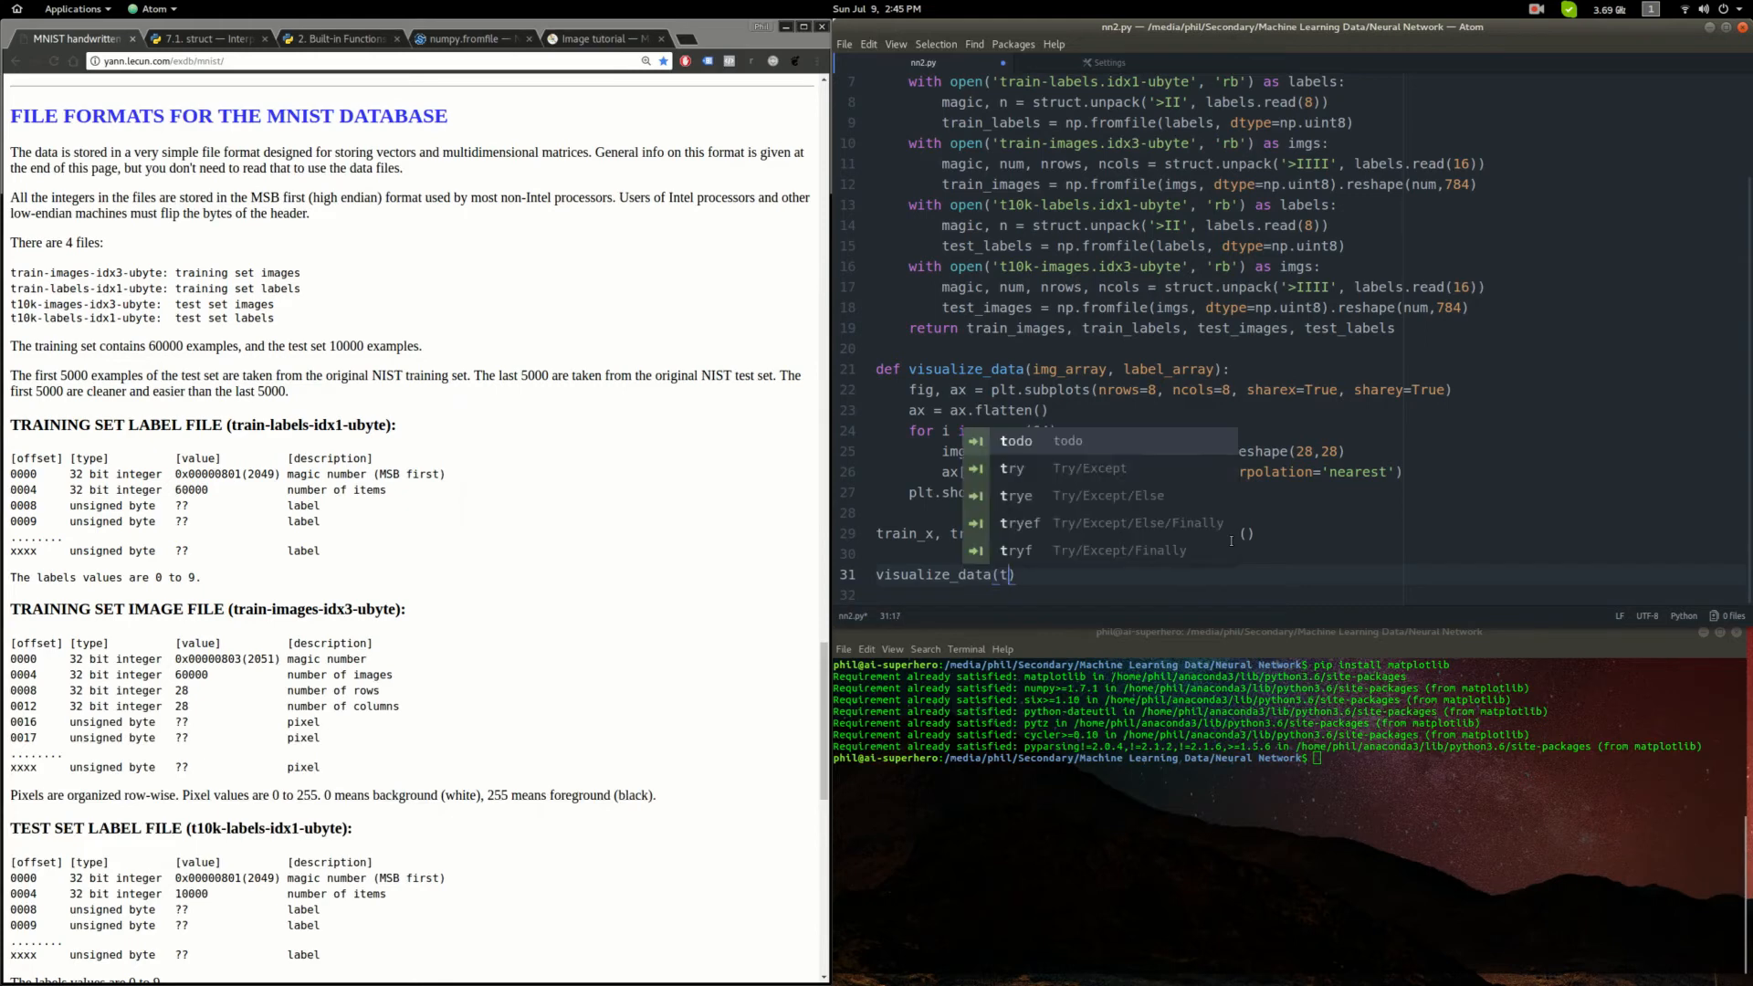
{"action": "type", "text": "rain_x, train_y"}
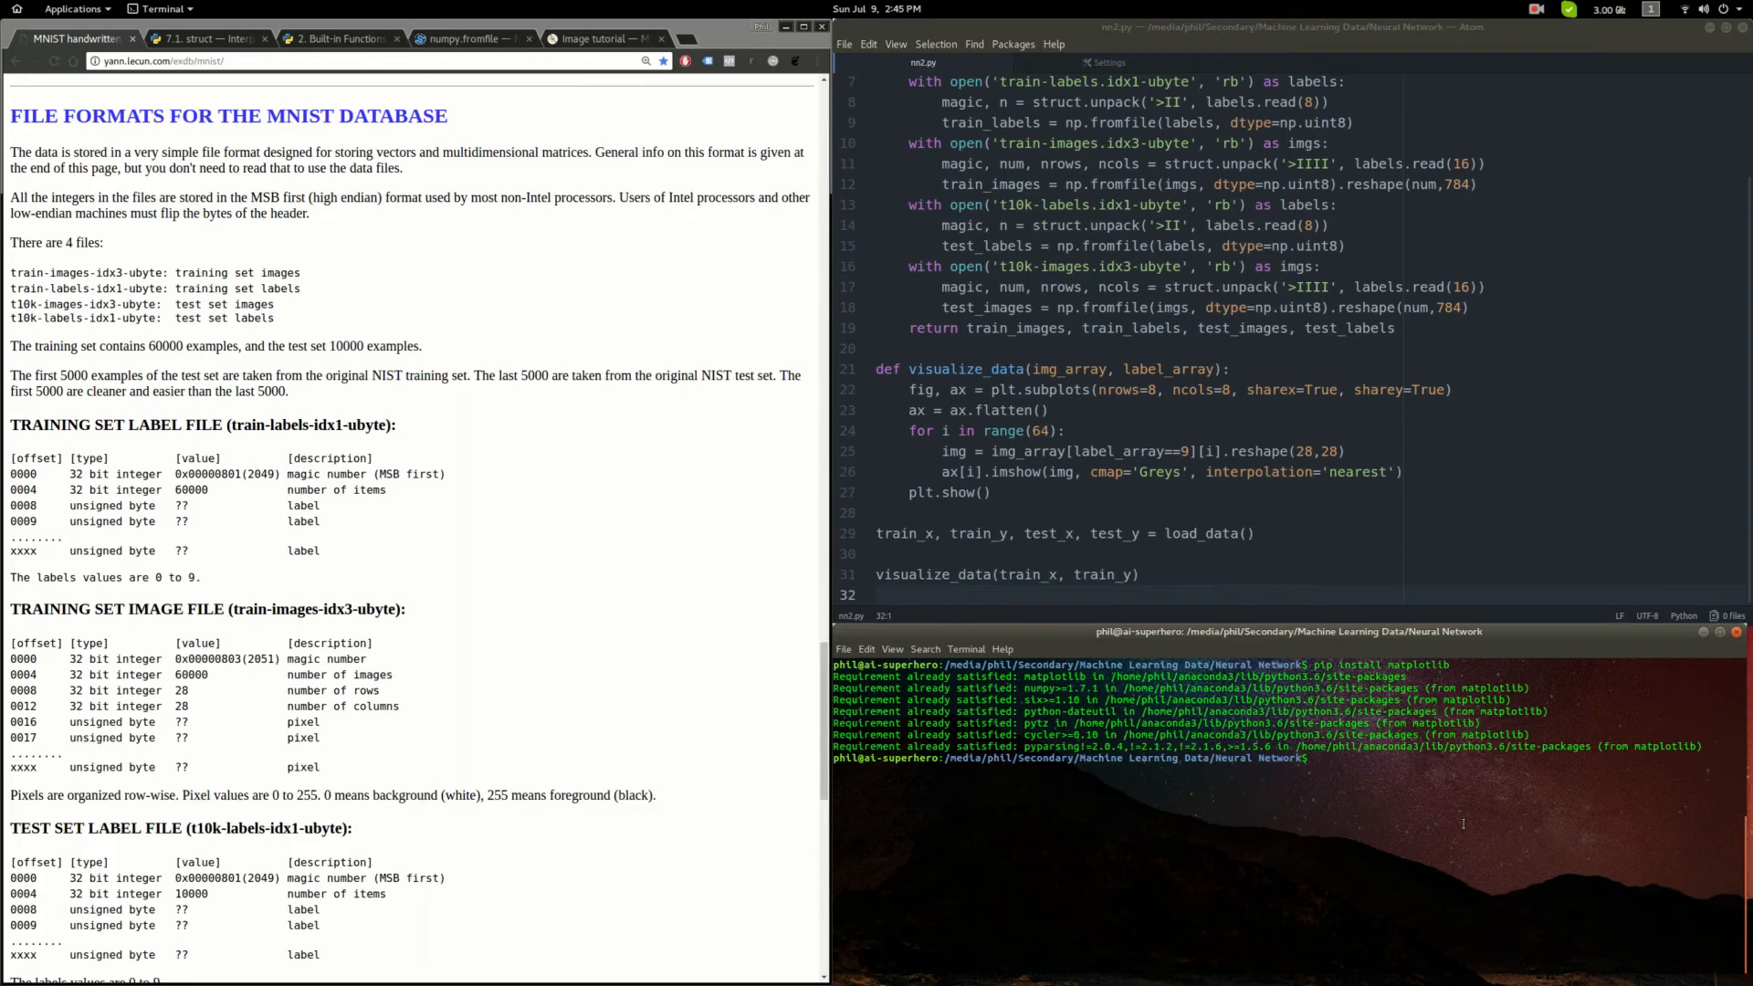
{"action": "type", "text": "thon nn2.py"}
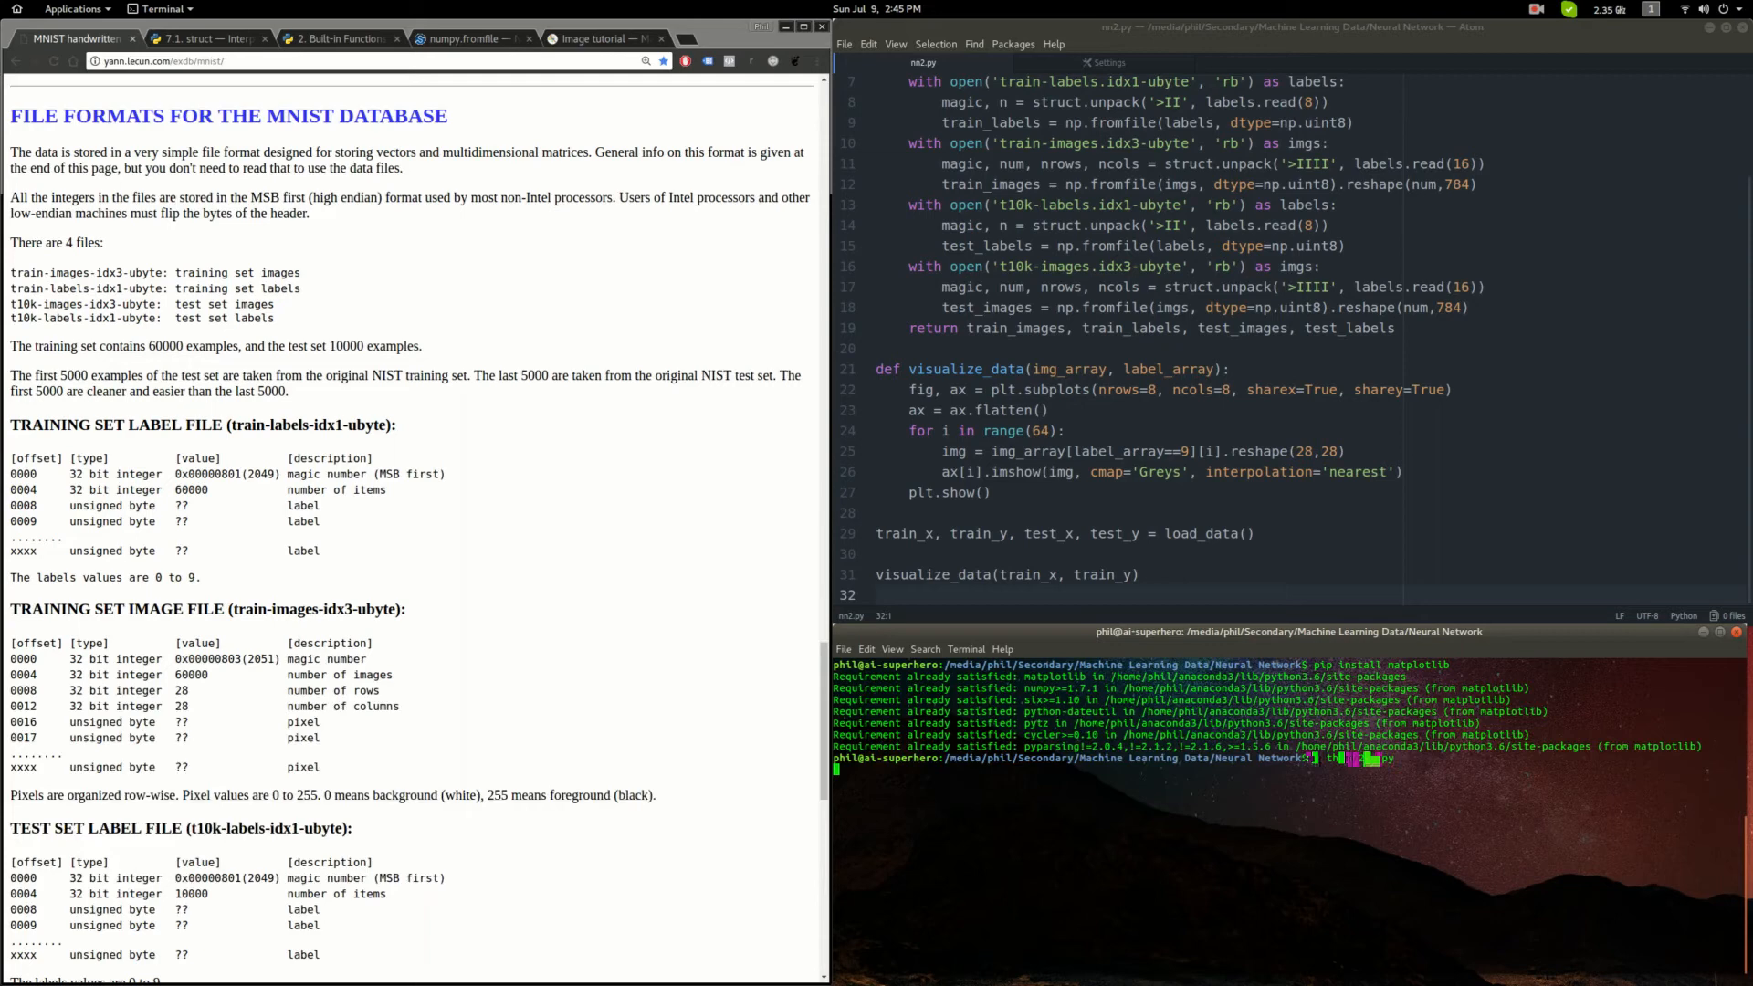
- Run python nn2.py, then change labels.read(16) to imgs.read(16) so image headers come from the image files
{"action": "key", "text": "Return"}
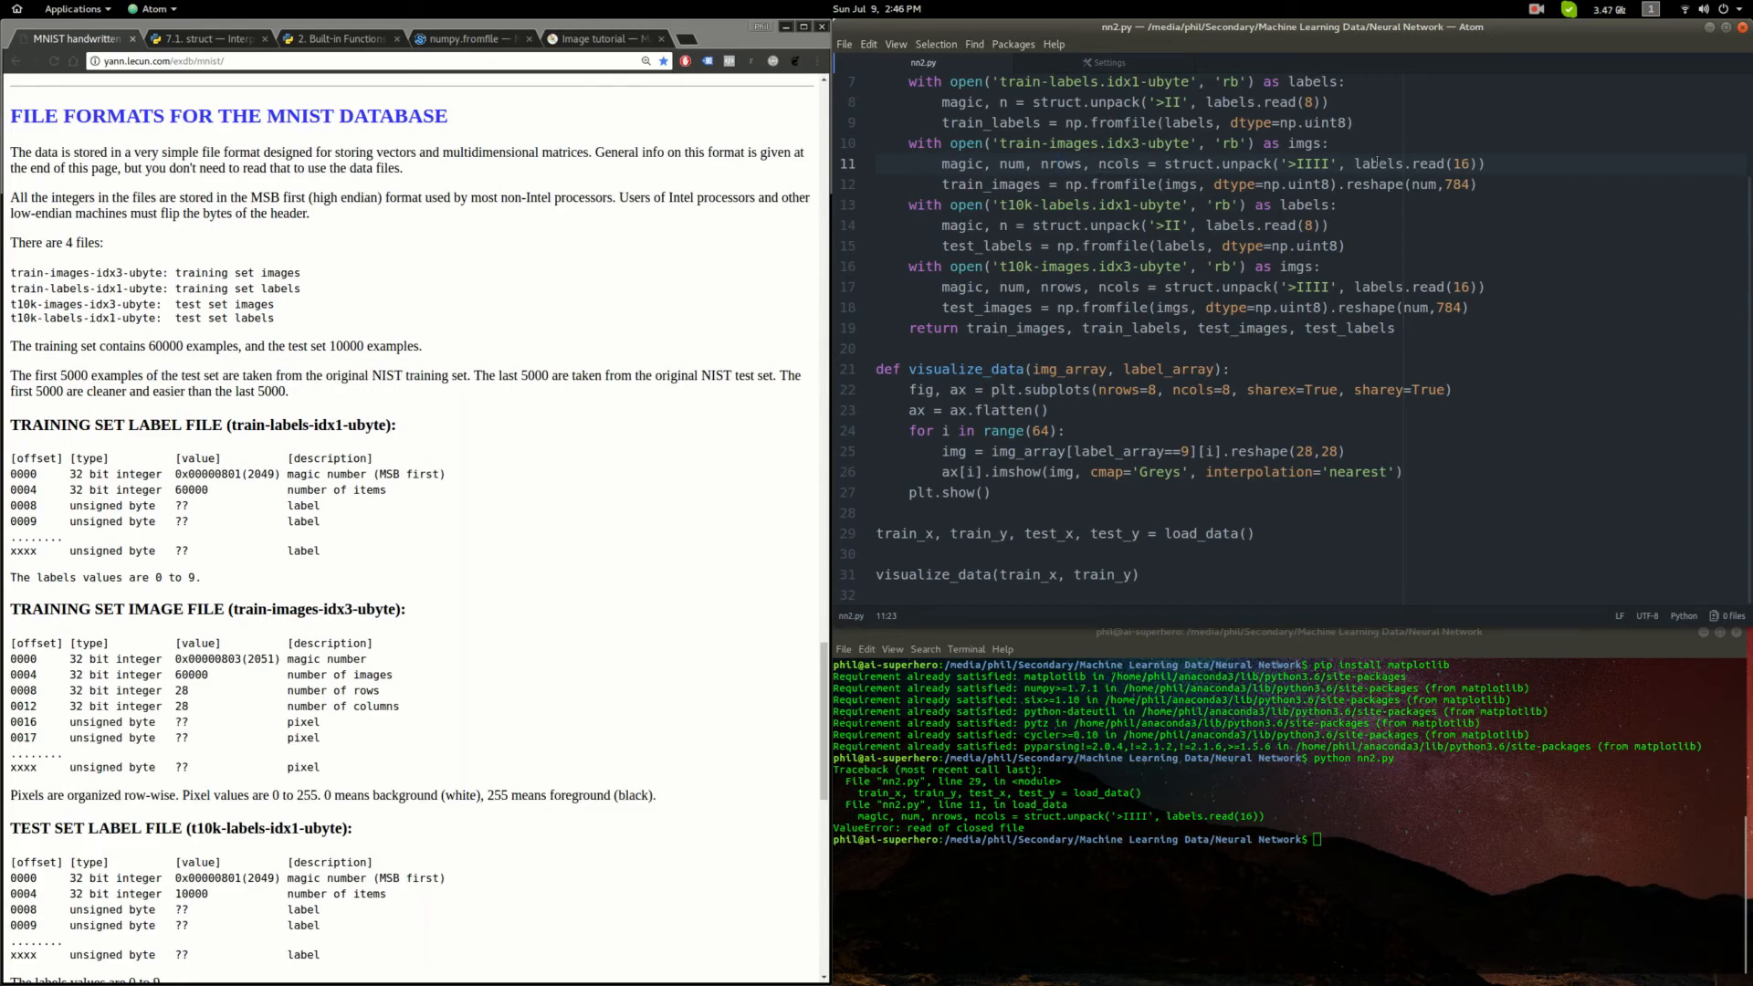
{"action": "type", "text": "imgs"}
{"action": "left_click", "coordinate": [1289, 838]}
{"action": "type", "text": "python nn2.py"}
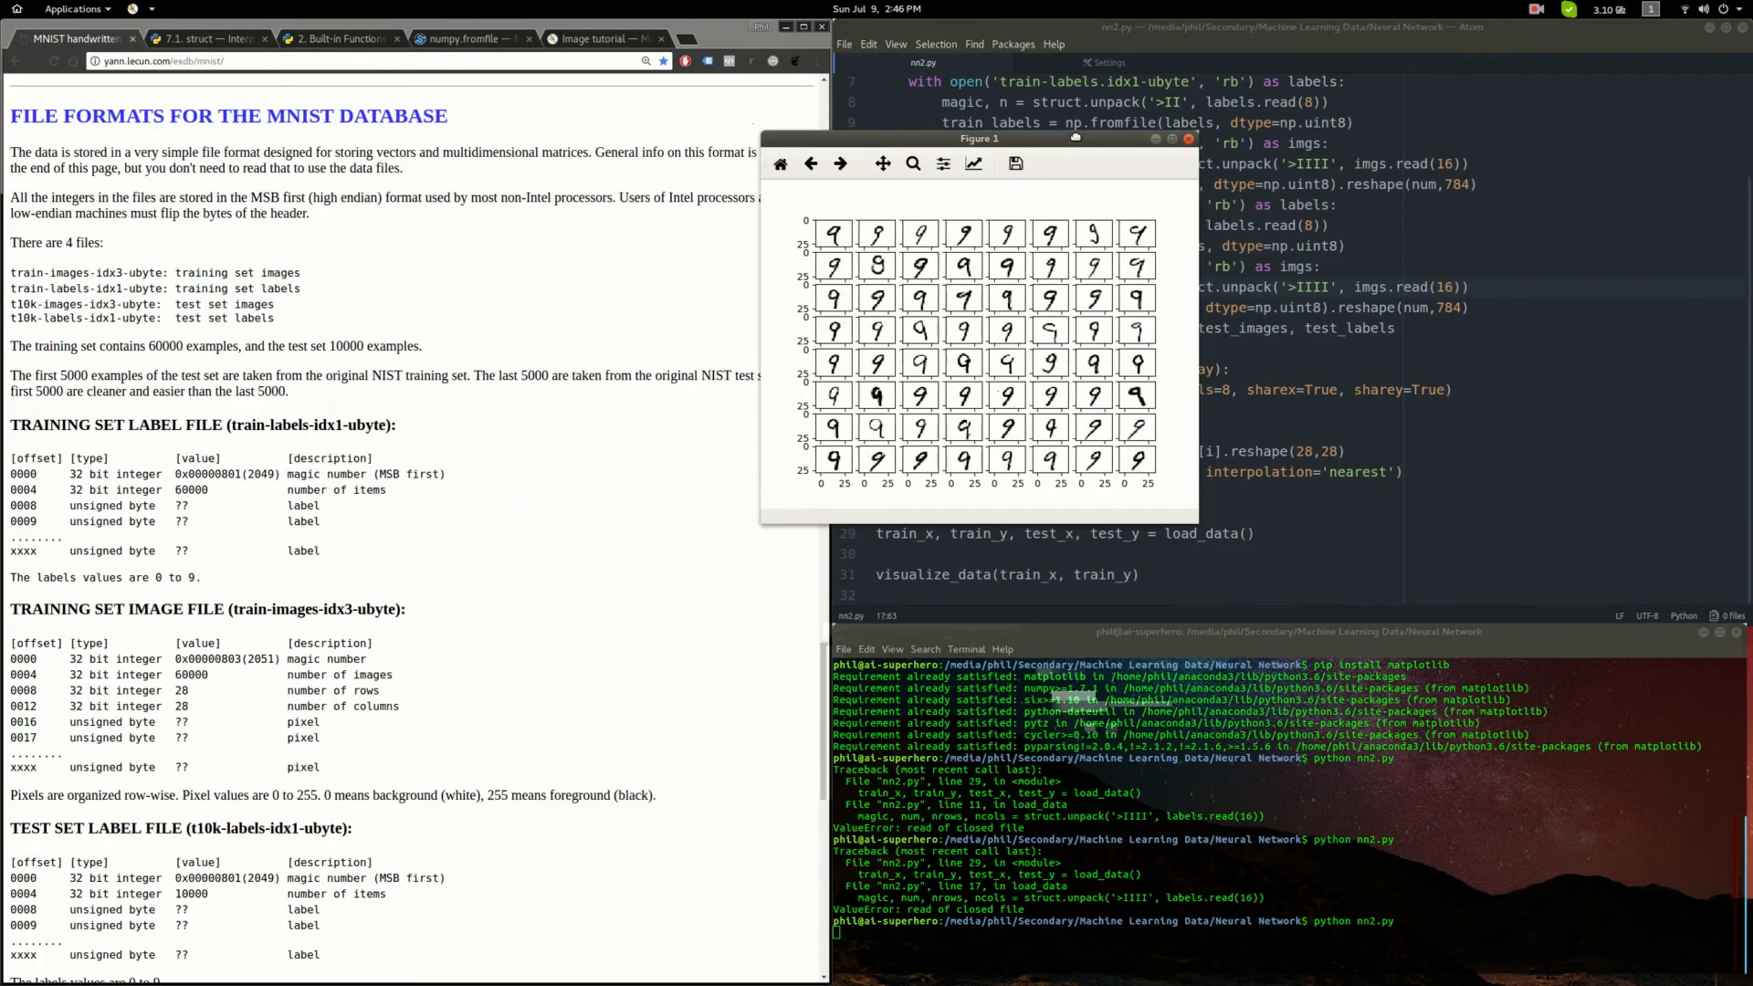
- Drag the Figure 1 window into view to inspect the 8x8 grid of handwritten nines
{"action": "left_click_drag", "start_coordinate": [979, 137], "coordinate": [1098, 148]}
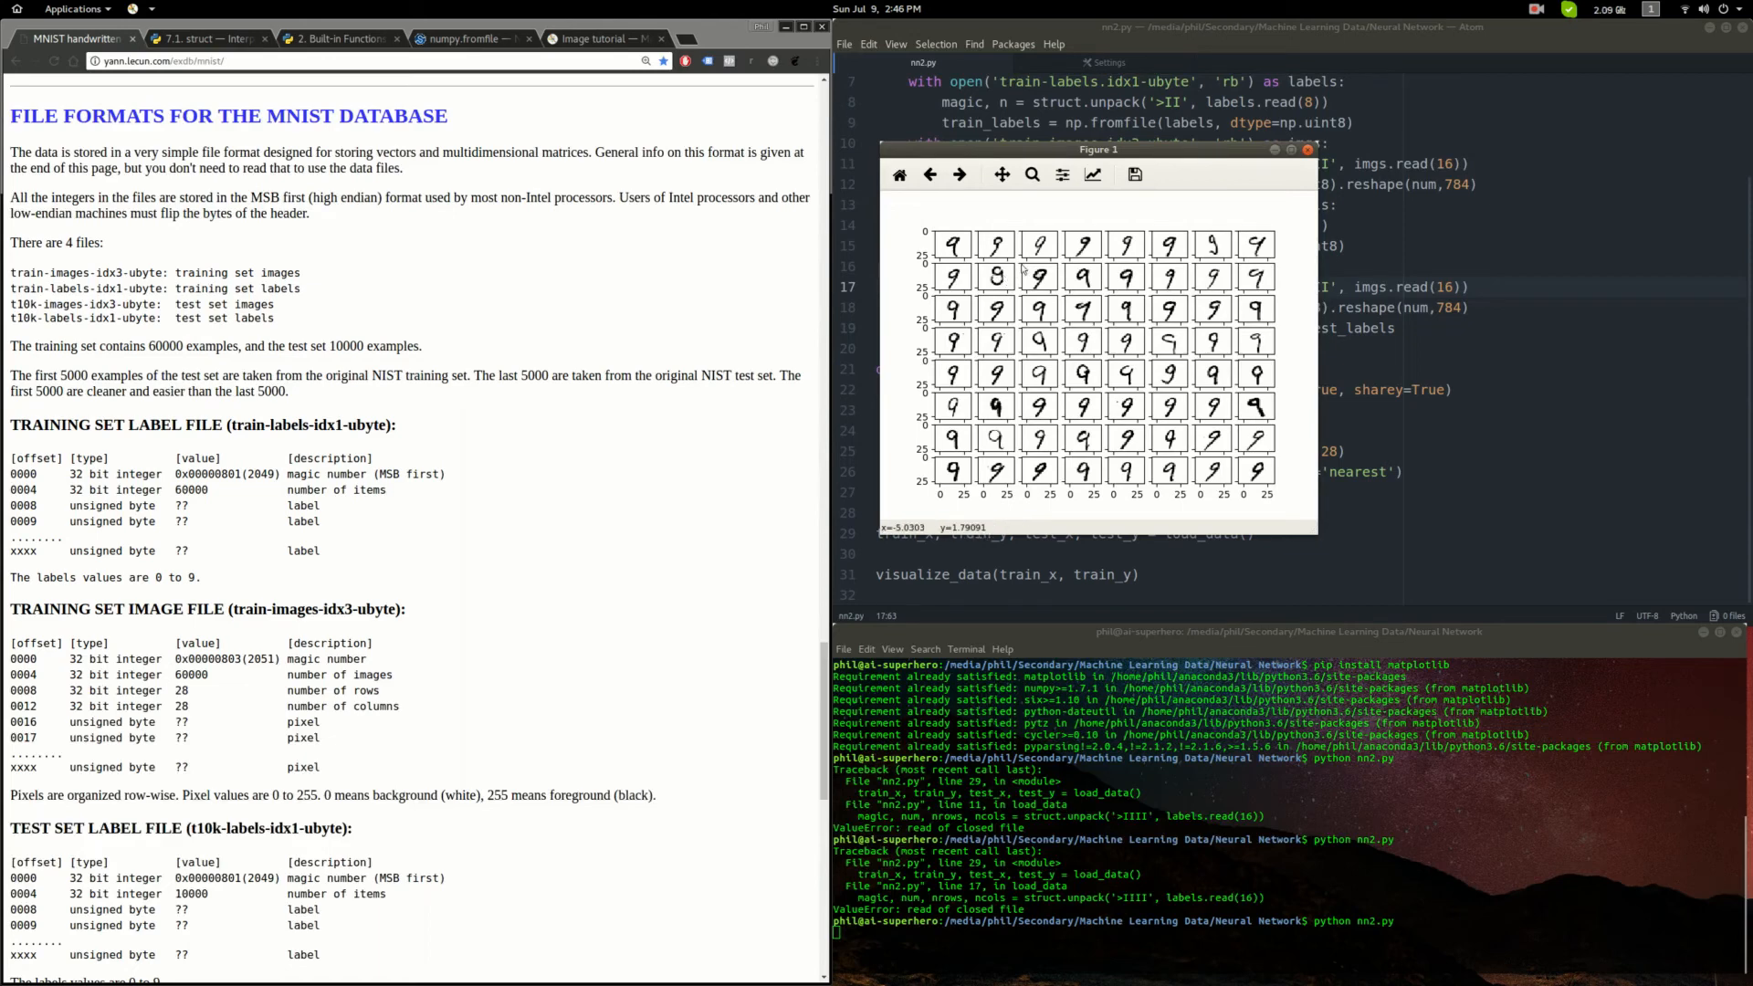
{"action": "mouse_move", "coordinate": [1014, 243]}
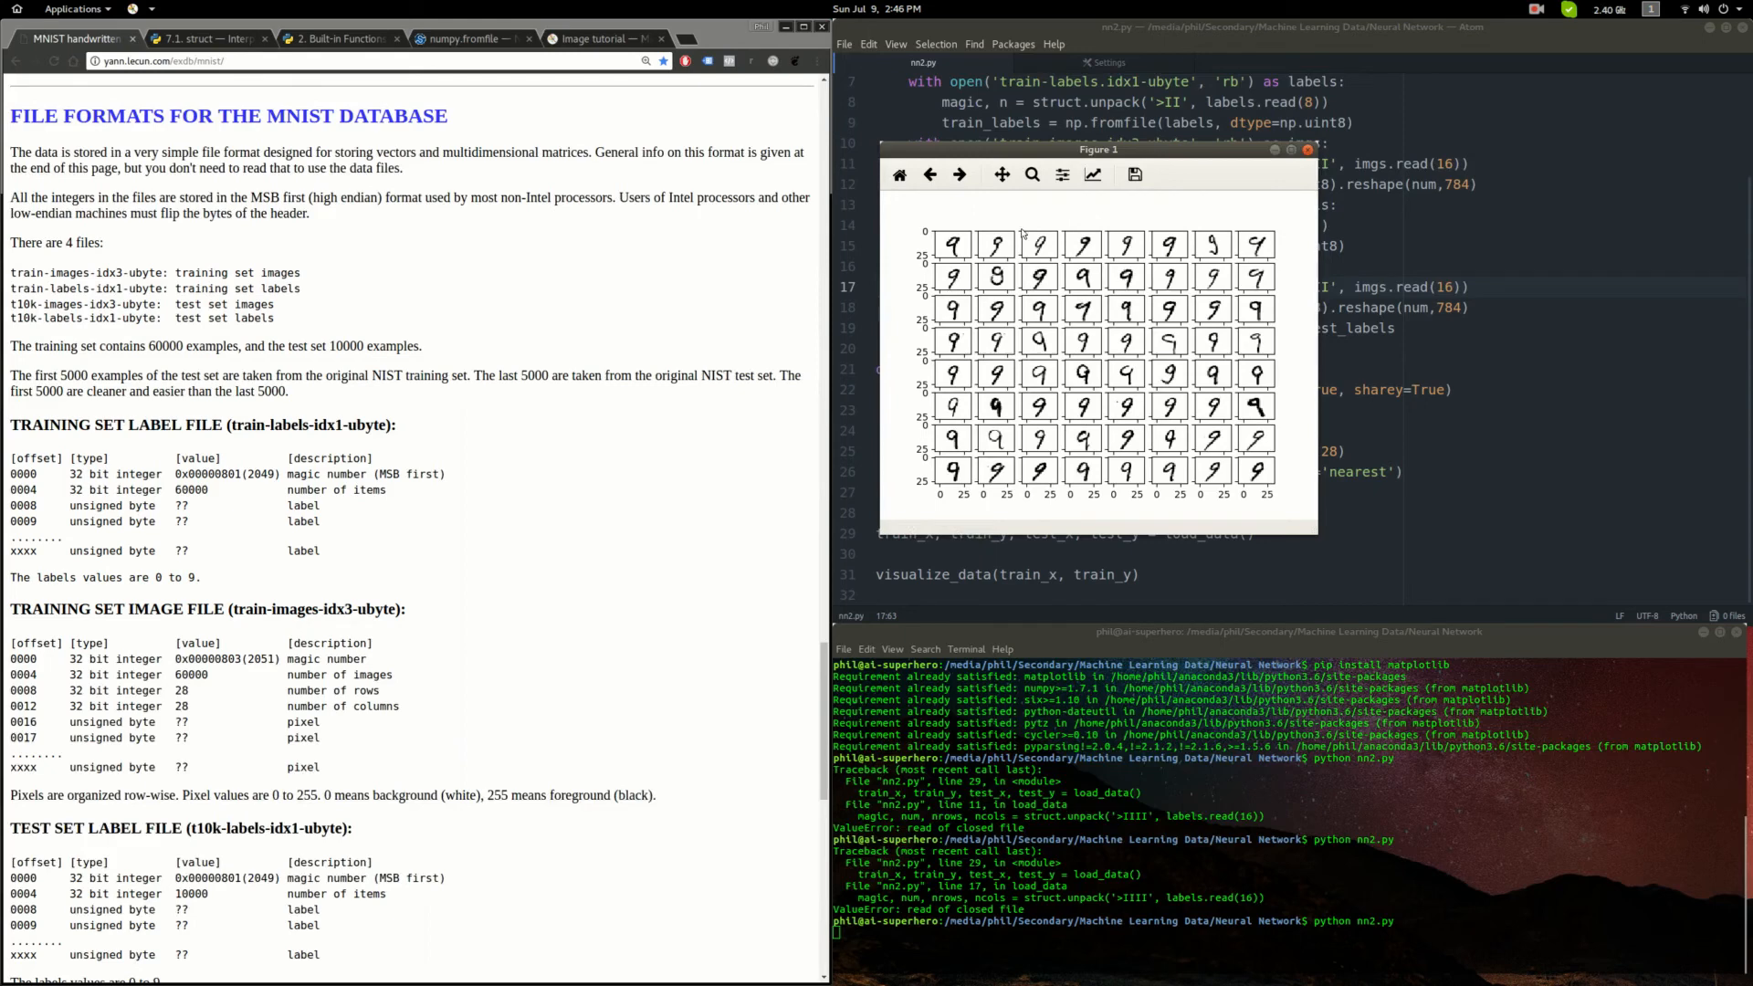
{"action": "mouse_move", "coordinate": [1083, 307]}
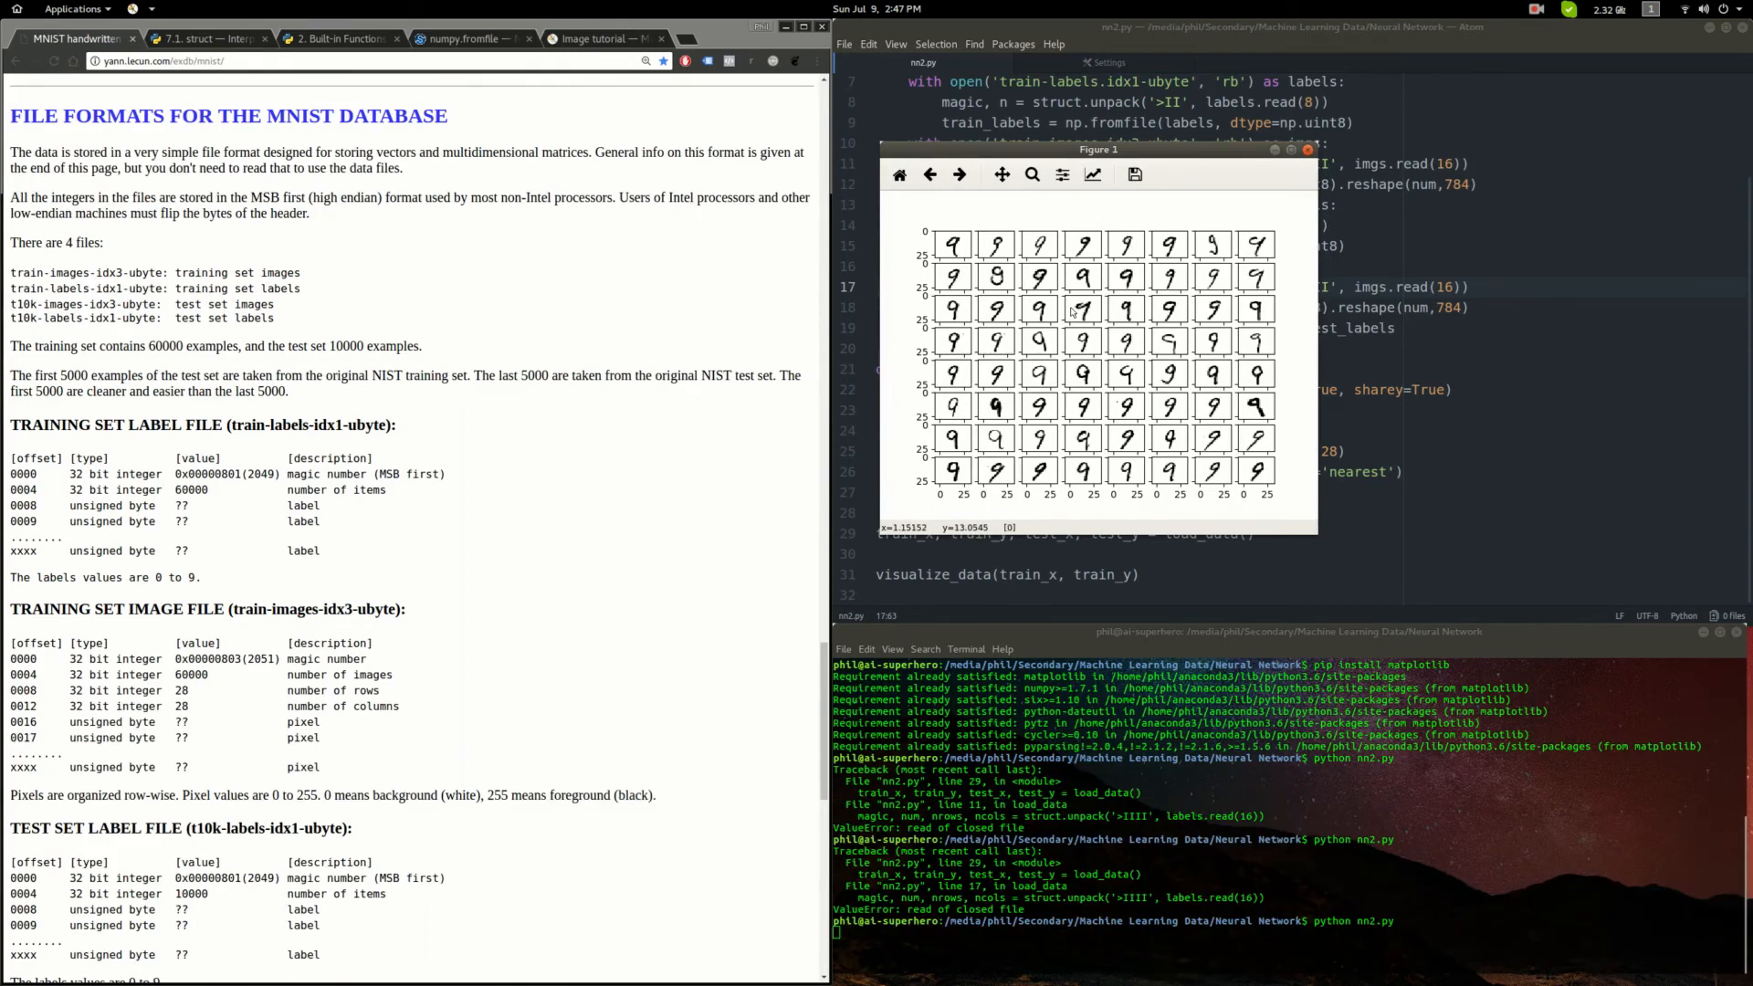
{"action": "mouse_move", "coordinate": [1083, 336]}
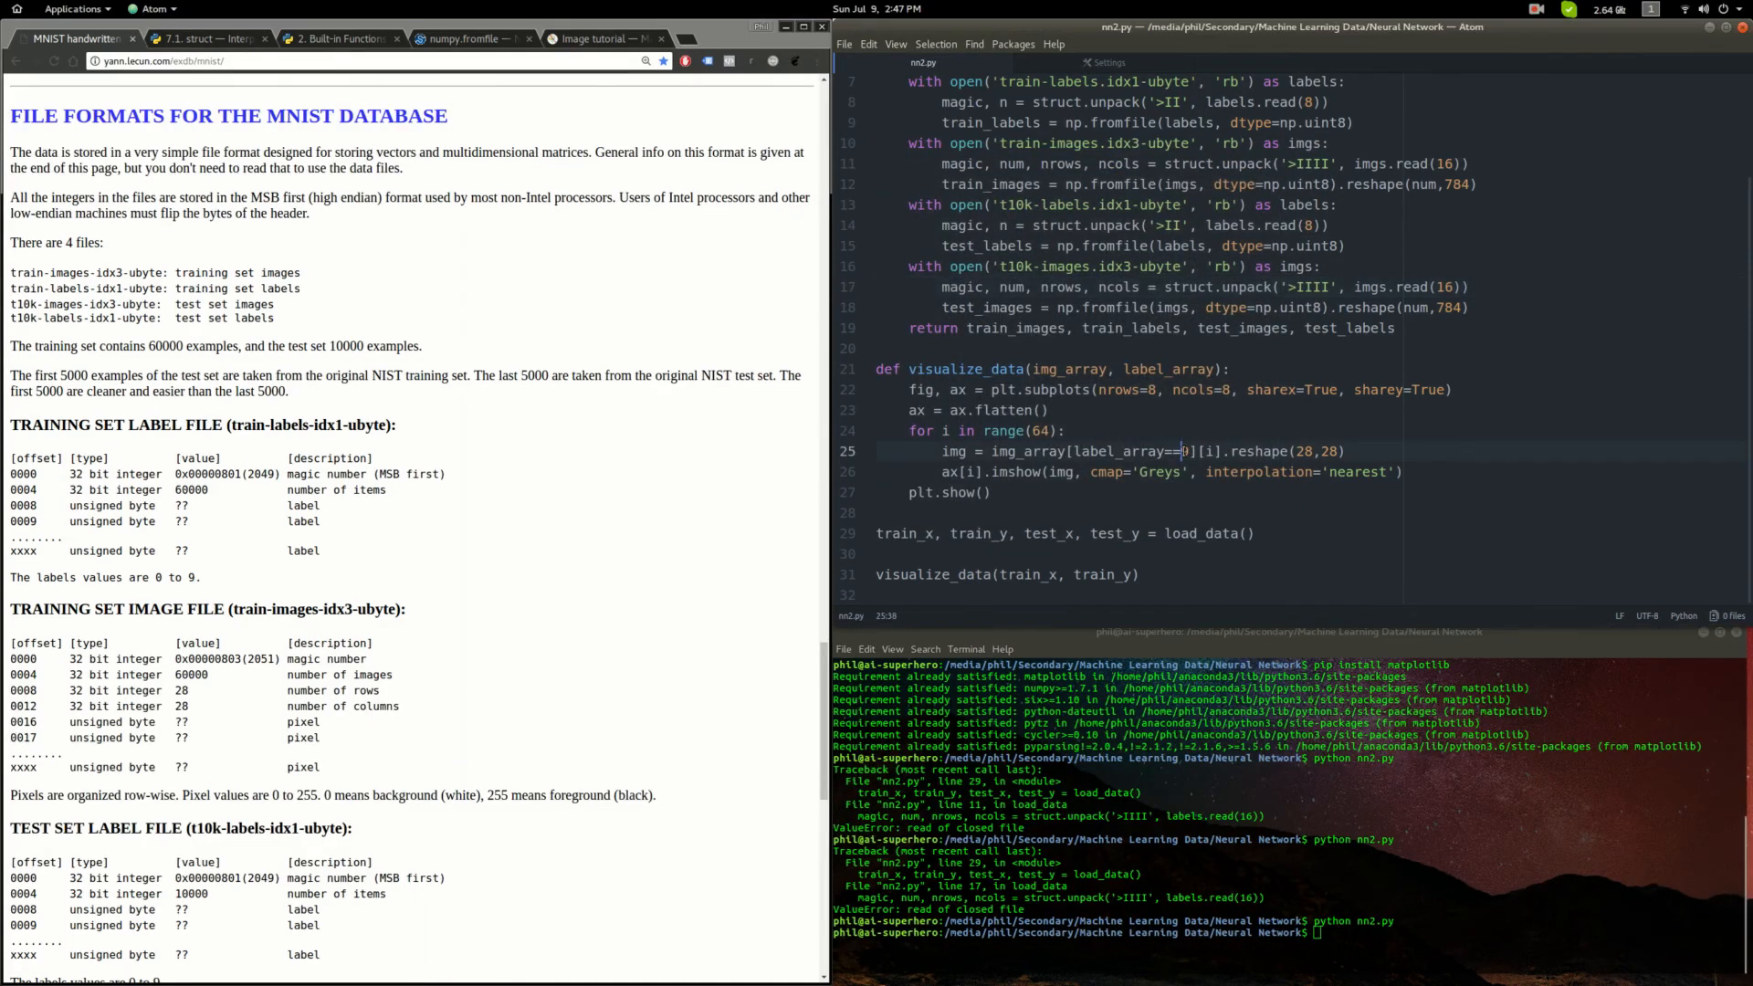
- Change the label filter from 9 to 7 and rerun python nn2.py to show a grid of sevens
{"action": "type", "text": "7"}
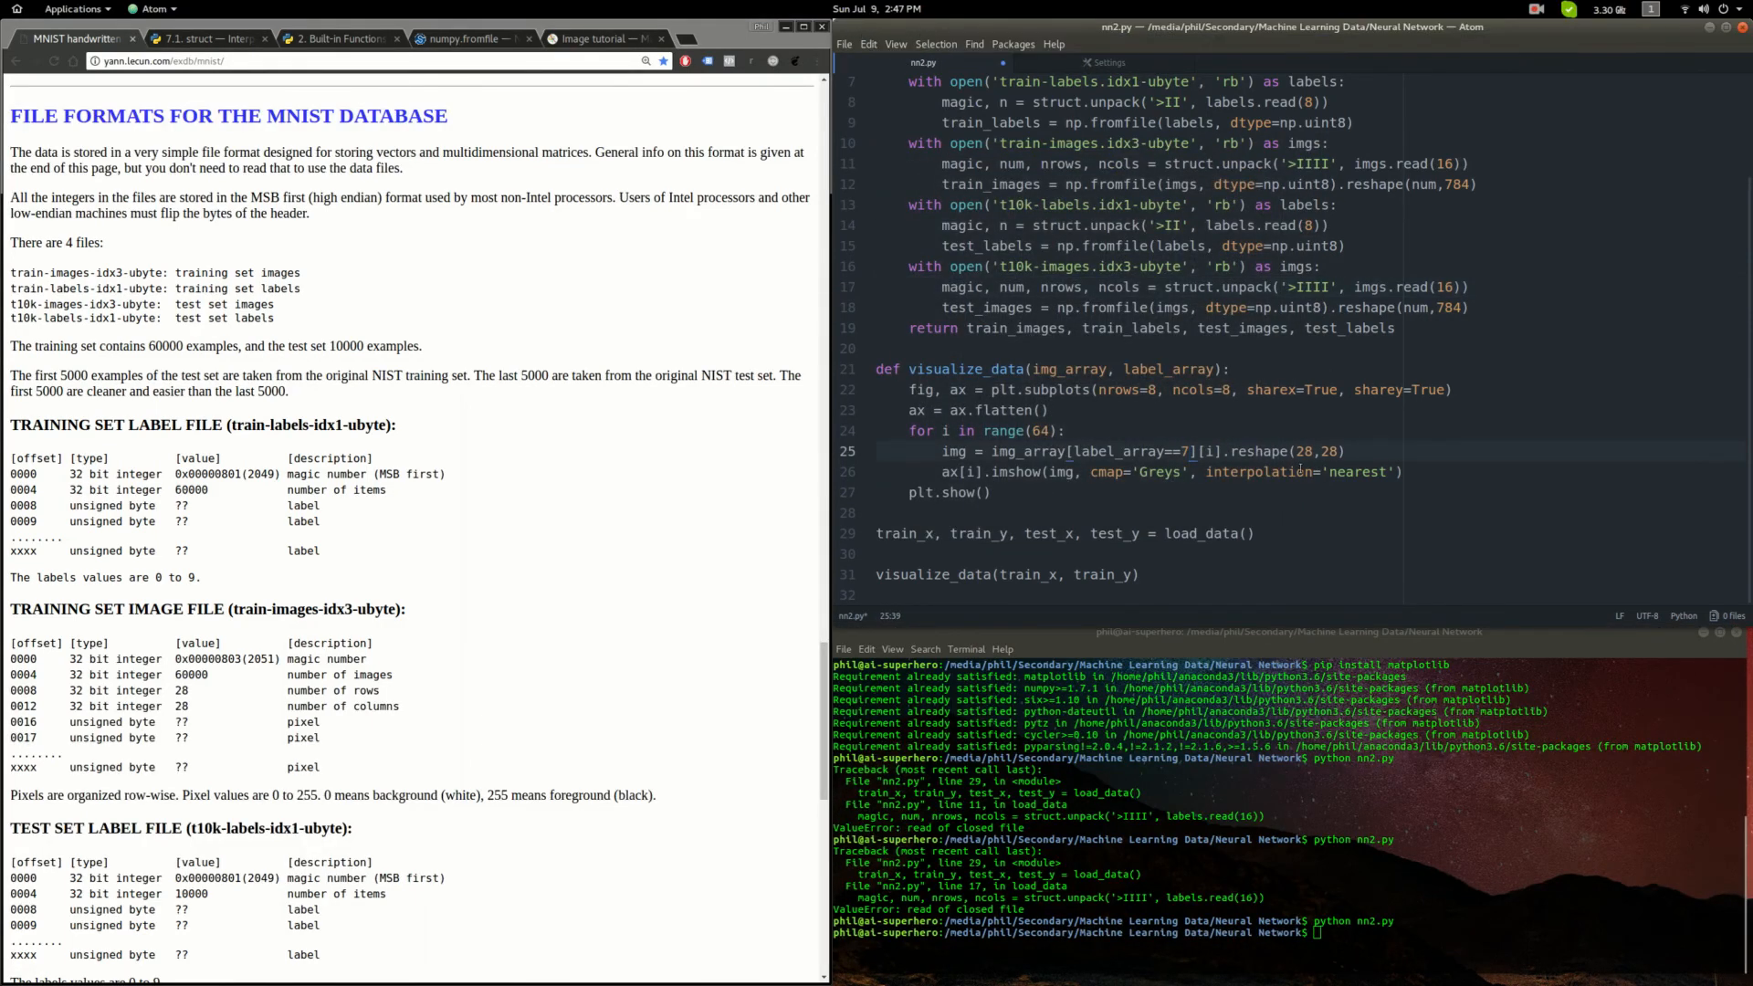
{"action": "type", "text": "python nn2.py"}
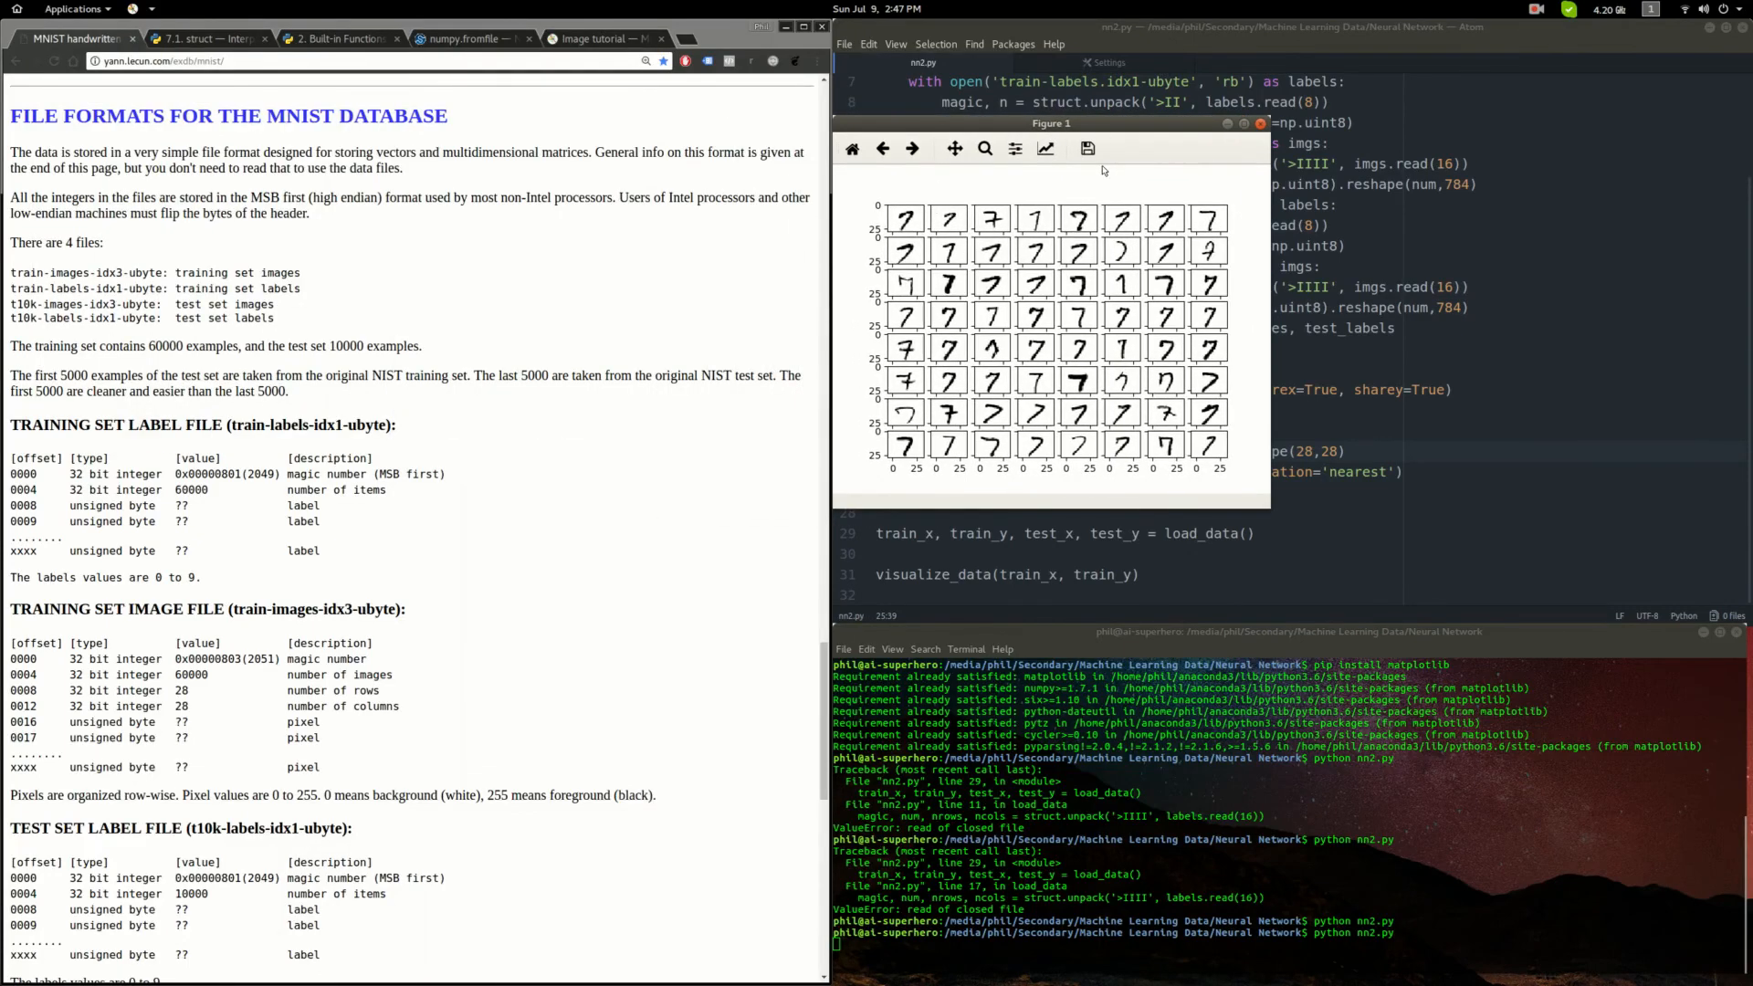
{"action": "mouse_move", "coordinate": [1044, 231]}
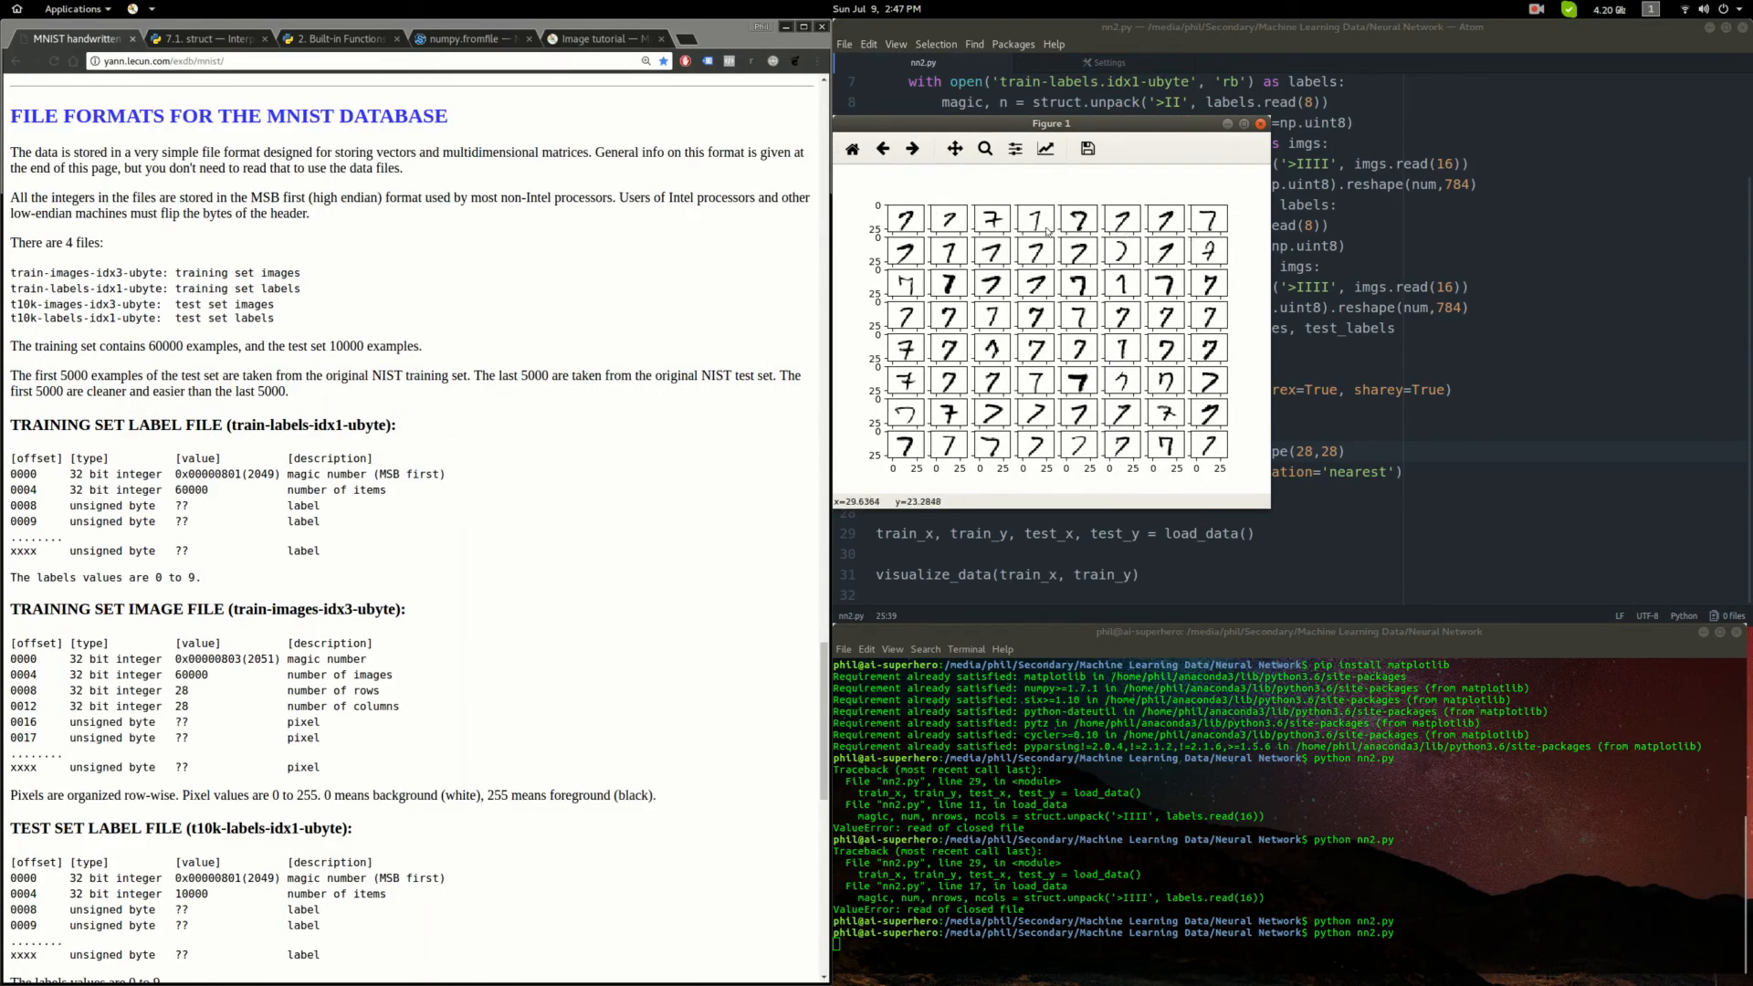
{"action": "mouse_move", "coordinate": [1019, 232]}
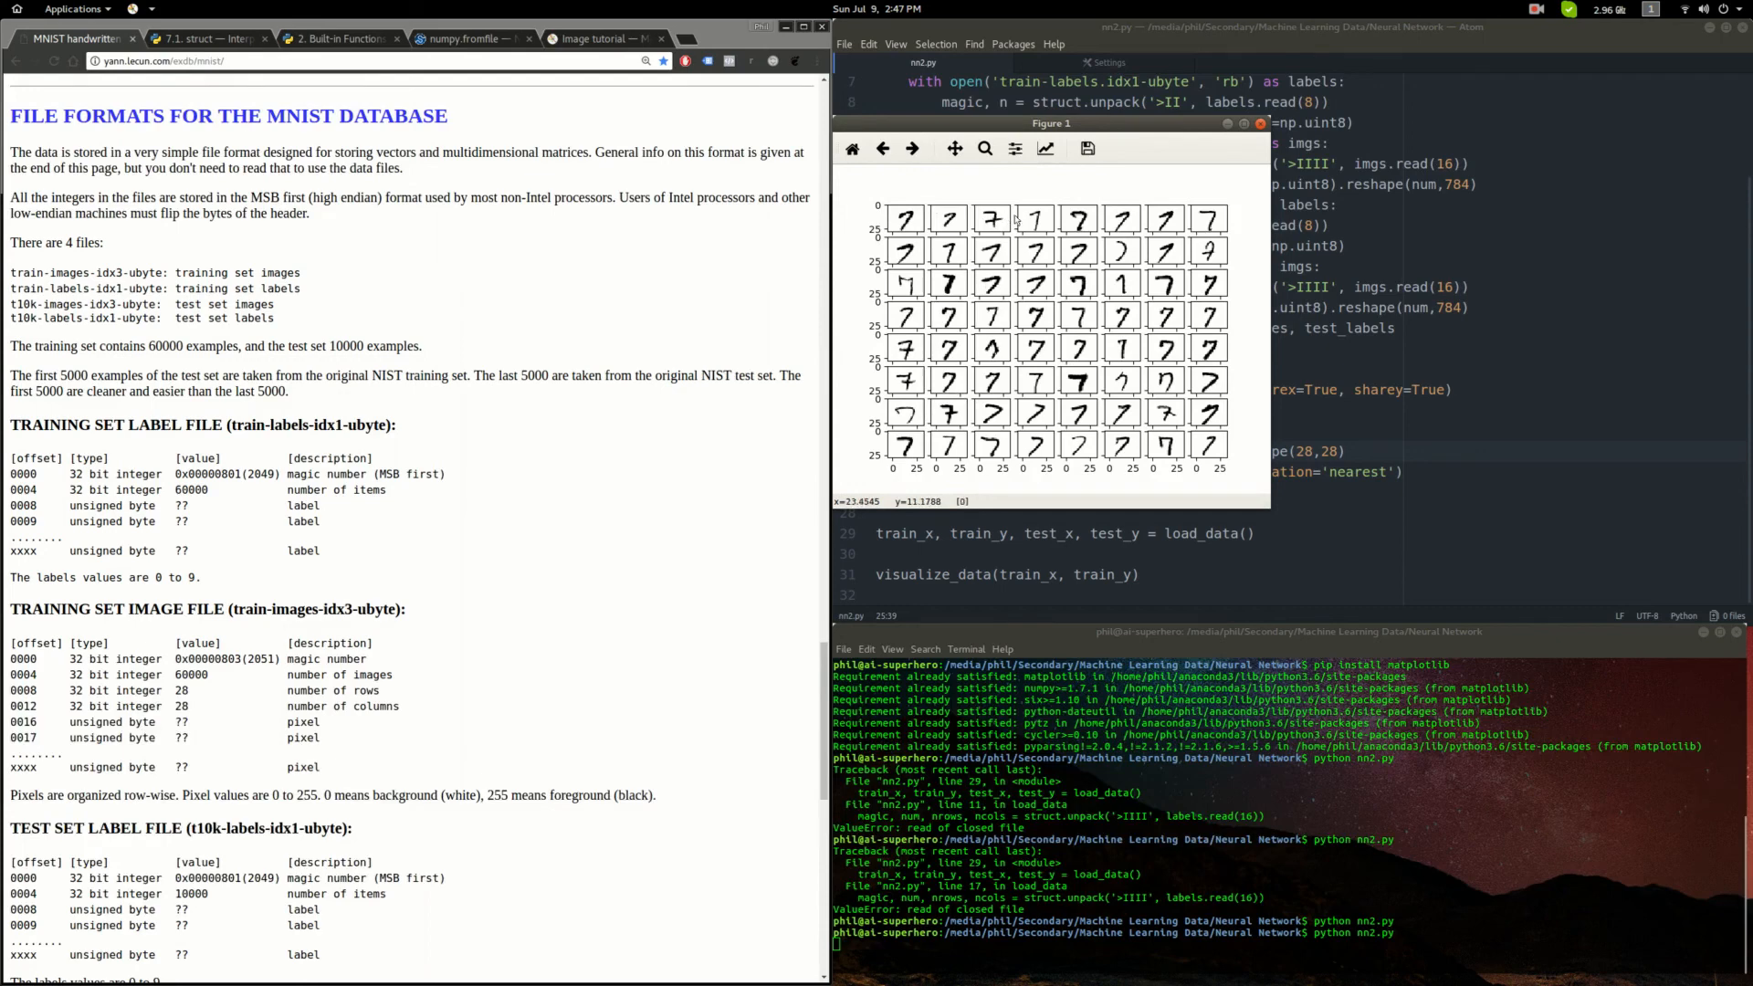
{"action": "mouse_move", "coordinate": [1125, 258]}
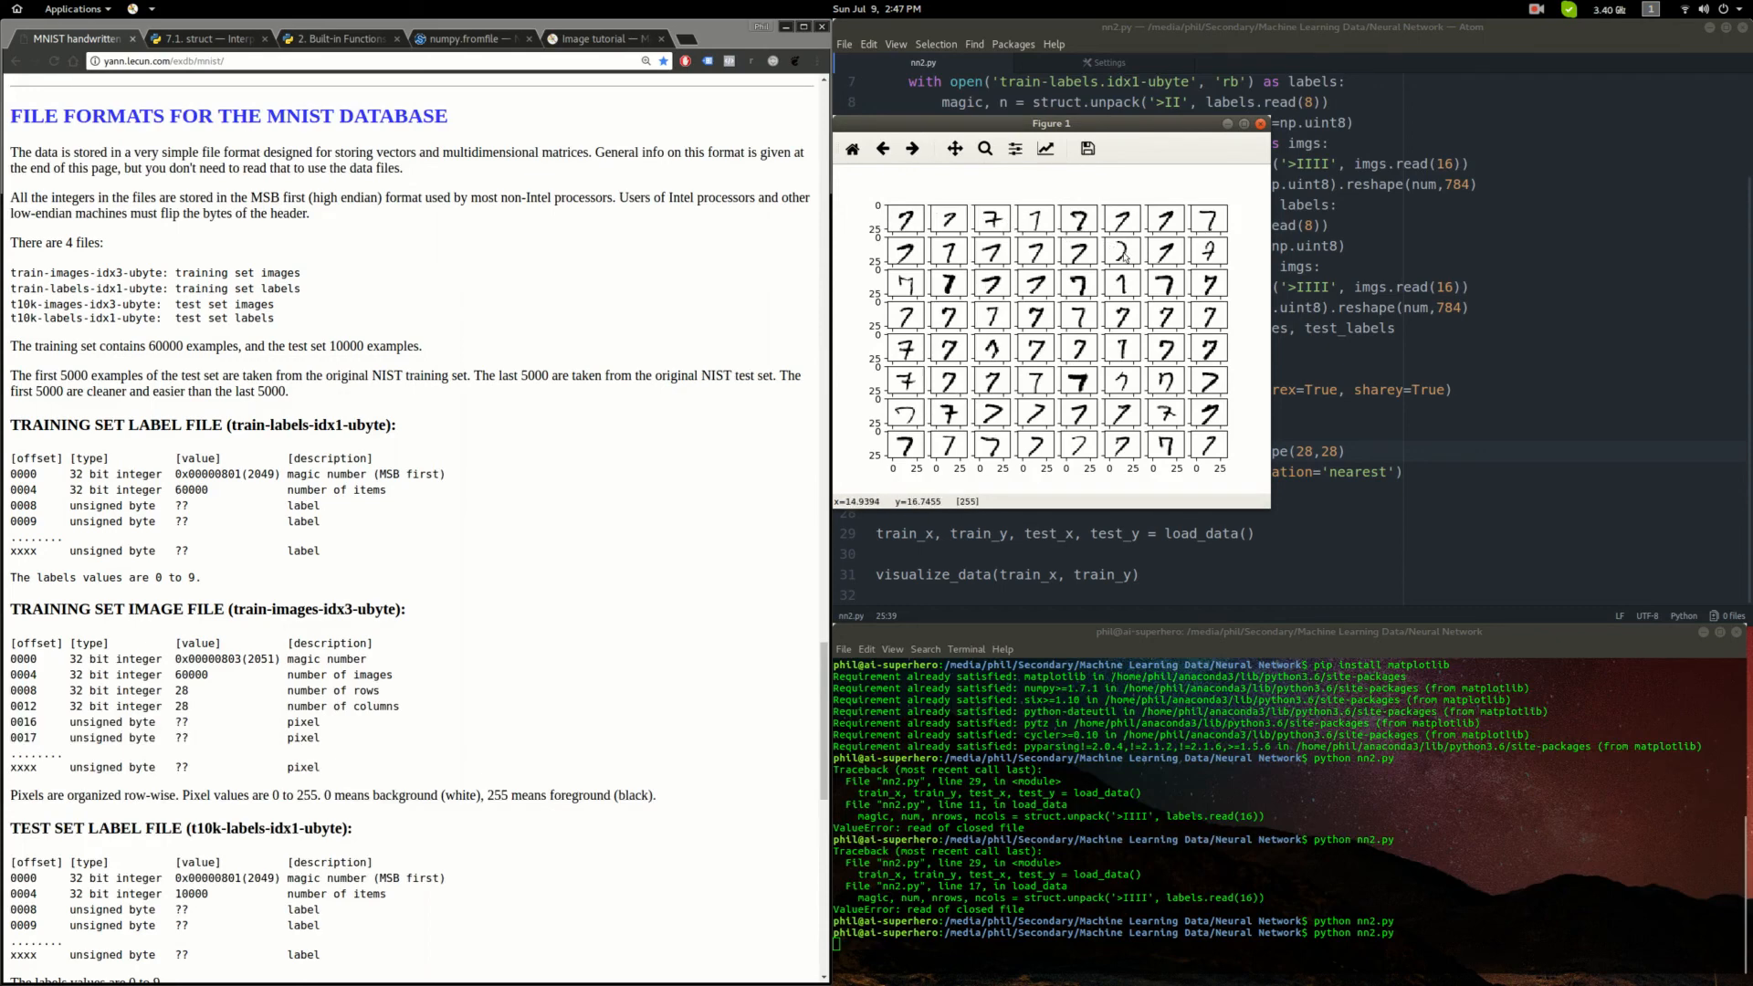